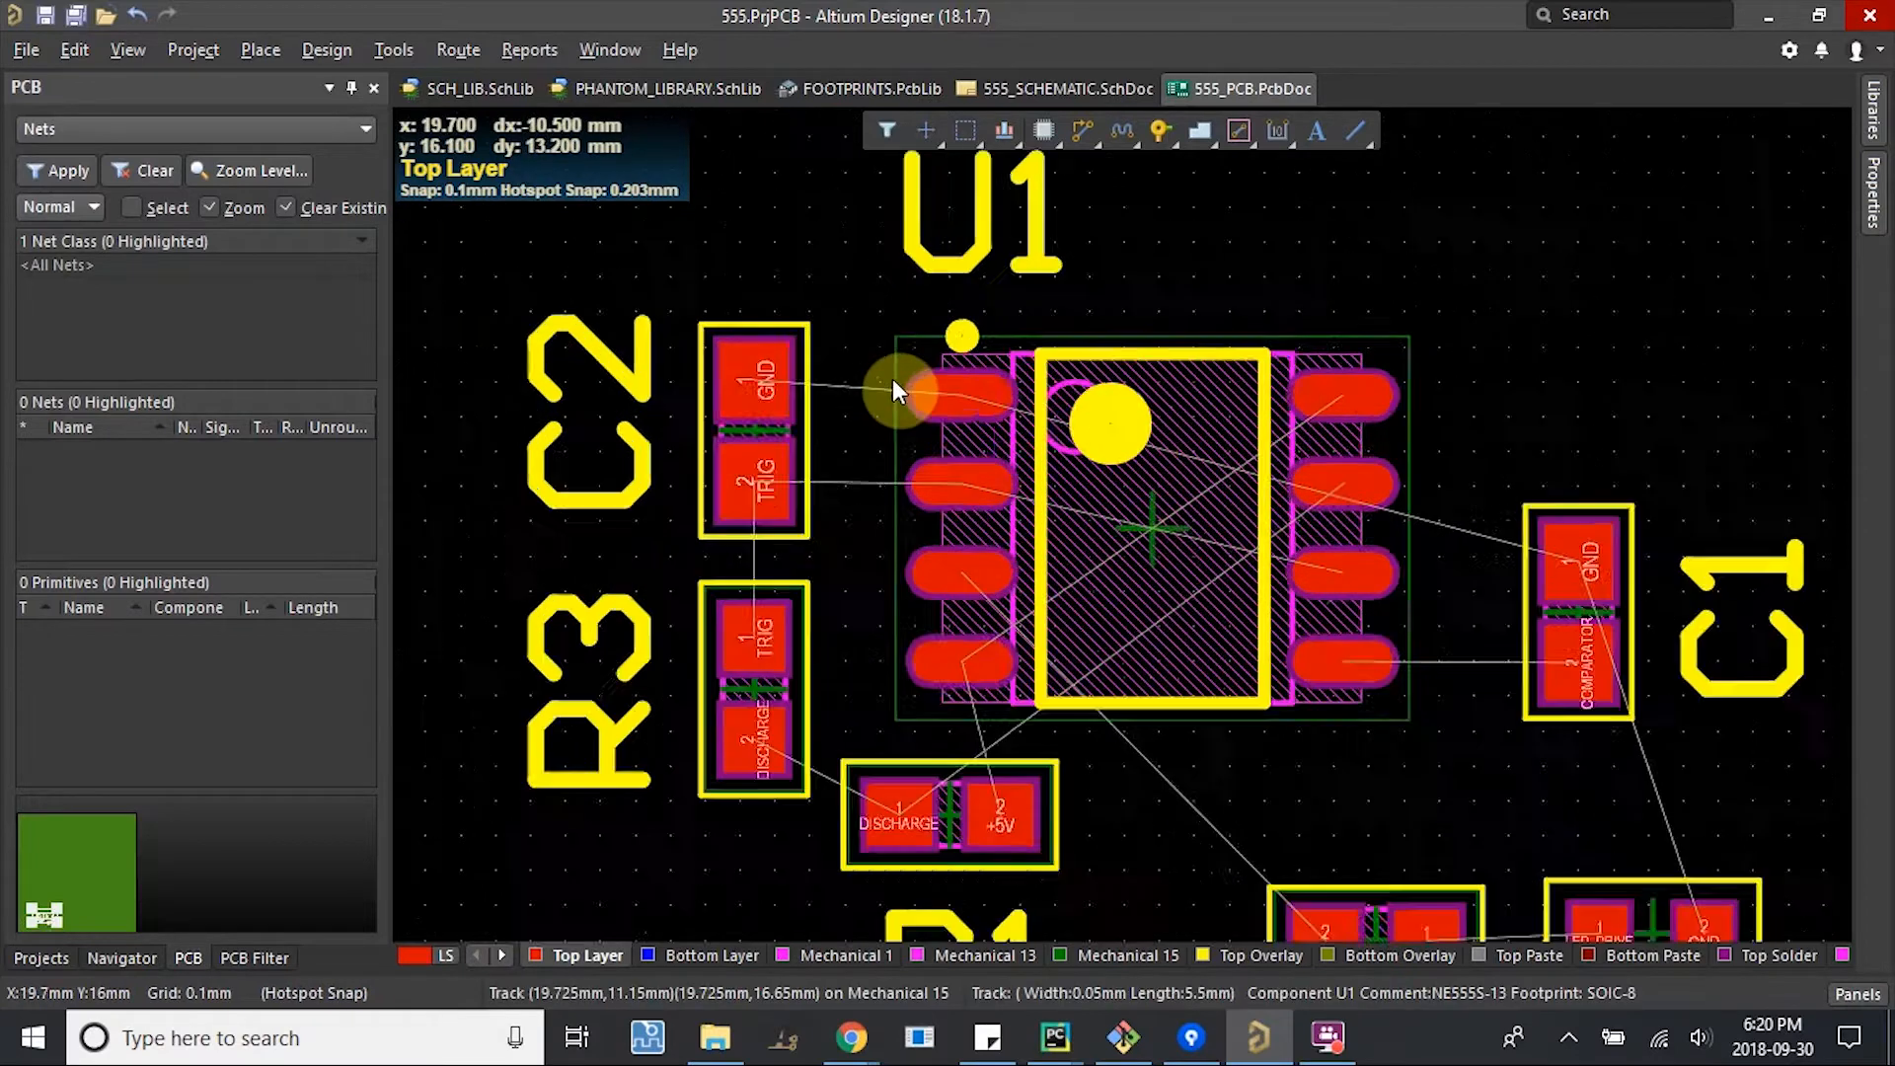
# Zoom in on U1 and start an interactive top-layer track at pin 2 TRIG.
pyautogui.scroll(3)
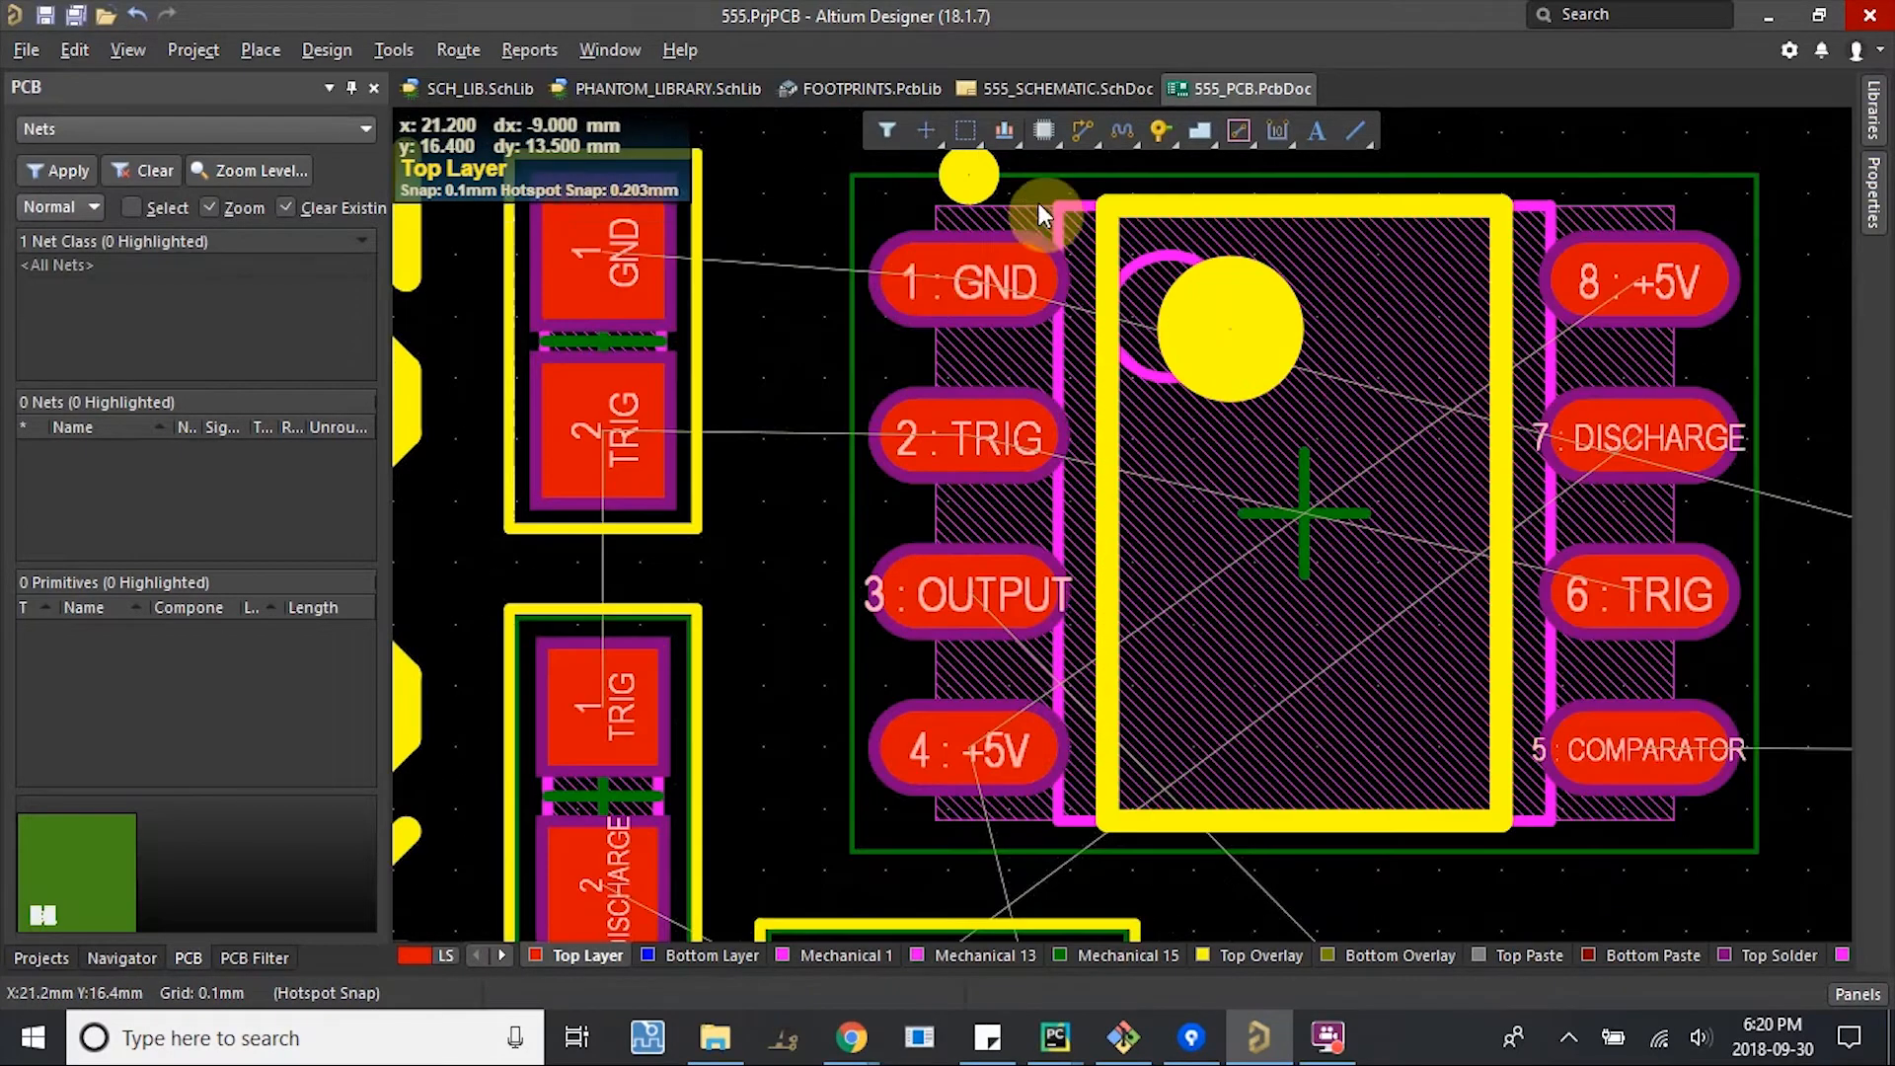
pyautogui.moveTo(1077, 130)
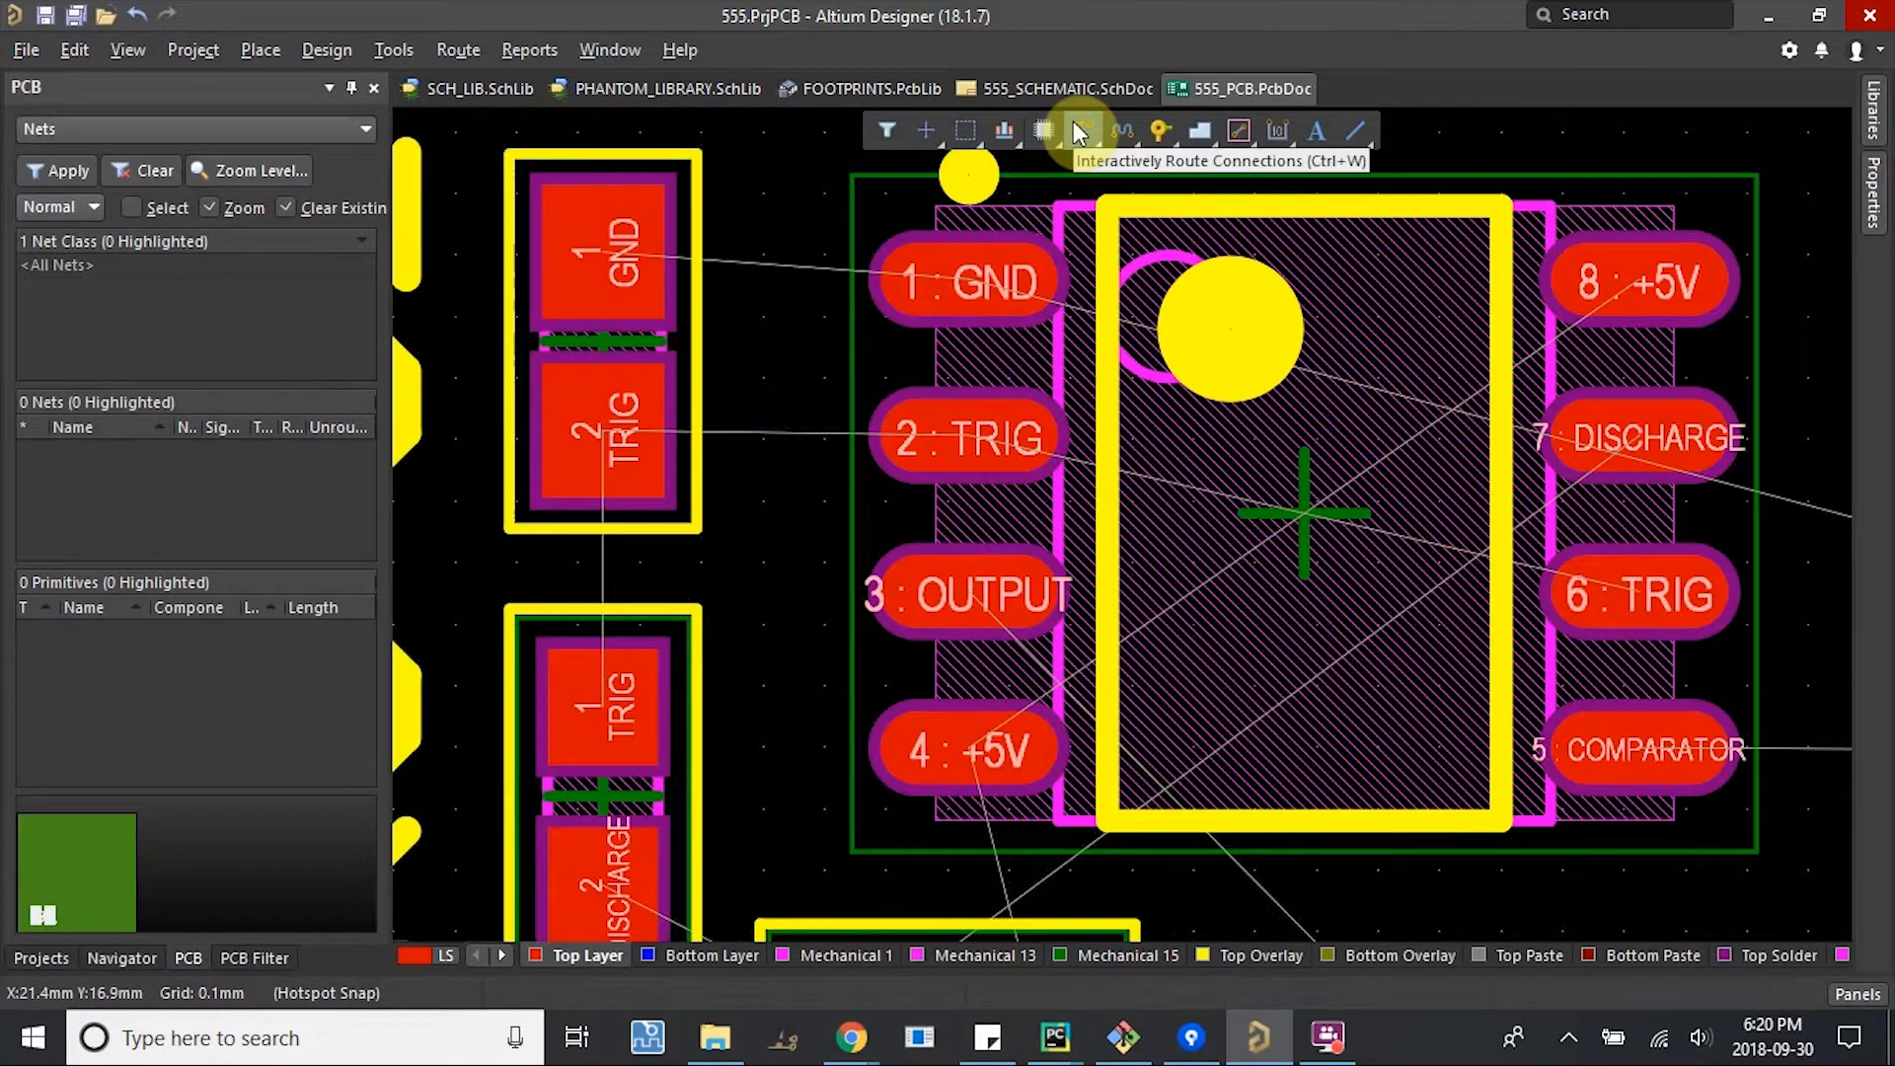
pyautogui.click(1045, 130)
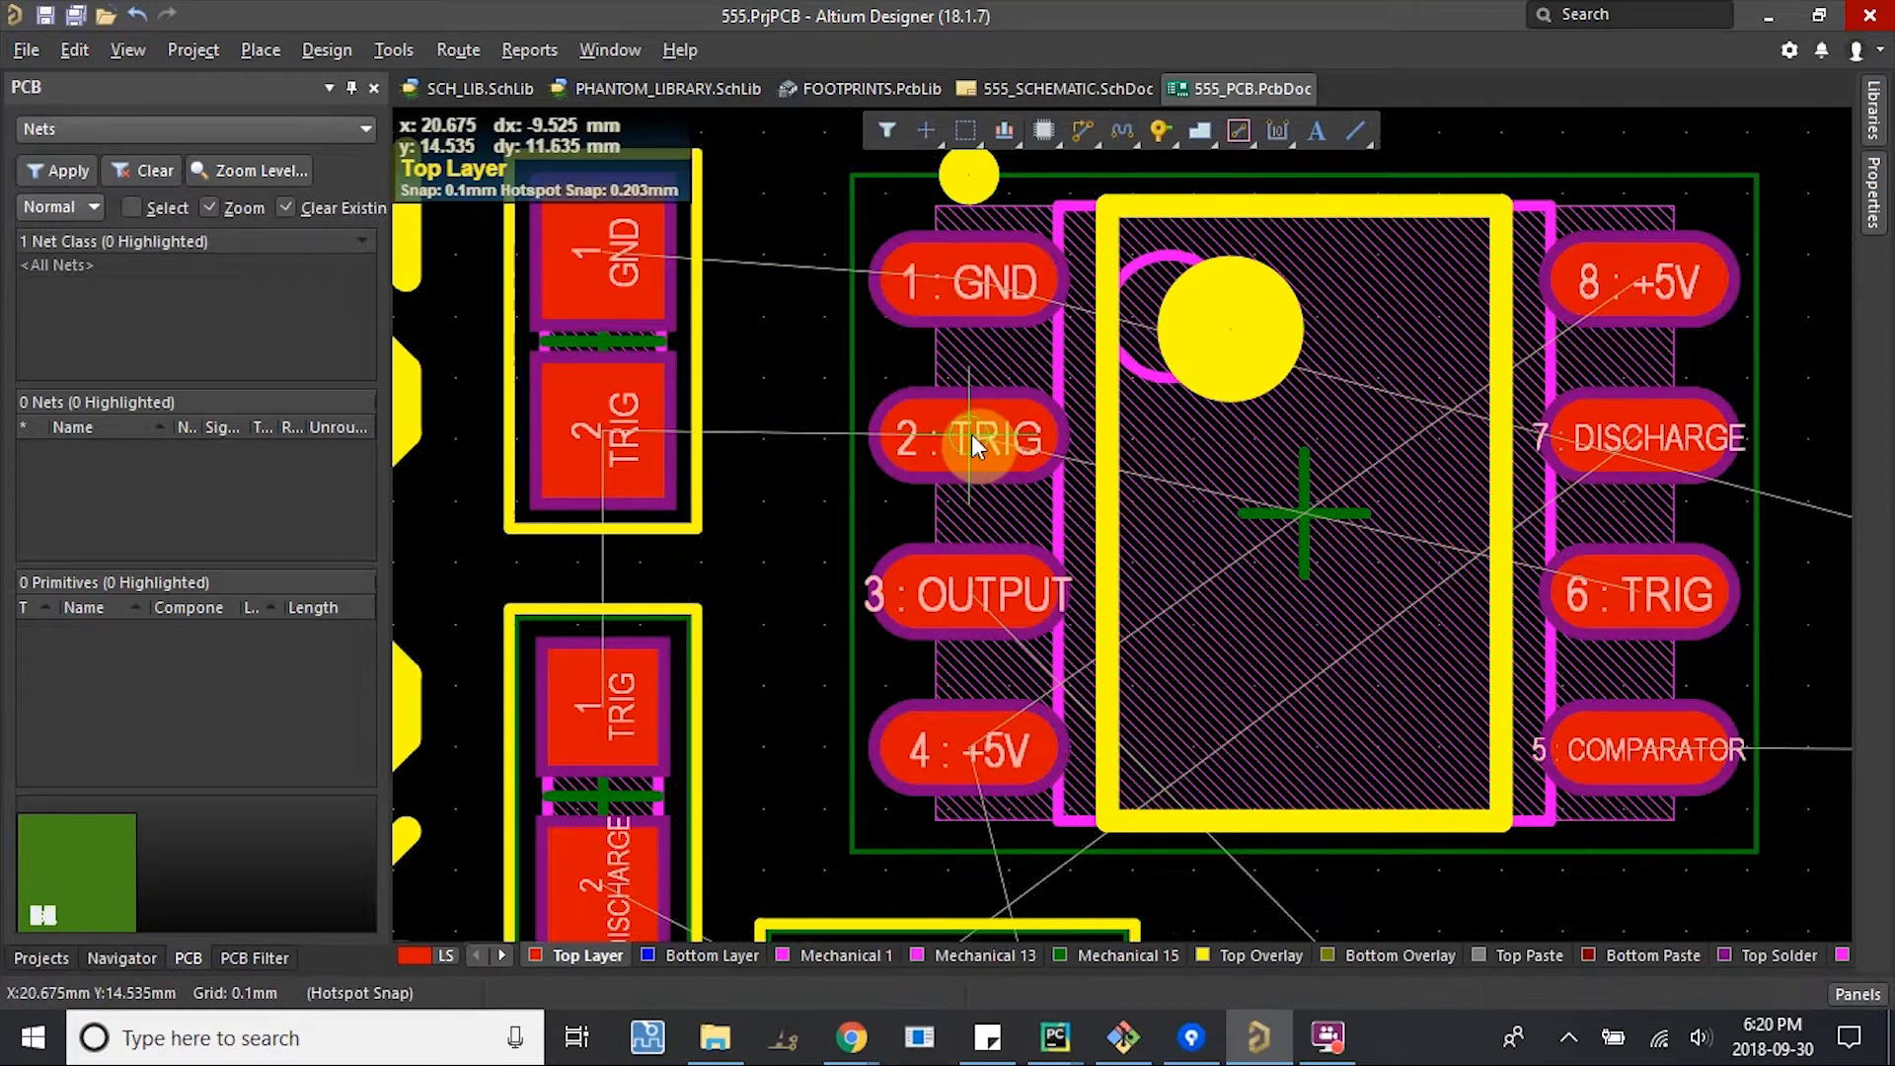
pyautogui.click(967, 437)
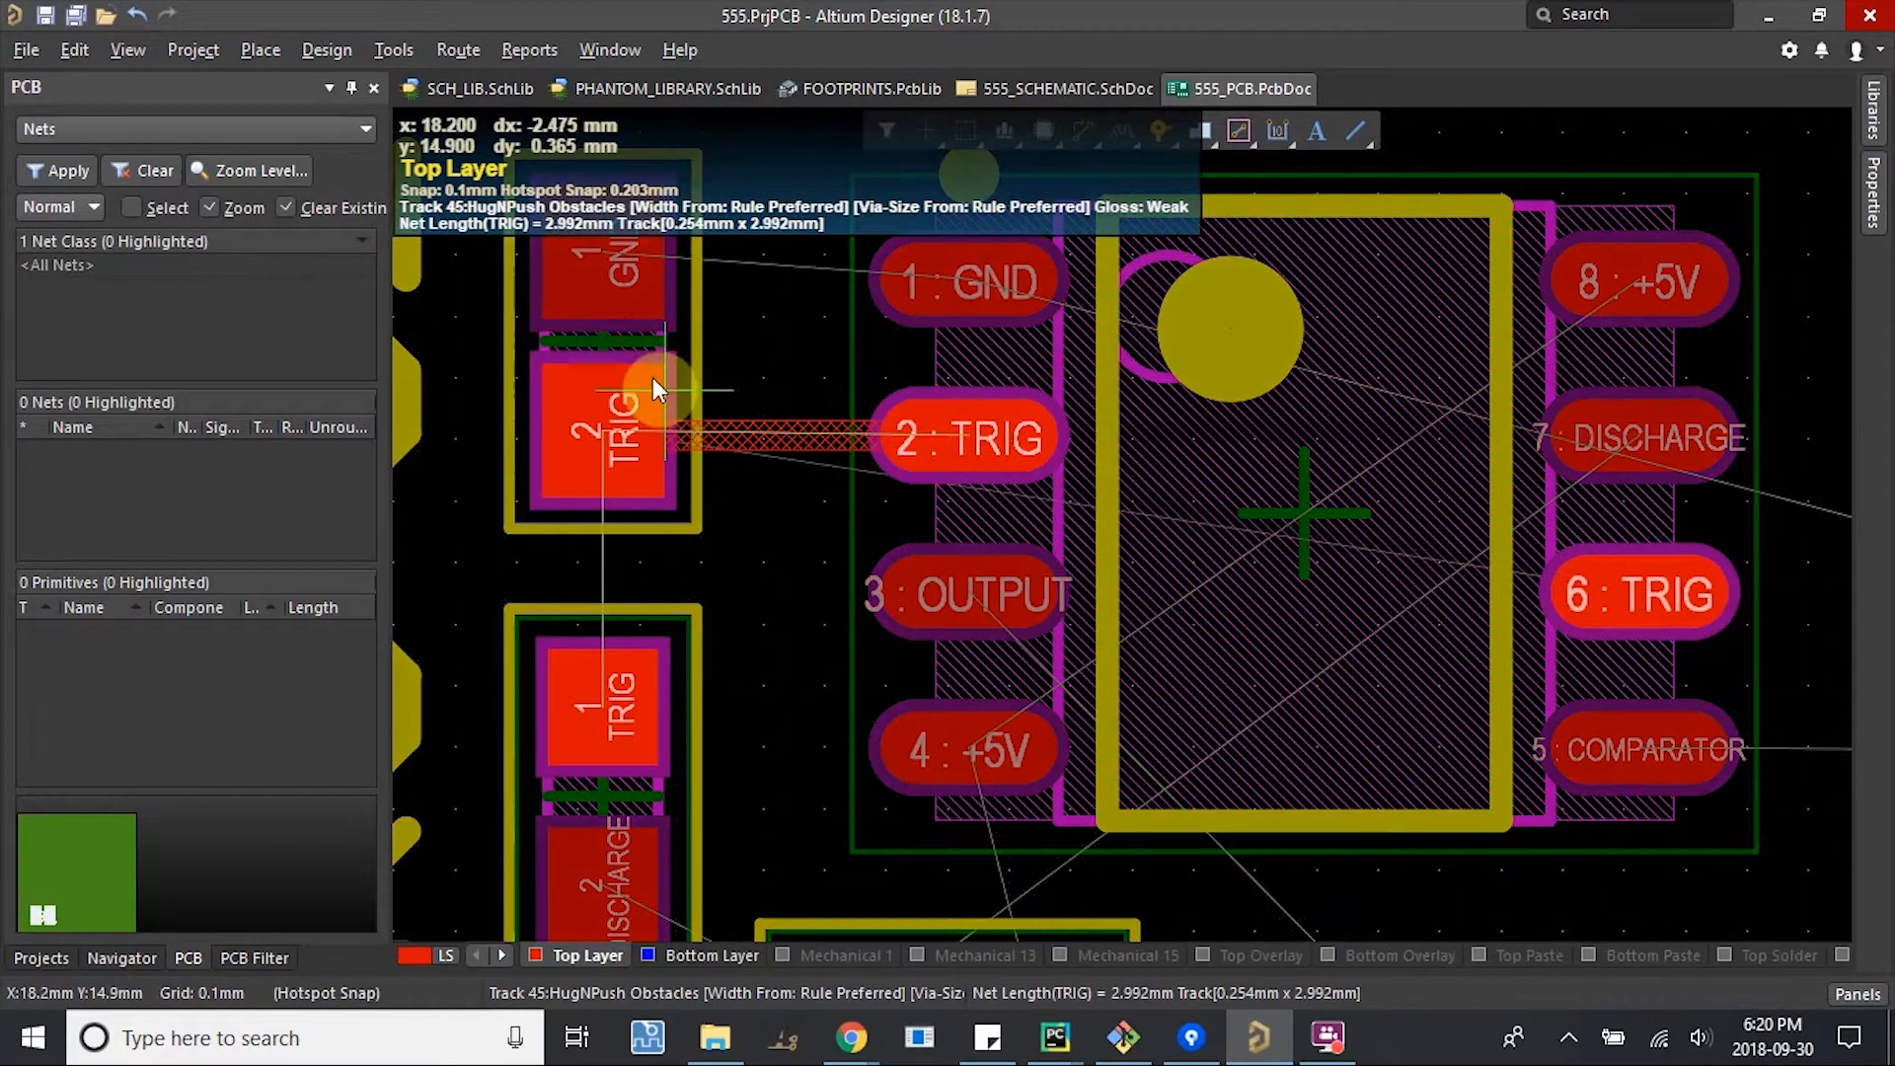
pyautogui.moveTo(598, 450)
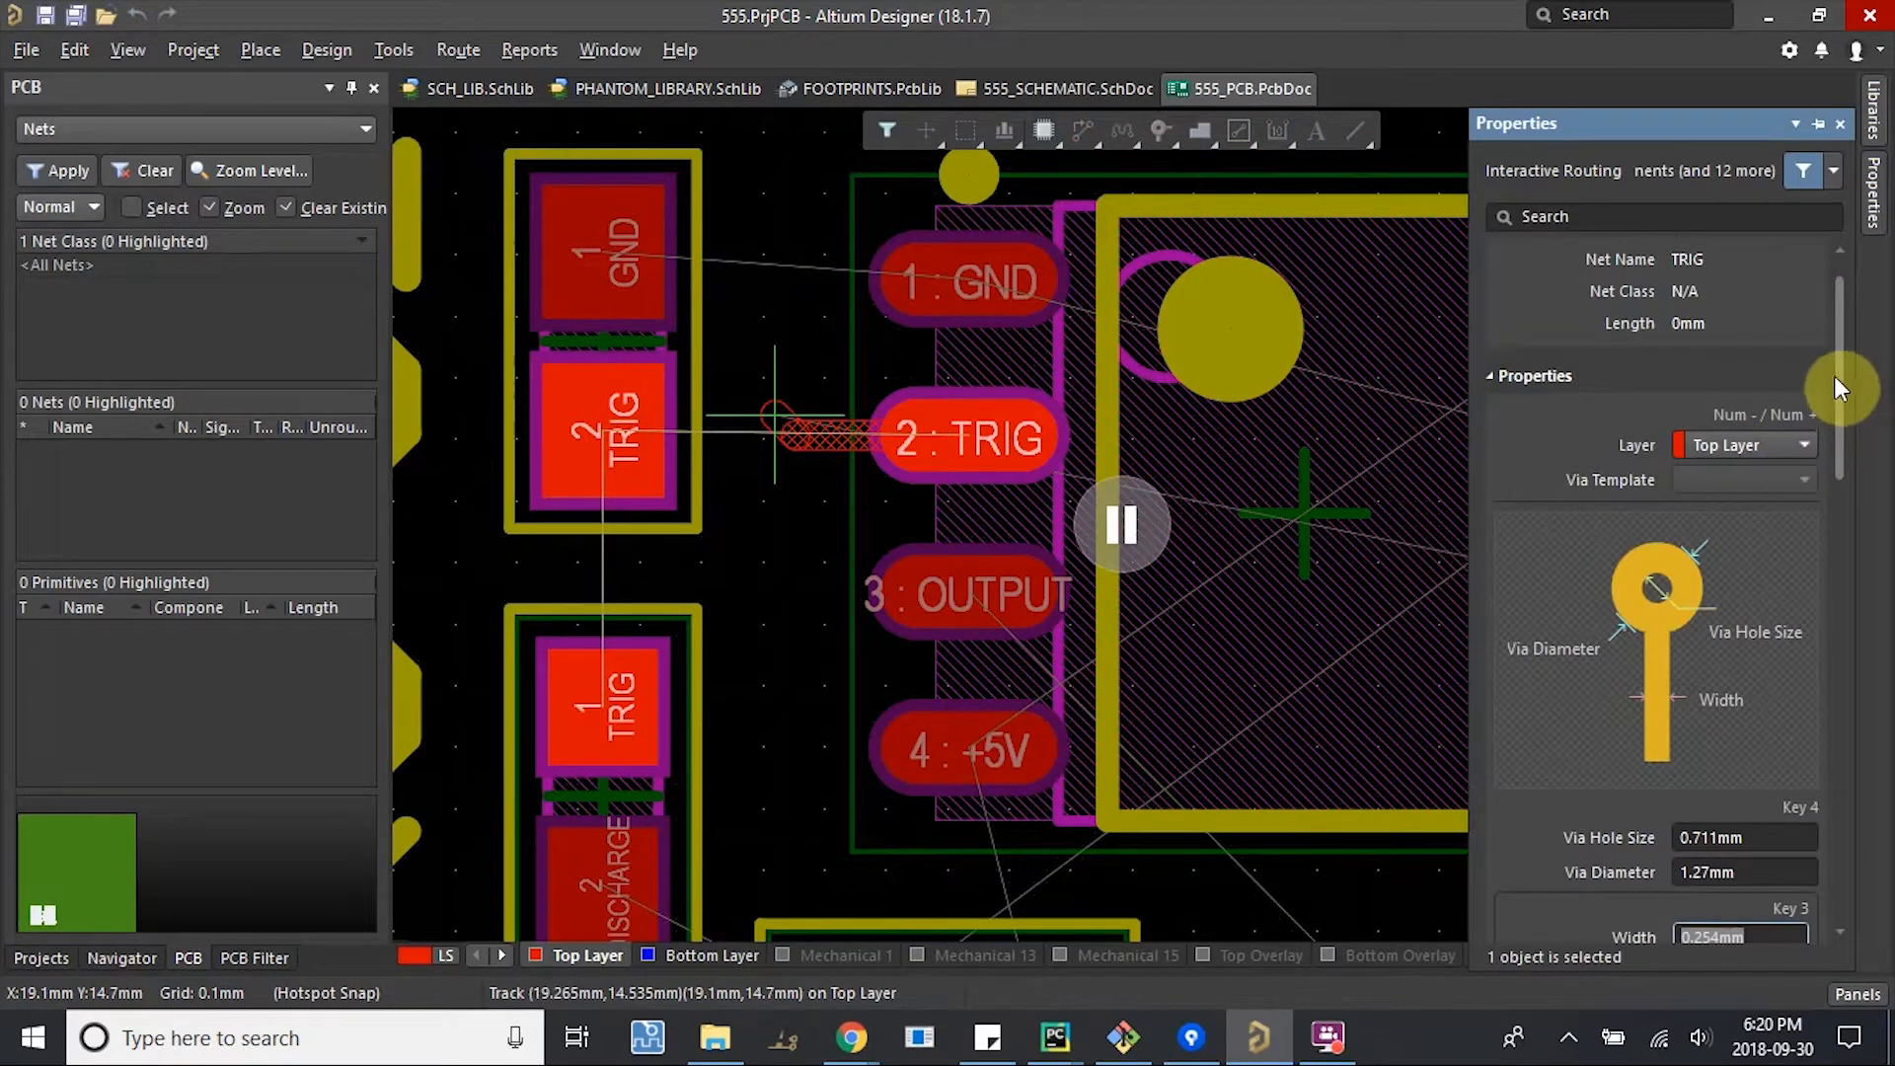
# Review the 0.254mm routing Width field, then open pcbway.com in Chrome.
pyautogui.scroll(-3)
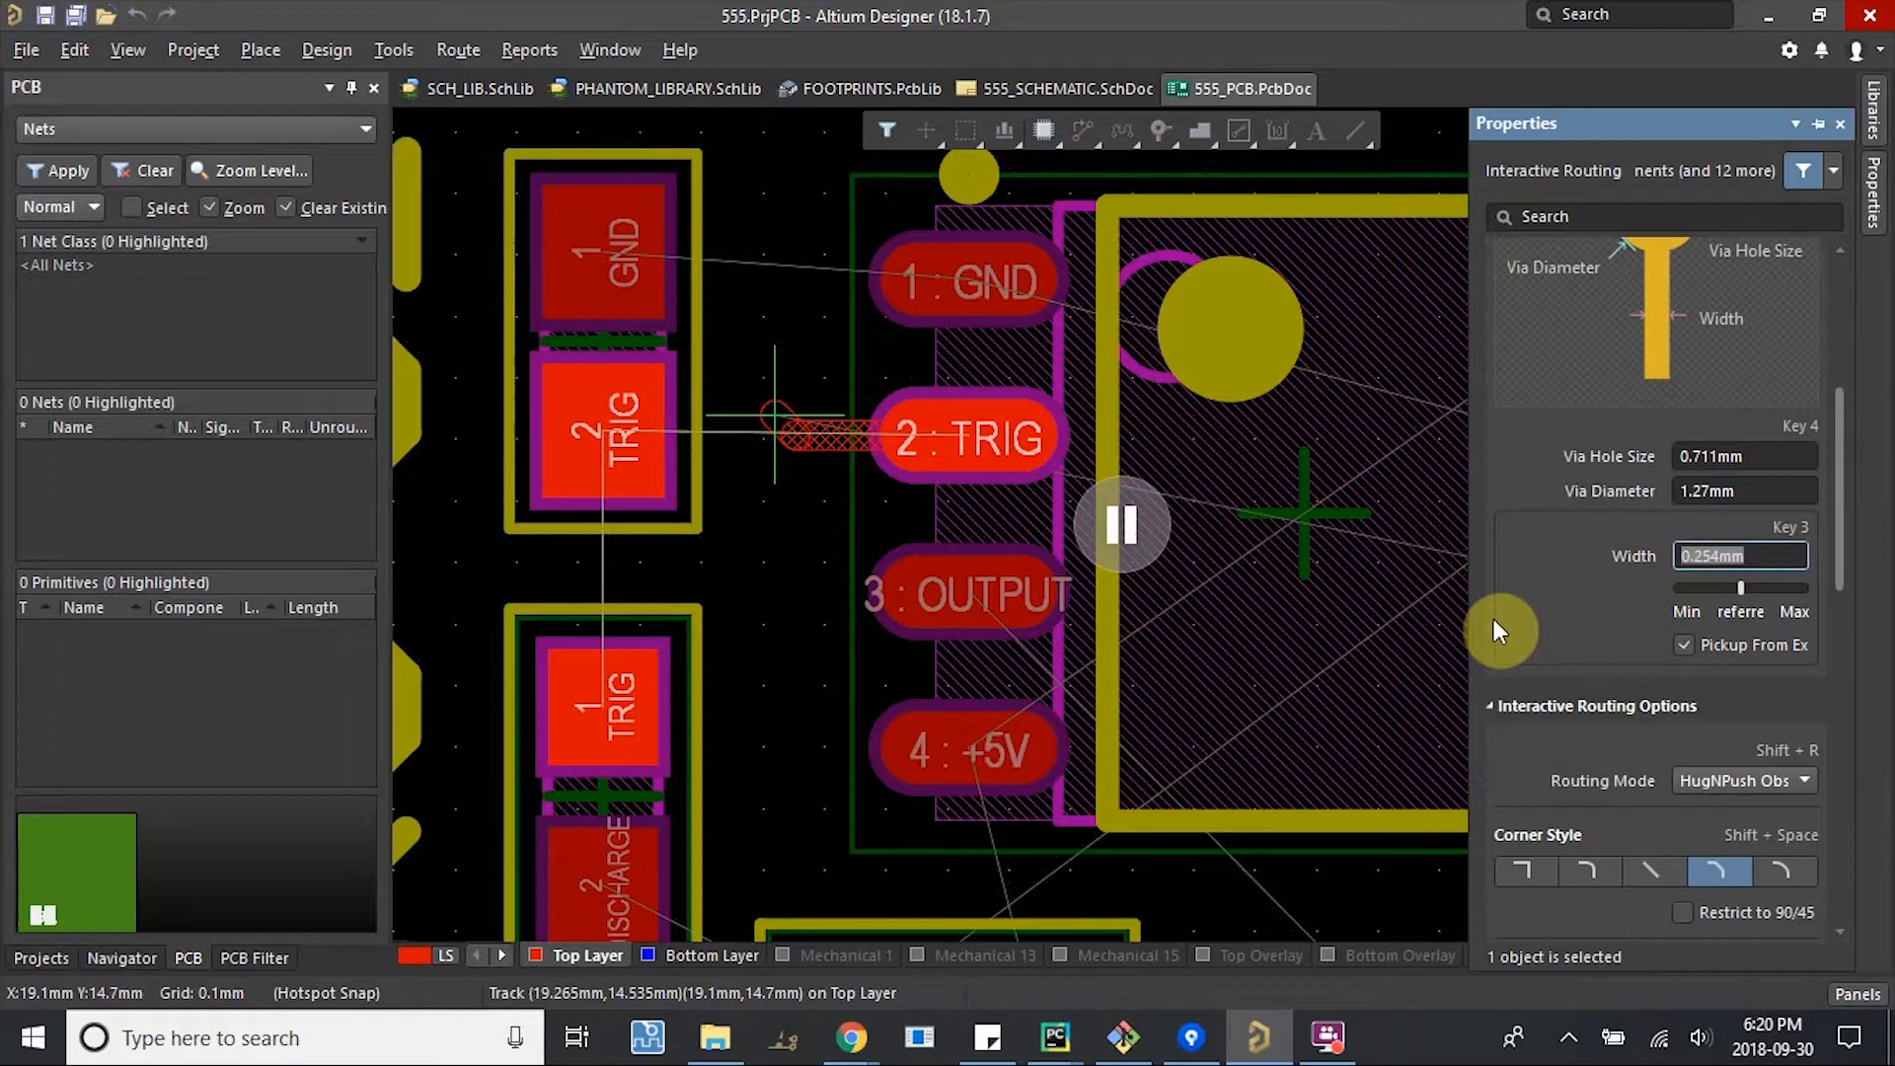
pyautogui.click(850, 1037)
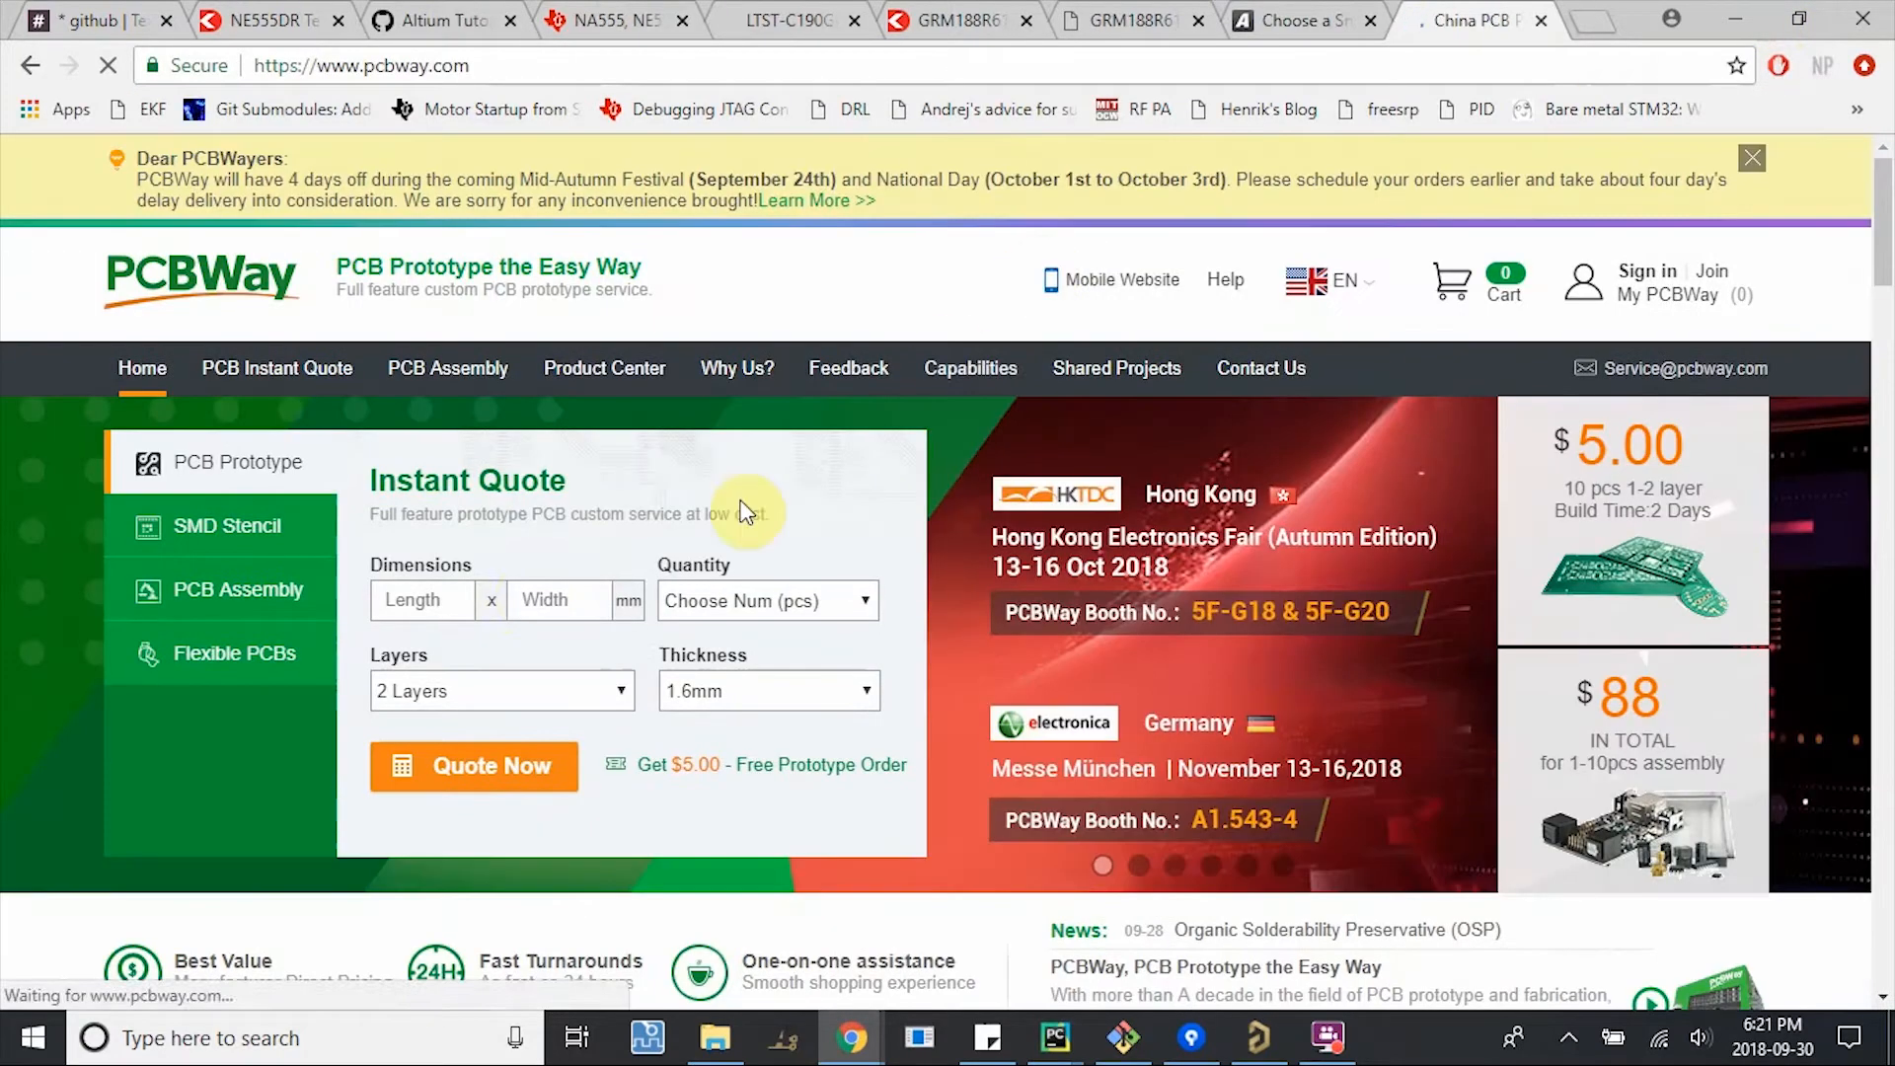
# Quote ten 100 x 100 mm boards on PCBWay and inspect the Min Track/Spacing option.
pyautogui.write('100')
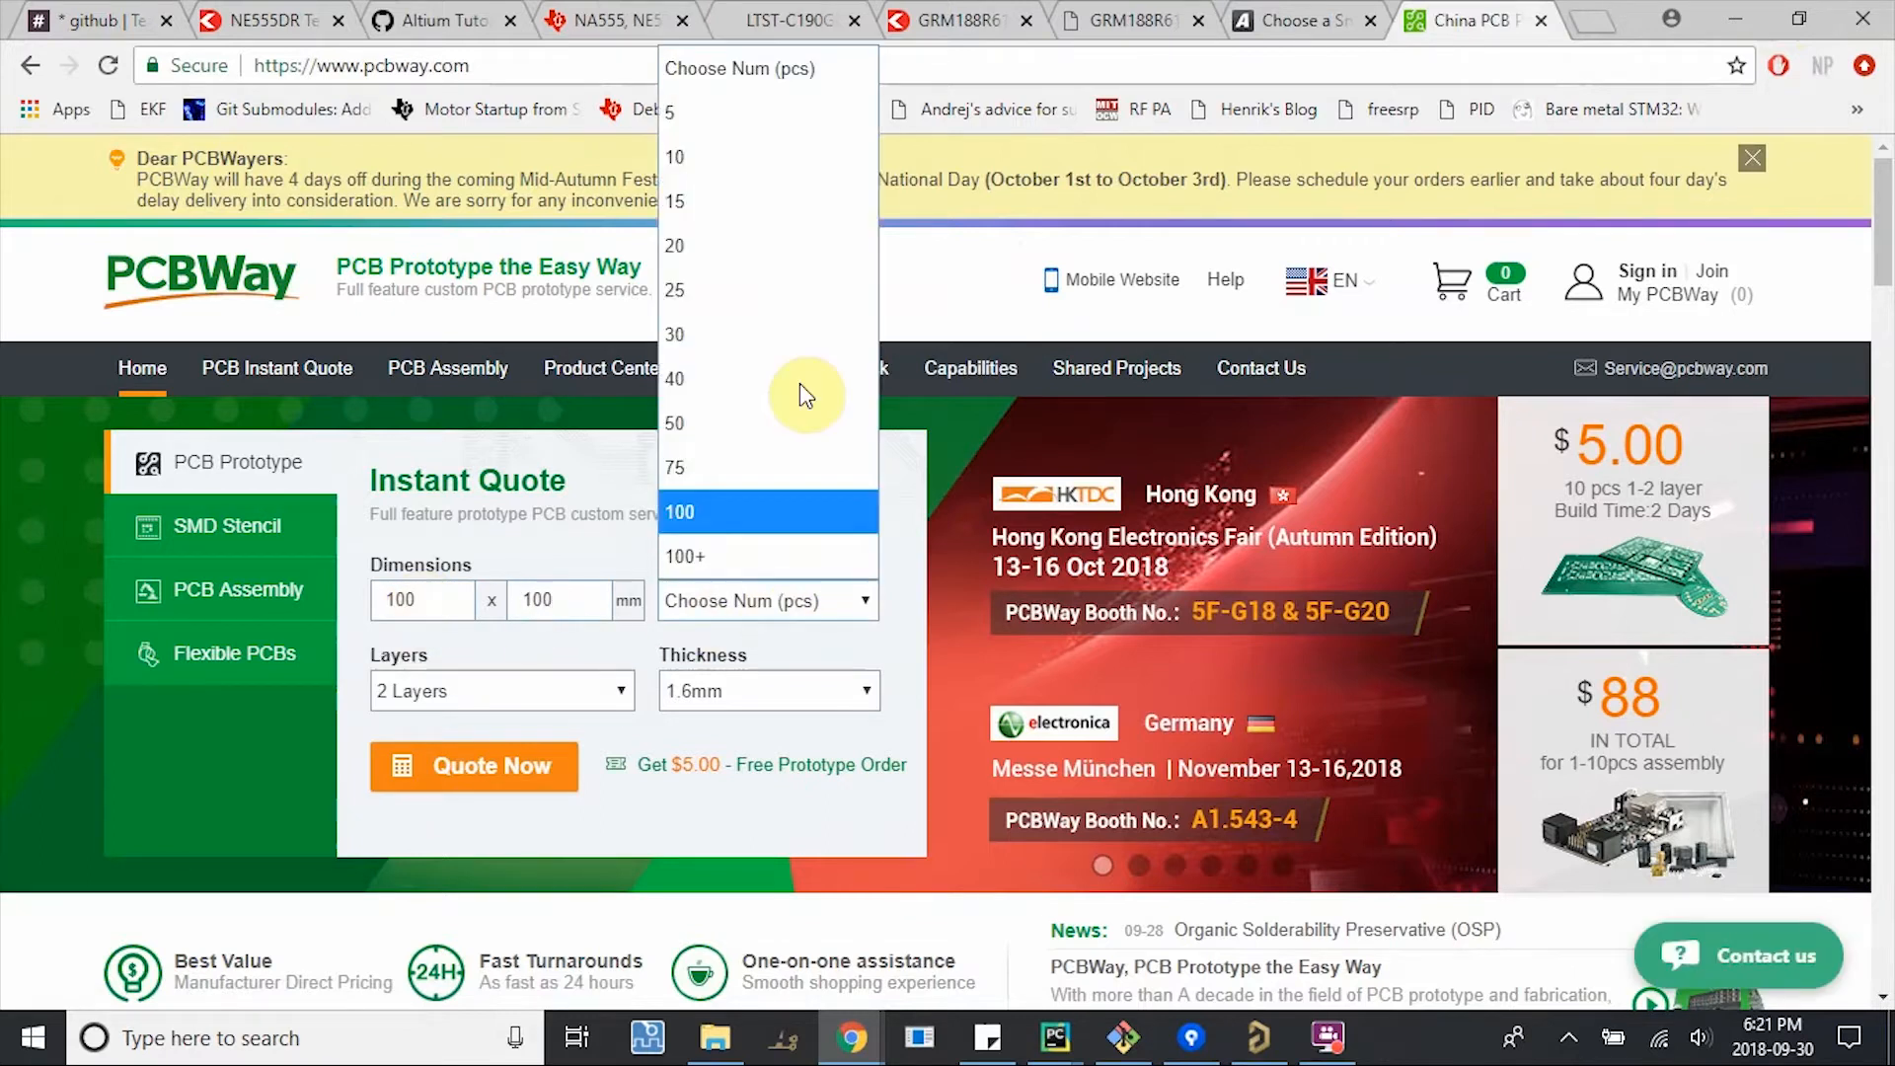
pyautogui.click(674, 157)
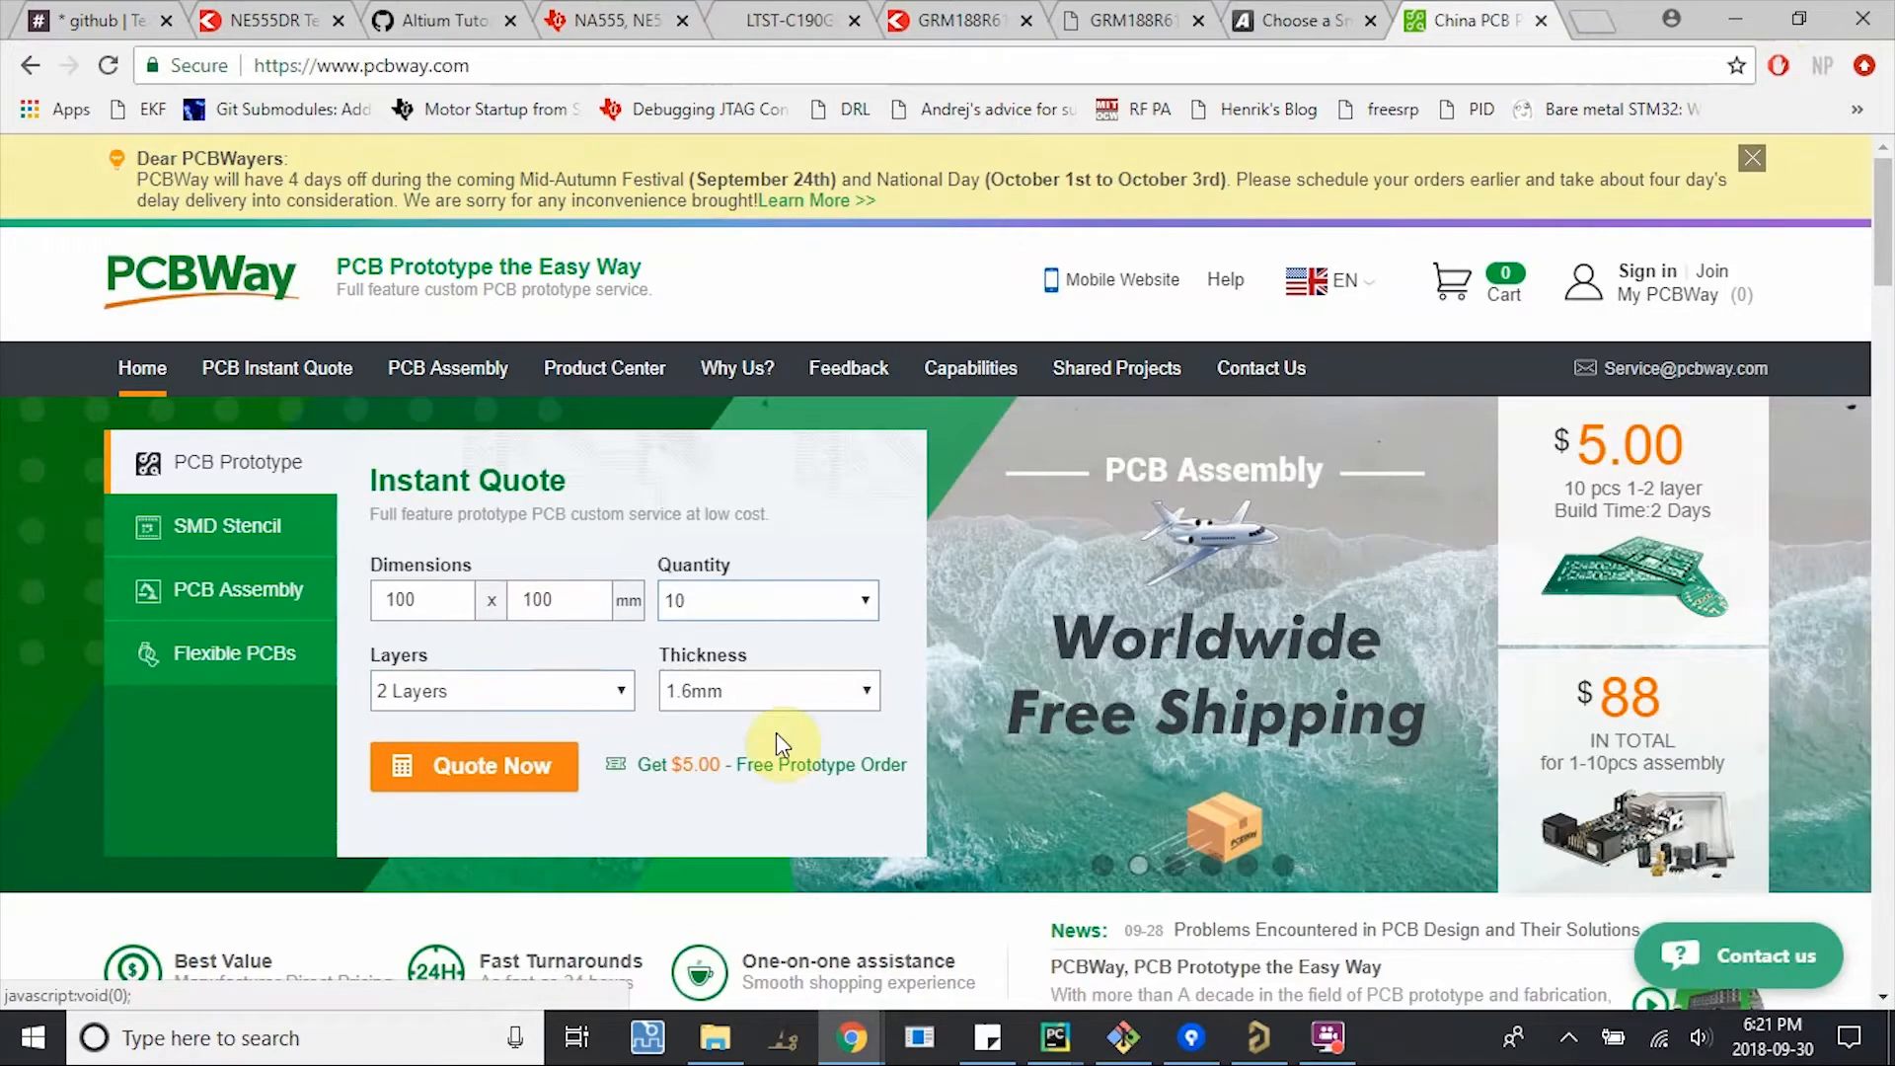
pyautogui.click(473, 765)
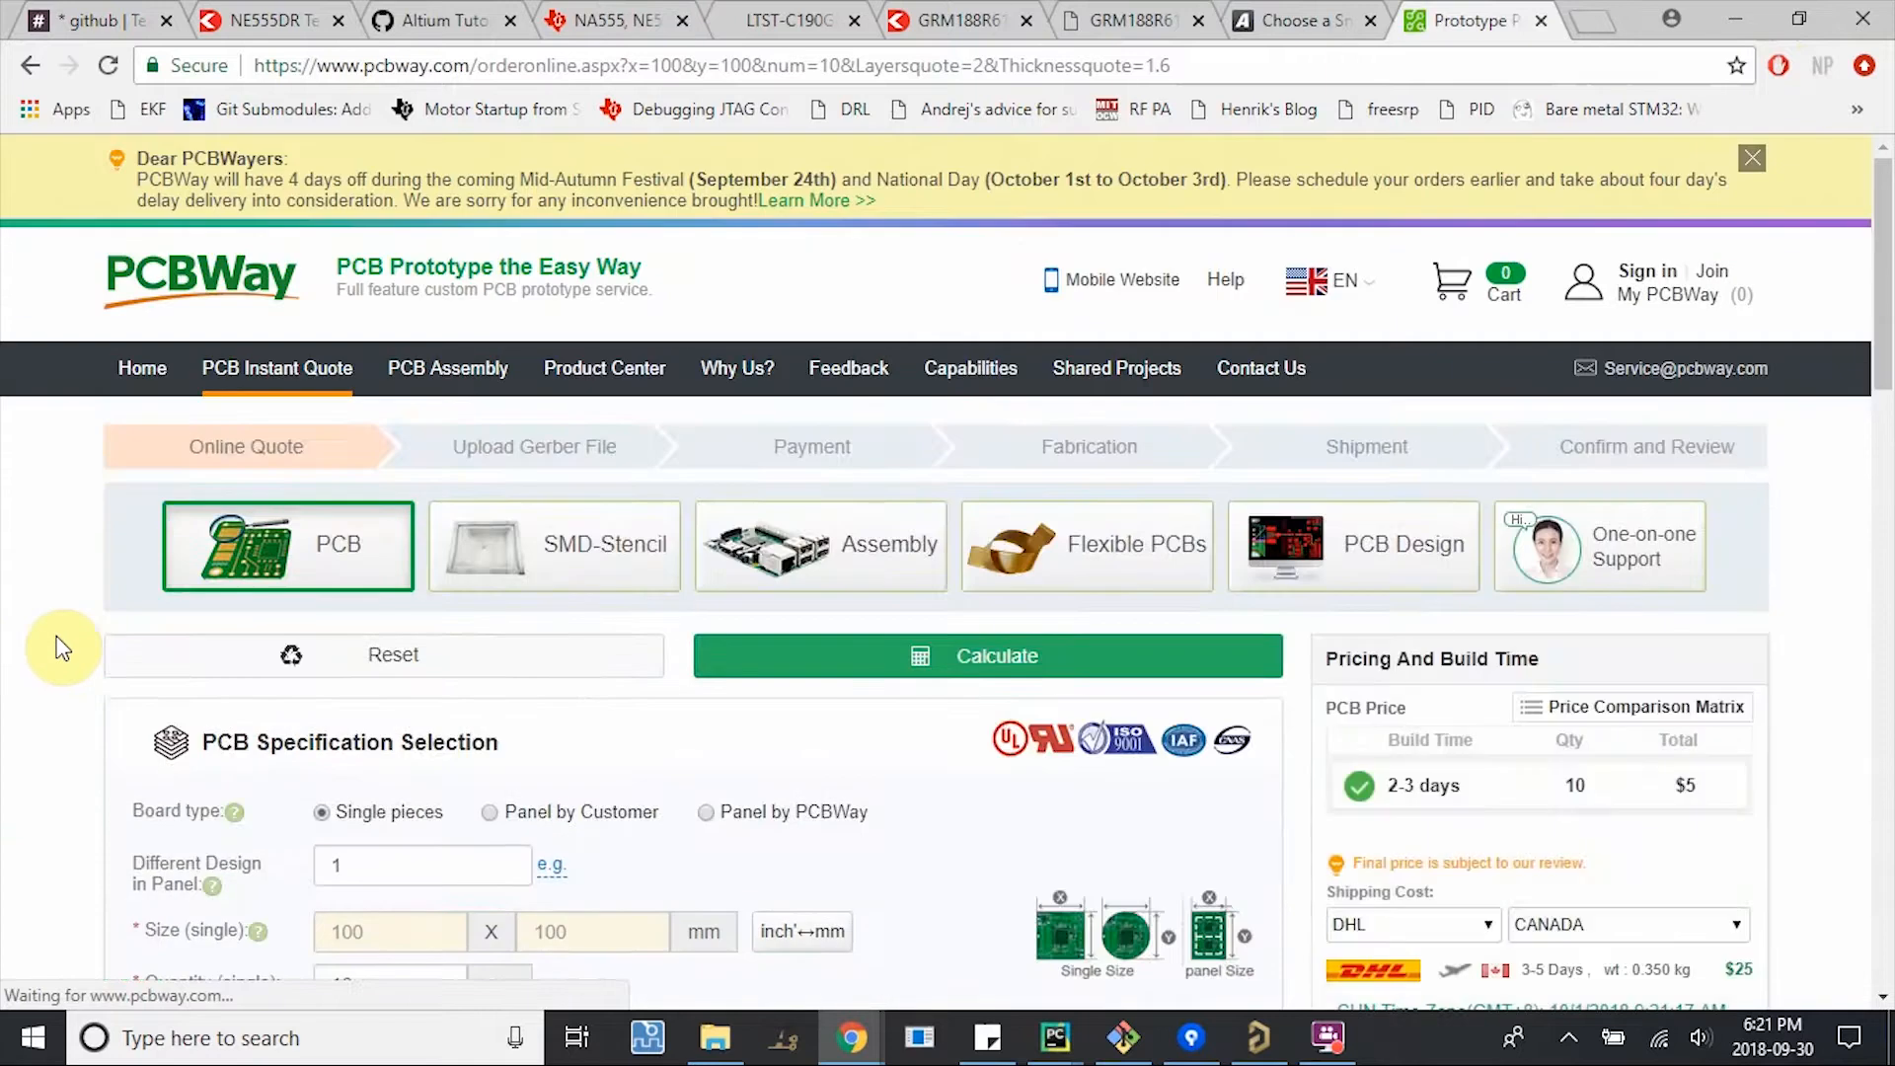
pyautogui.scroll(-3)
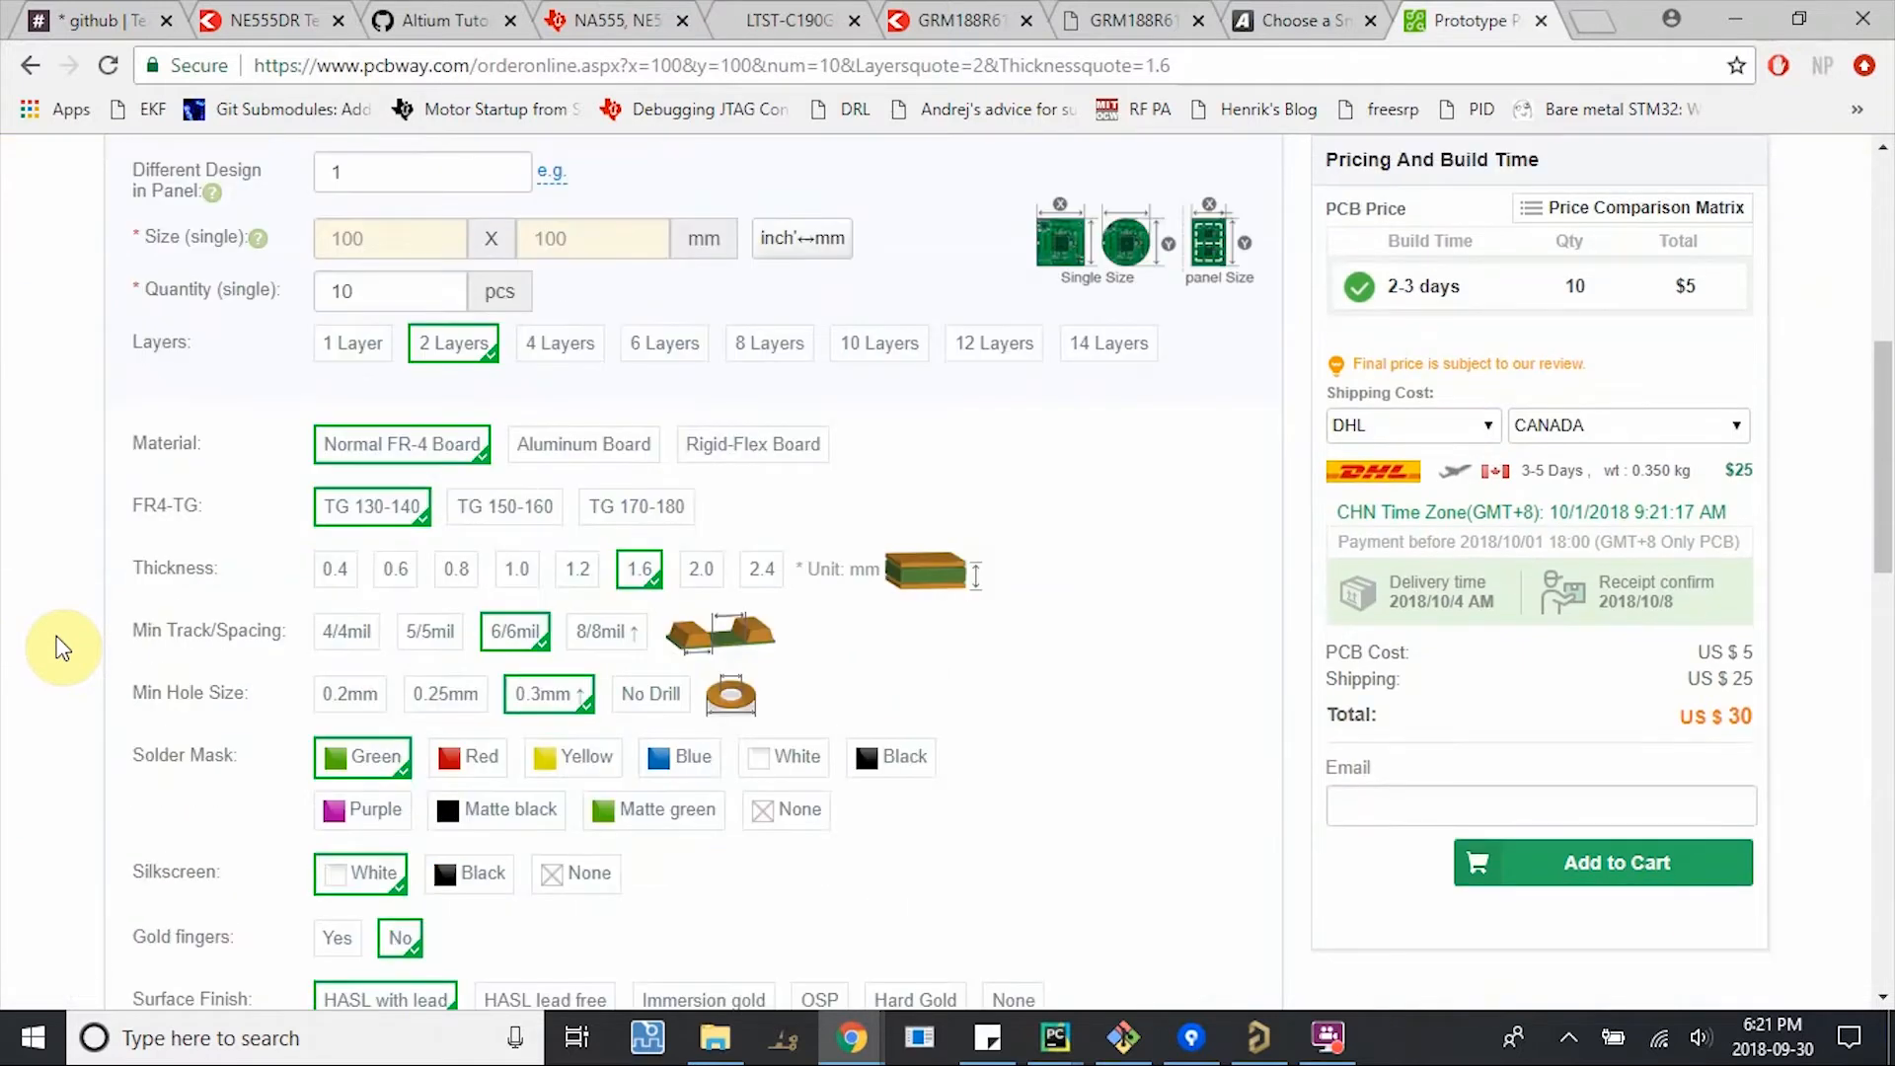
pyautogui.scroll(-3)
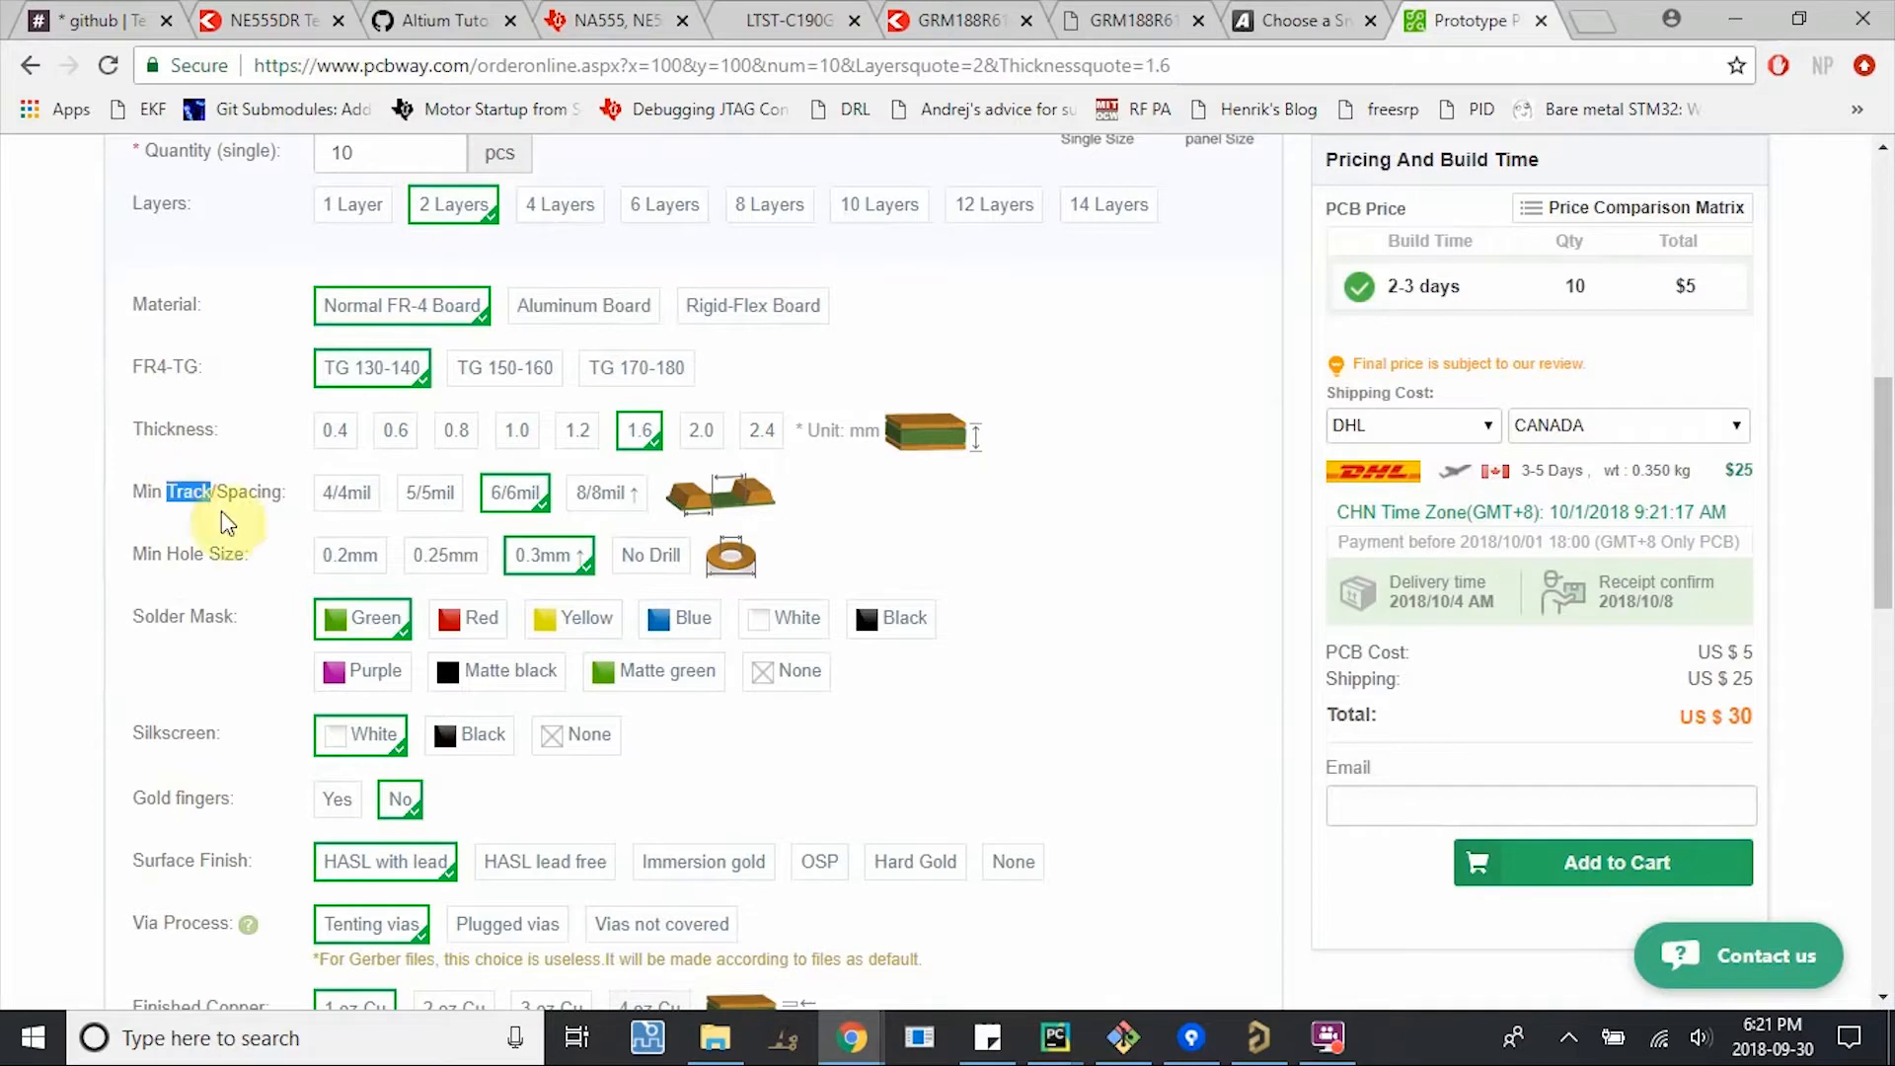
pyautogui.moveTo(513, 492)
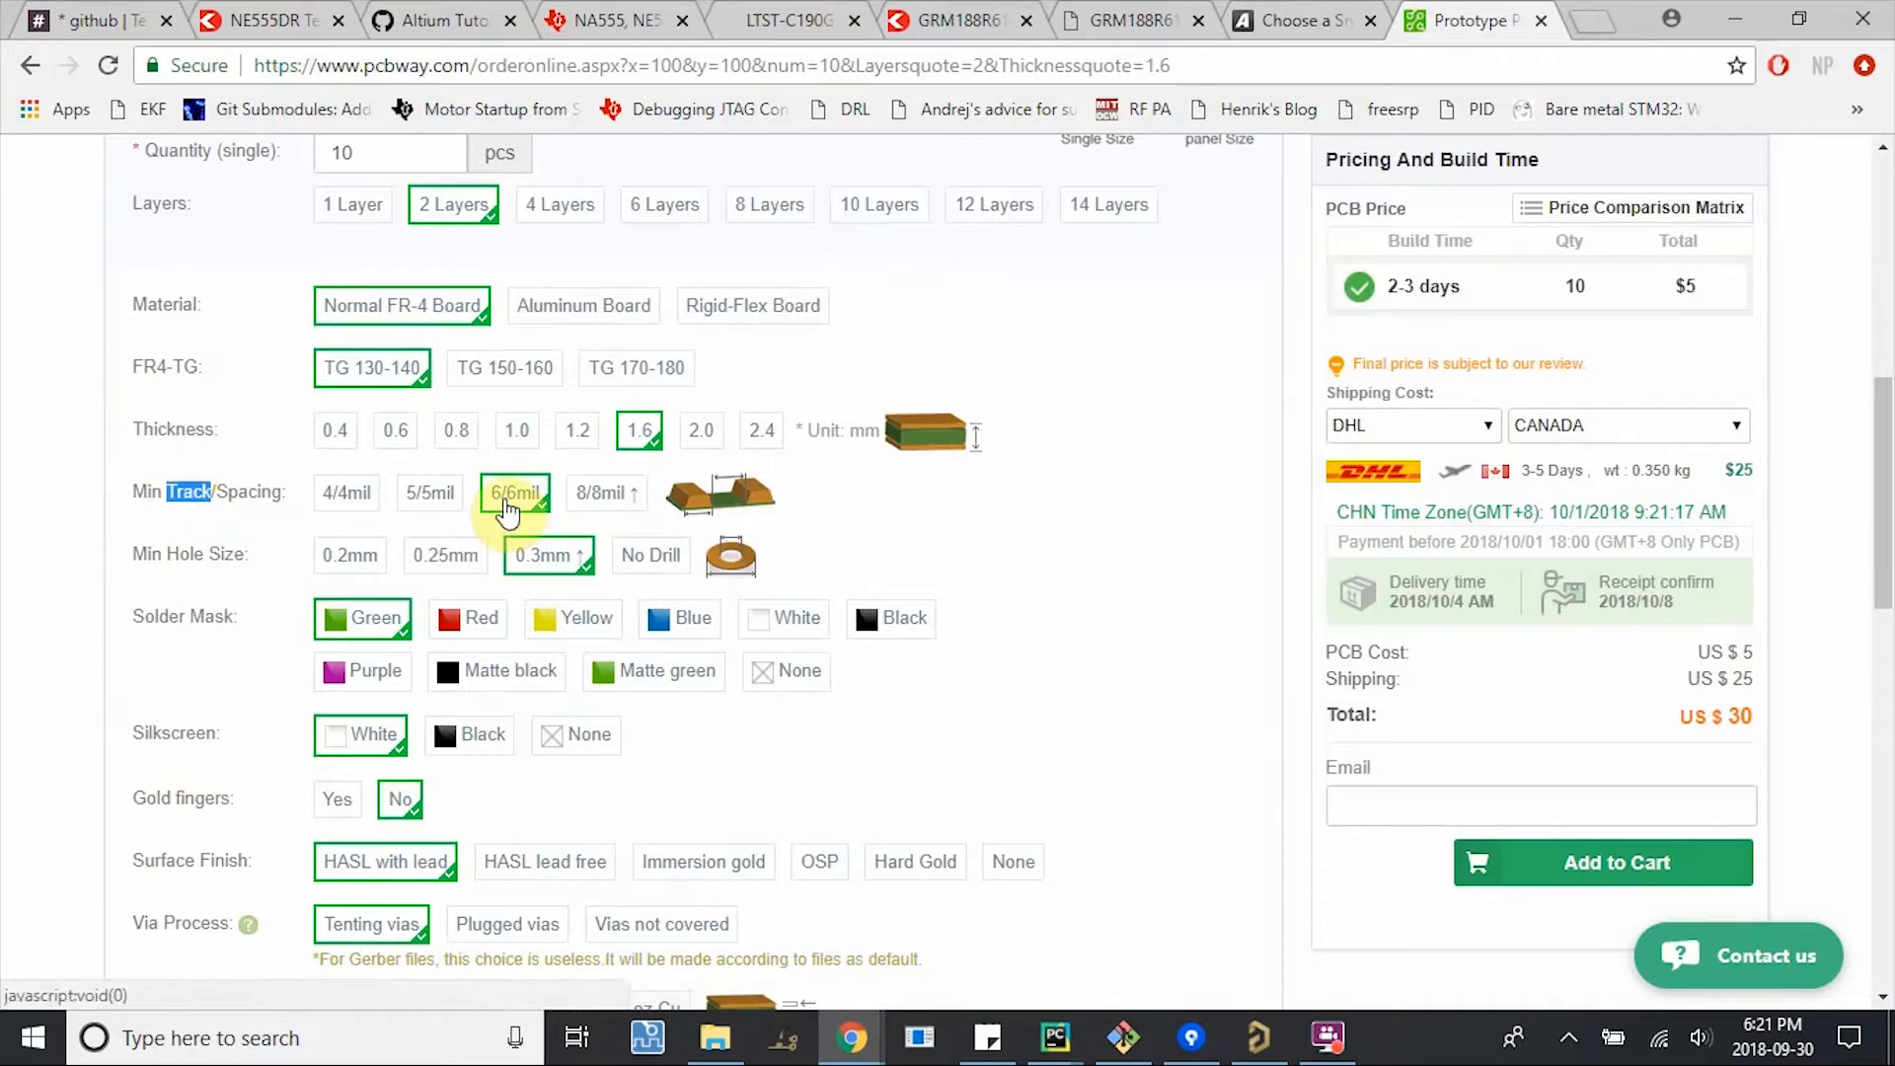
pyautogui.moveTo(198, 499)
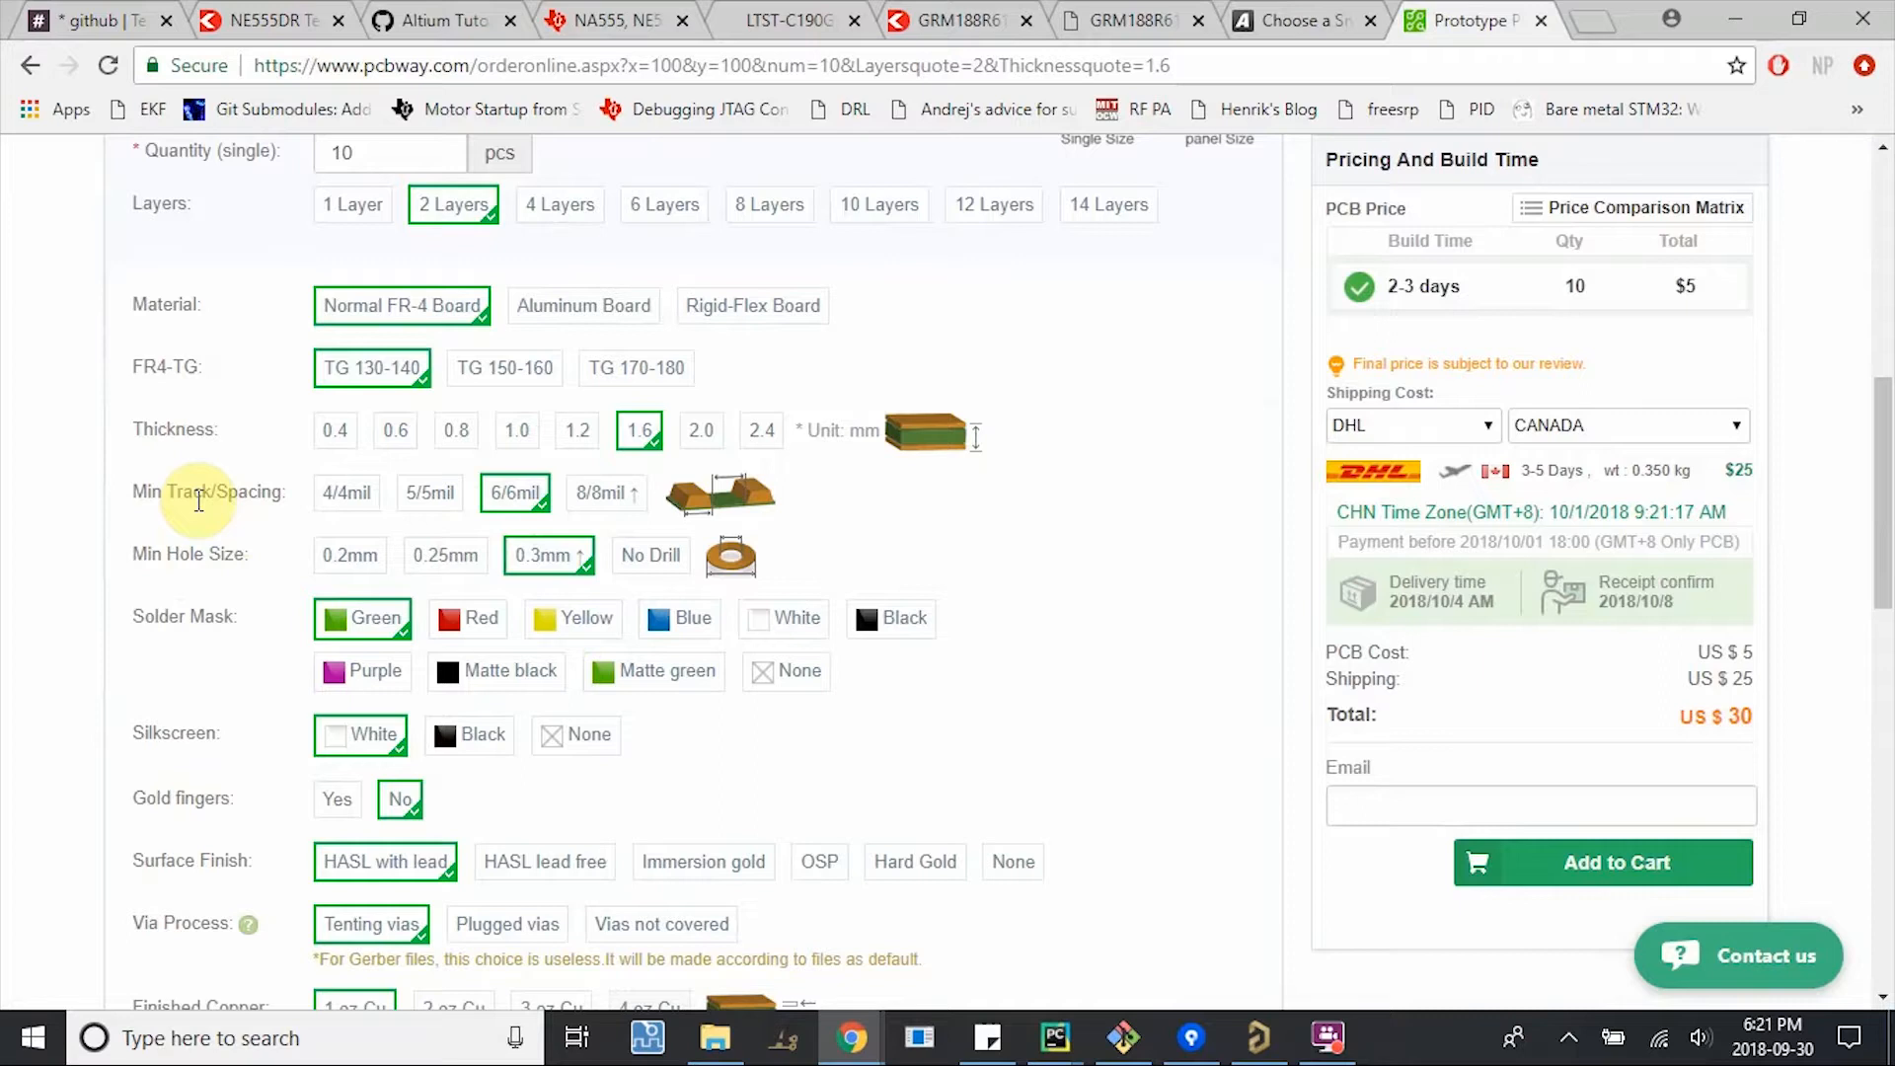
pyautogui.moveTo(562, 501)
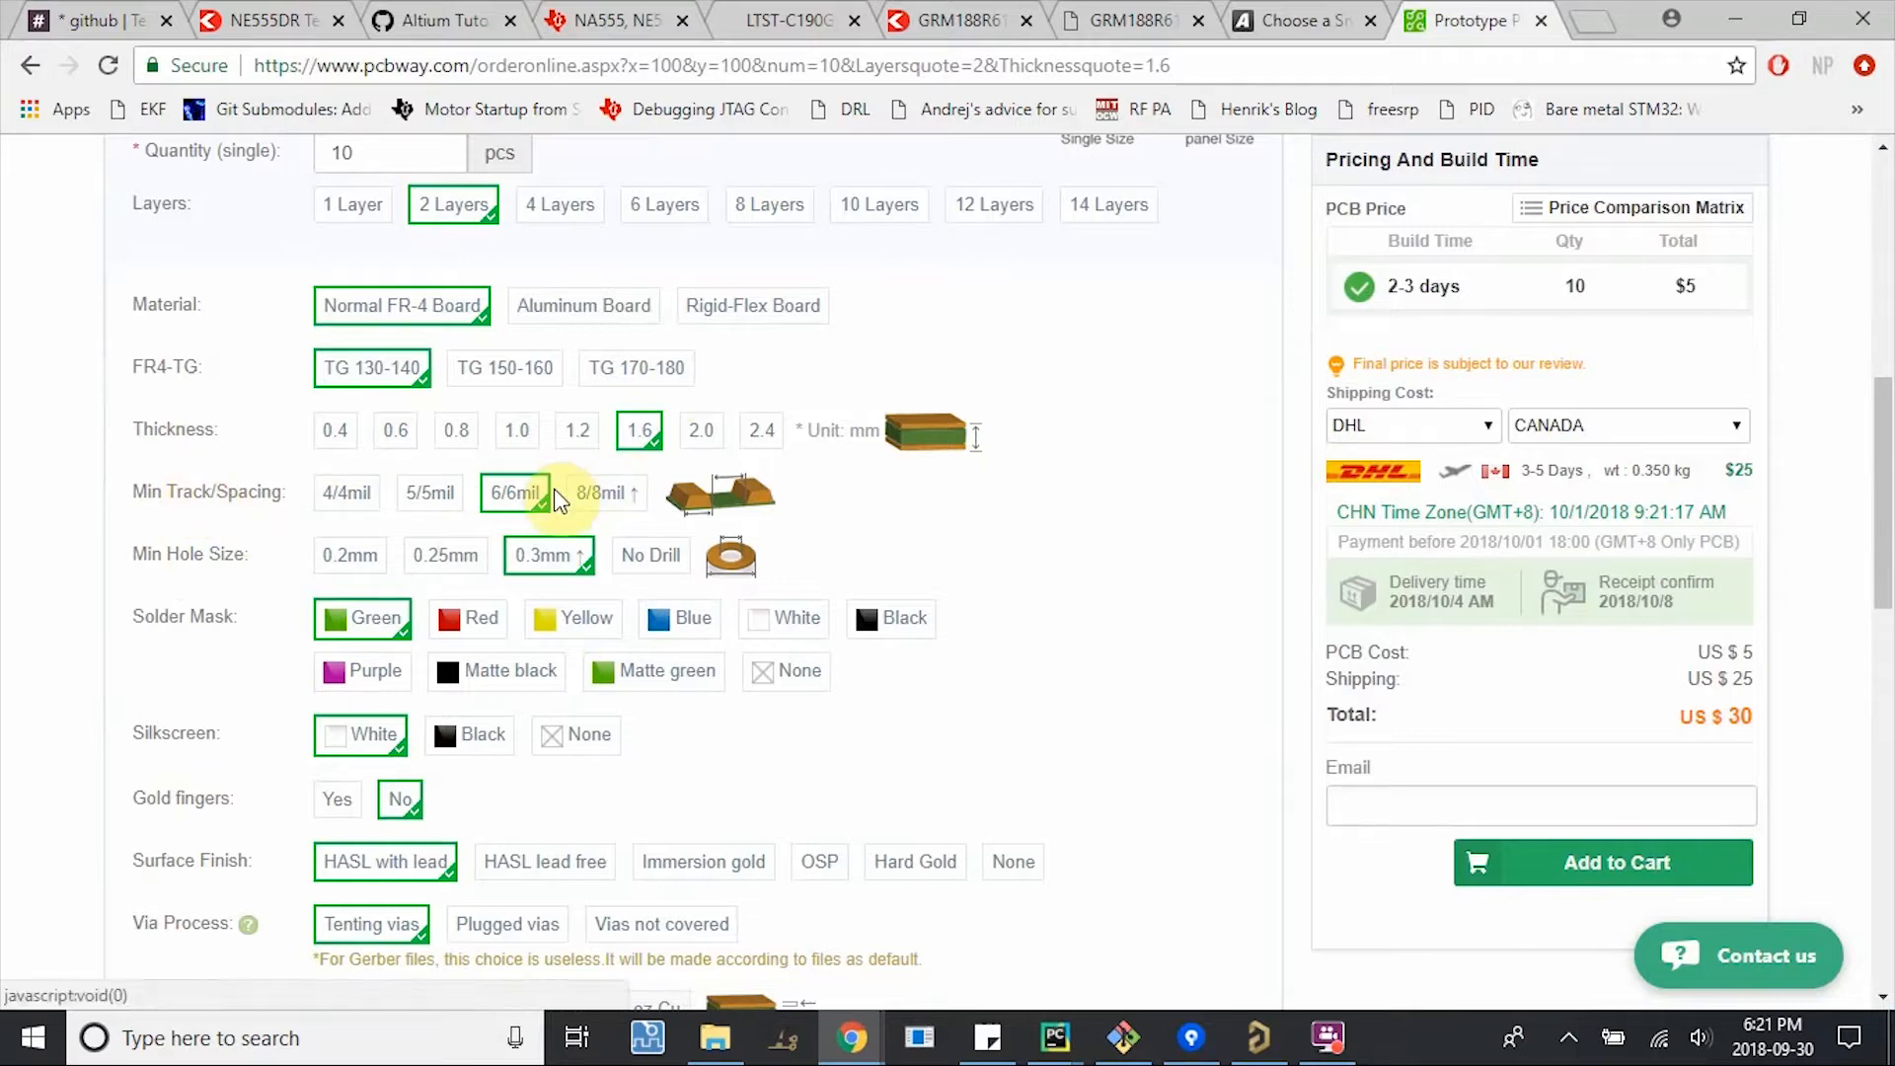
pyautogui.moveTo(738, 500)
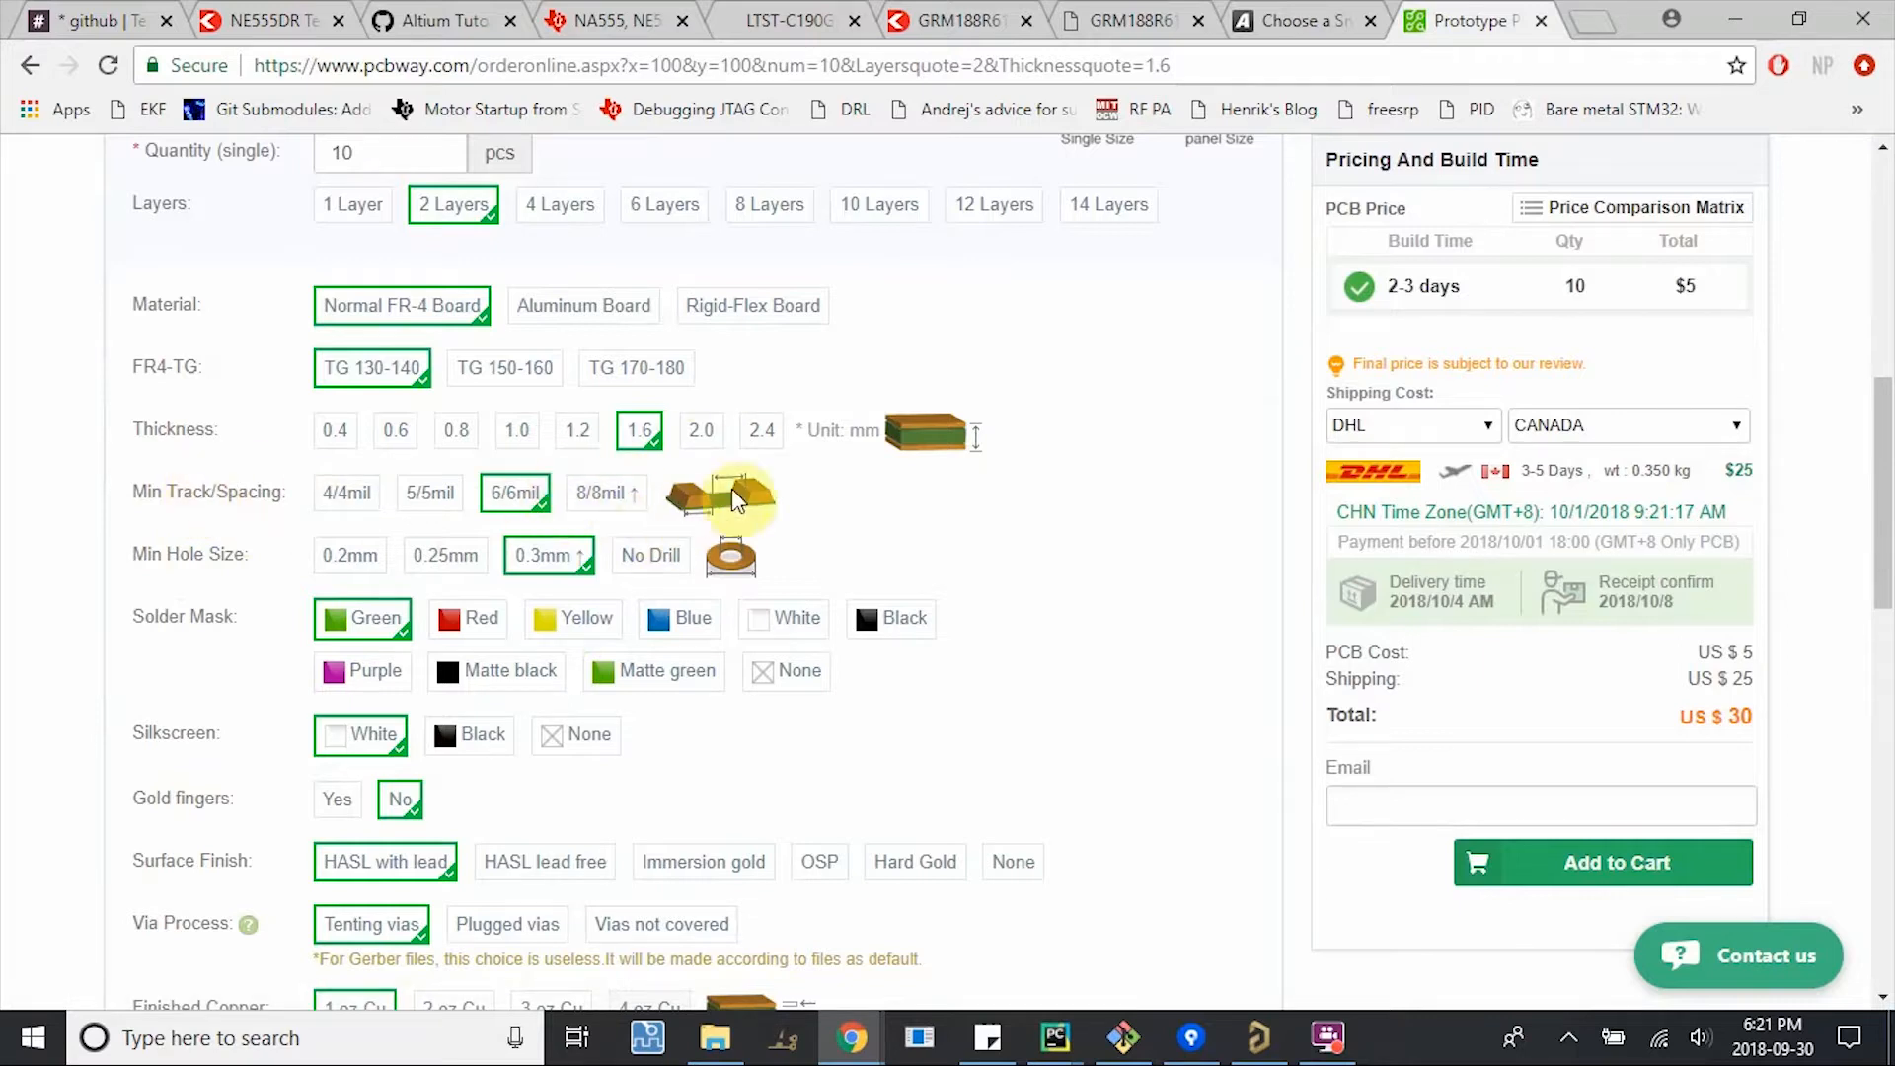
pyautogui.moveTo(720, 507)
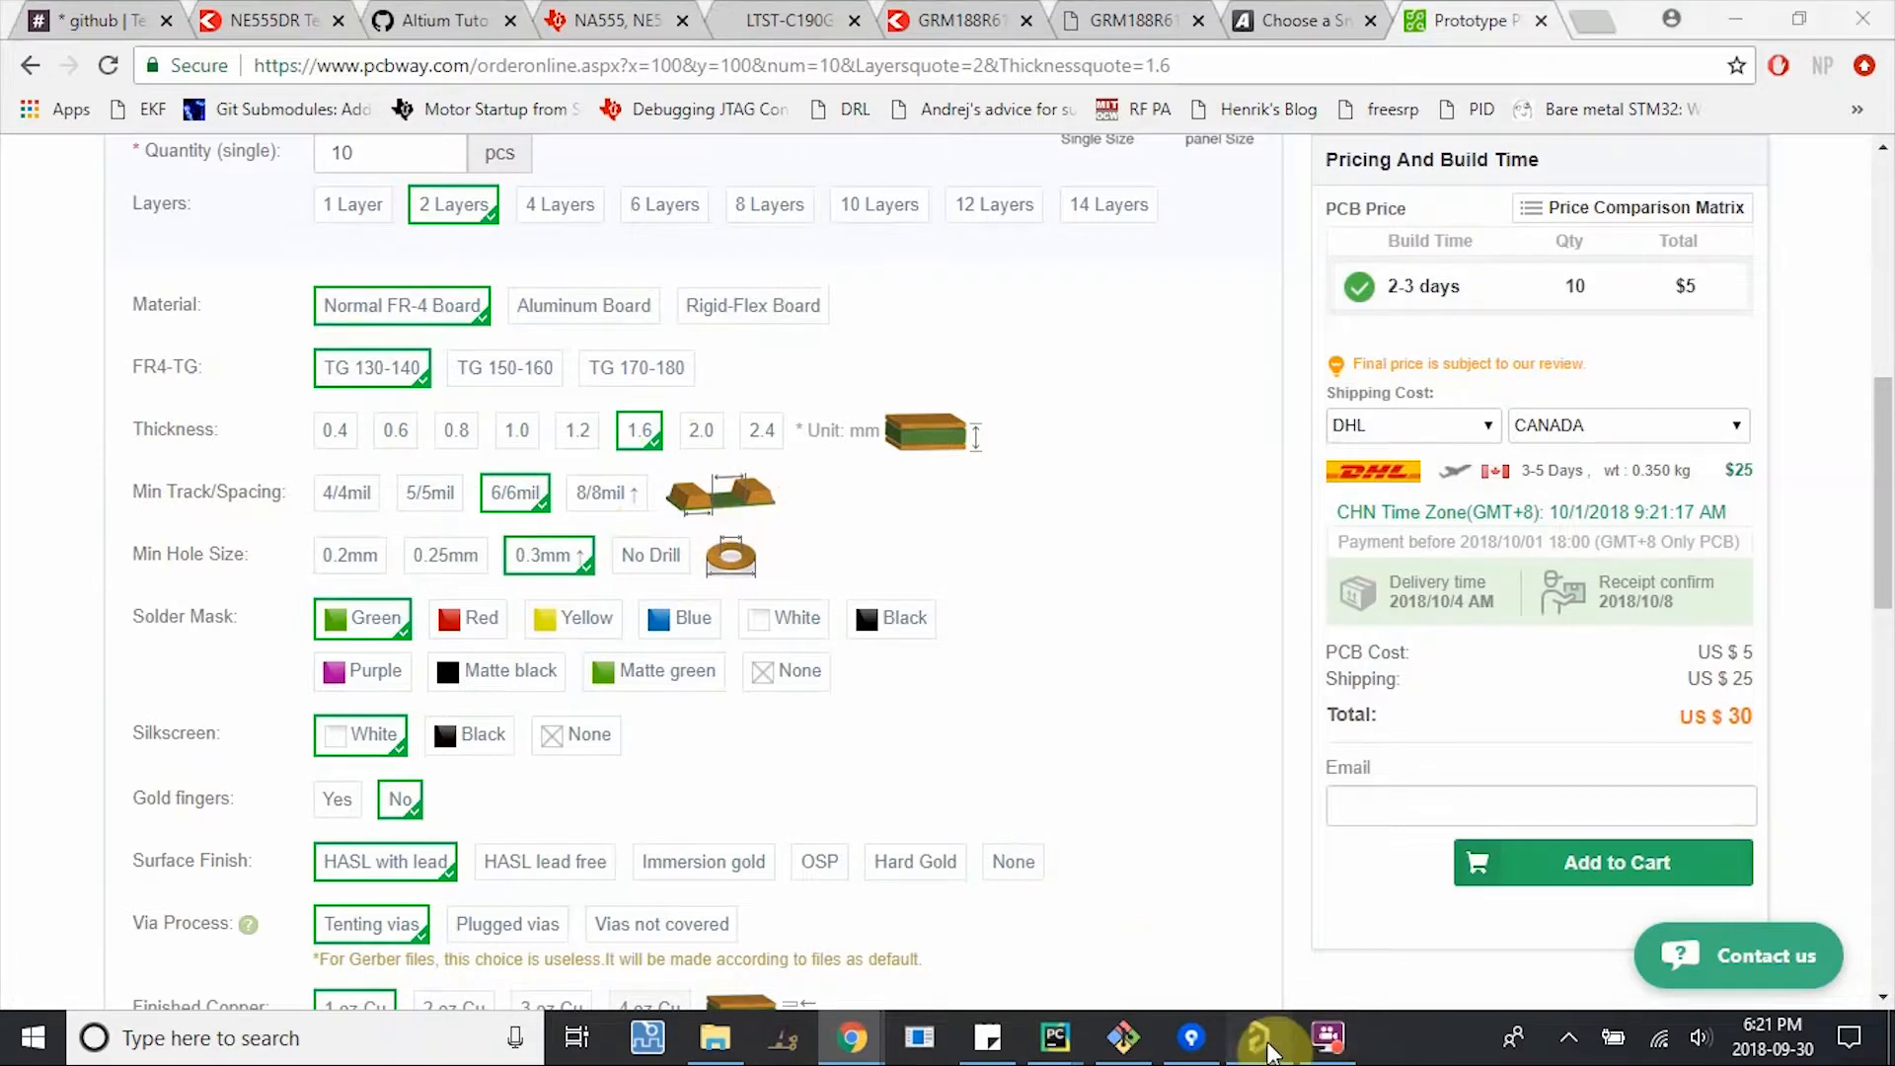
# Back in Altium, enter a 0.3mm track width for the route in progress.
pyautogui.click(1260, 1038)
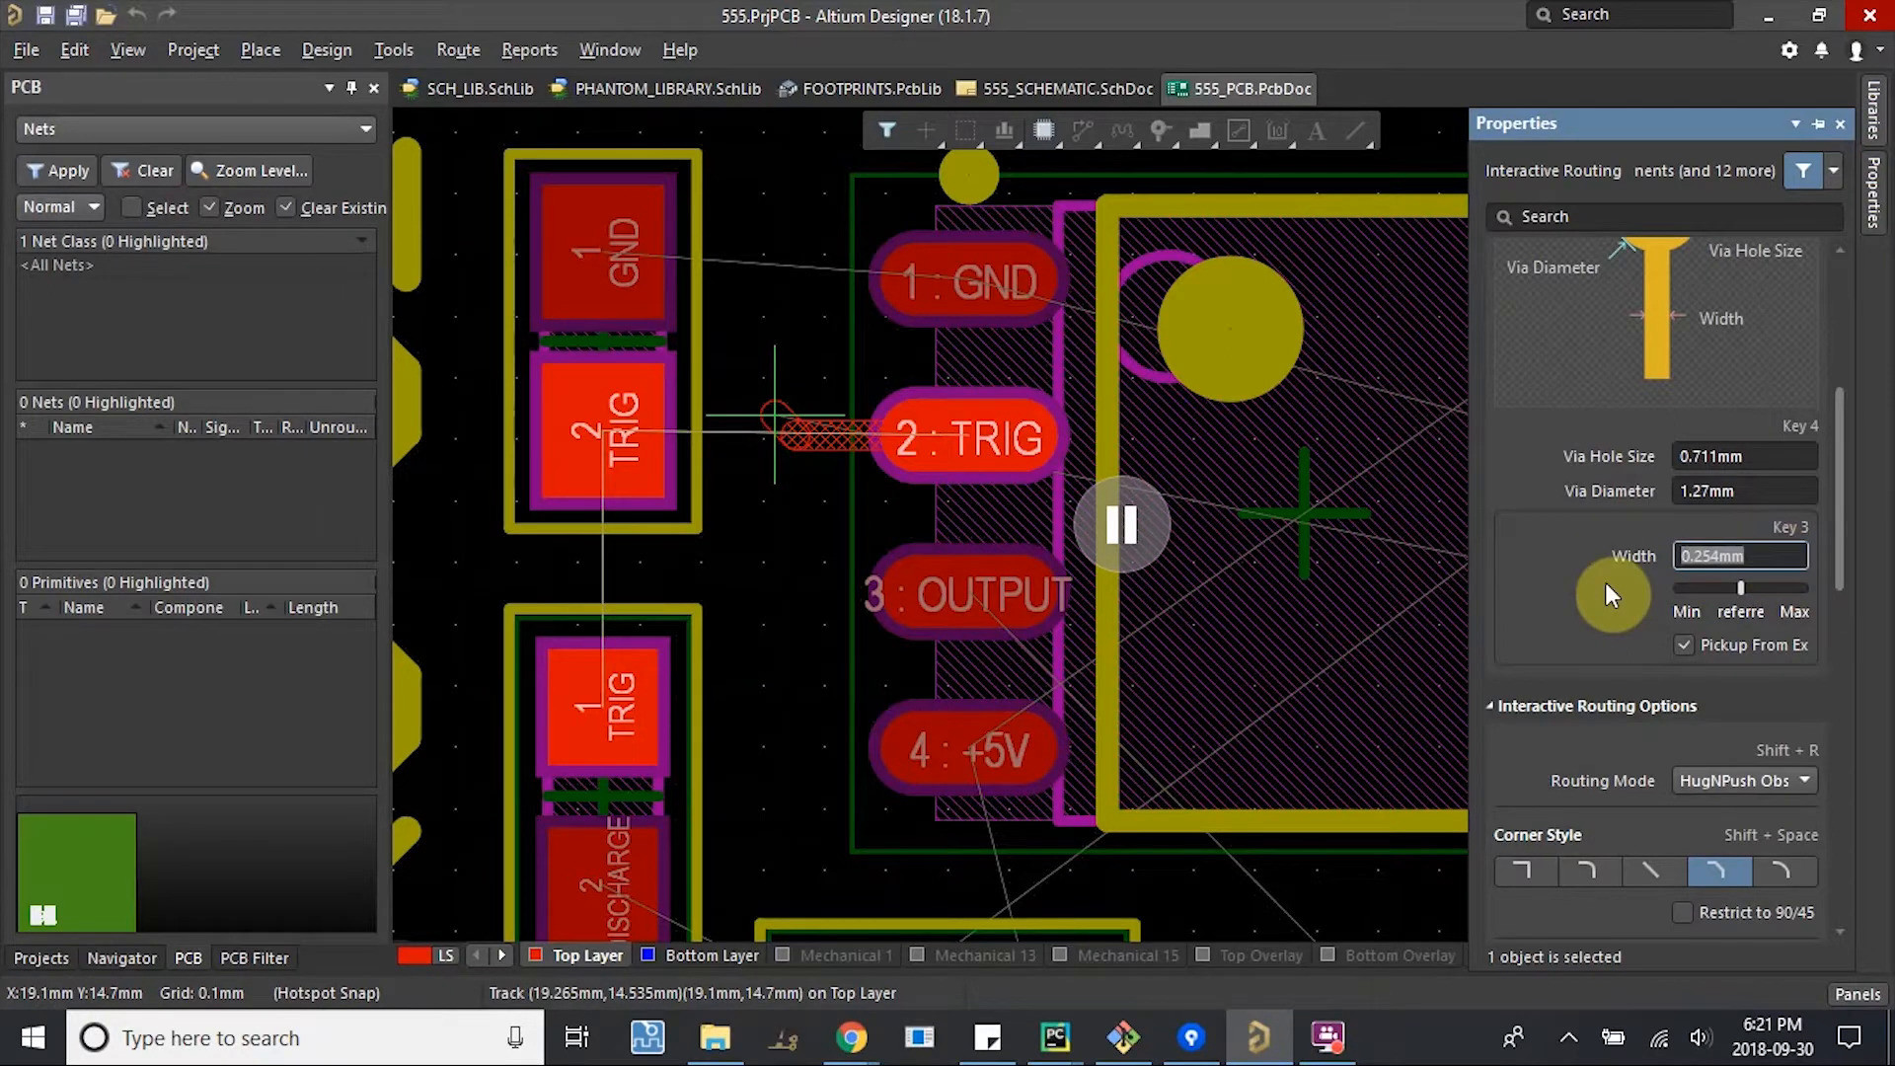
pyautogui.write('0.3mm')
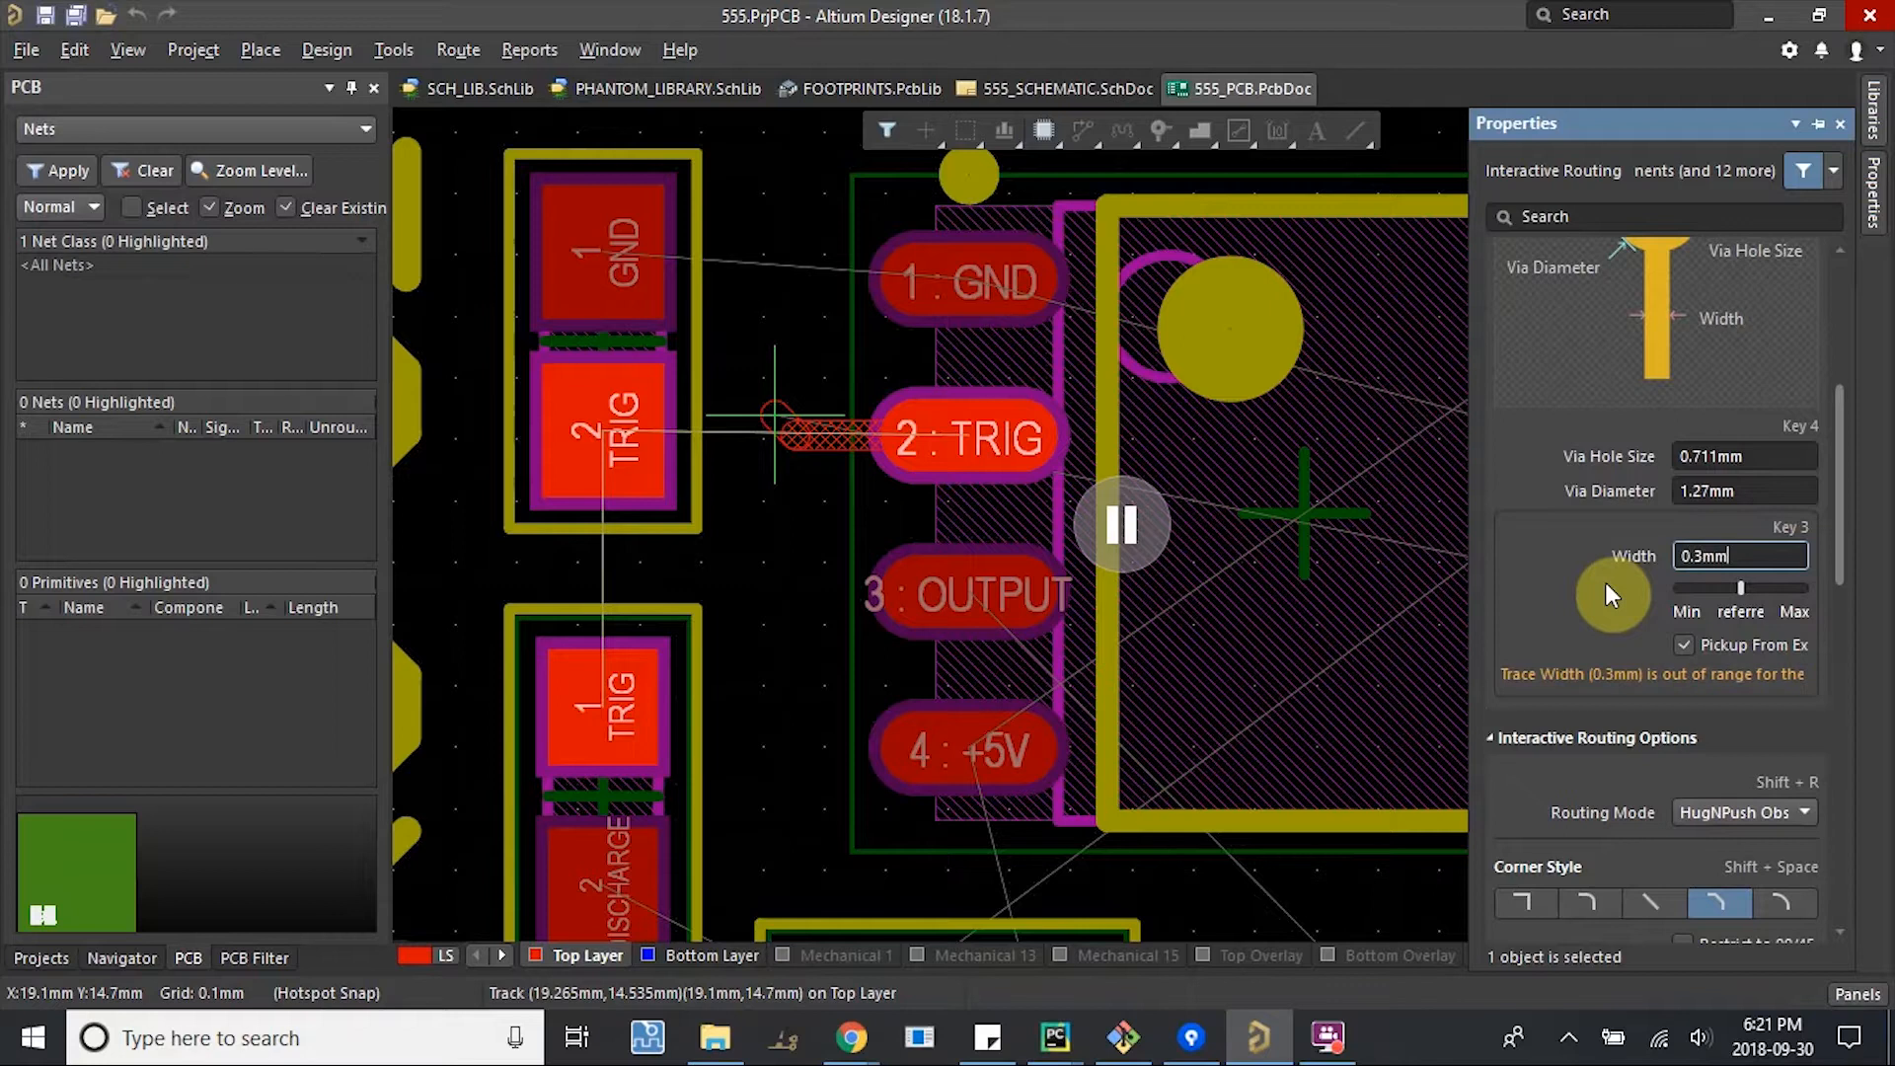
pyautogui.moveTo(1689, 690)
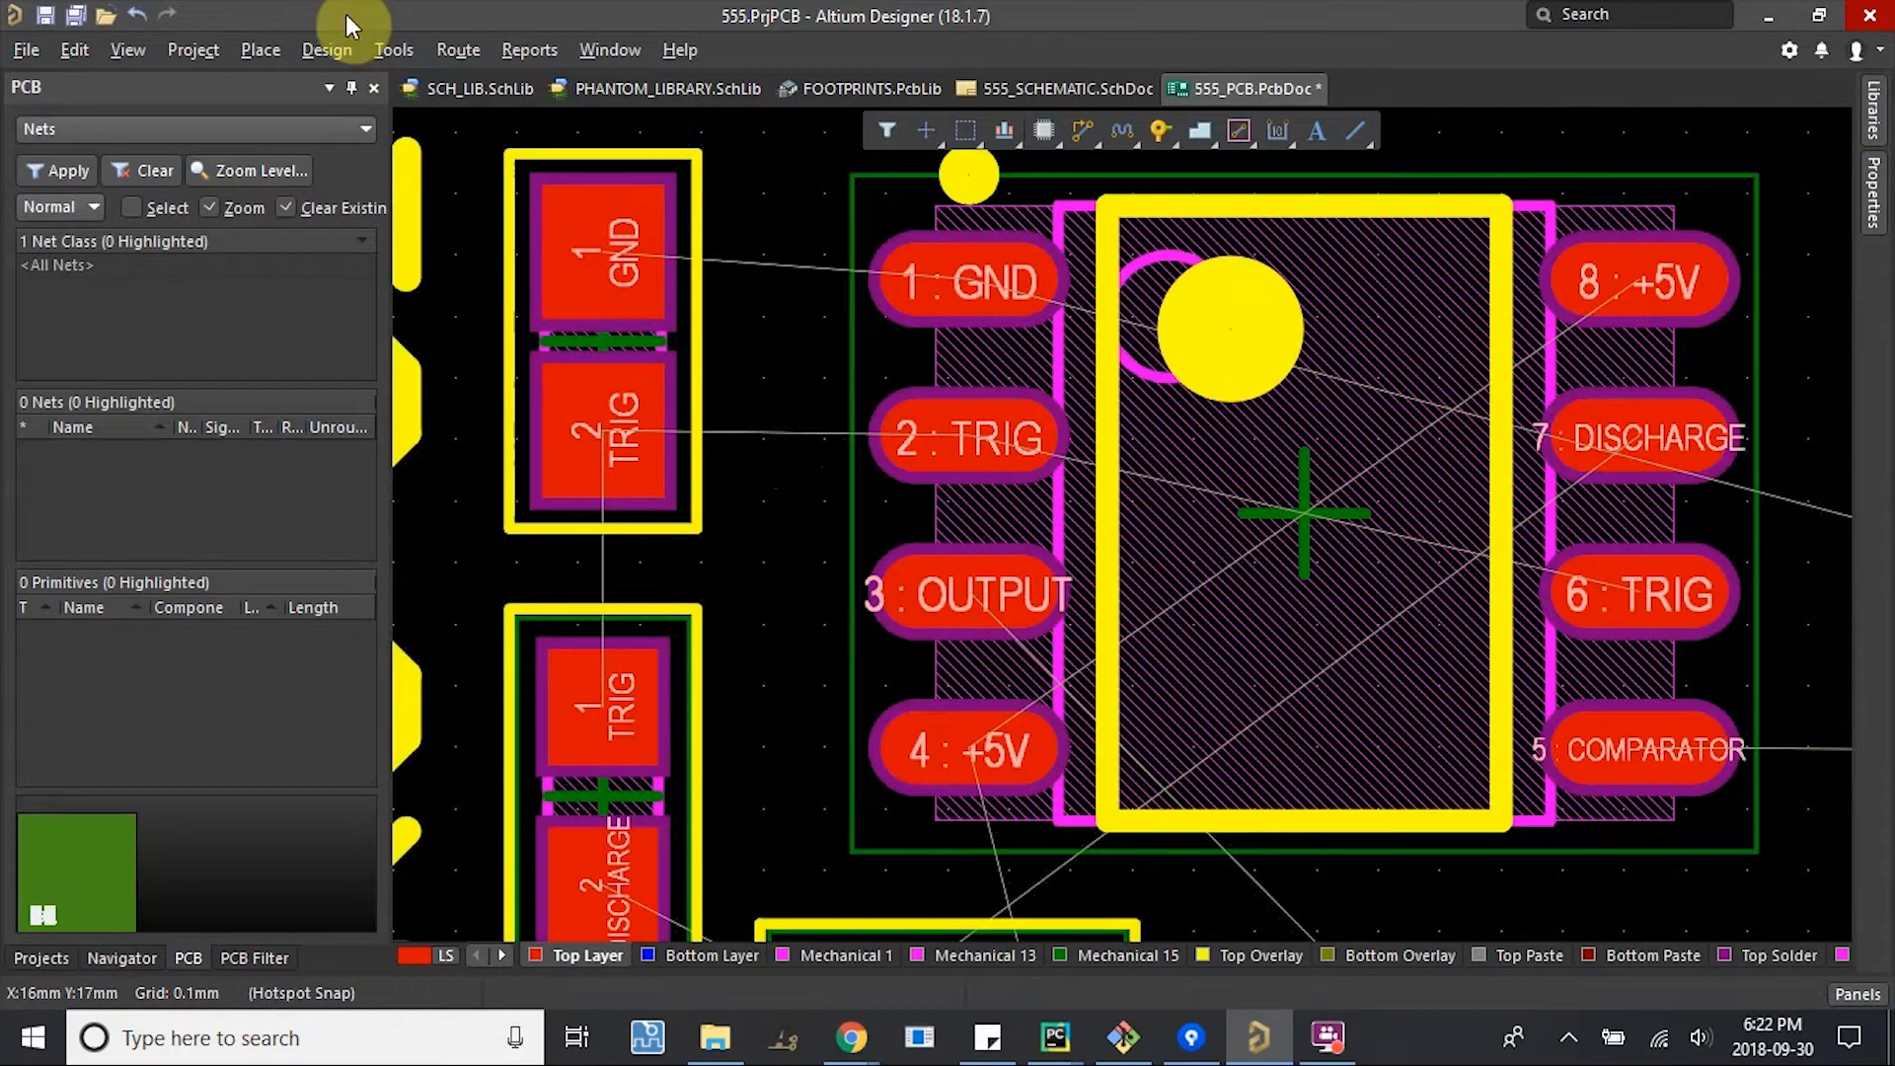
# Inspect the Routing > Width rule's 0.254mm widths, editing the Top Layer preferred size.
pyautogui.click(327, 50)
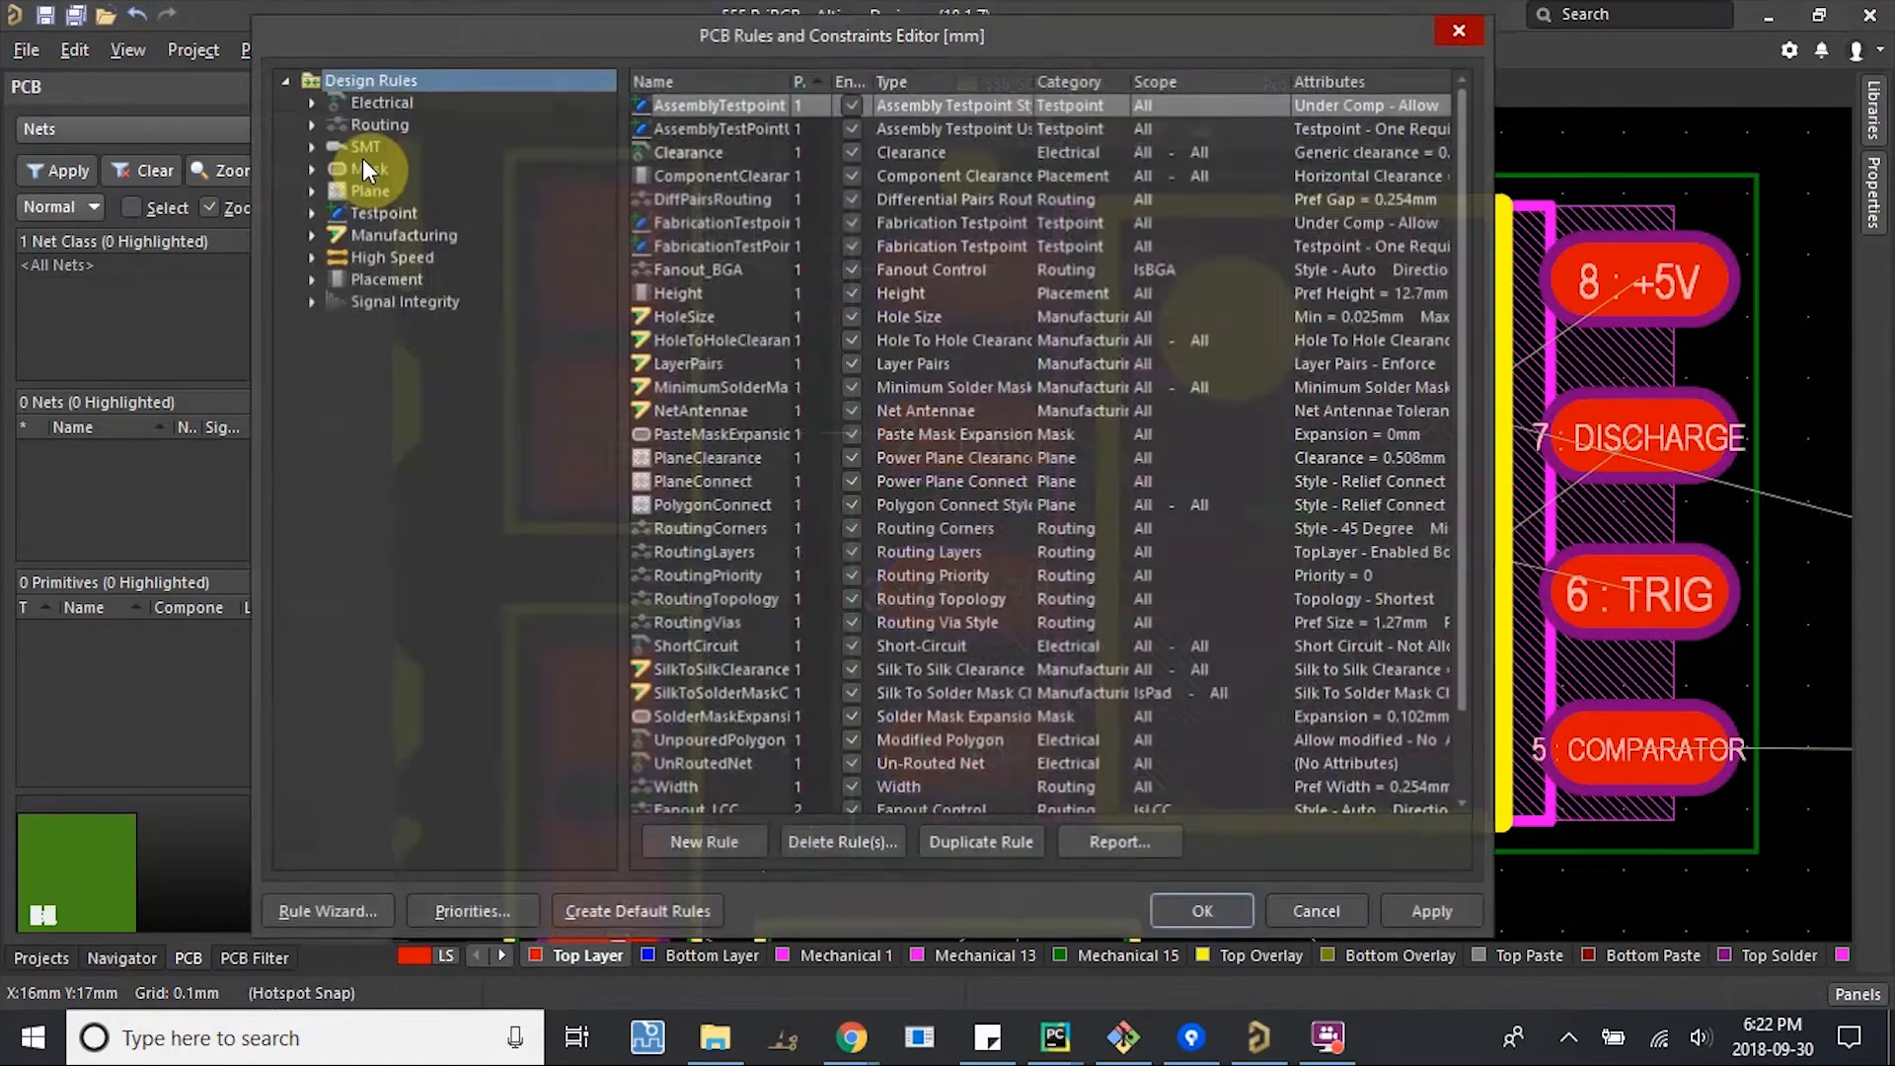
pyautogui.click(311, 125)
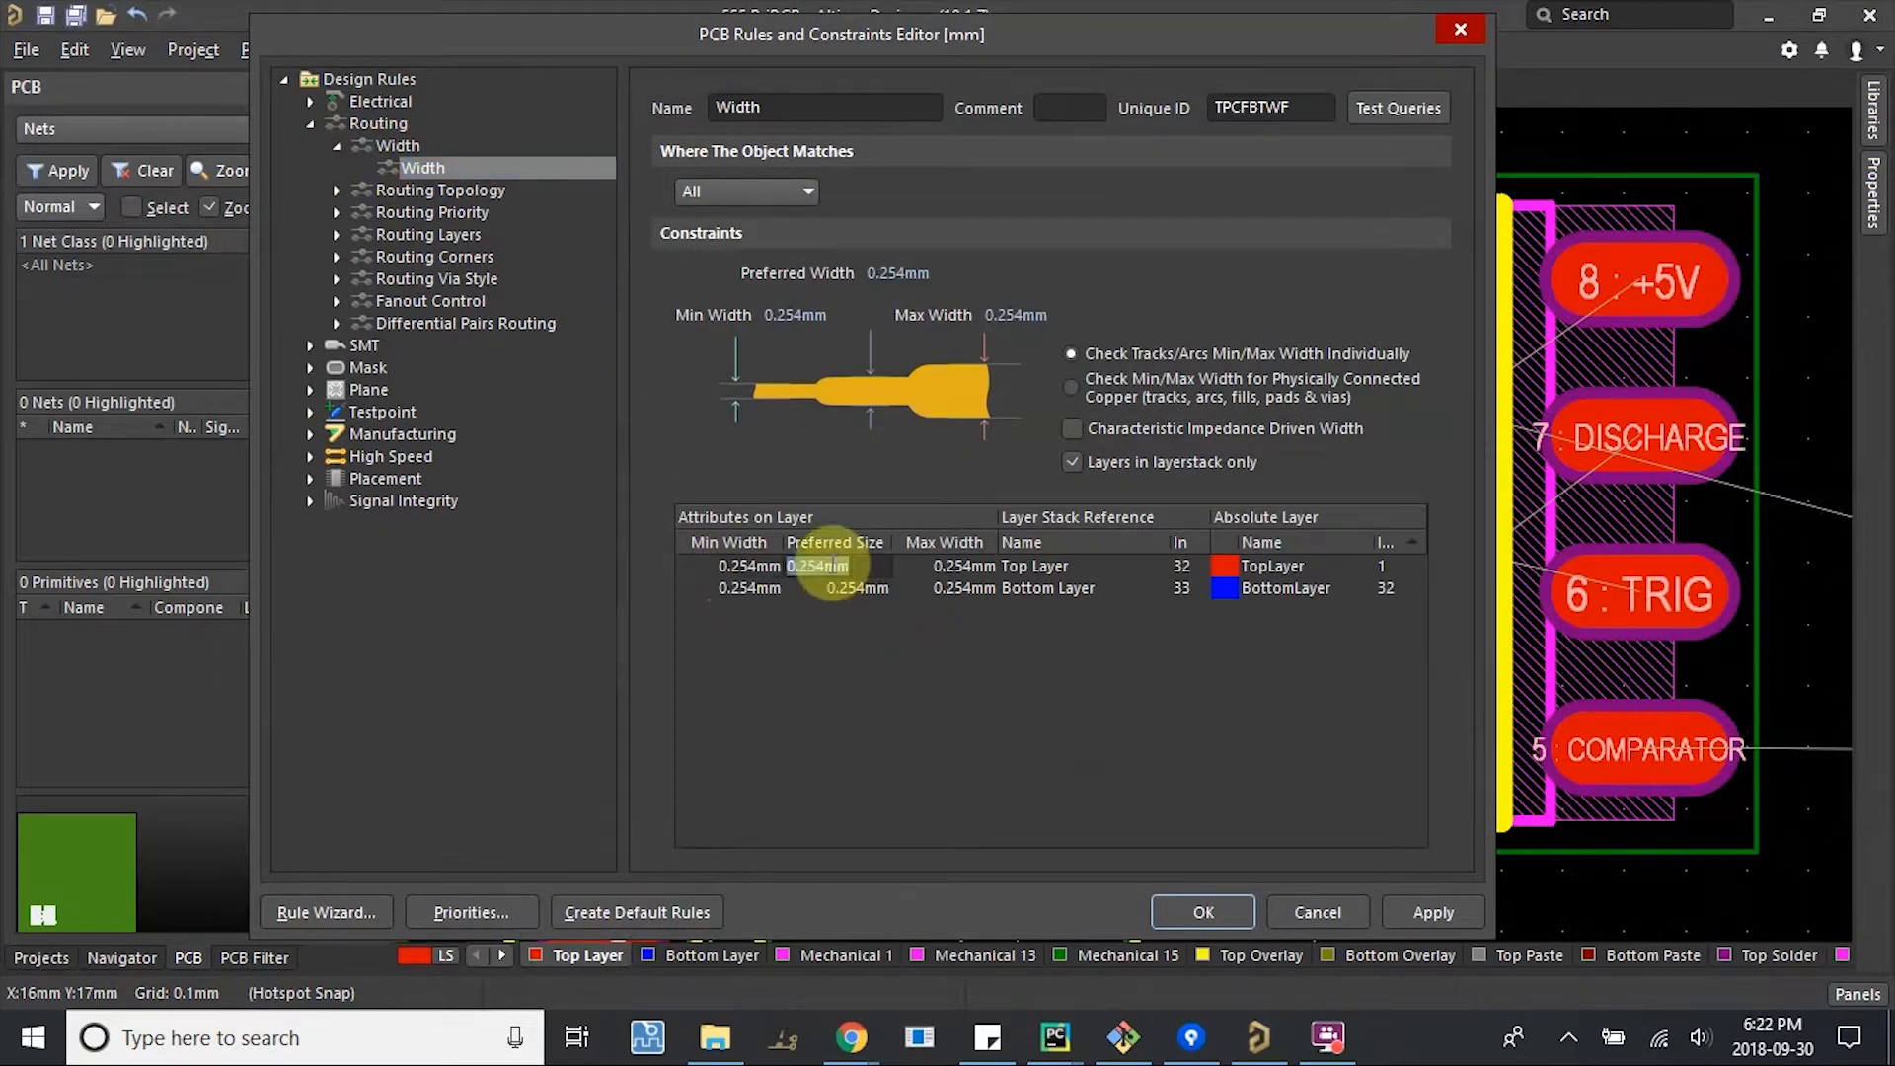
pyautogui.click(925, 566)
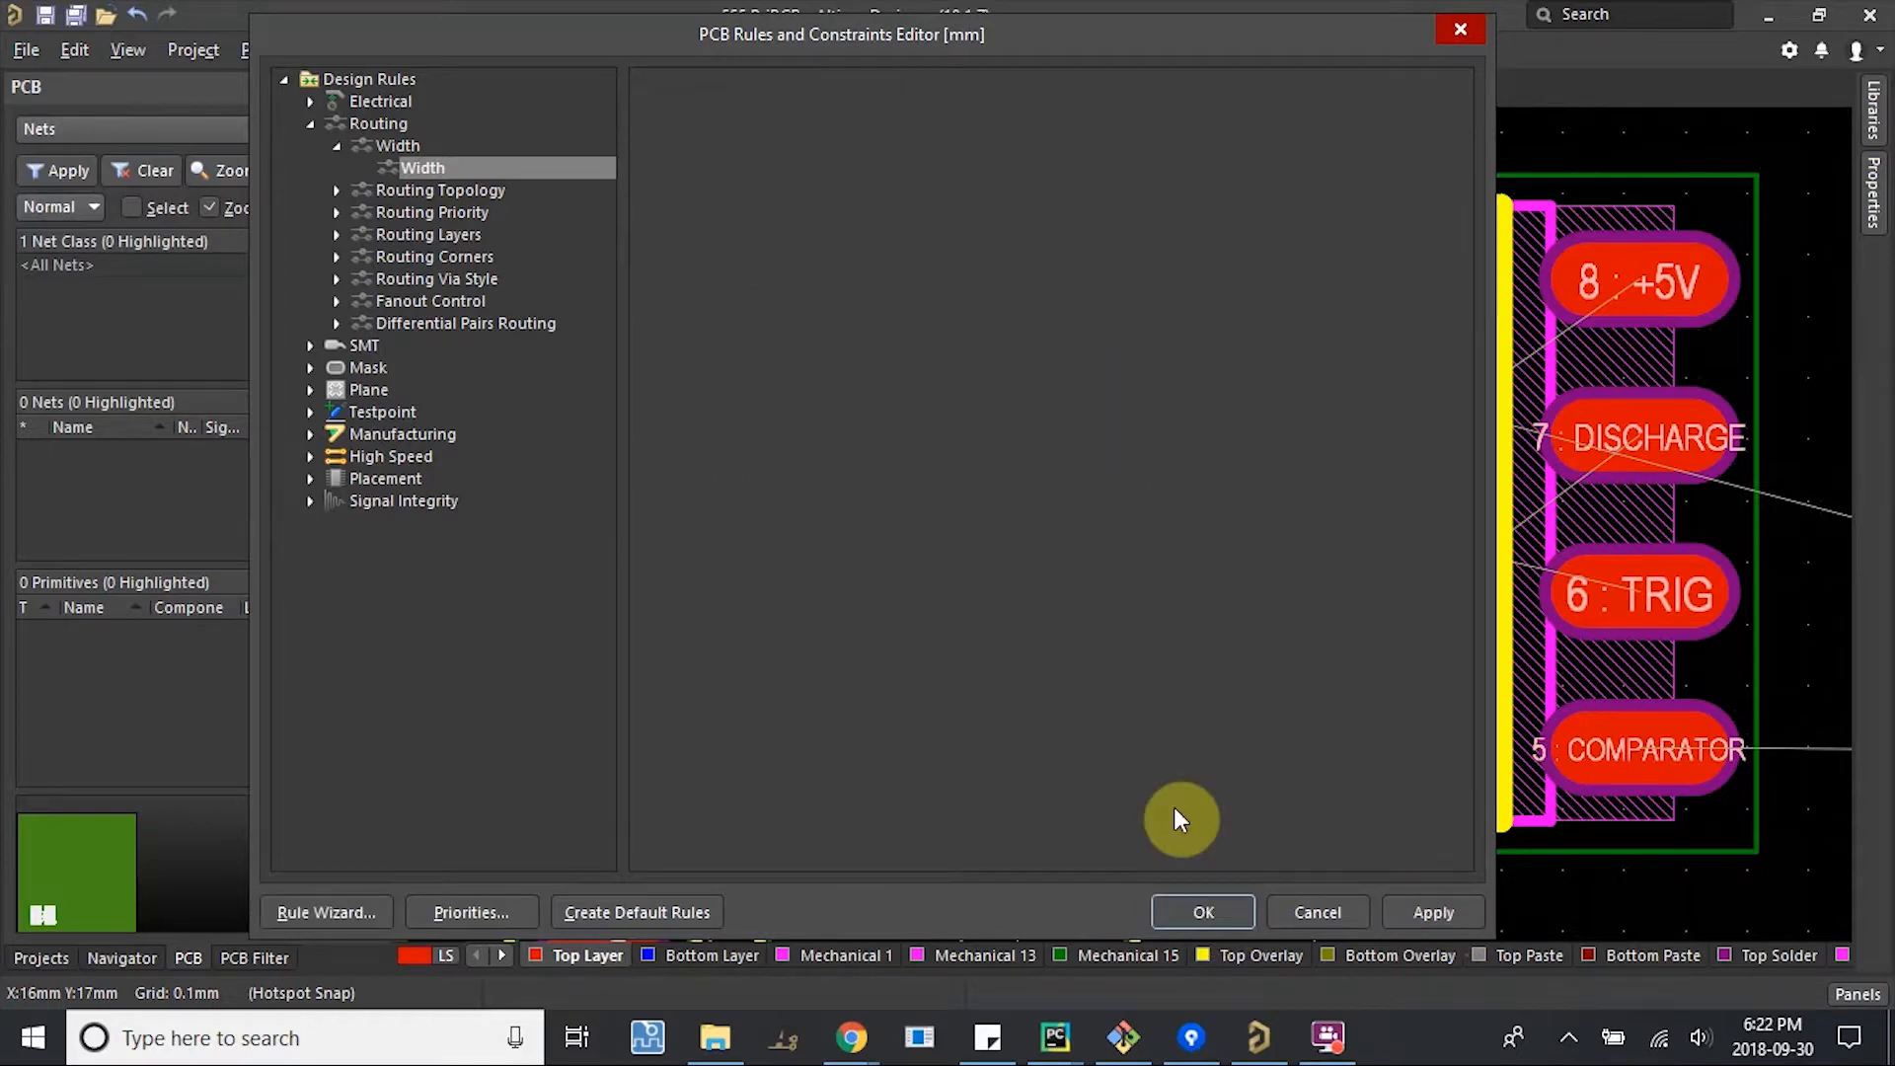
pyautogui.click(1202, 911)
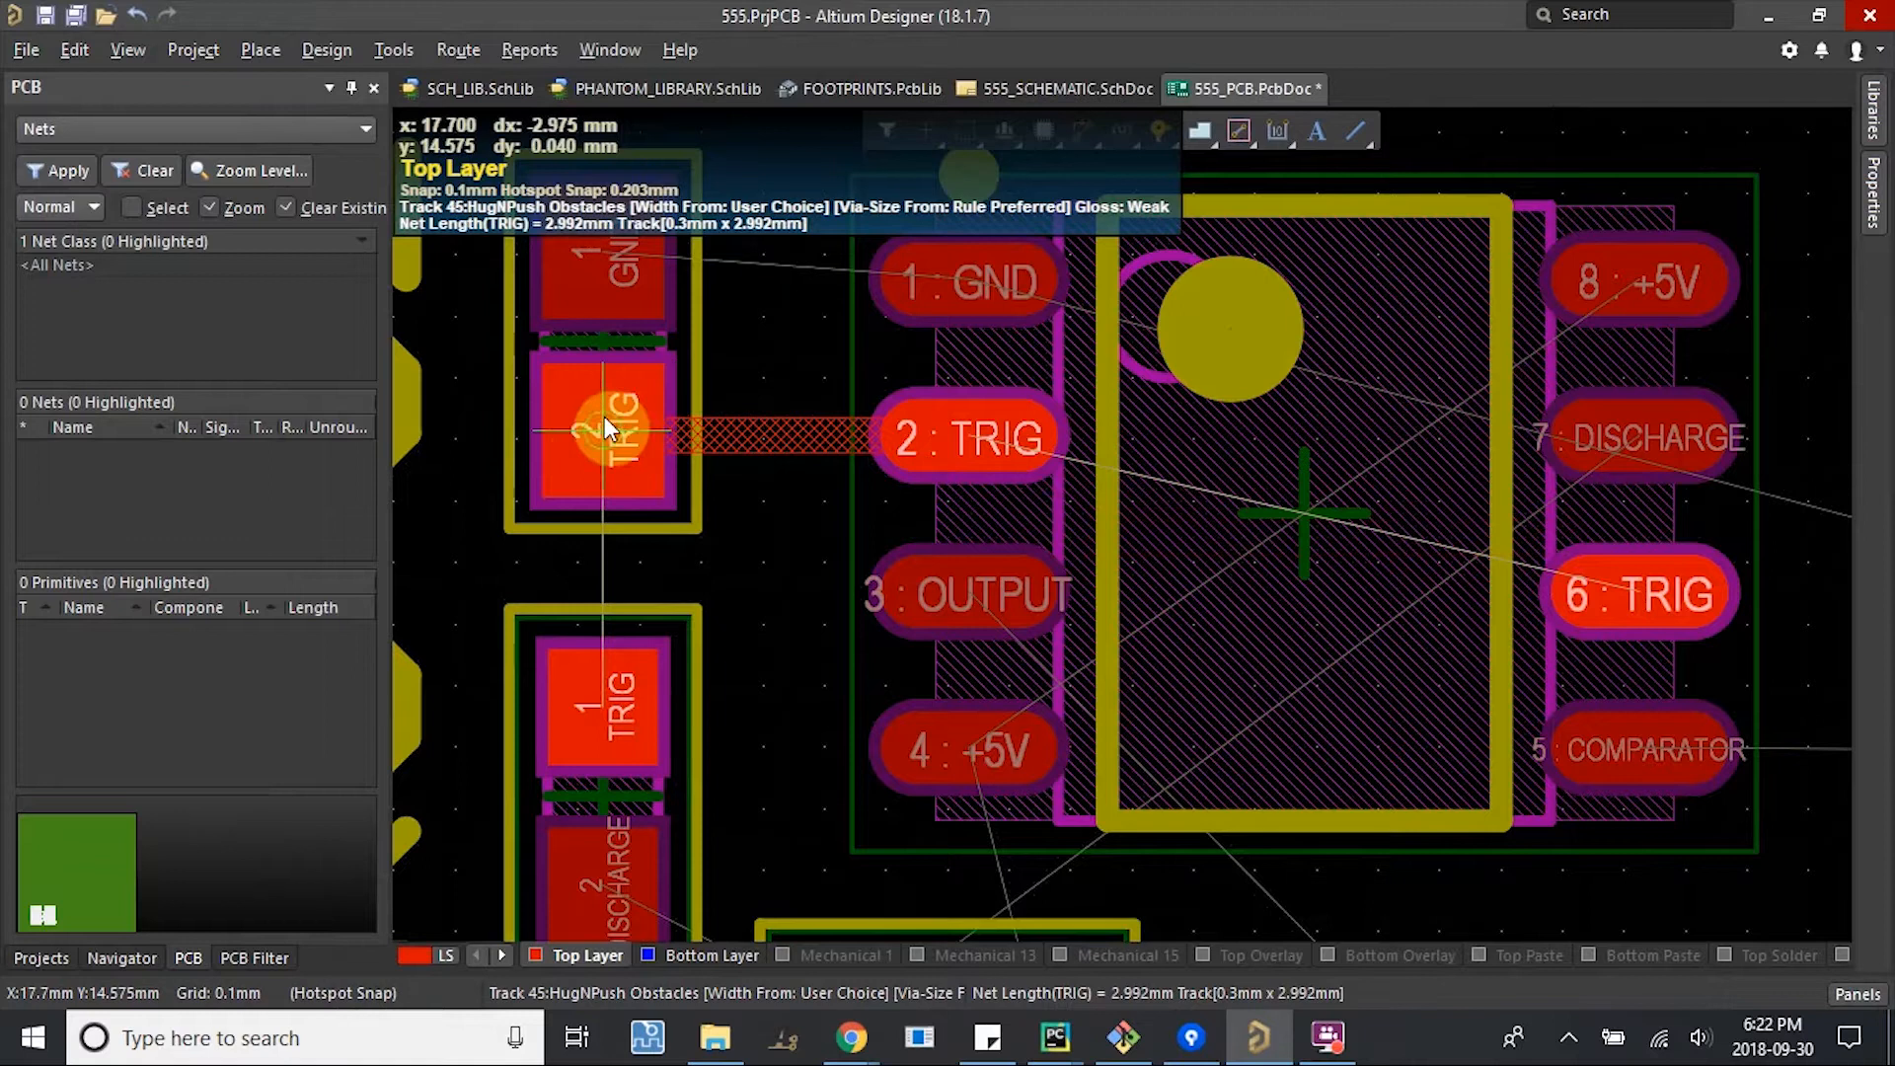
# Finish the TRIG track on C2's pad and cross-check TRIG connections in the schematic.
pyautogui.click(610, 438)
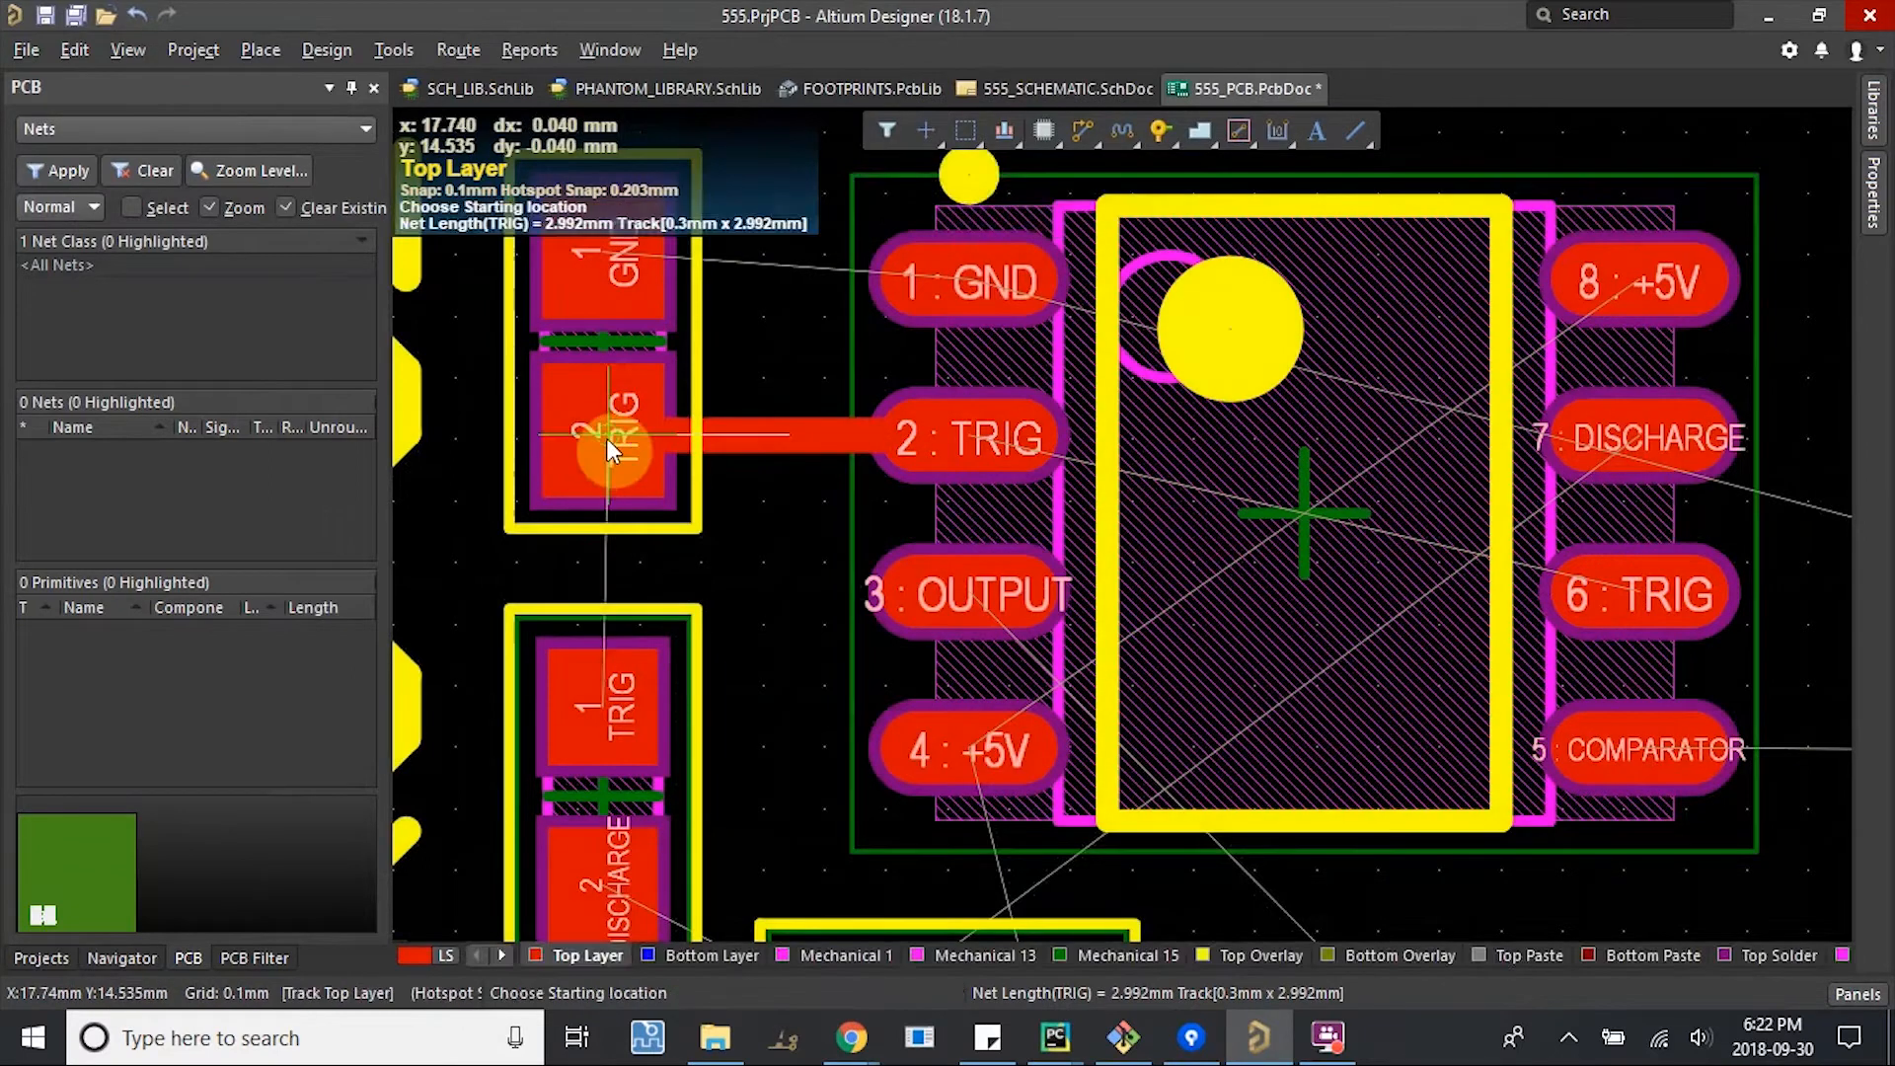
pyautogui.moveTo(852, 897)
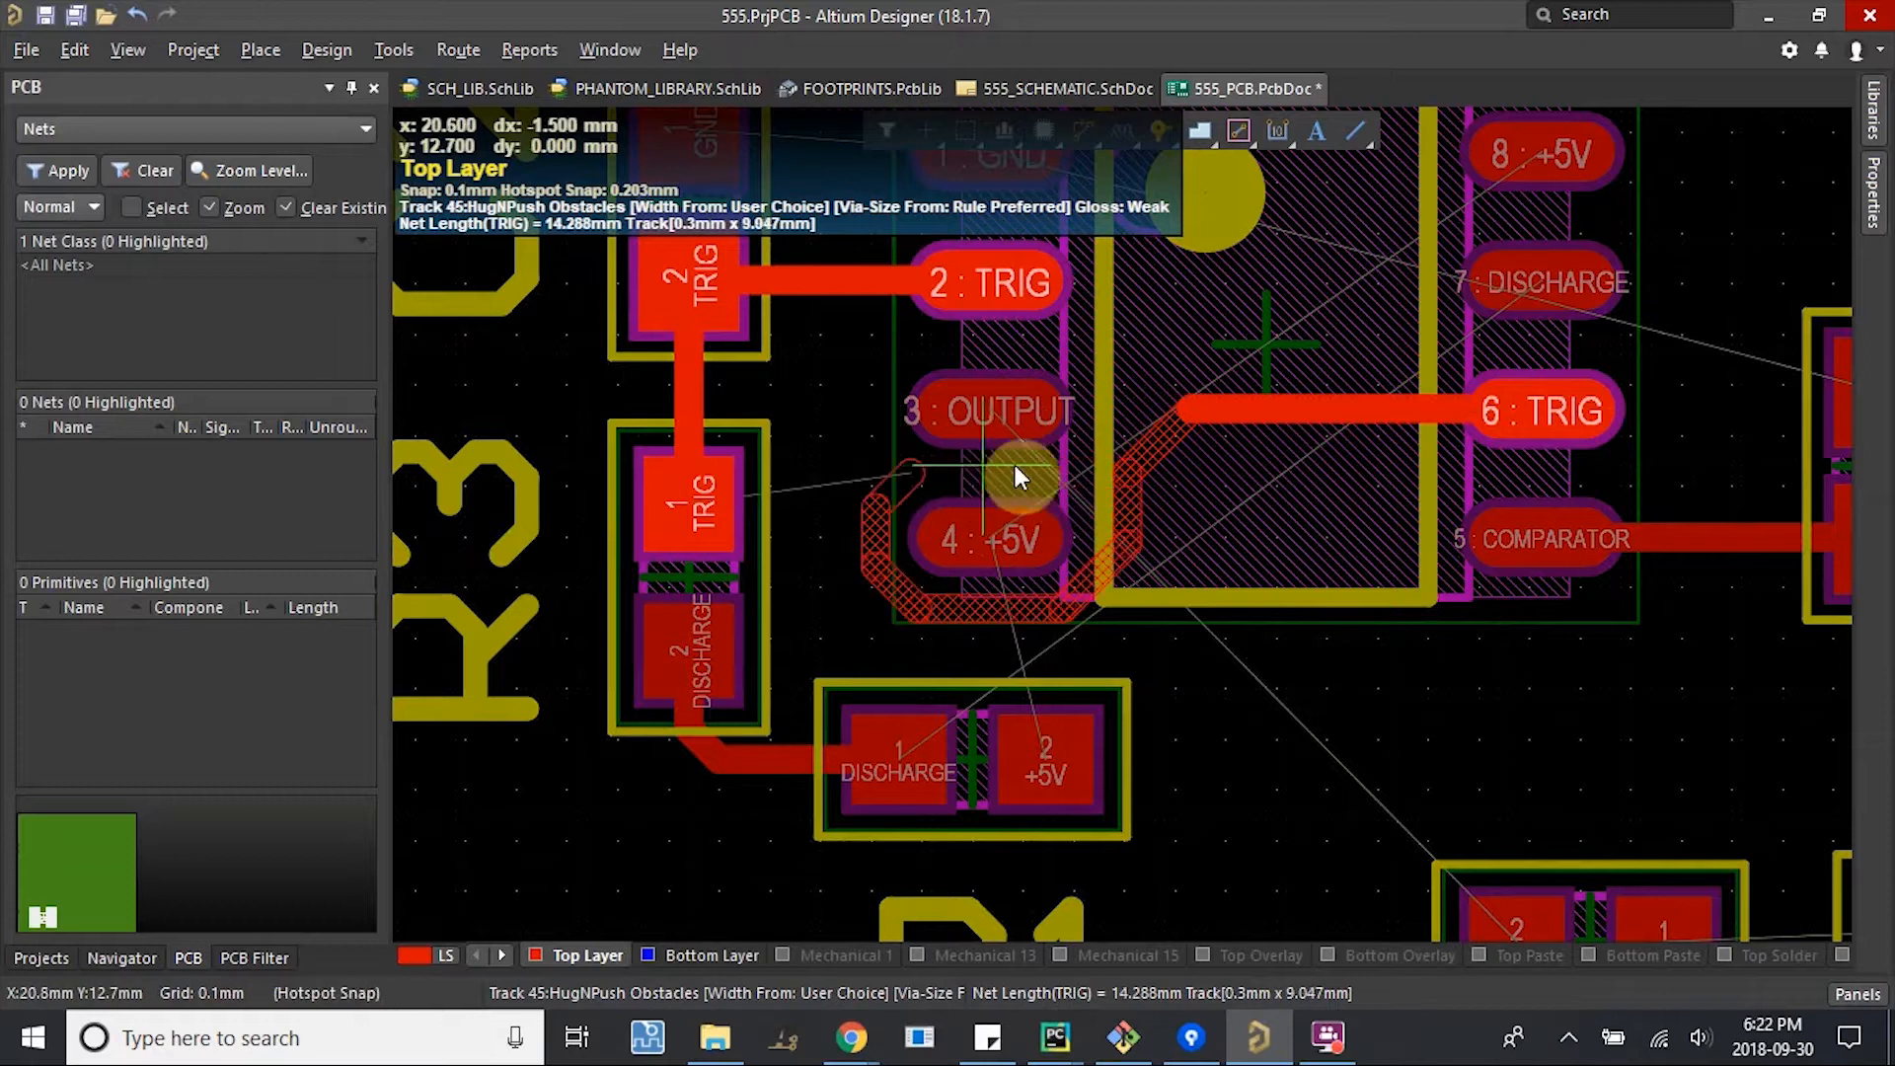
pyautogui.scroll(3)
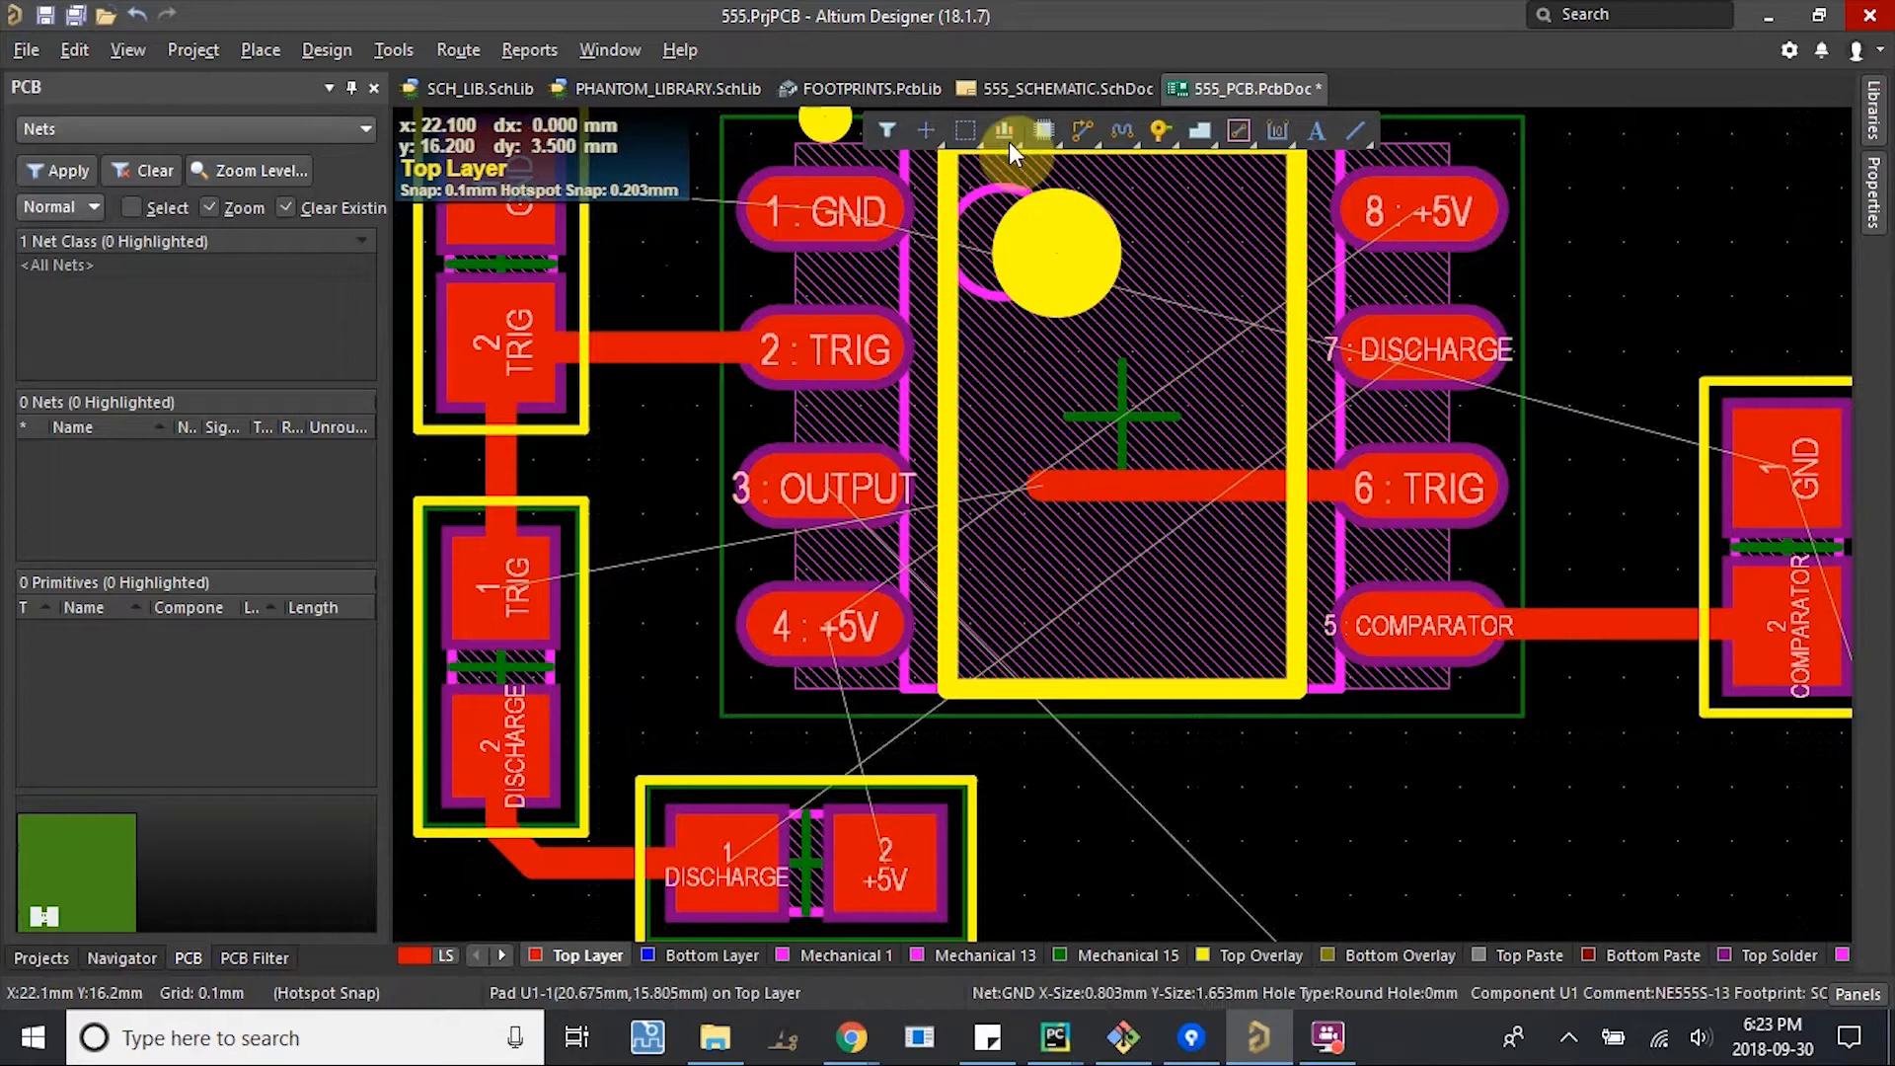
pyautogui.click(1066, 87)
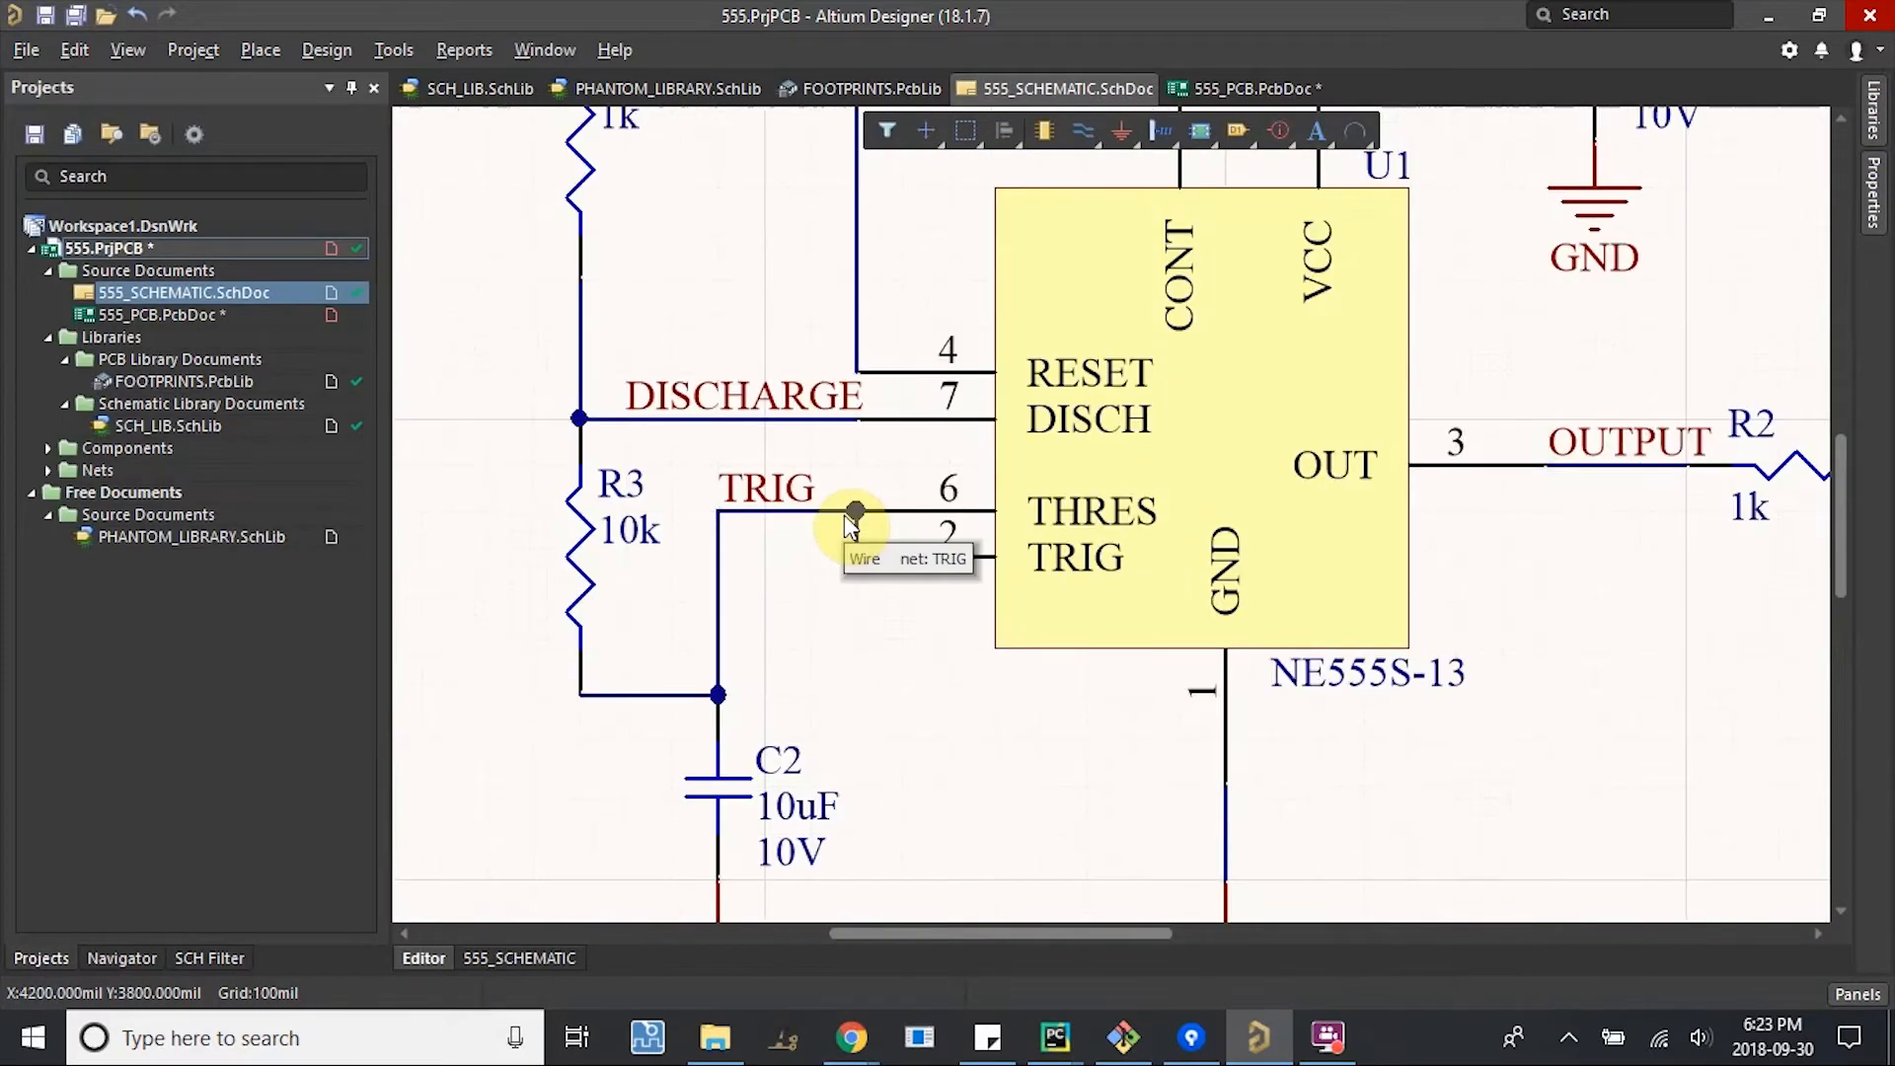
pyautogui.click(1251, 88)
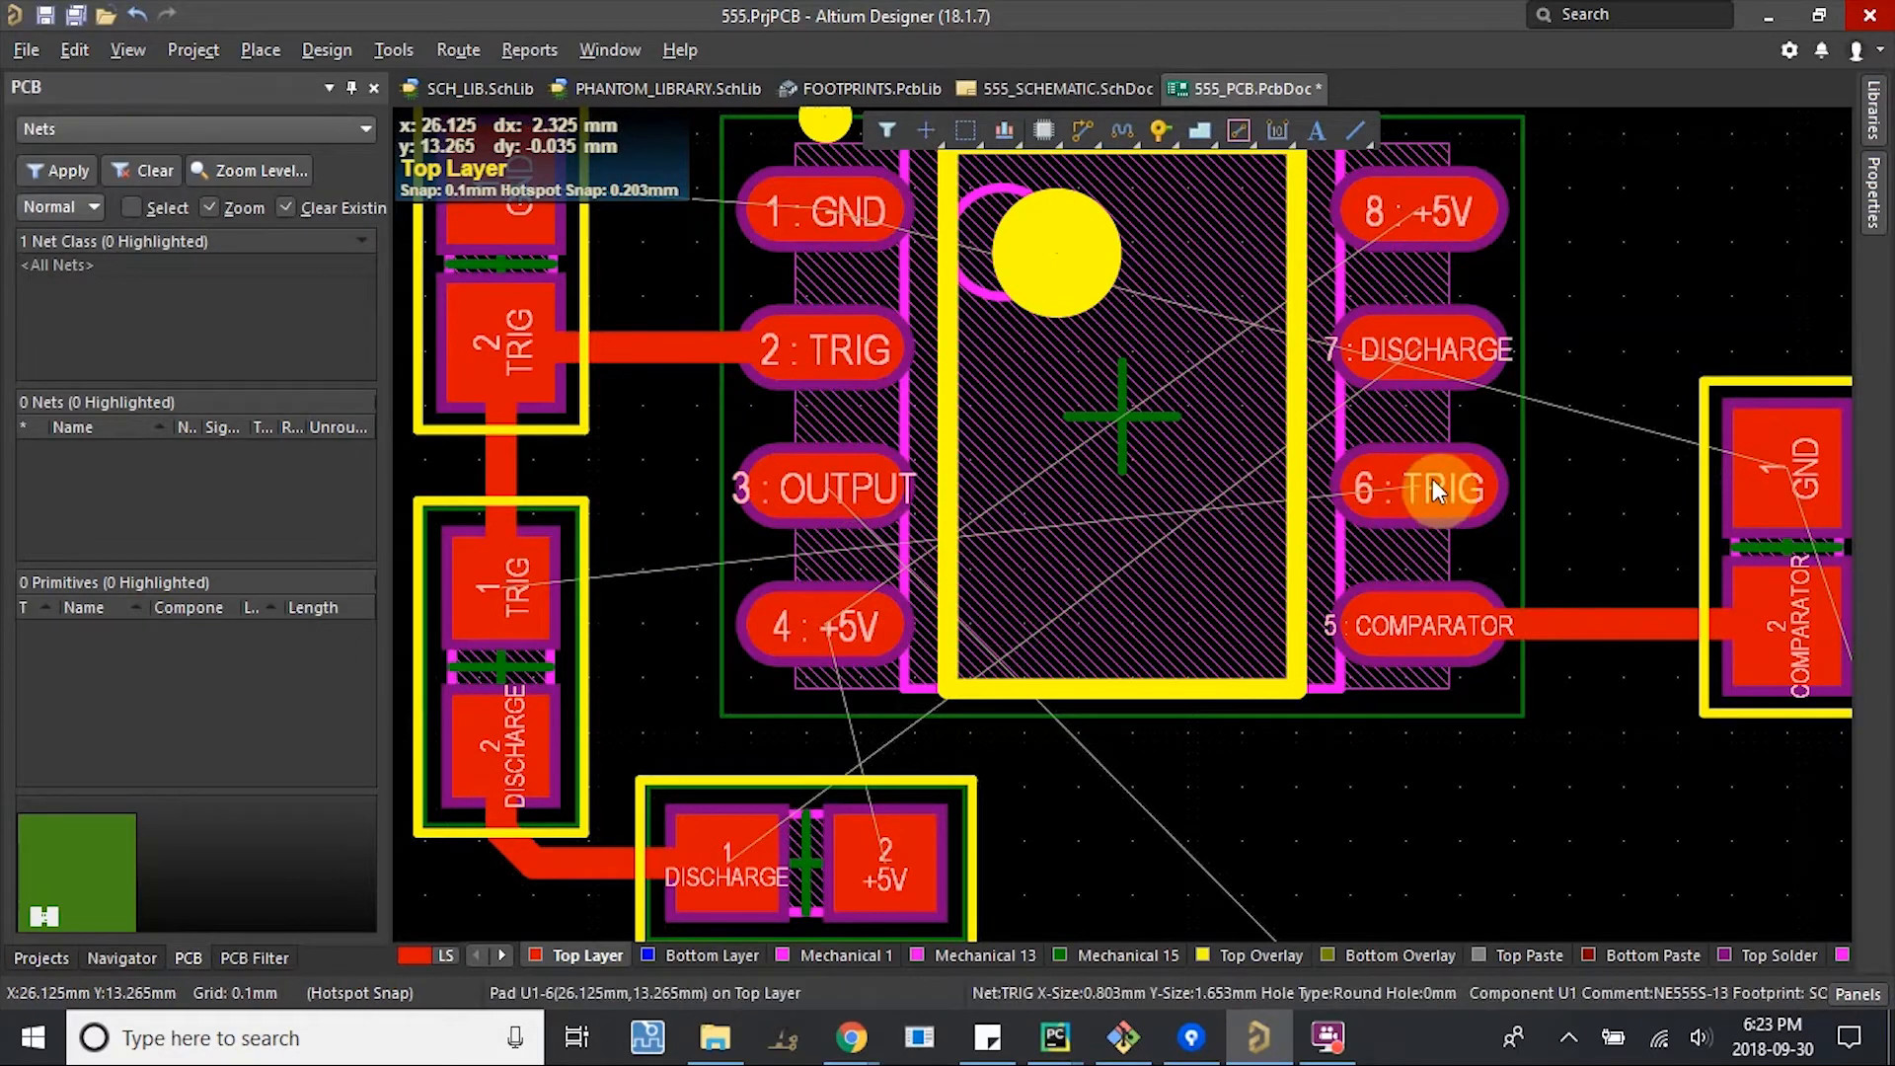
pyautogui.moveTo(1433, 513)
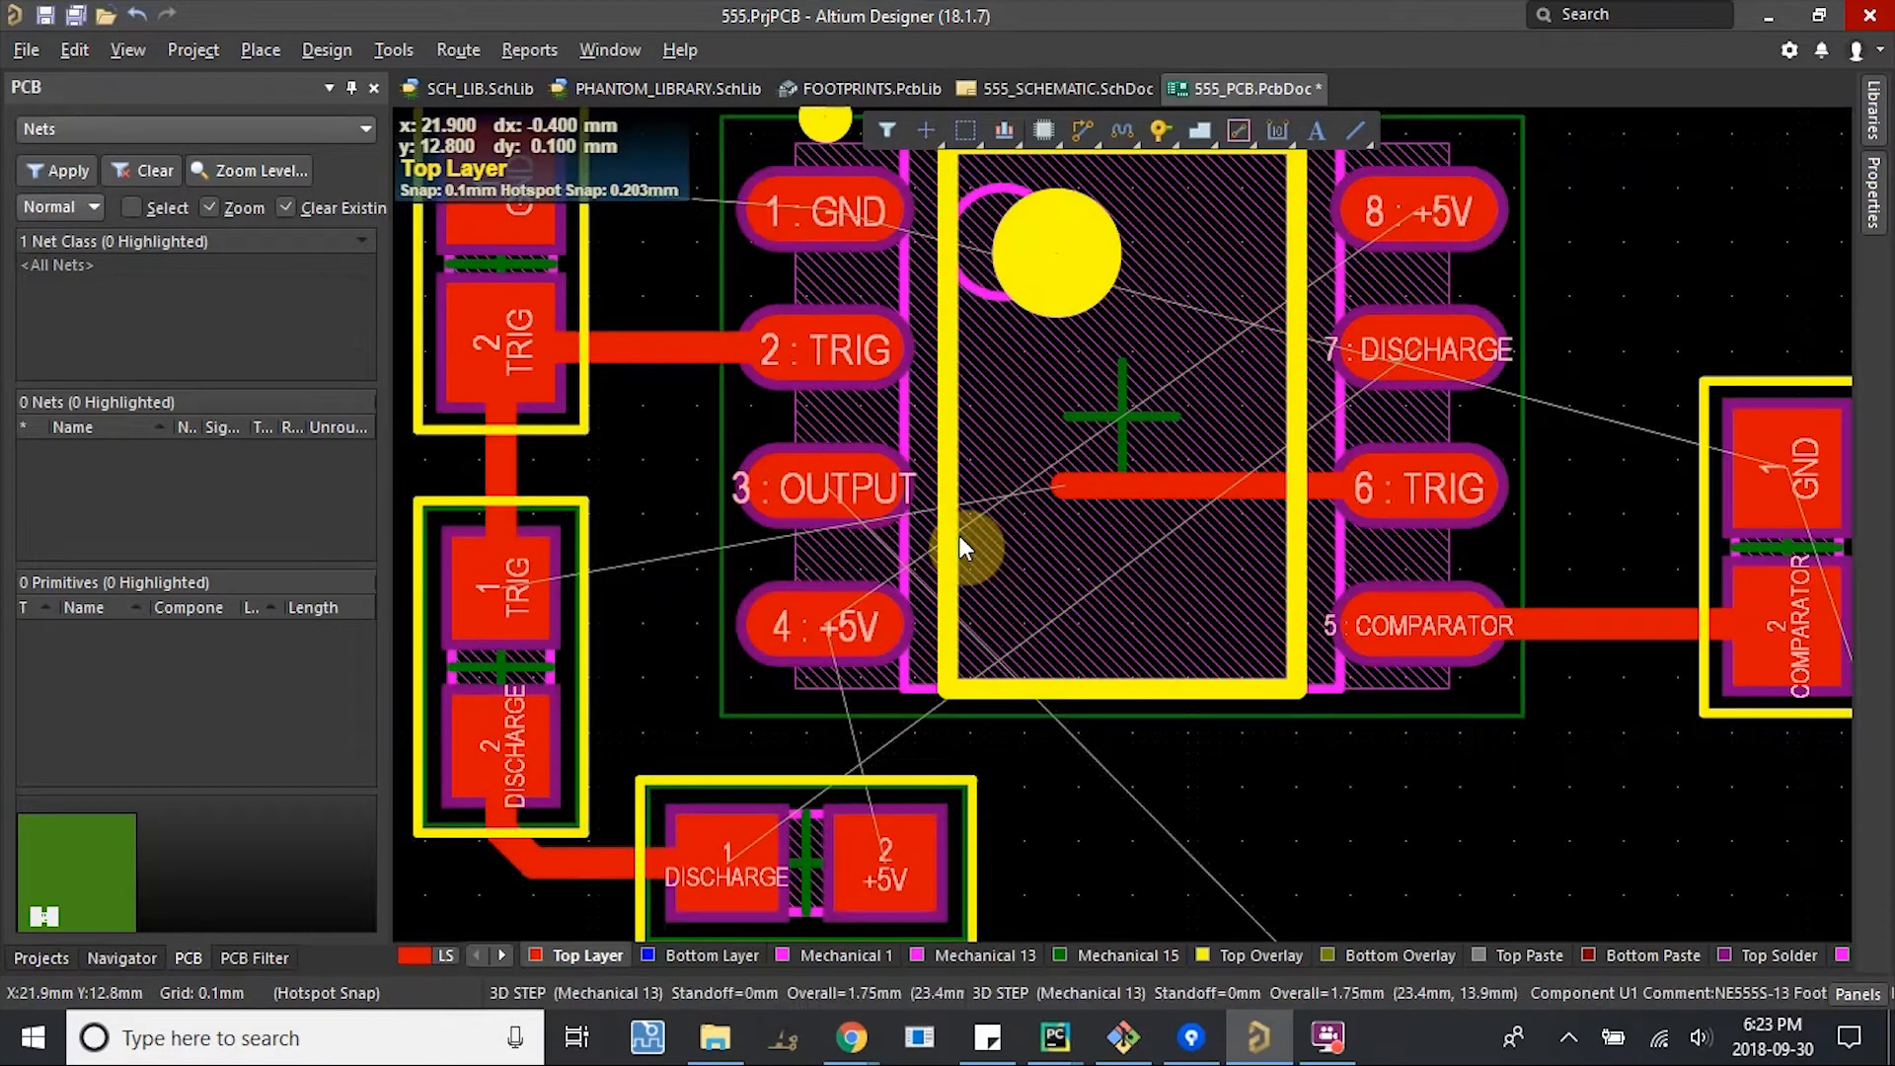
# Set the Routing Width rule's minimum to 0.2mm on Top and Bottom layers.
pyautogui.click(325, 49)
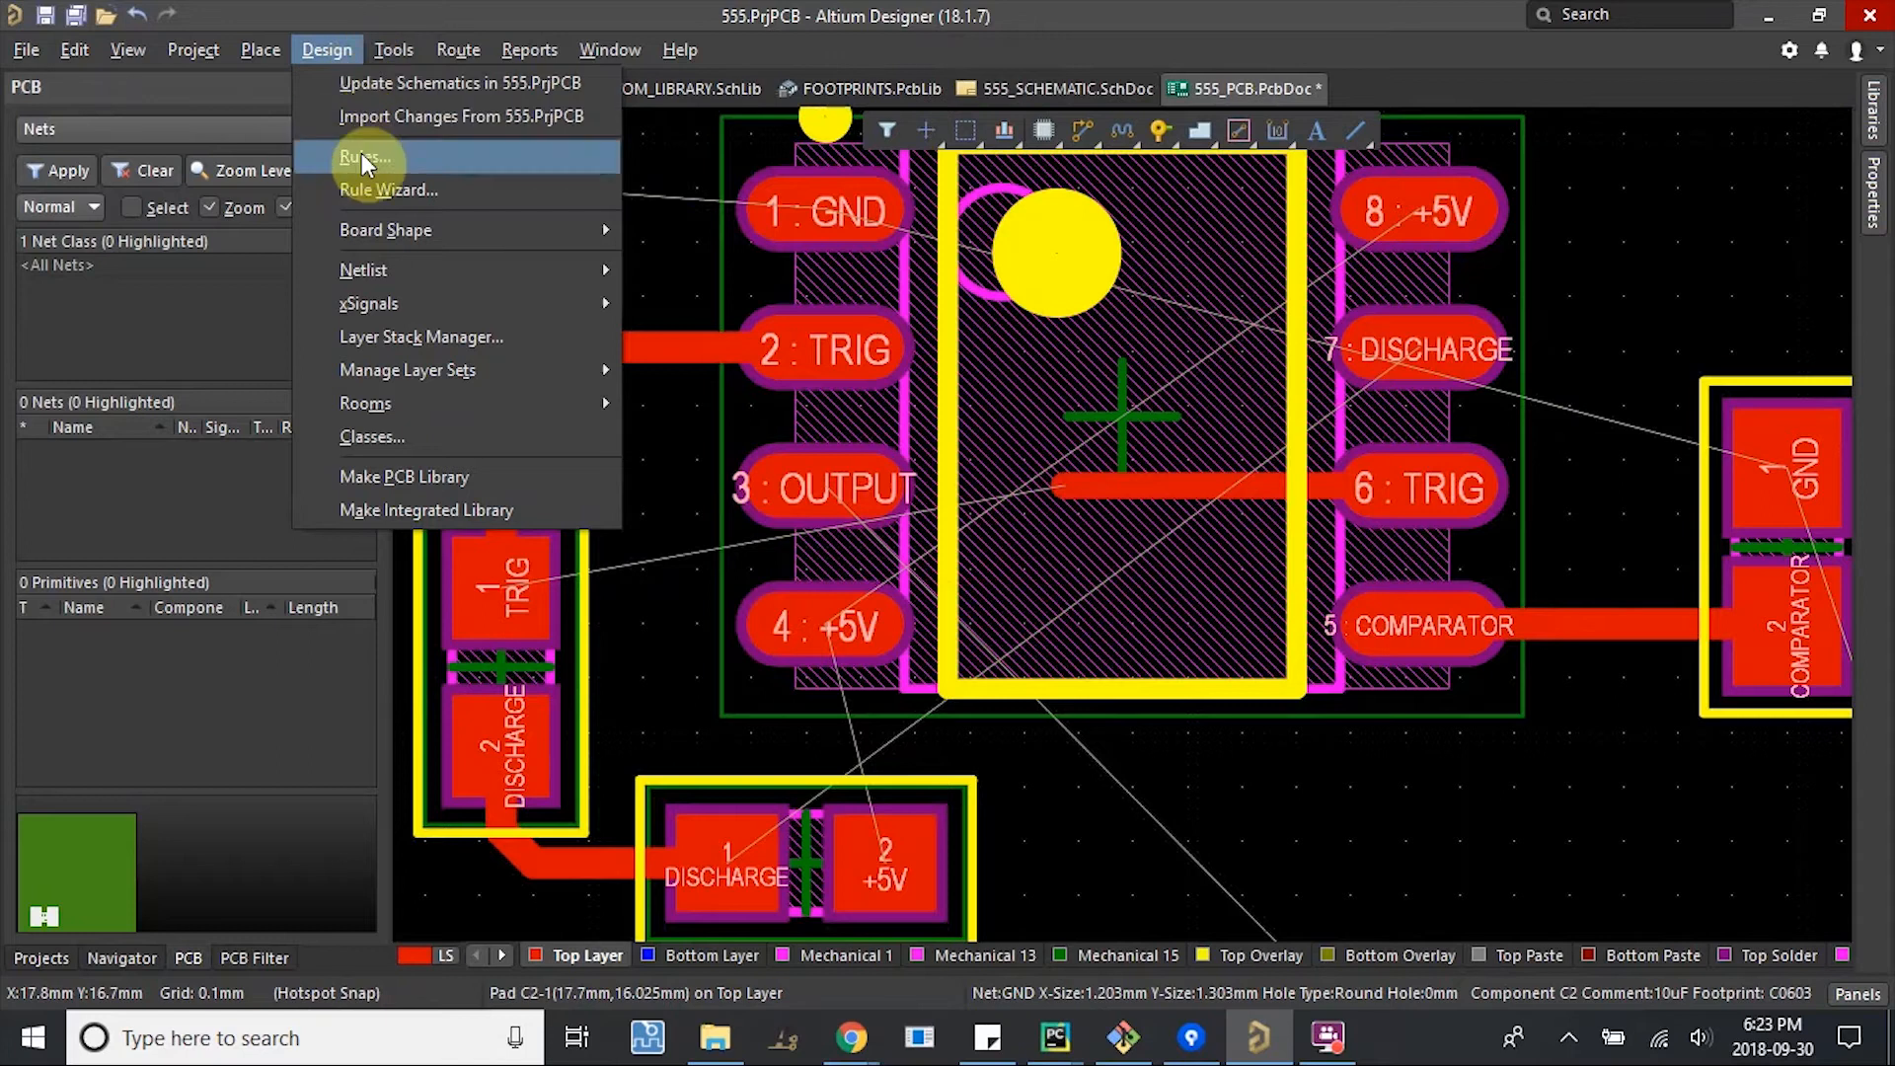
pyautogui.click(366, 157)
pyautogui.write('0.2')
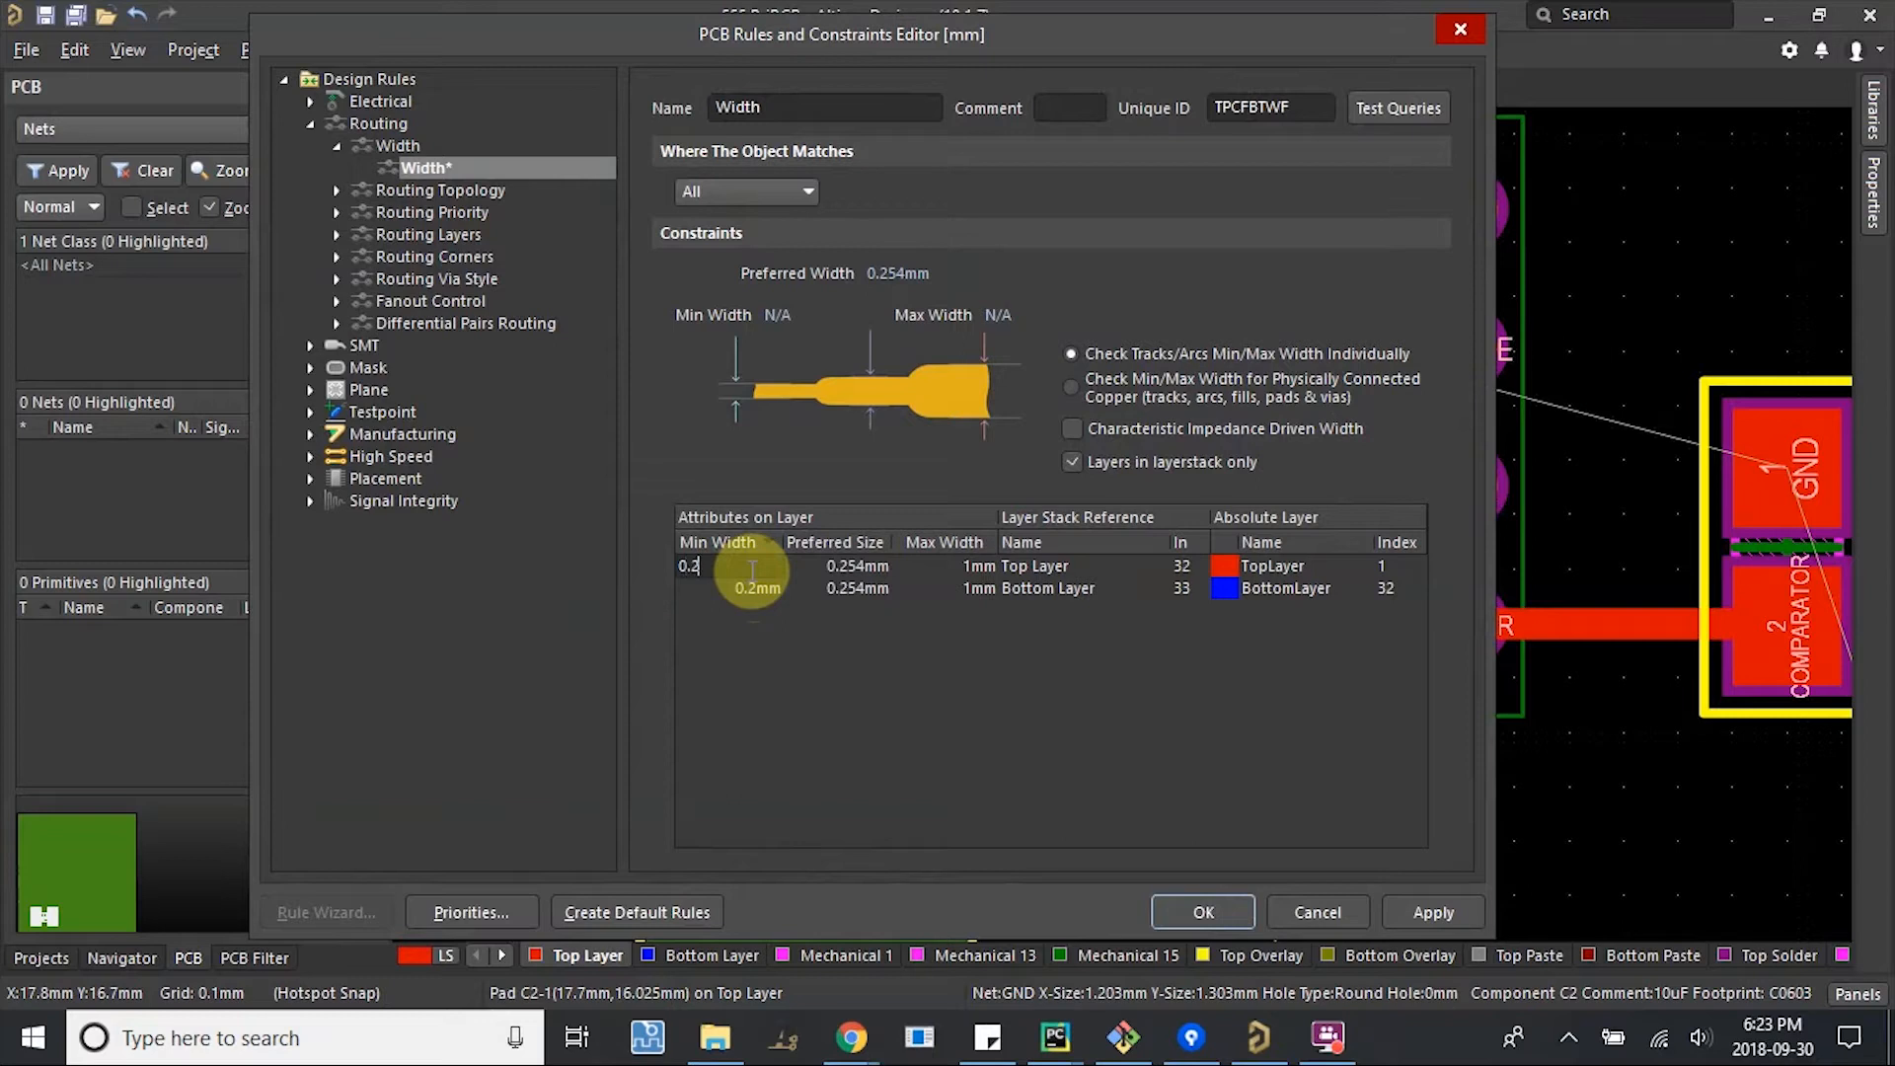
pyautogui.click(1200, 912)
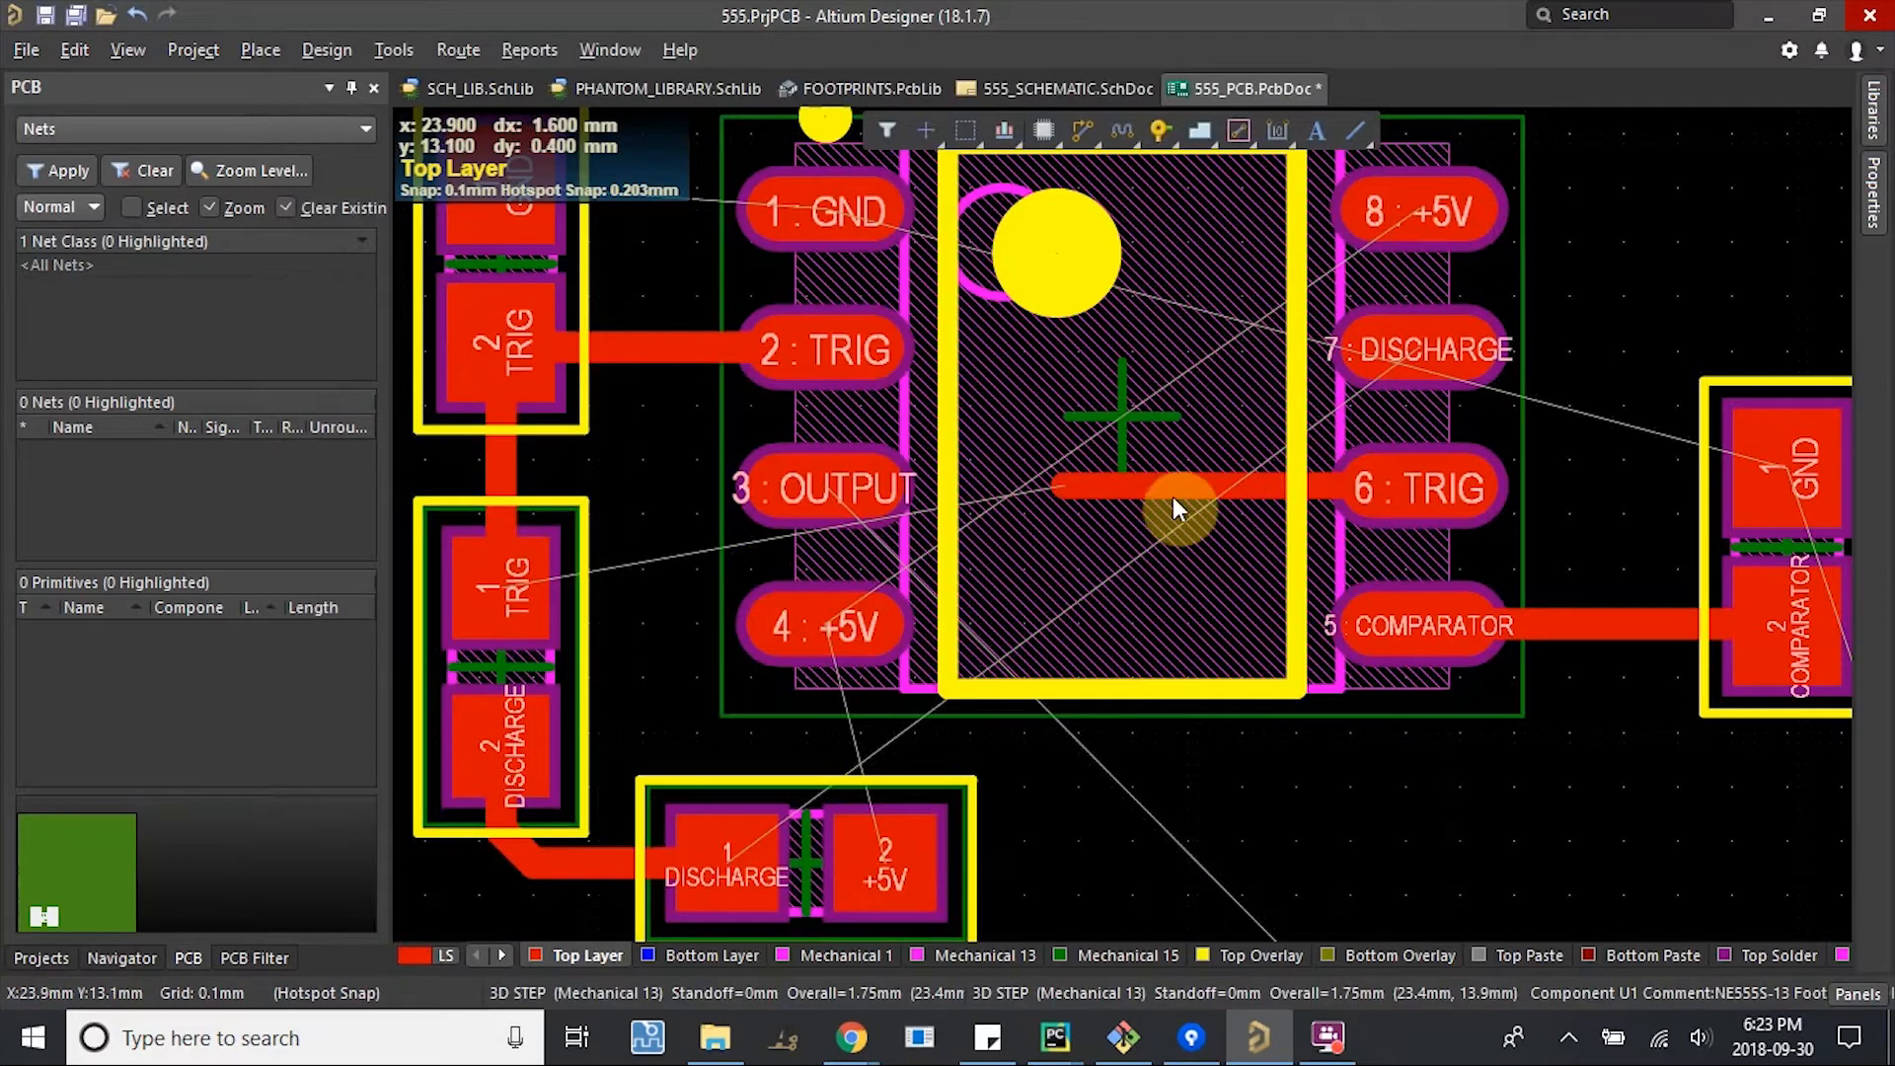
# Select the pin 6 TRIG track and dismiss its properties panel.
pyautogui.click(1179, 489)
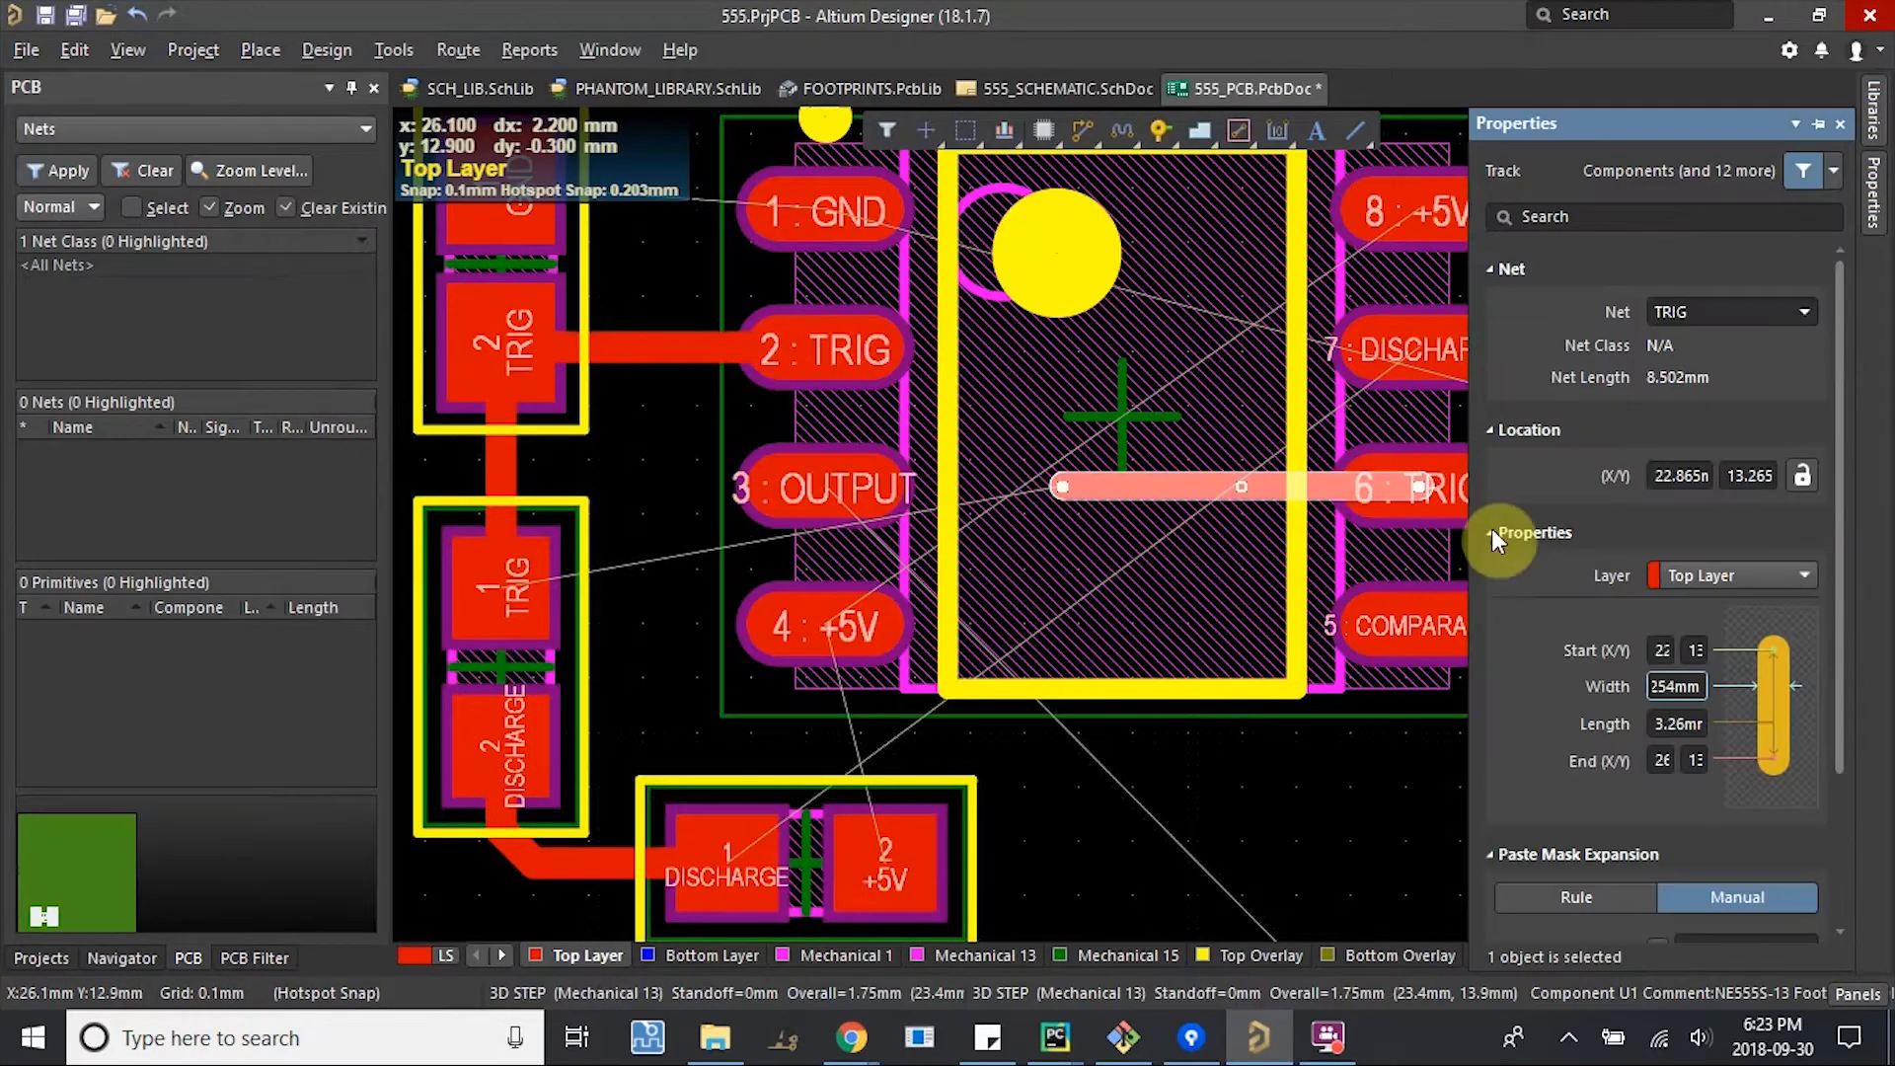
pyautogui.click(1233, 499)
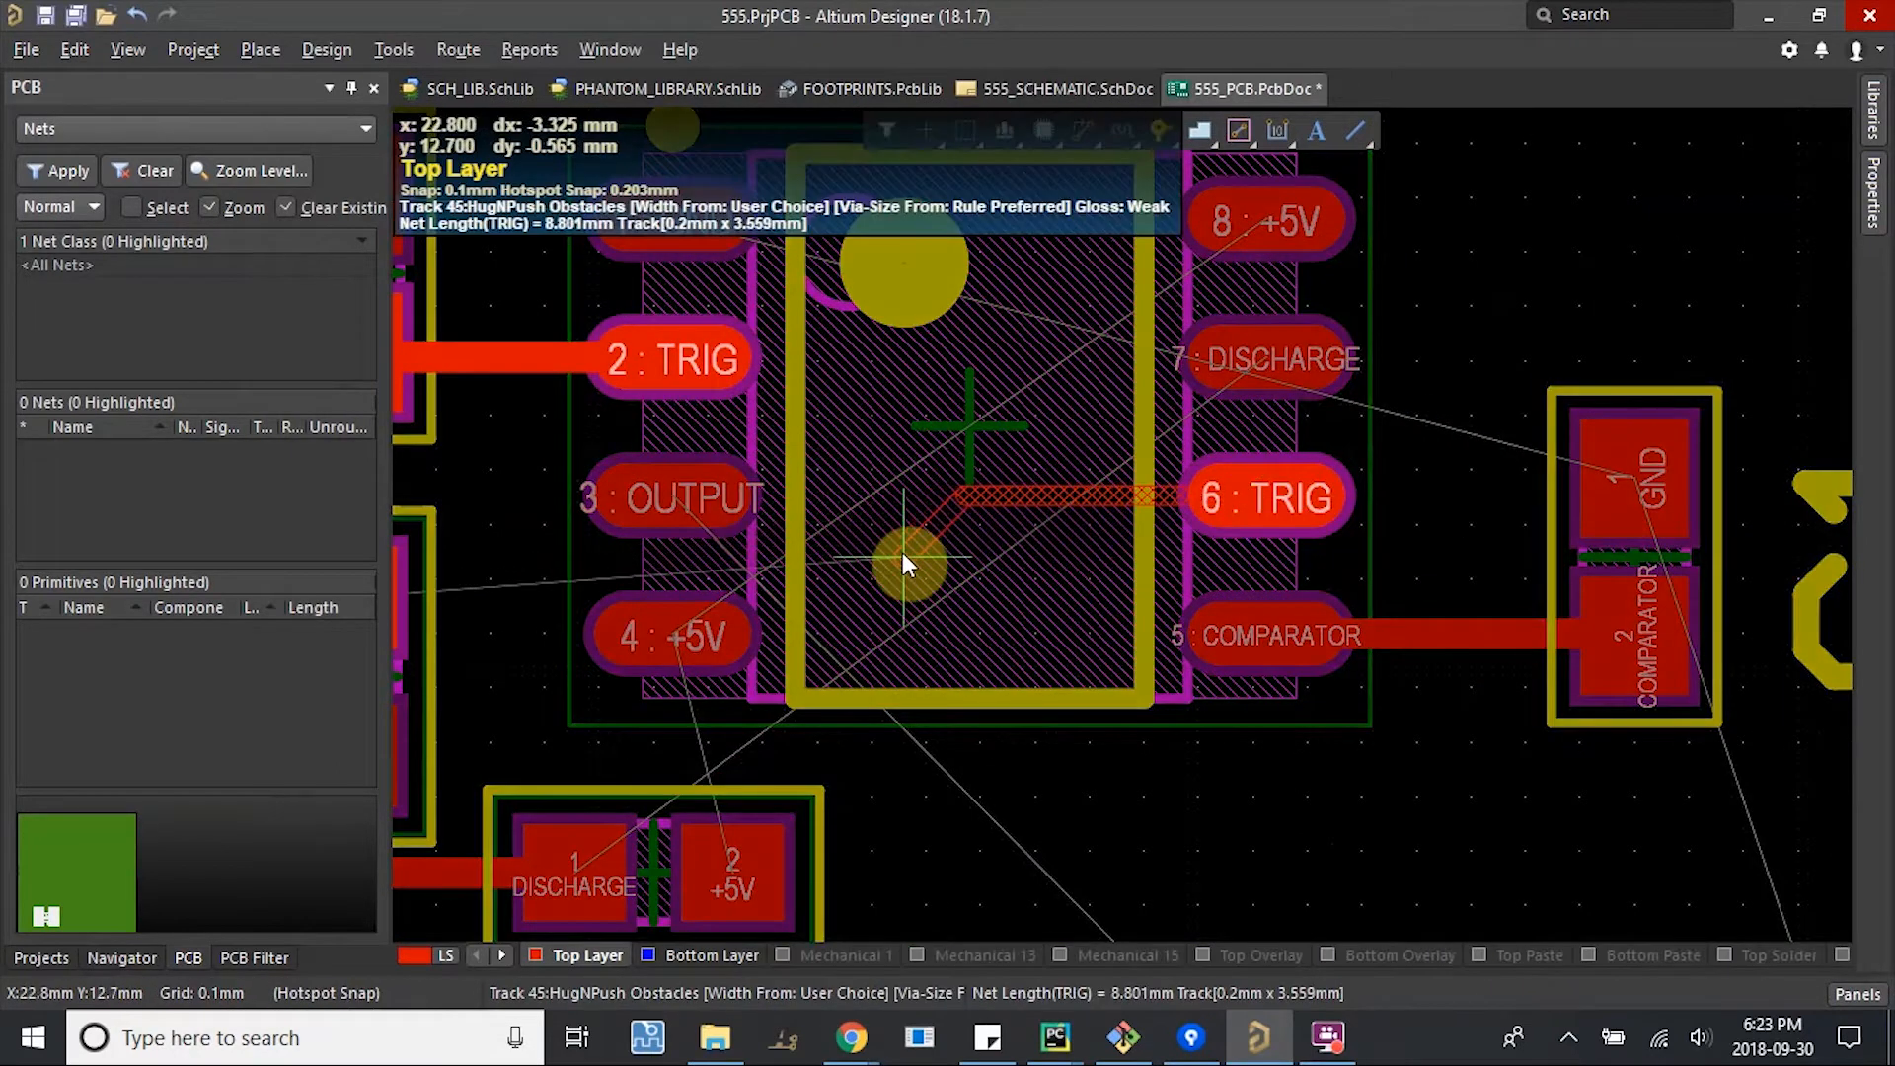
pyautogui.moveTo(592, 586)
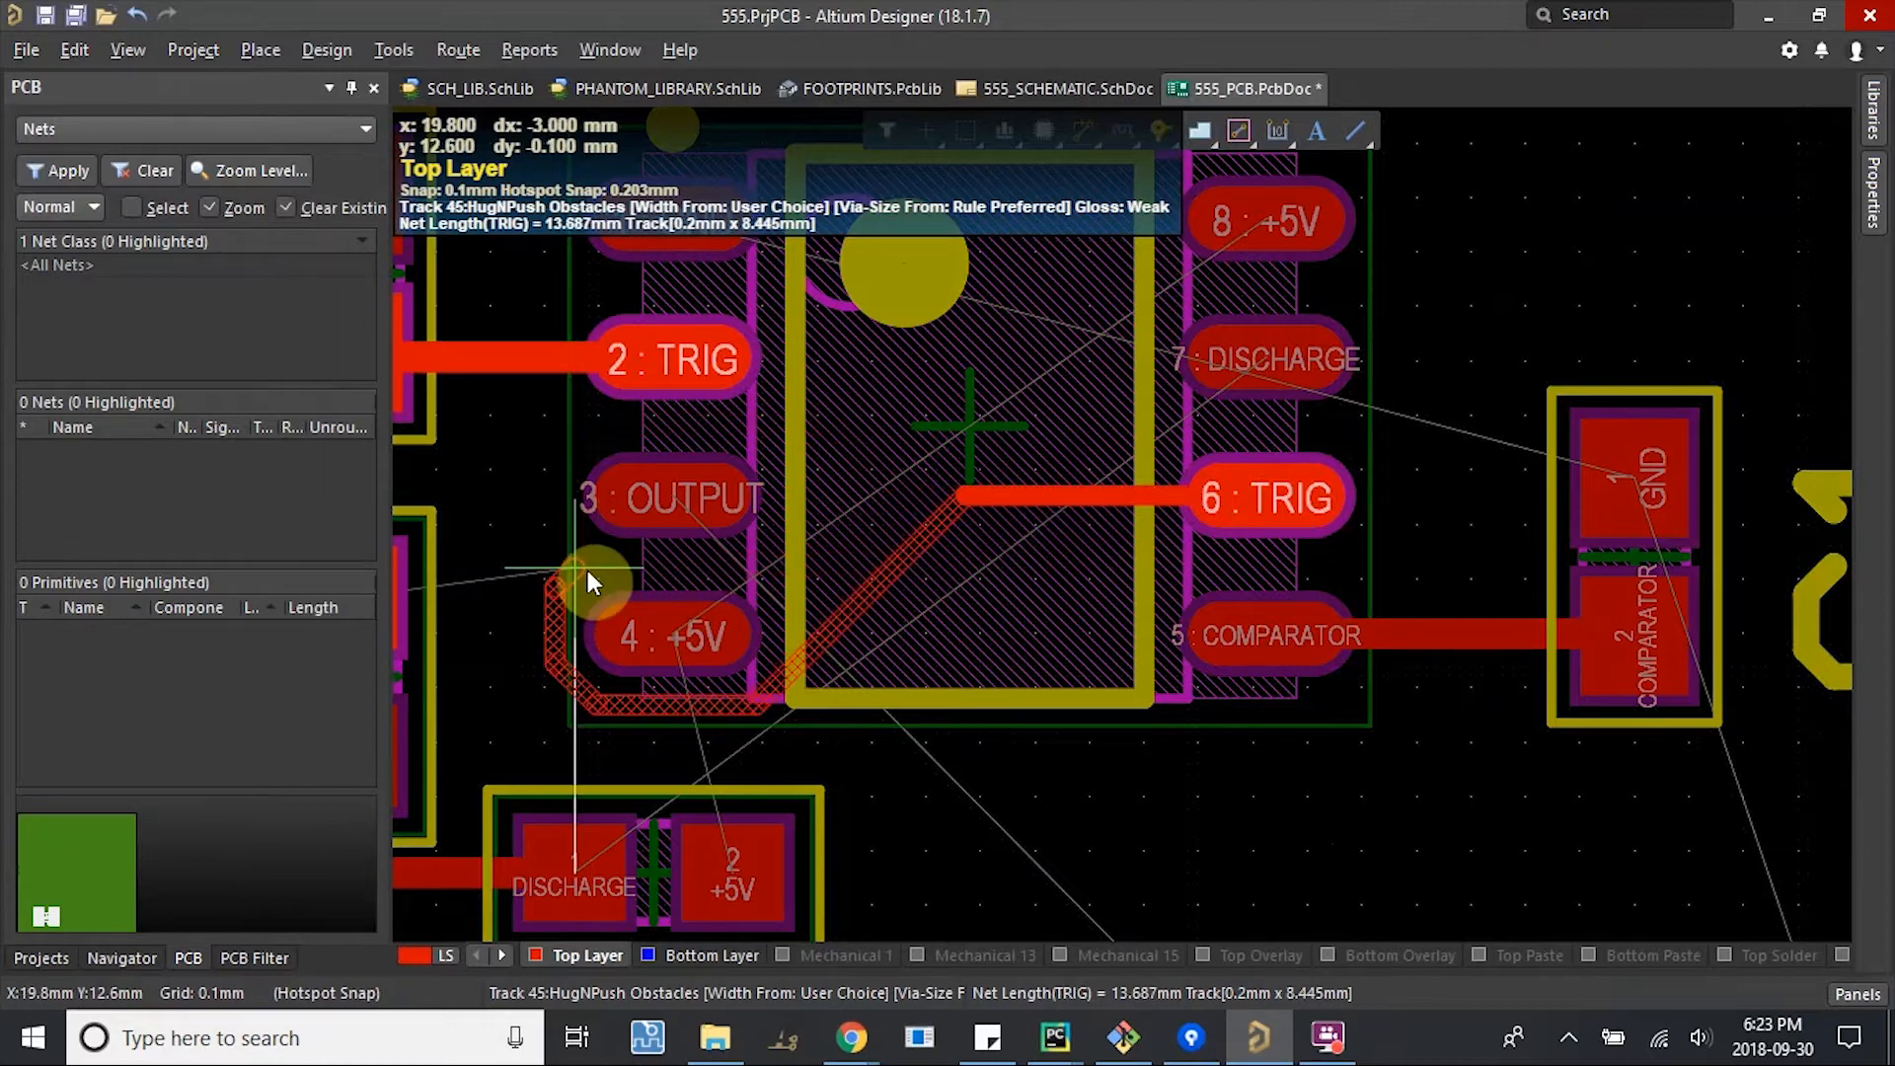
pyautogui.moveTo(792, 556)
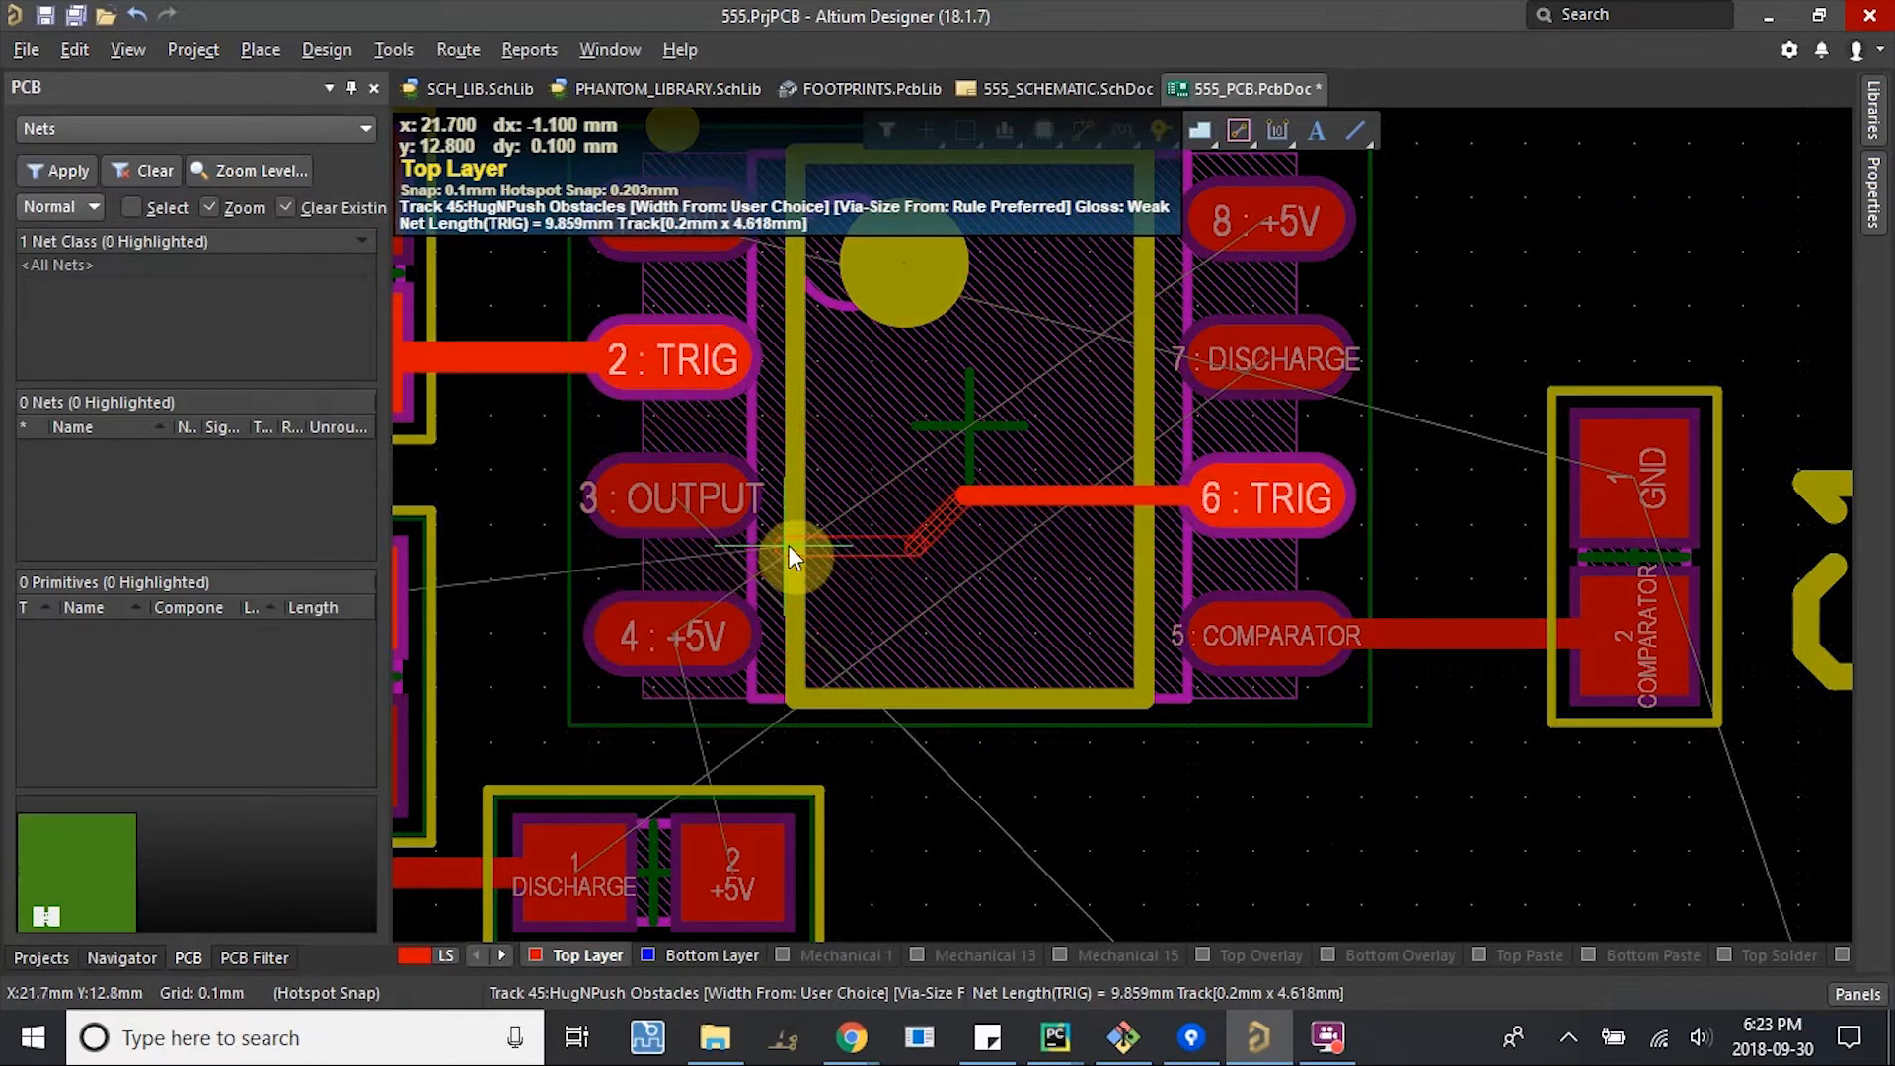
pyautogui.moveTo(677, 388)
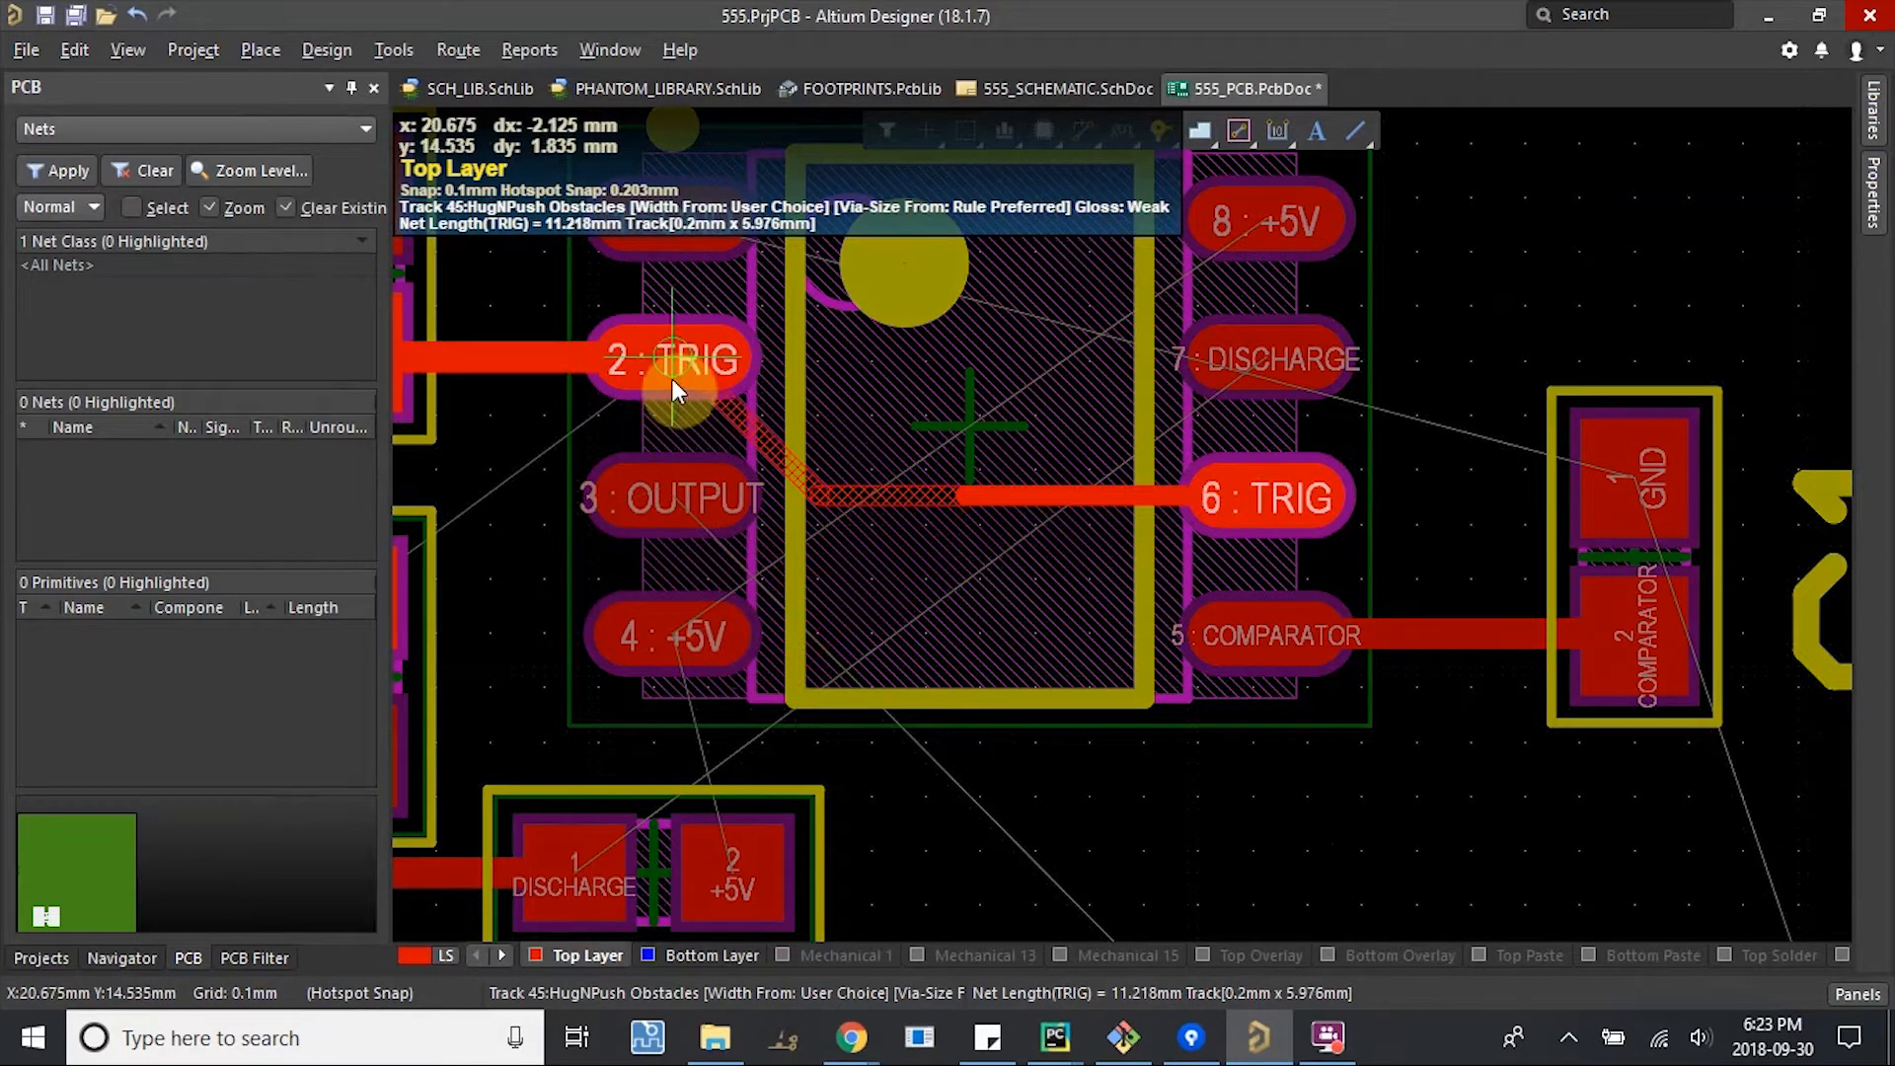
pyautogui.moveTo(1016, 442)
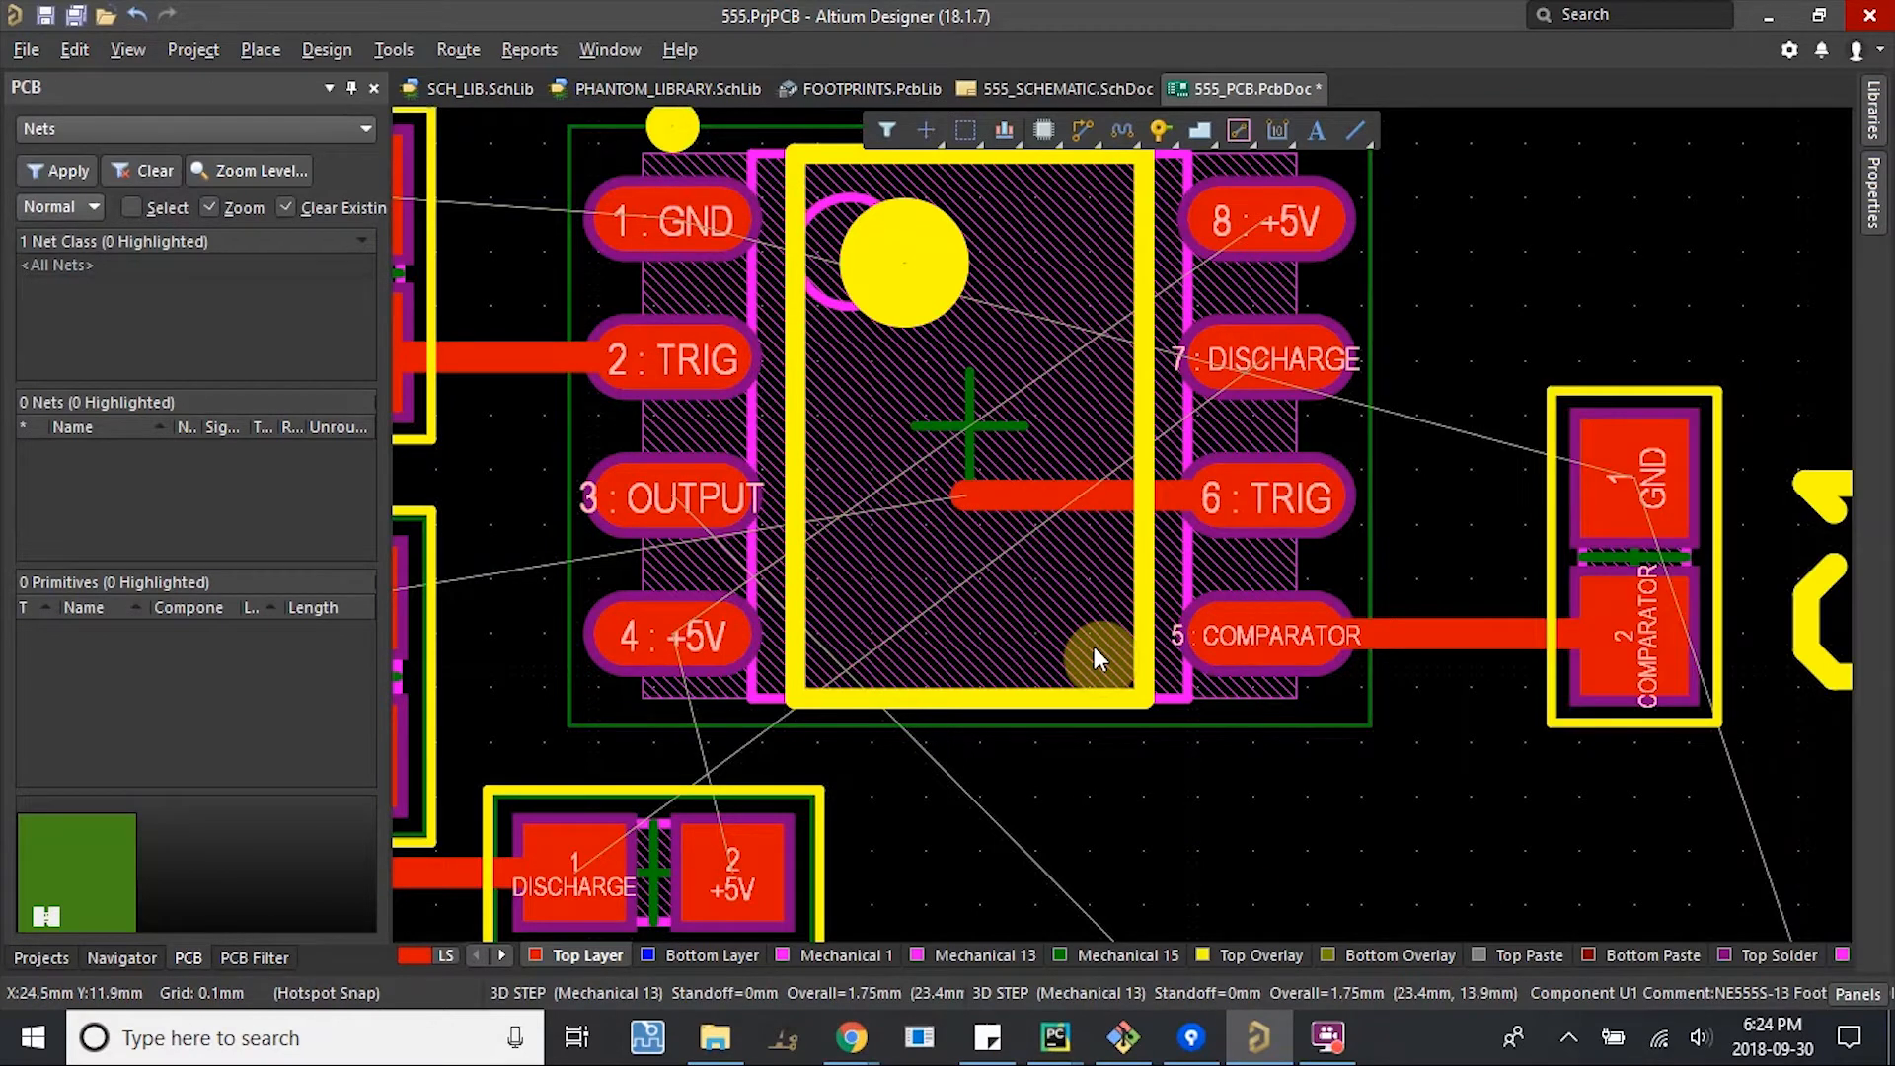
pyautogui.moveTo(882, 453)
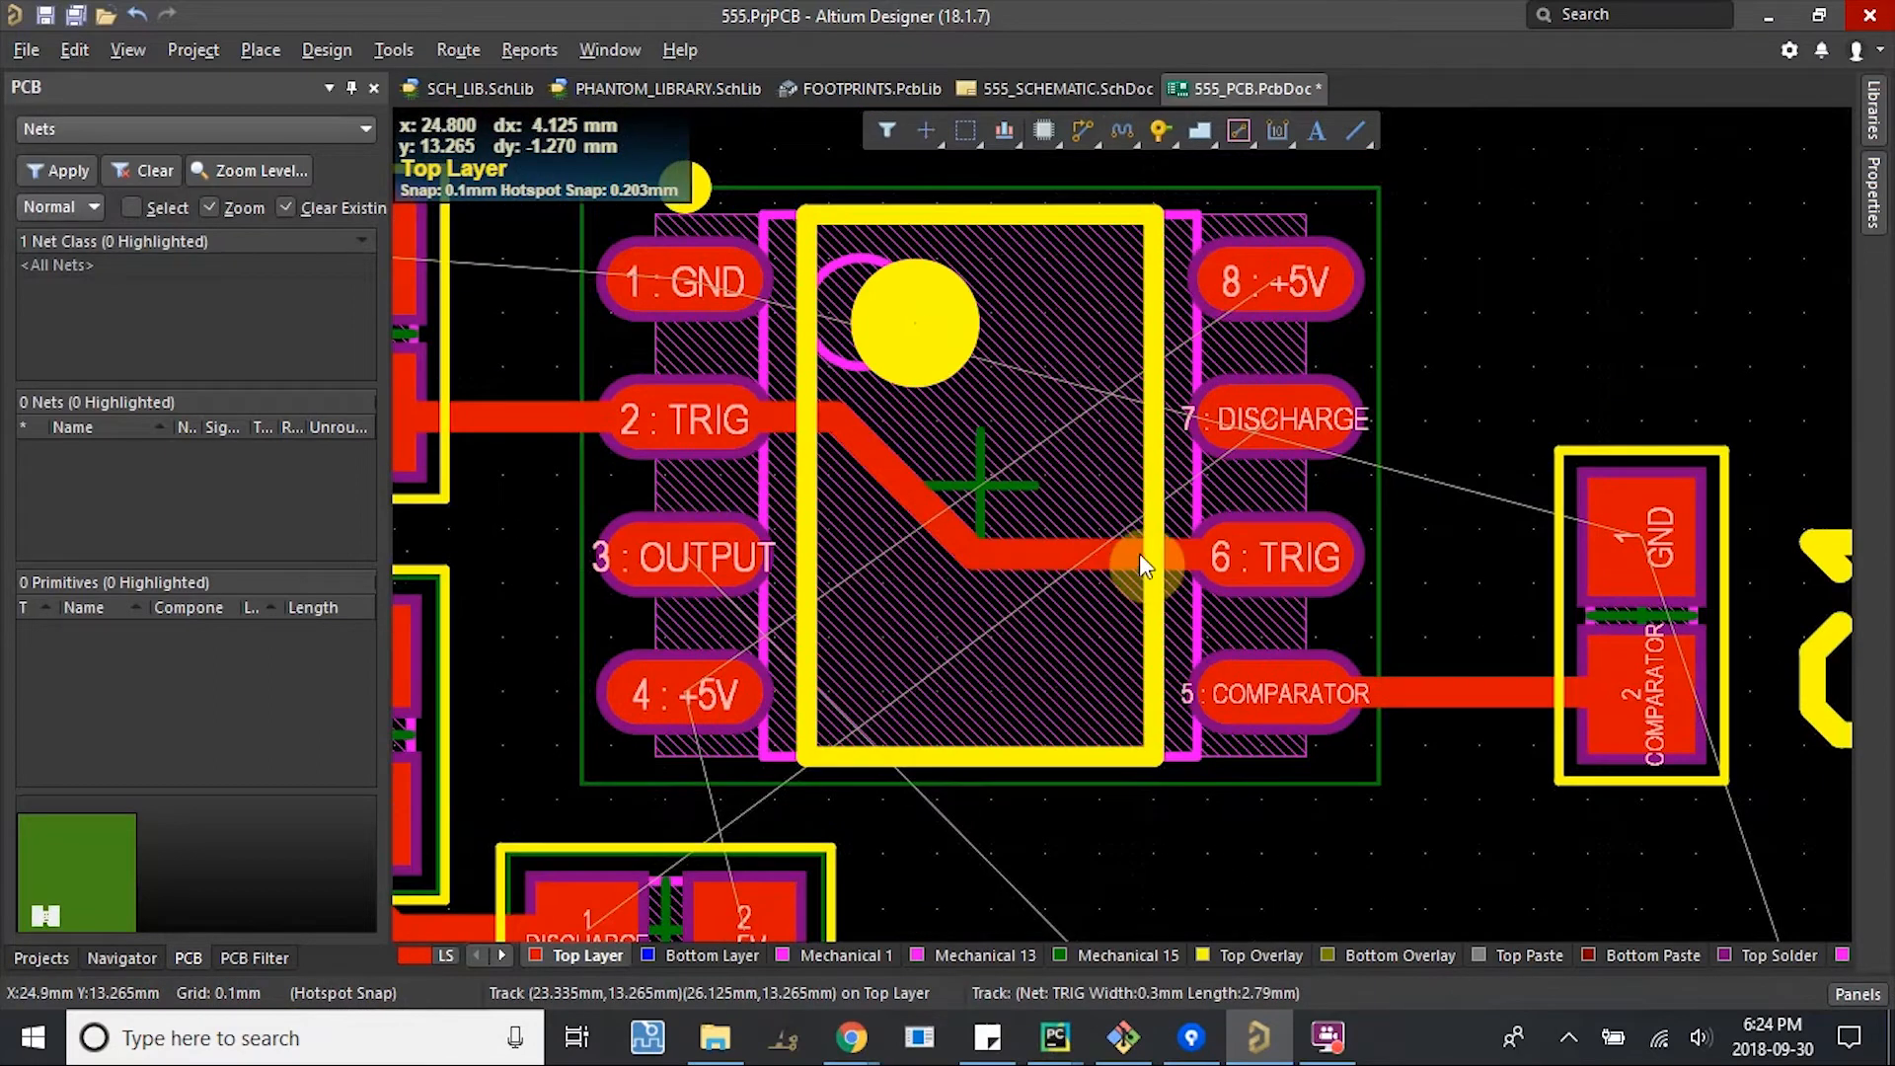
pyautogui.moveTo(1375, 749)
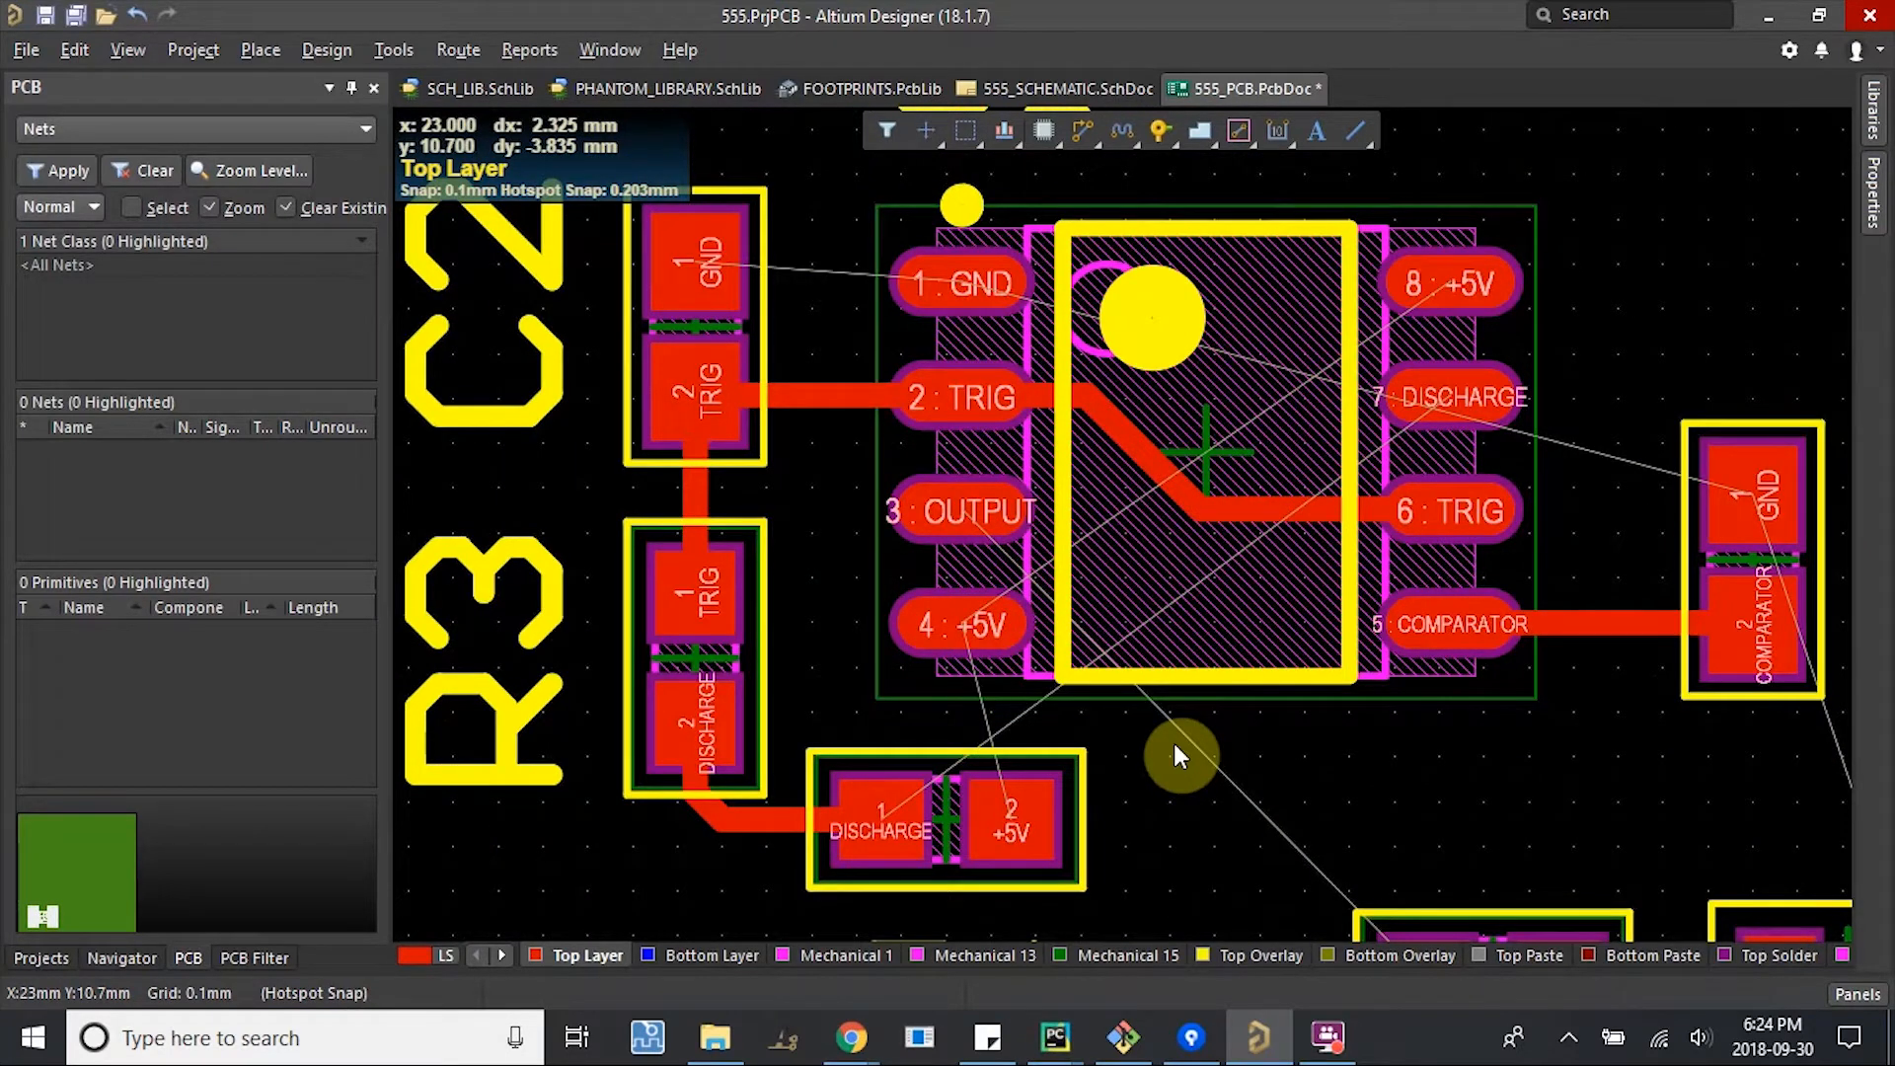
pyautogui.moveTo(1438, 339)
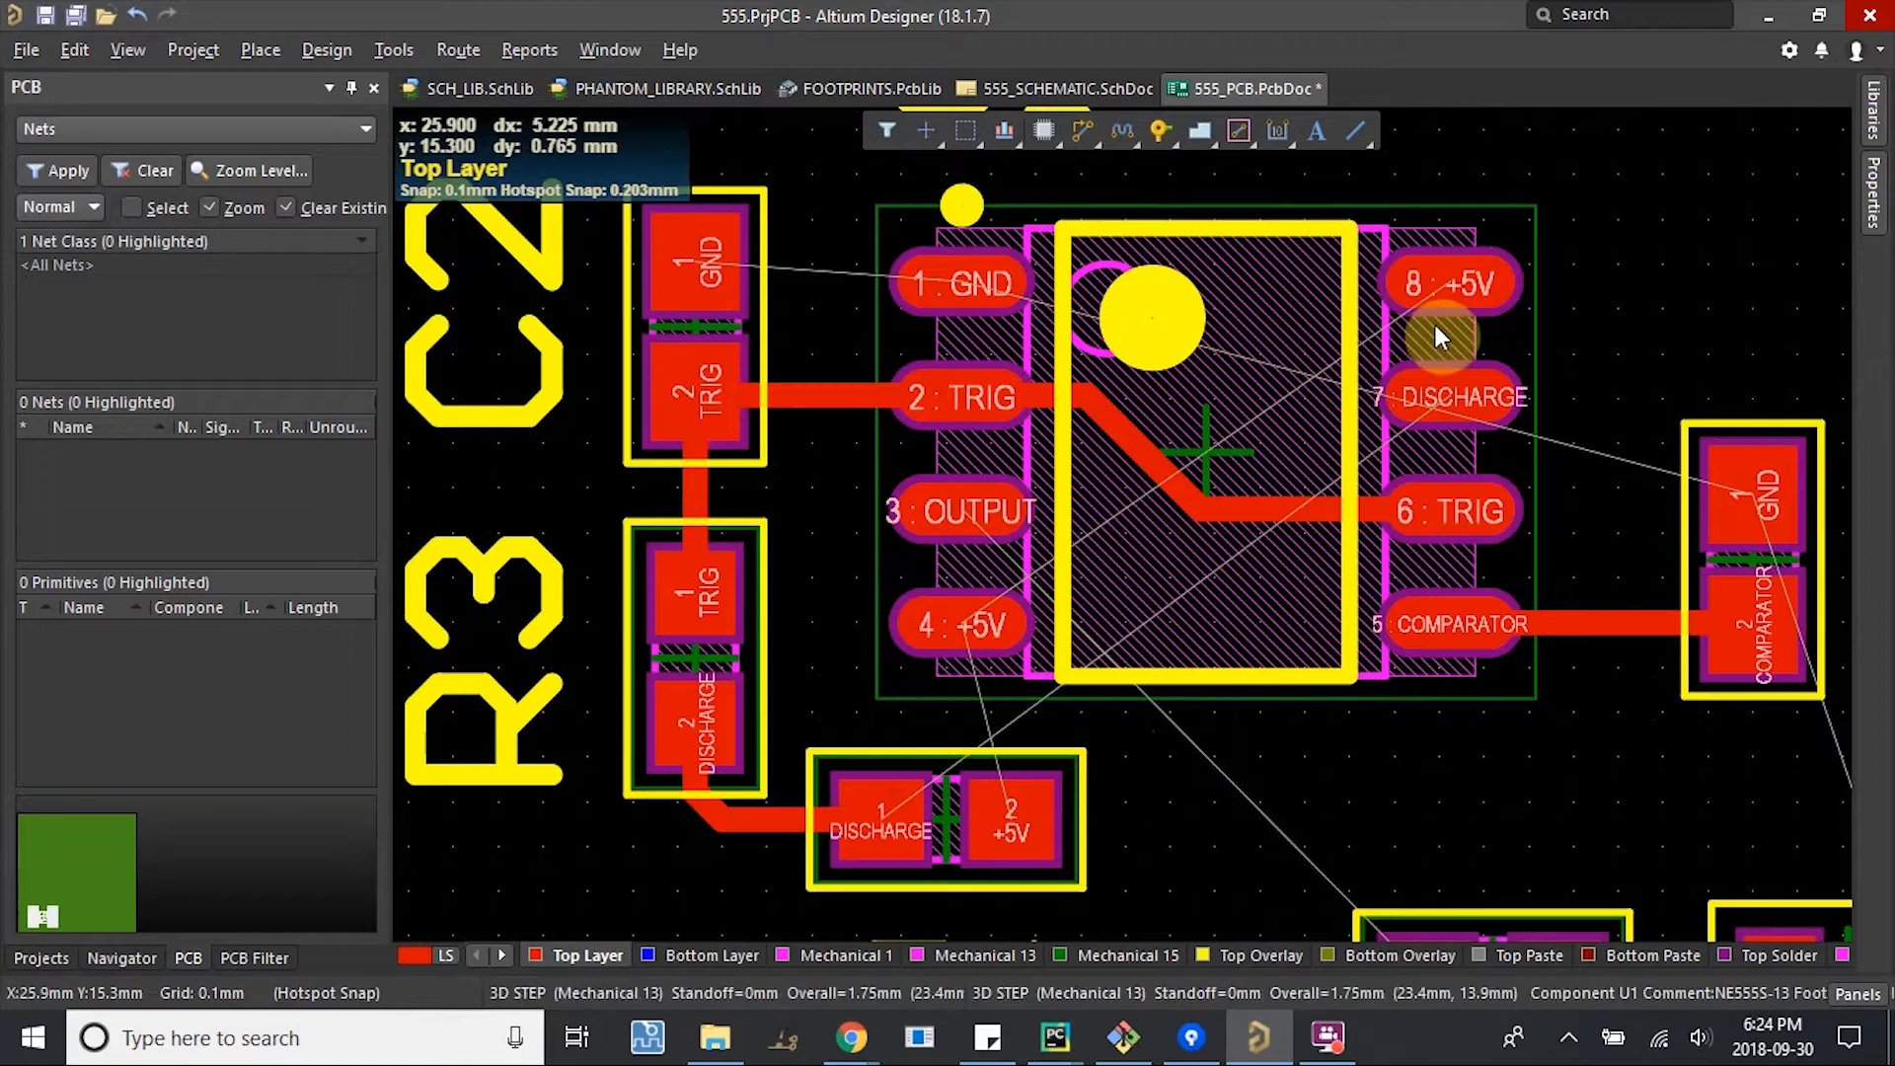
pyautogui.moveTo(1202, 532)
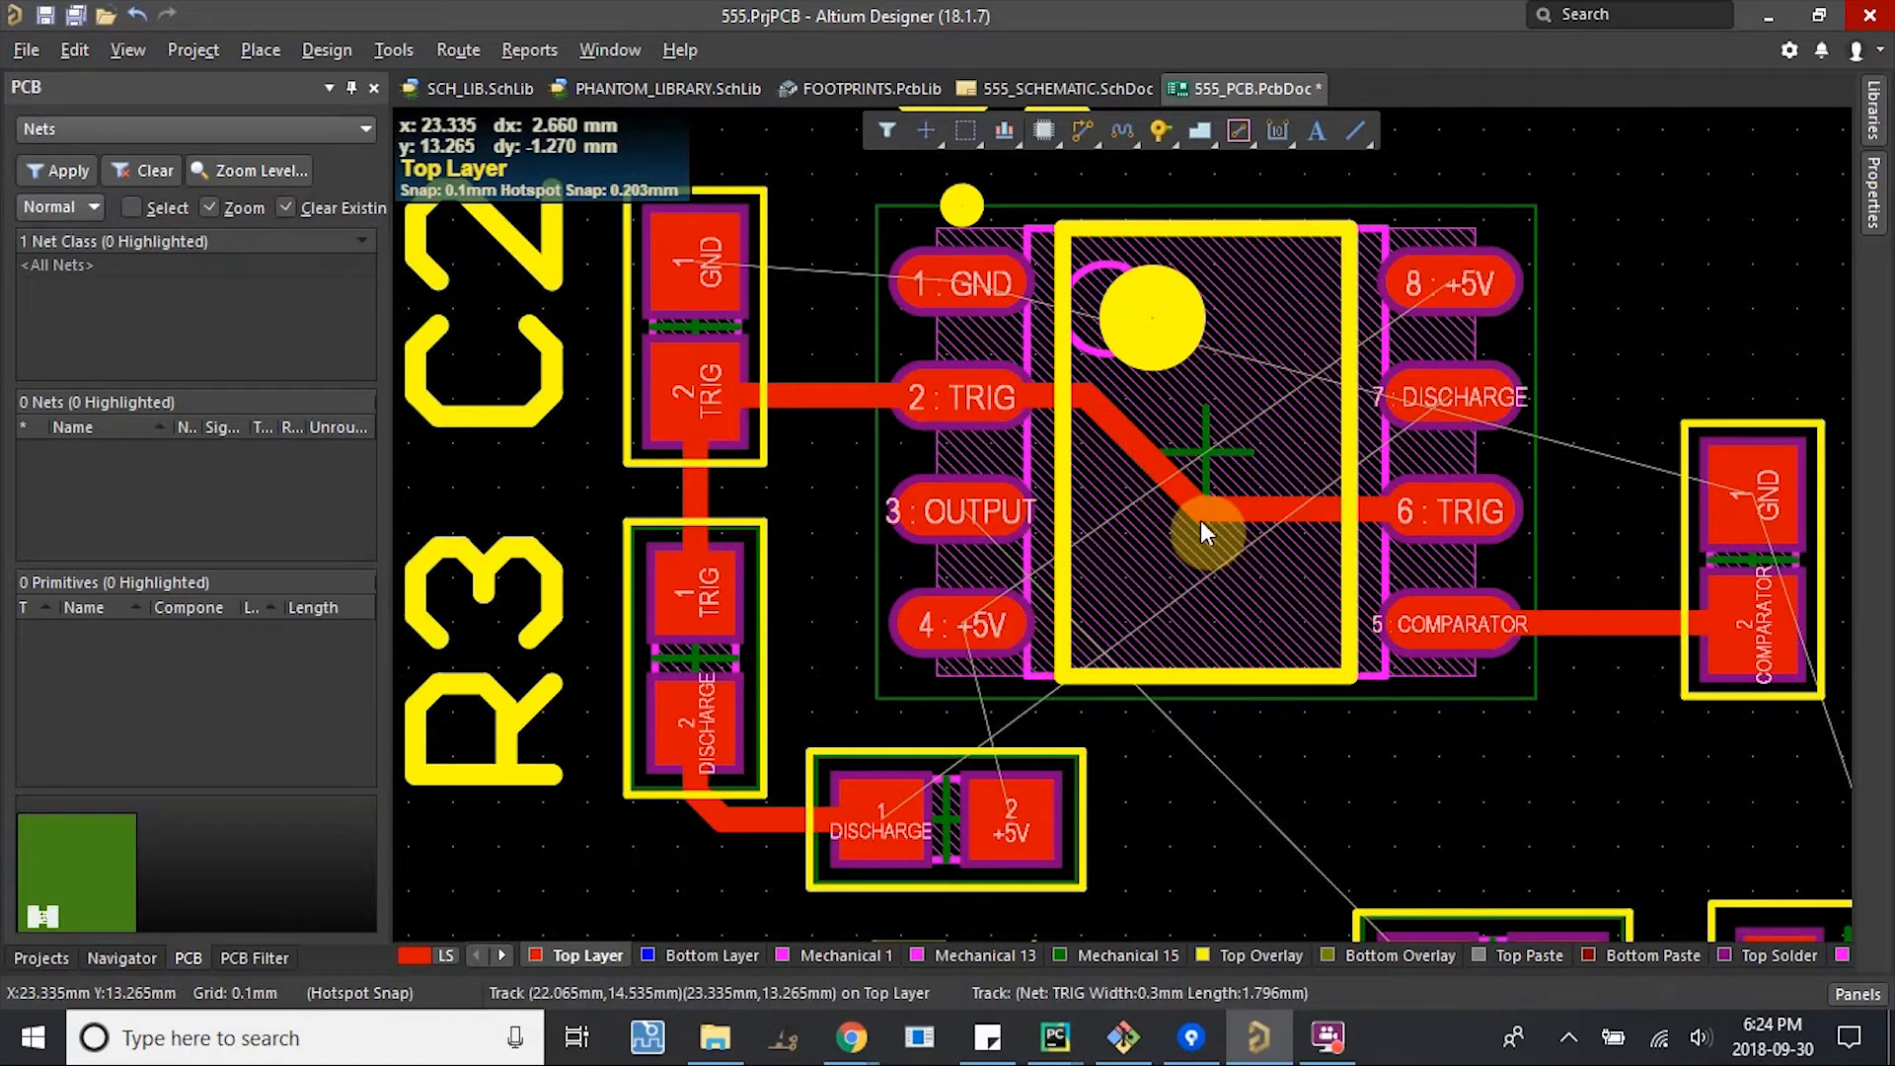
pyautogui.scroll(3)
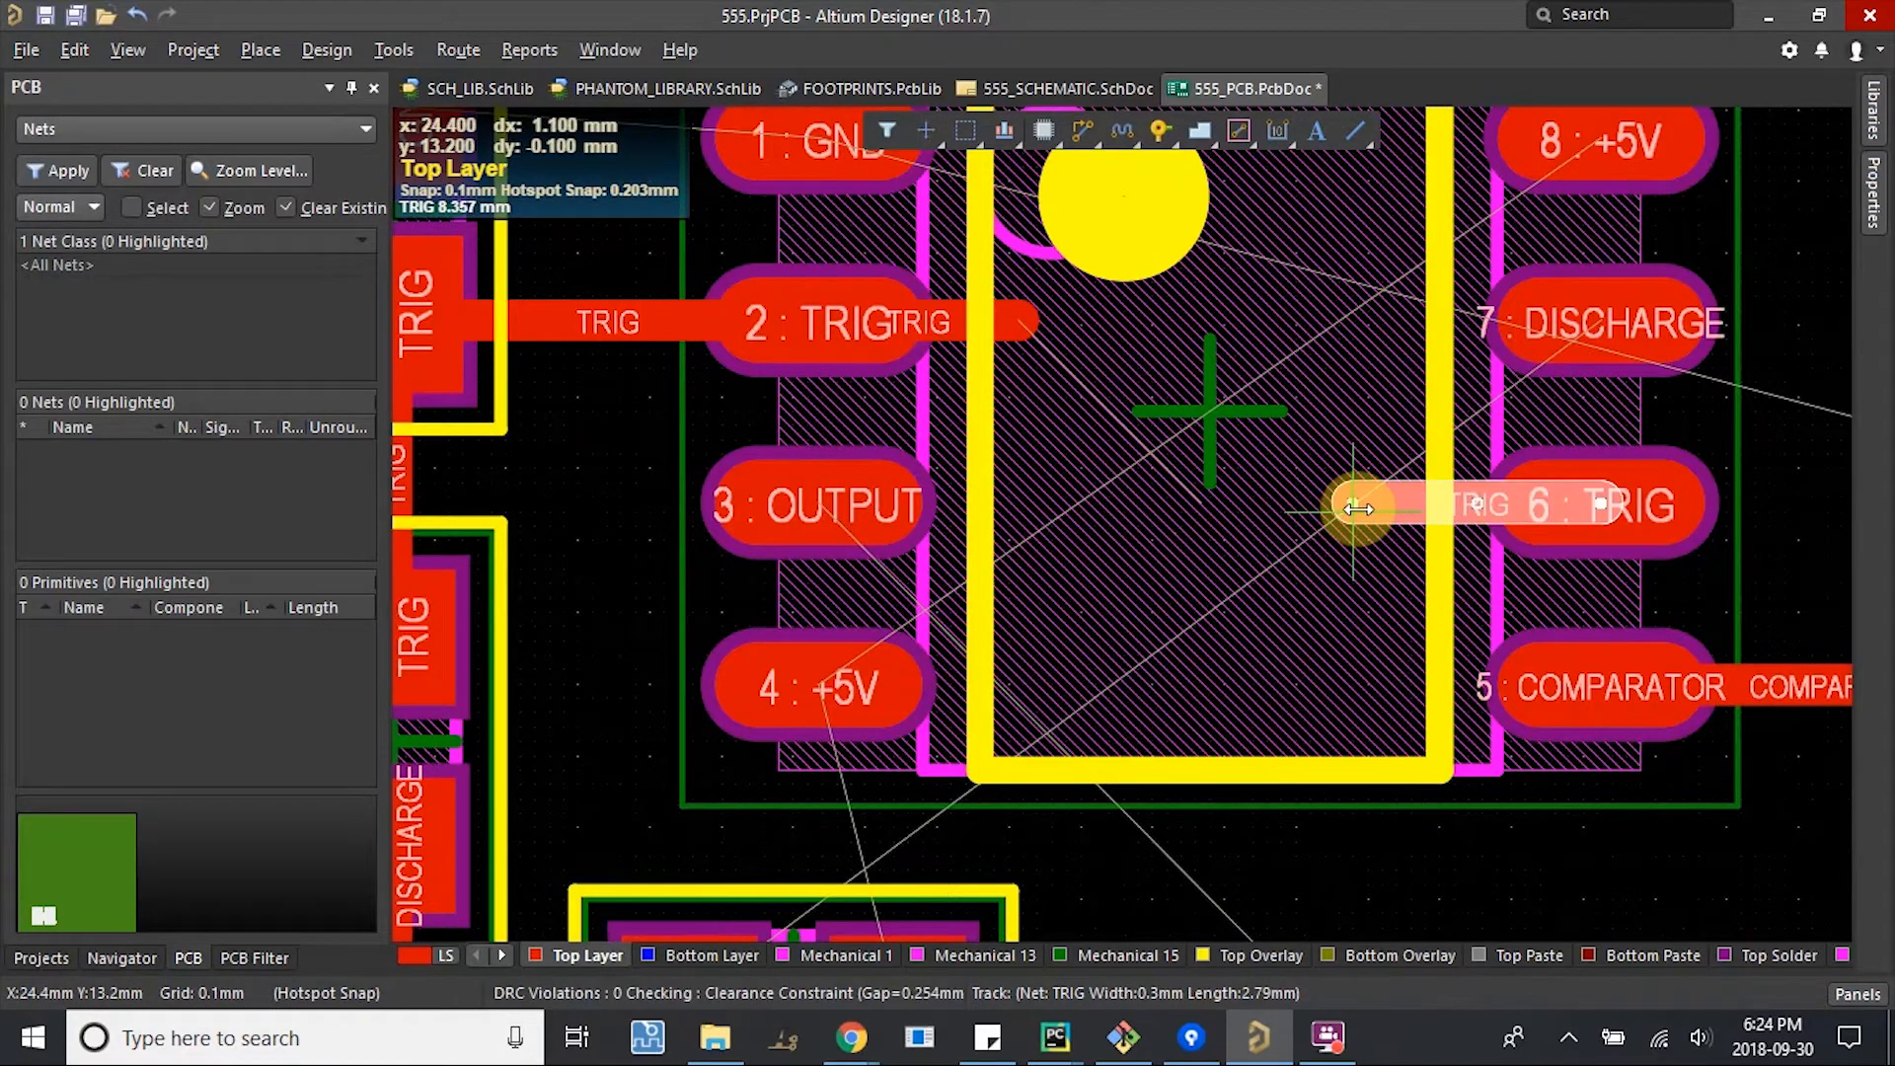
pyautogui.moveTo(1094, 169)
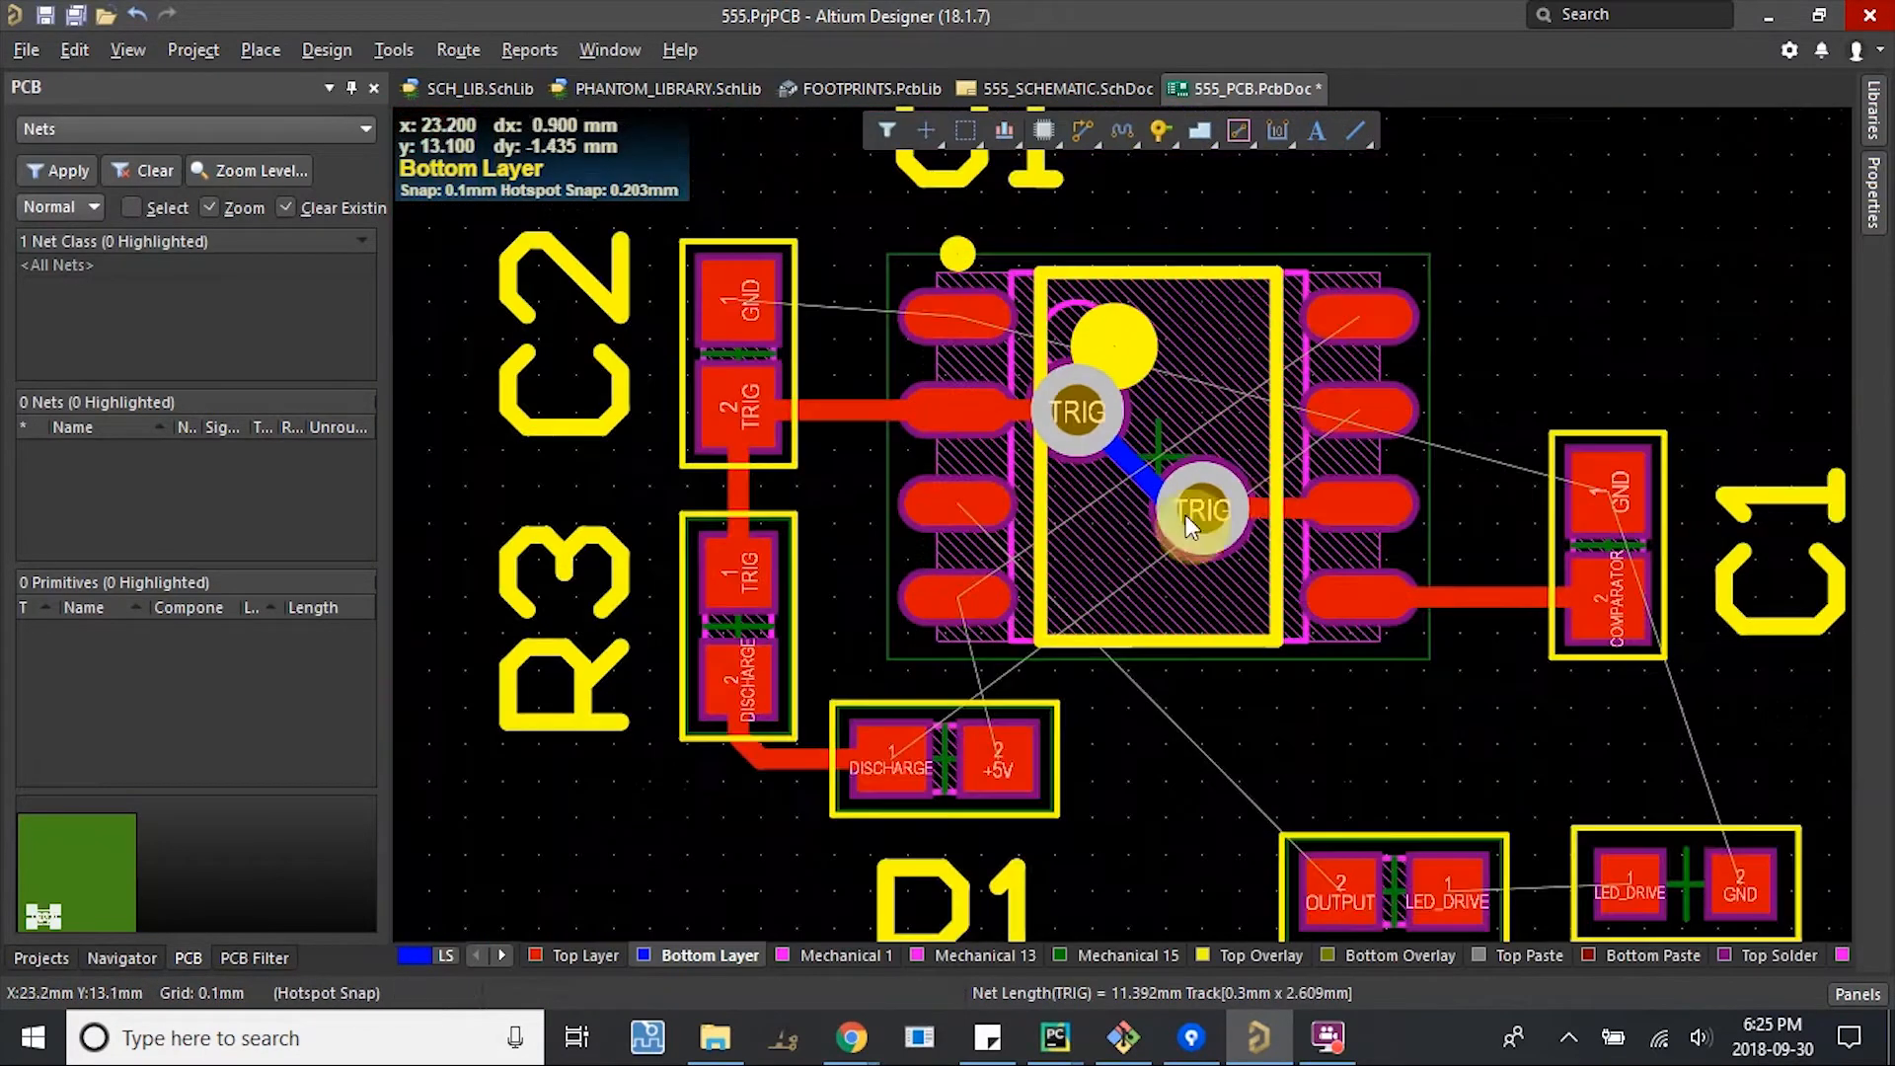
pyautogui.moveTo(1324, 507)
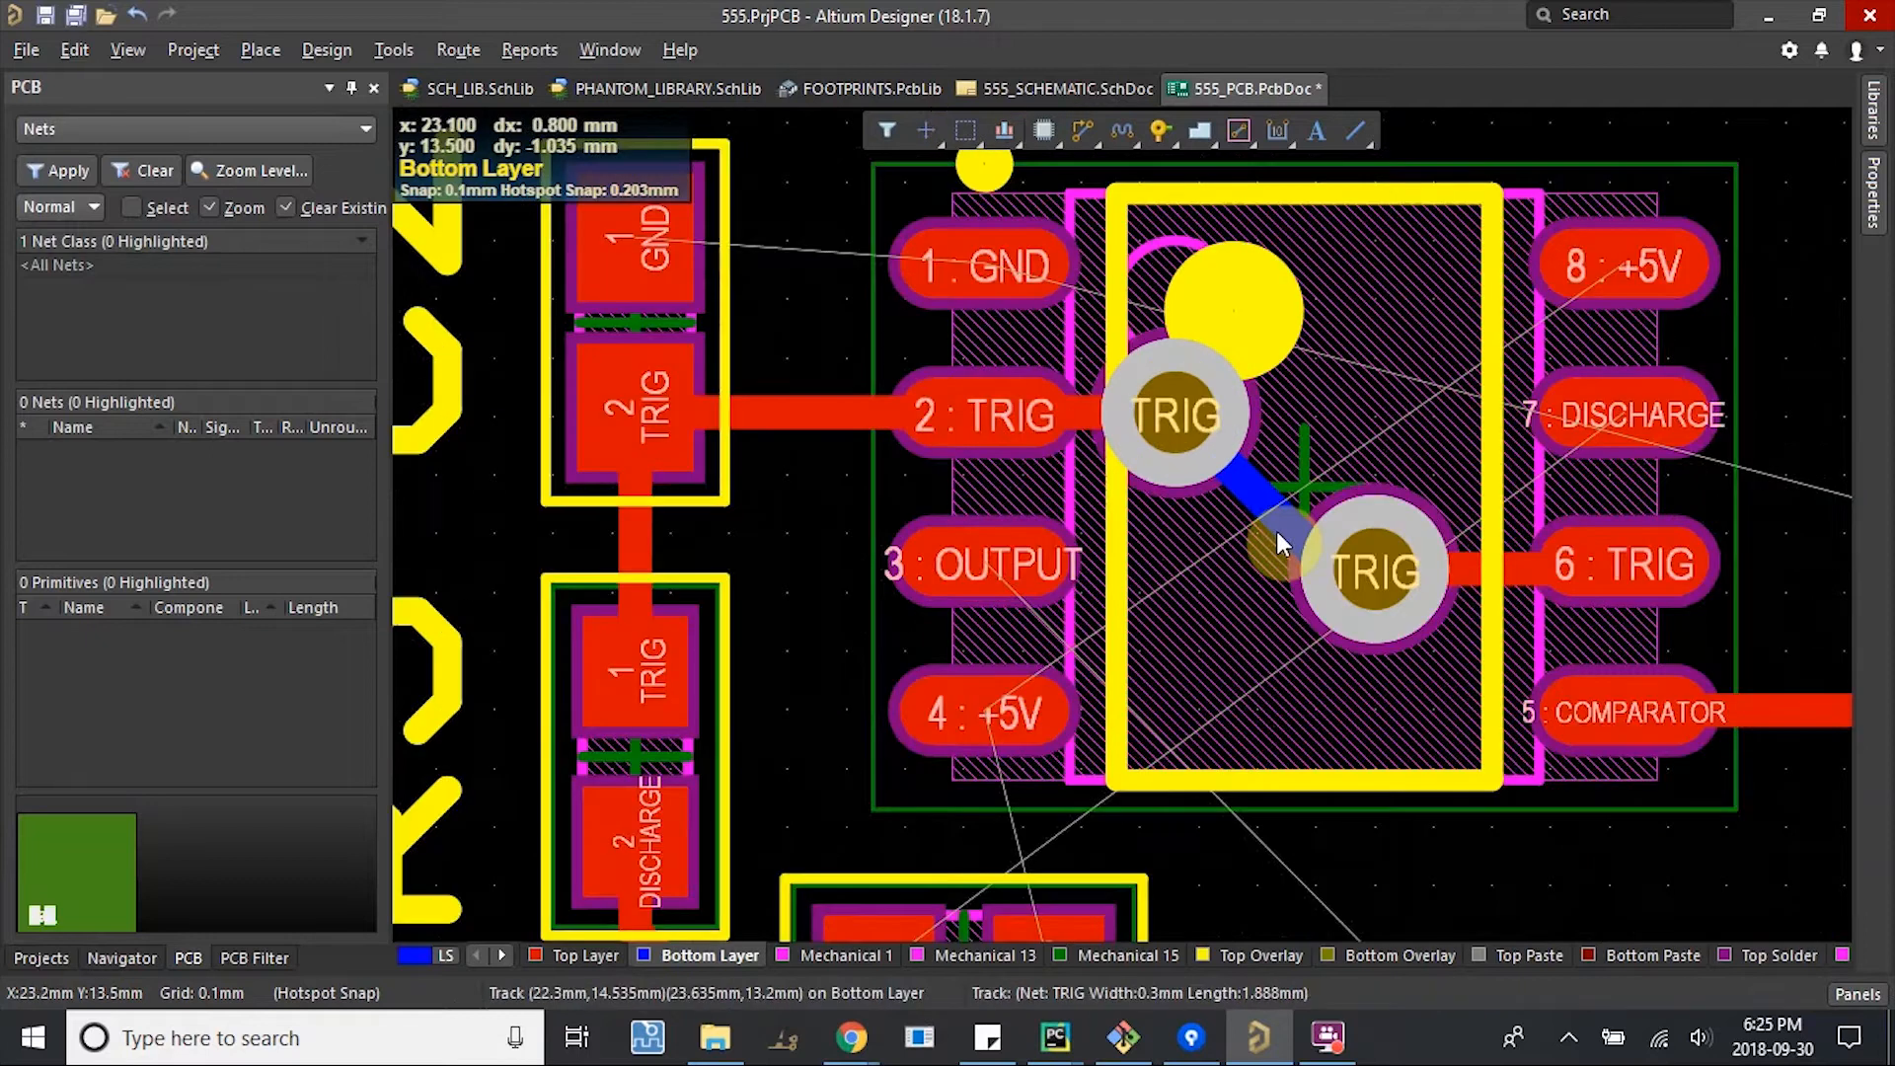
pyautogui.moveTo(1282, 570)
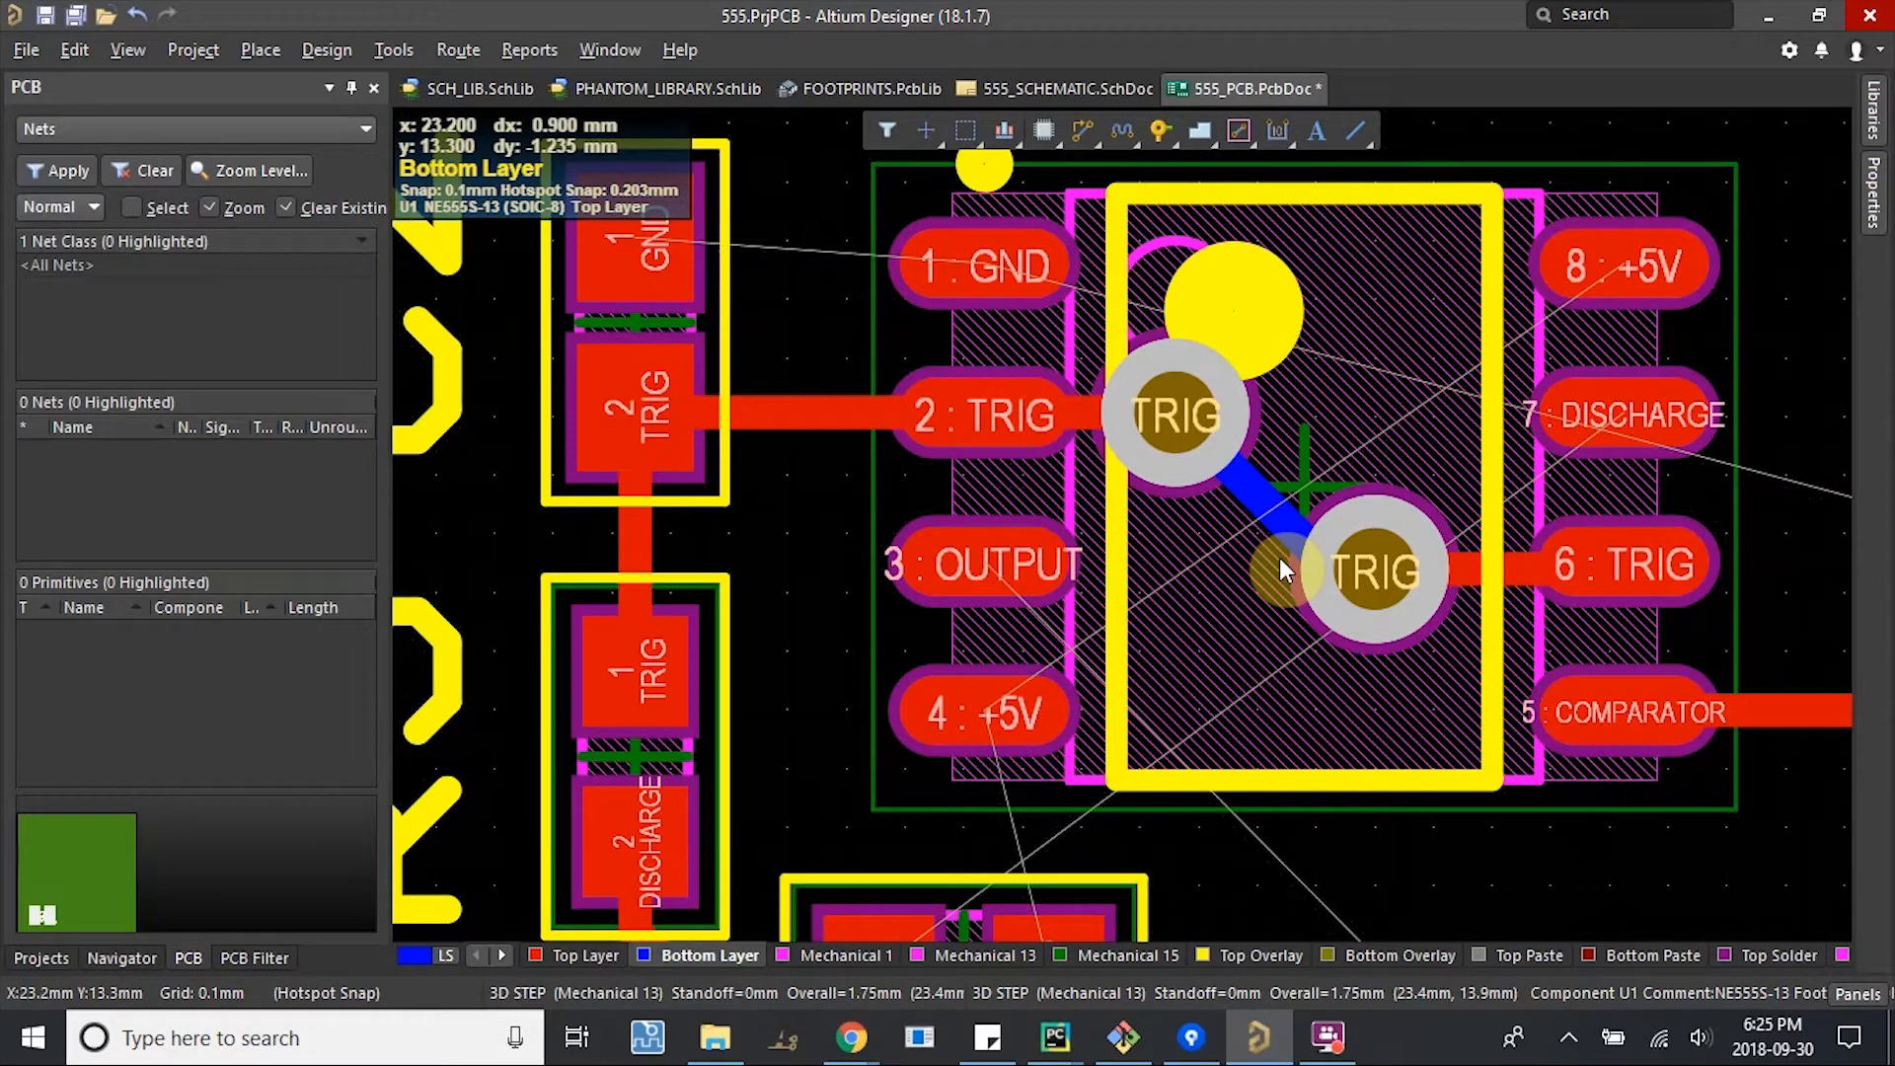
pyautogui.moveTo(1402, 586)
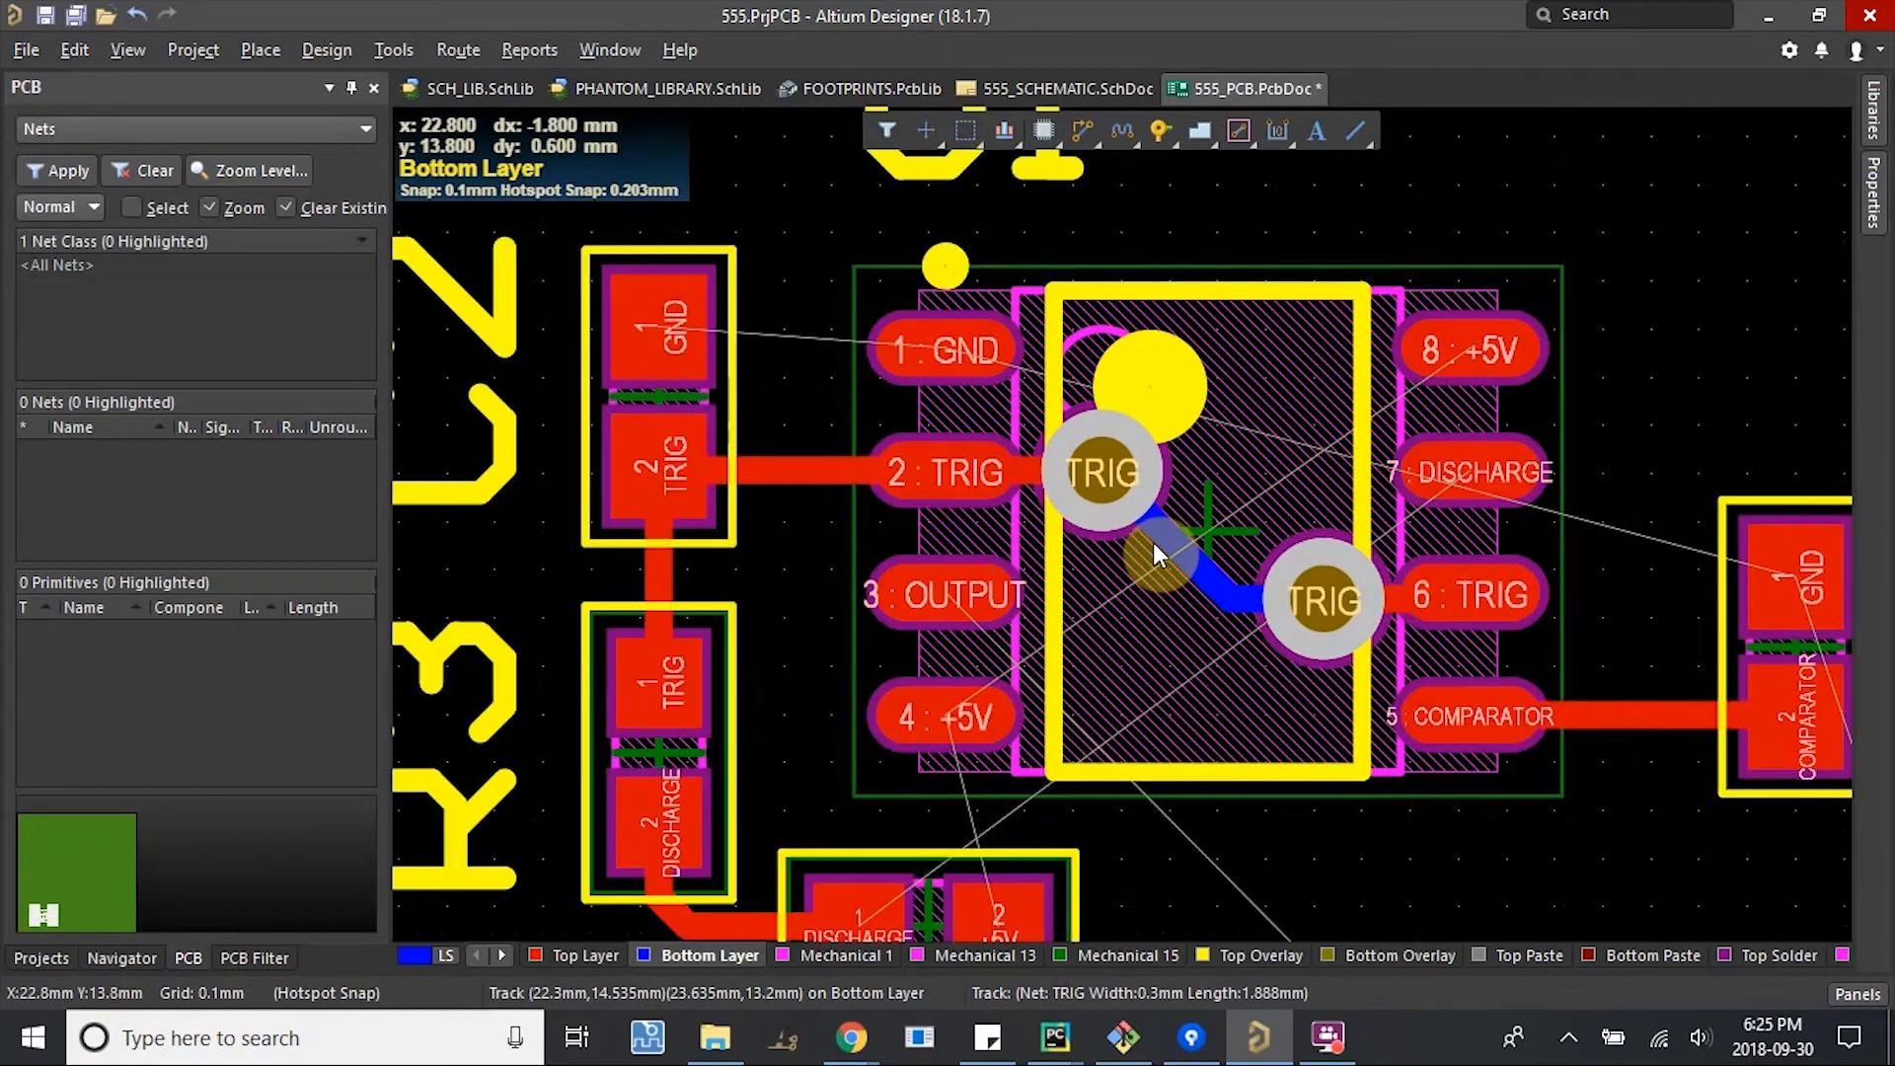
pyautogui.moveTo(1153, 556)
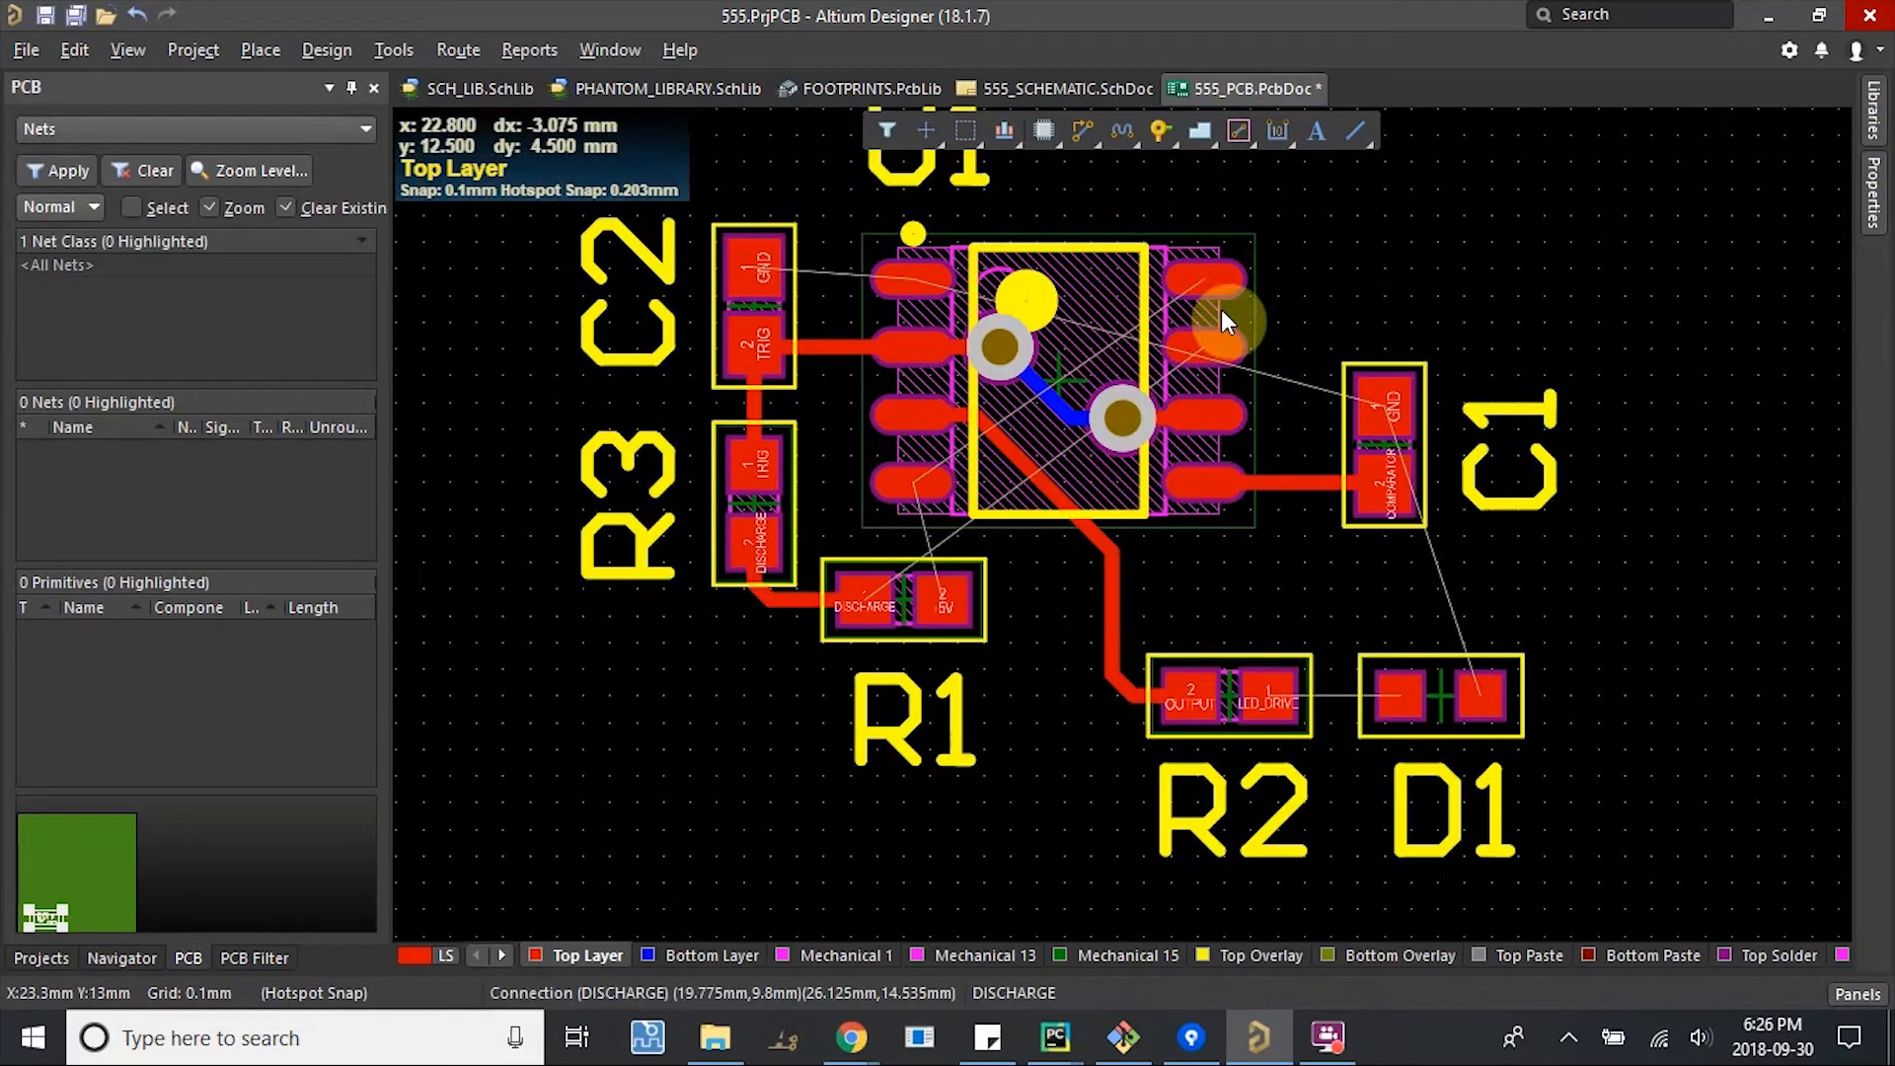
pyautogui.moveTo(949, 562)
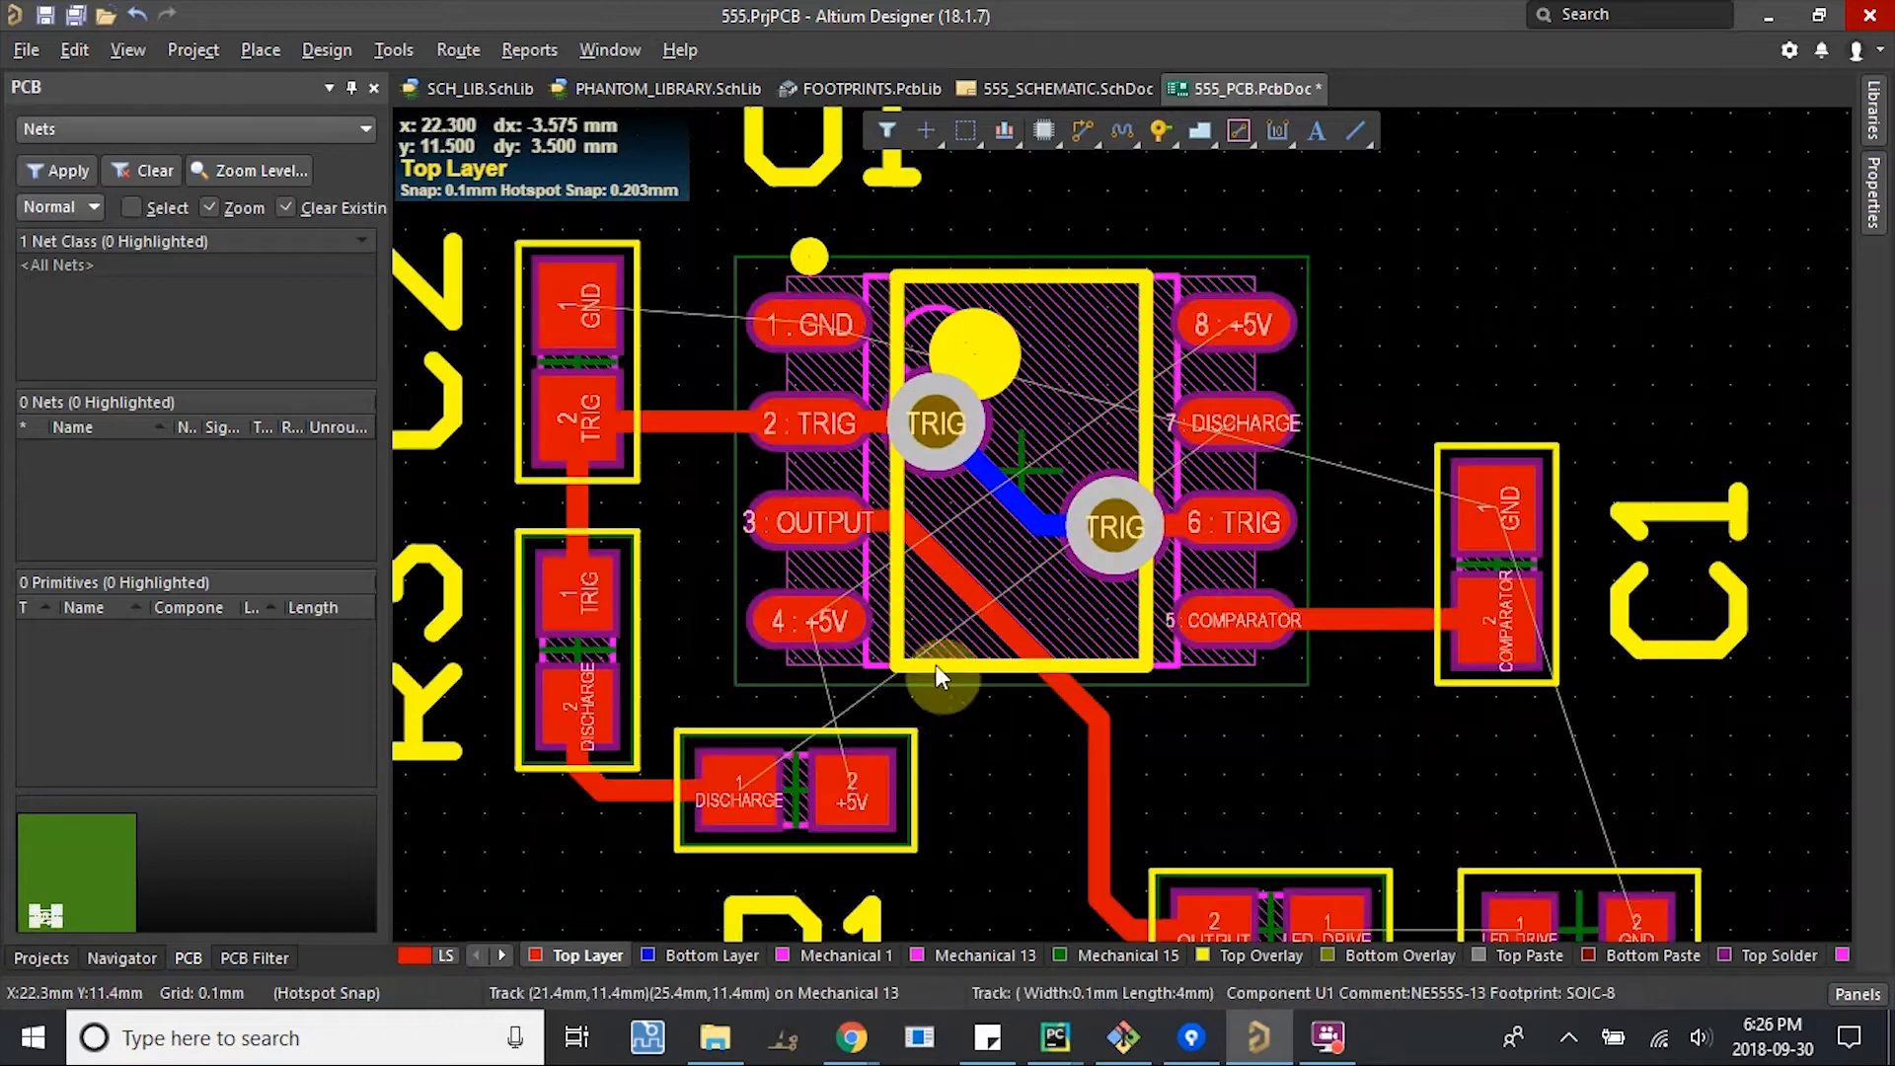
pyautogui.moveTo(1270, 876)
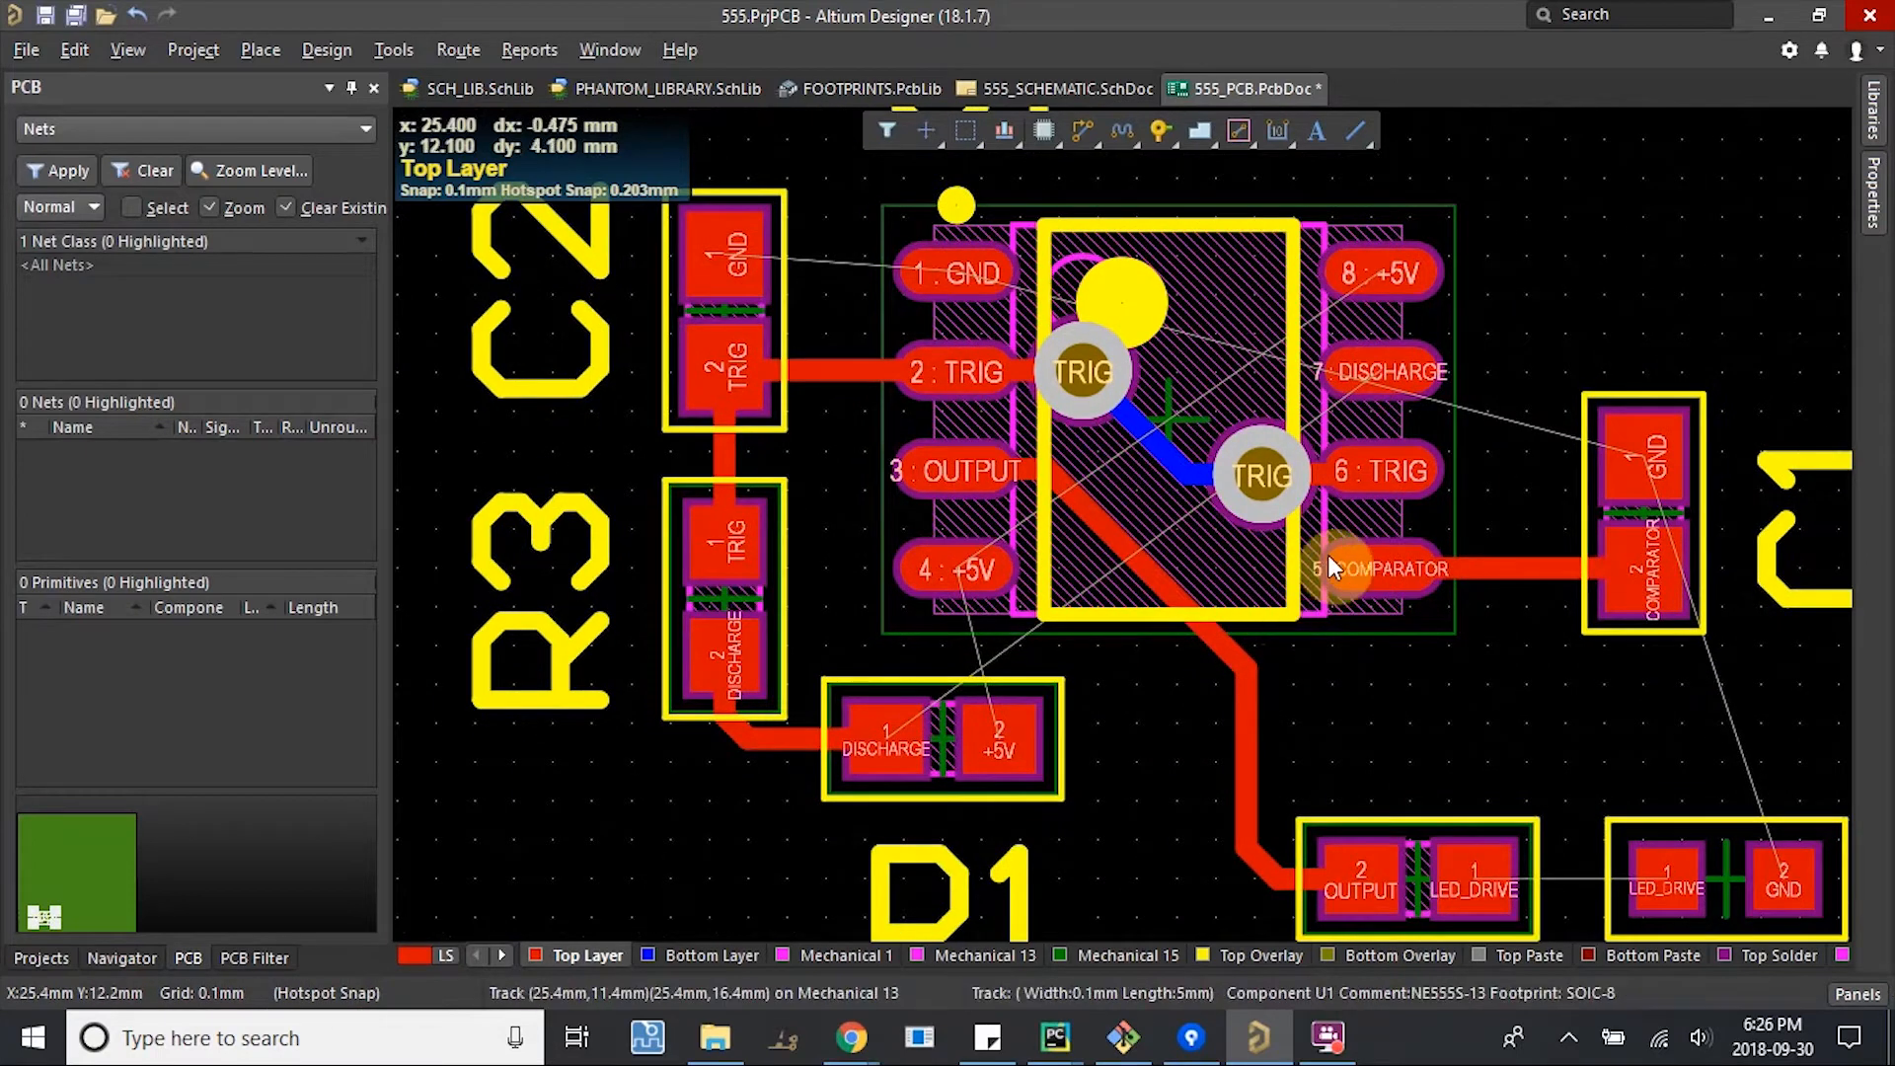
pyautogui.moveTo(1229, 711)
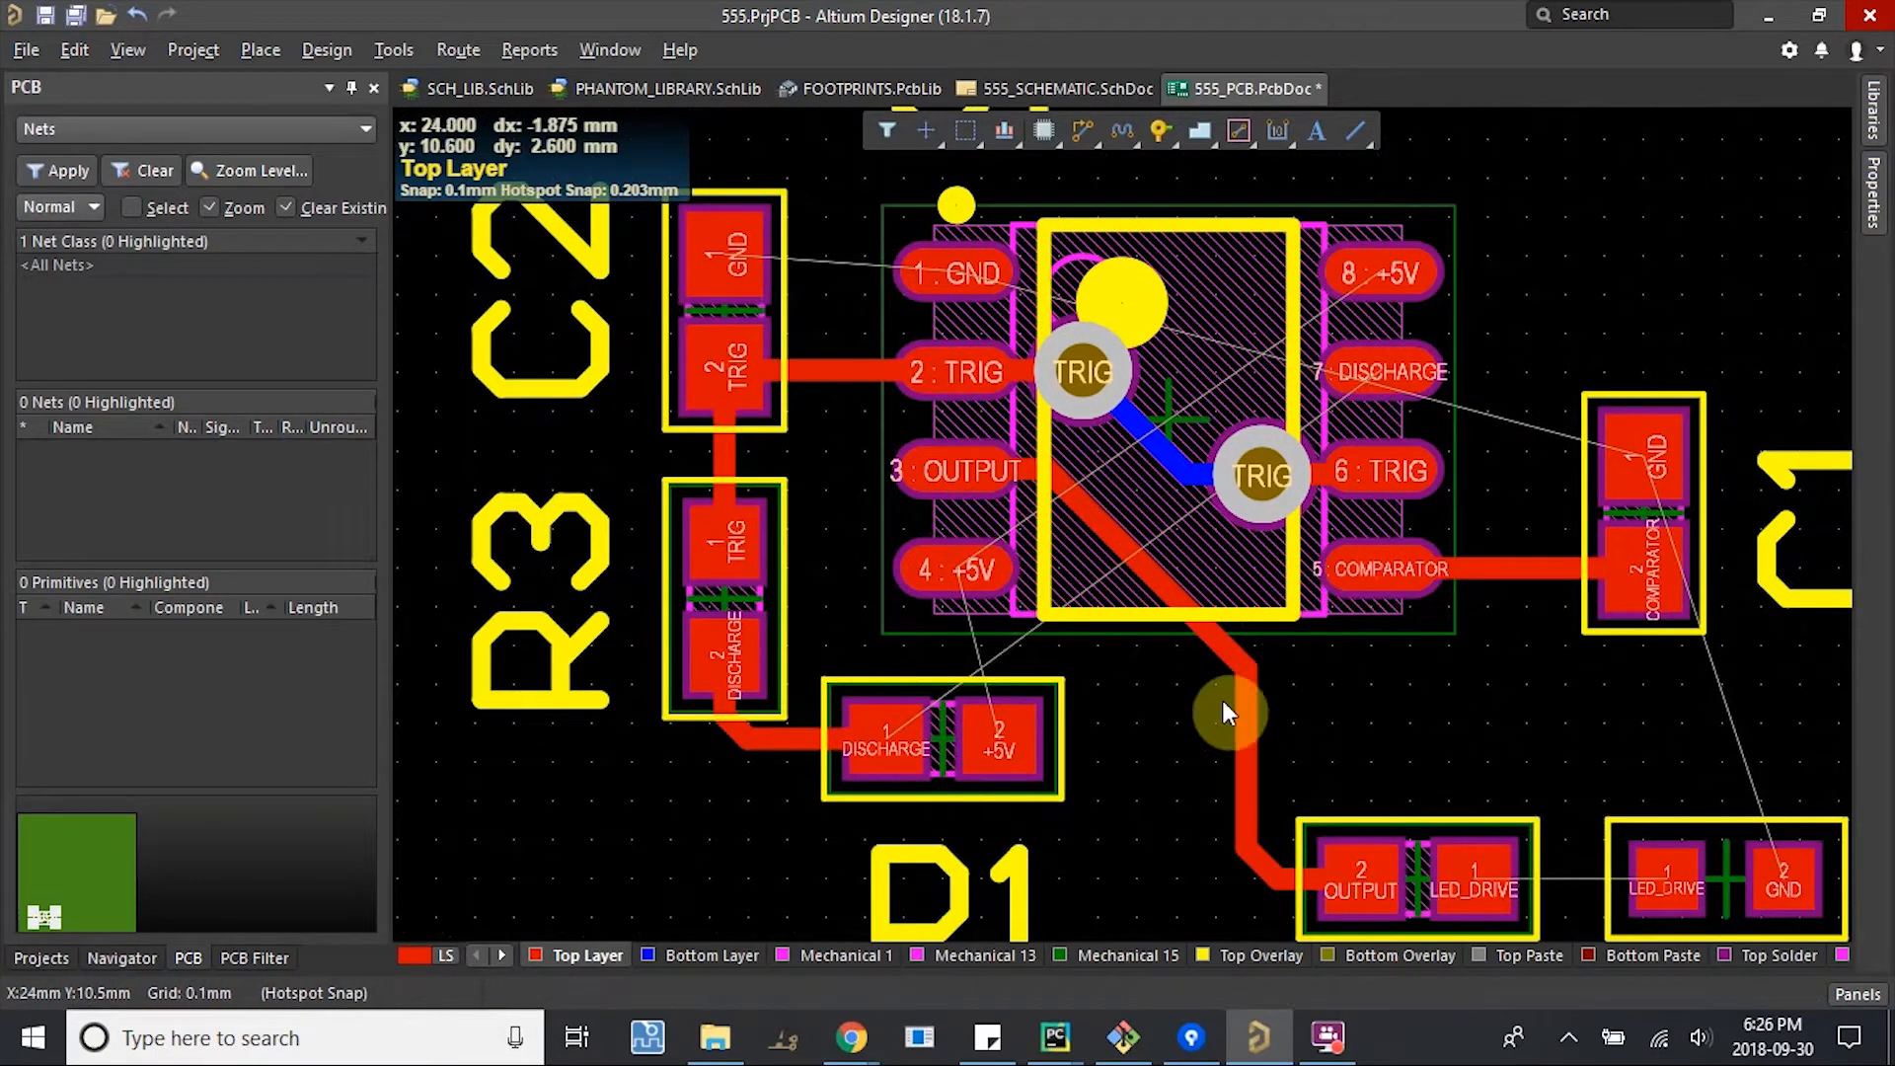
pyautogui.moveTo(1239, 674)
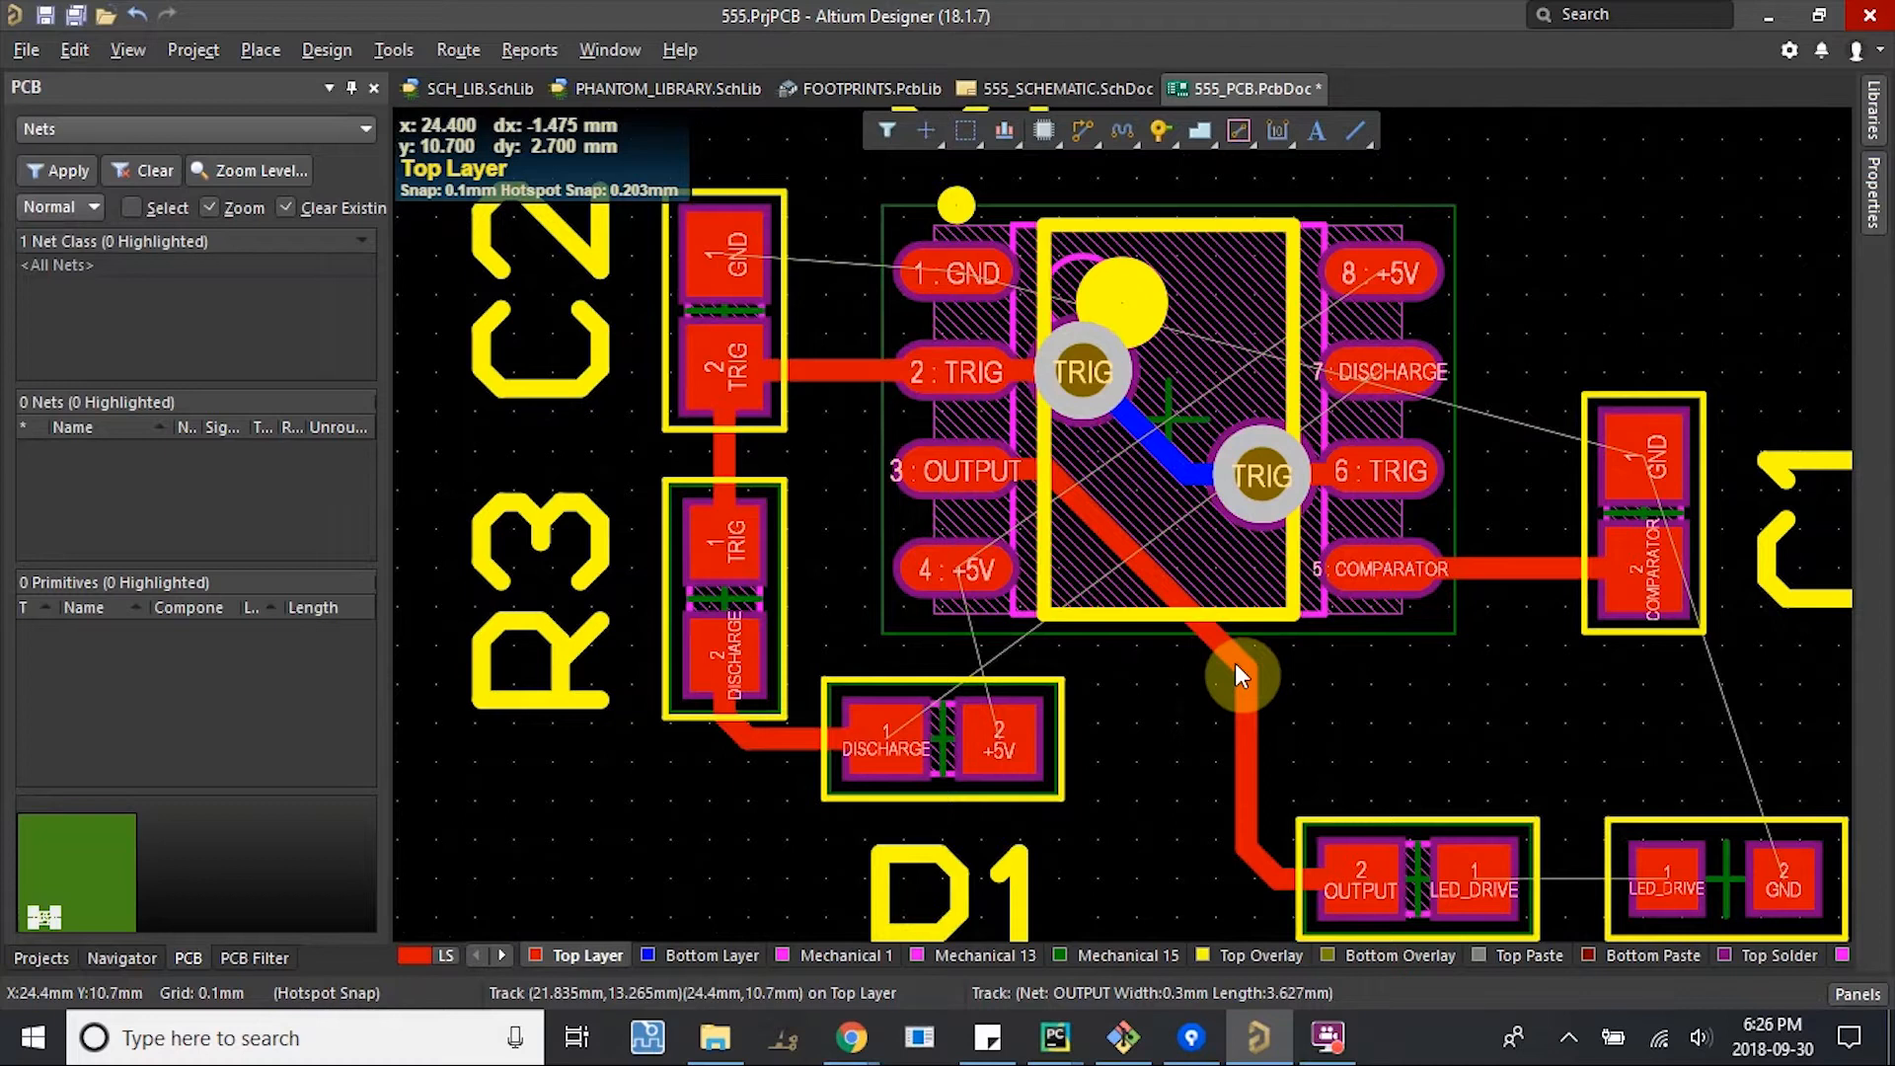
pyautogui.moveTo(1002, 852)
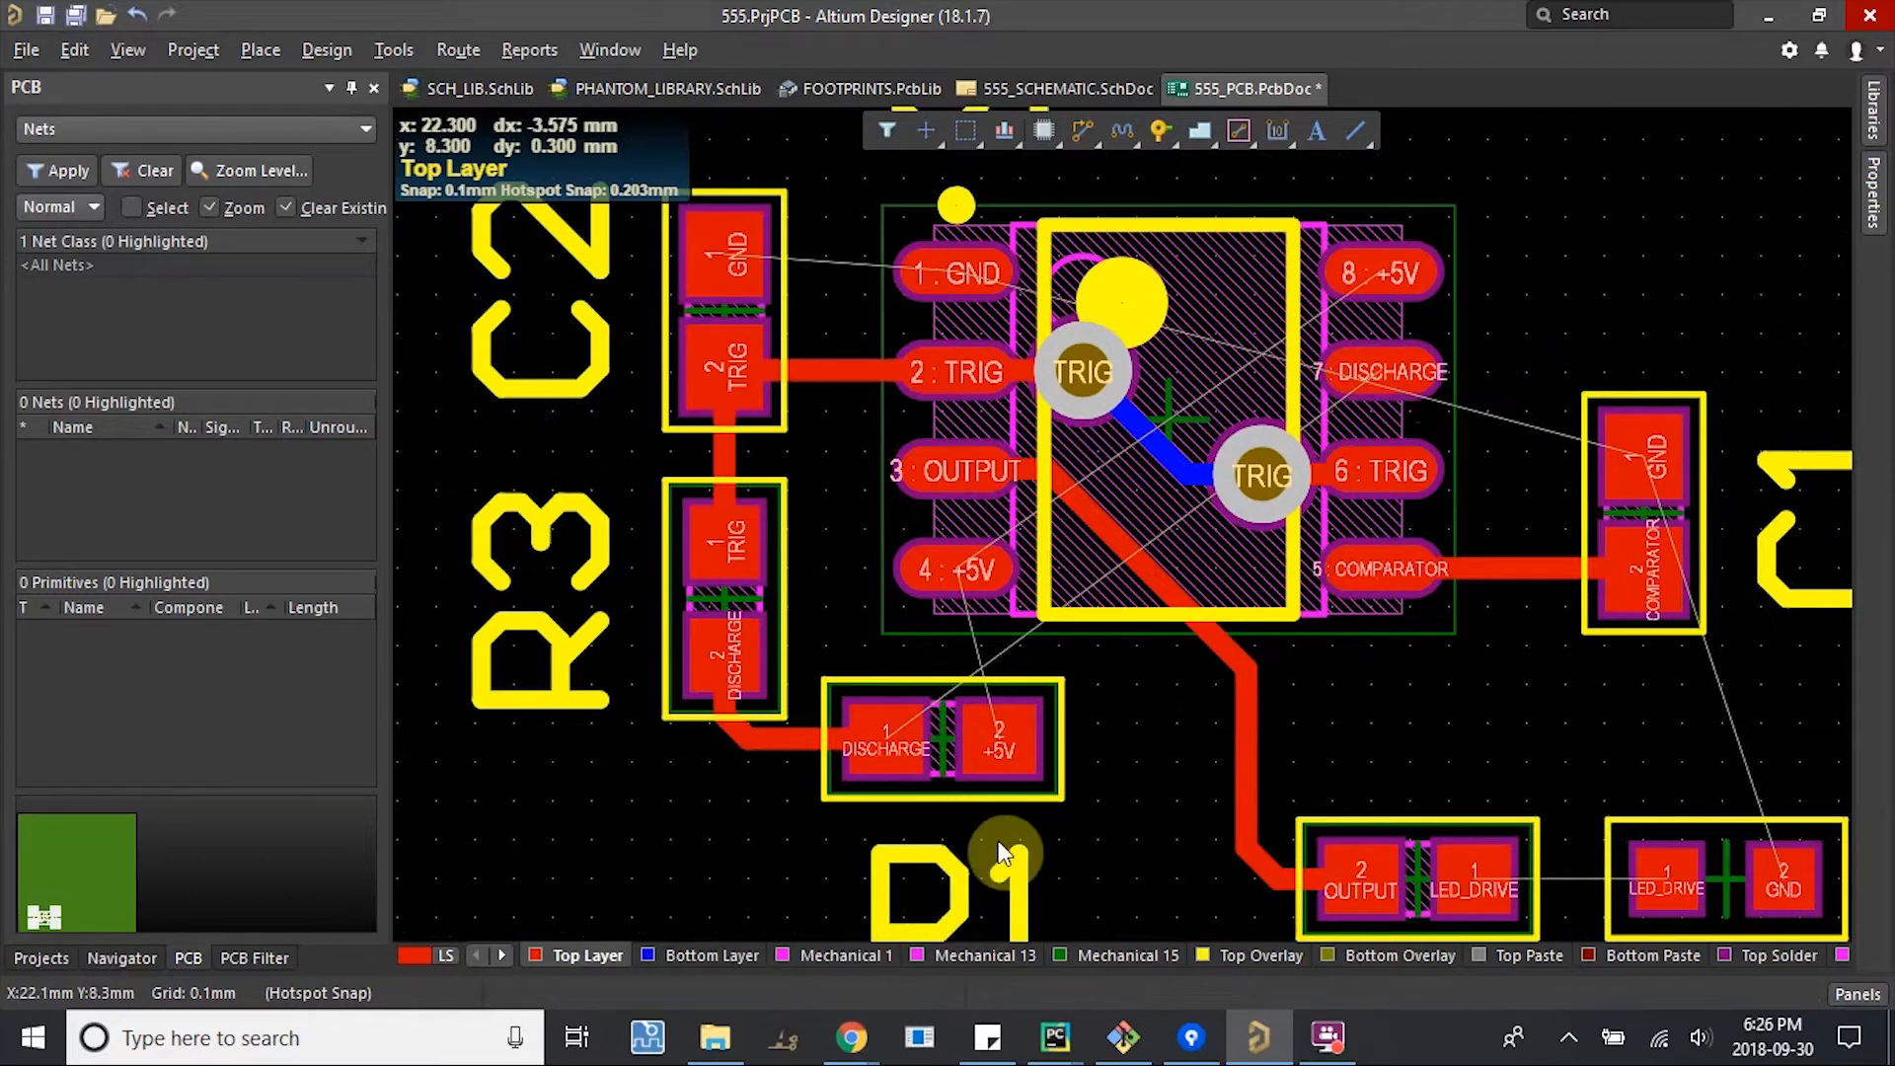
pyautogui.moveTo(1130, 485)
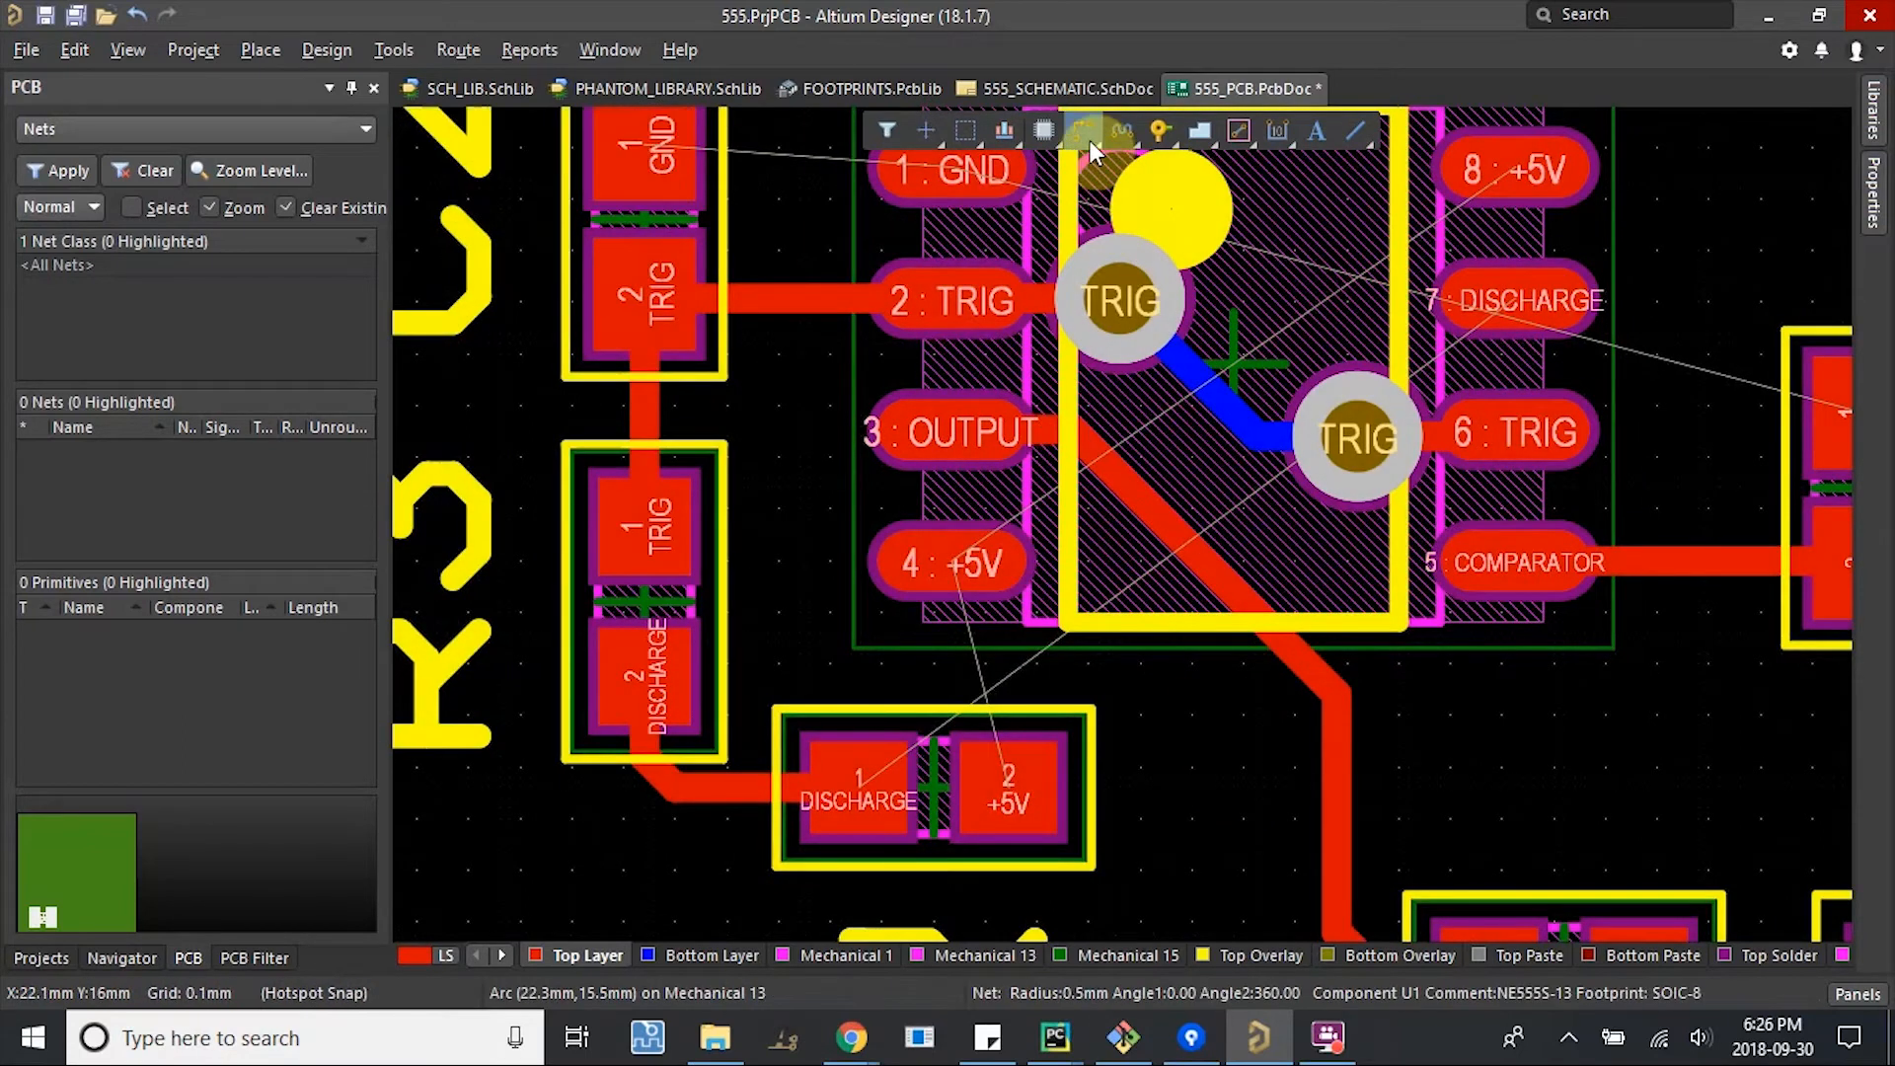
pyautogui.moveTo(1124, 490)
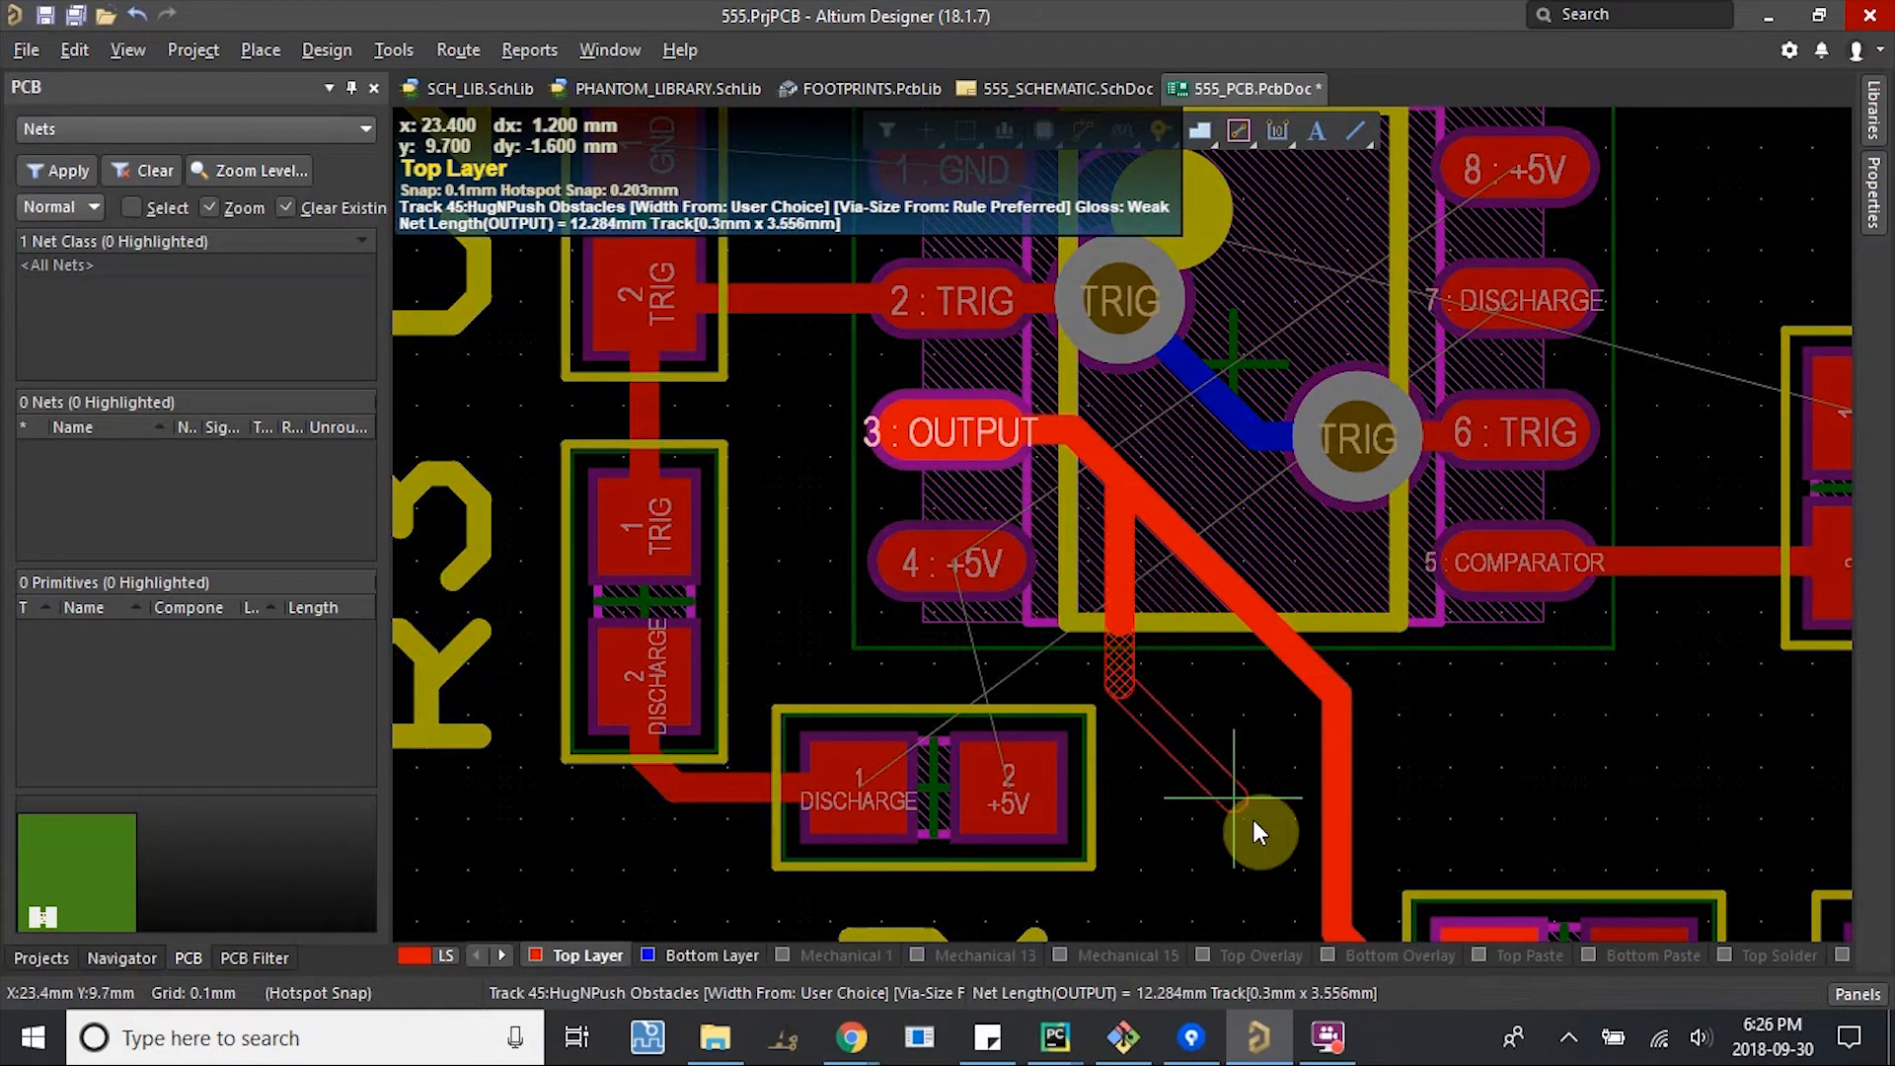
# Route a short top-layer DISCHARGE track from U1 pin 7 into the chip body.
pyautogui.scroll(-3)
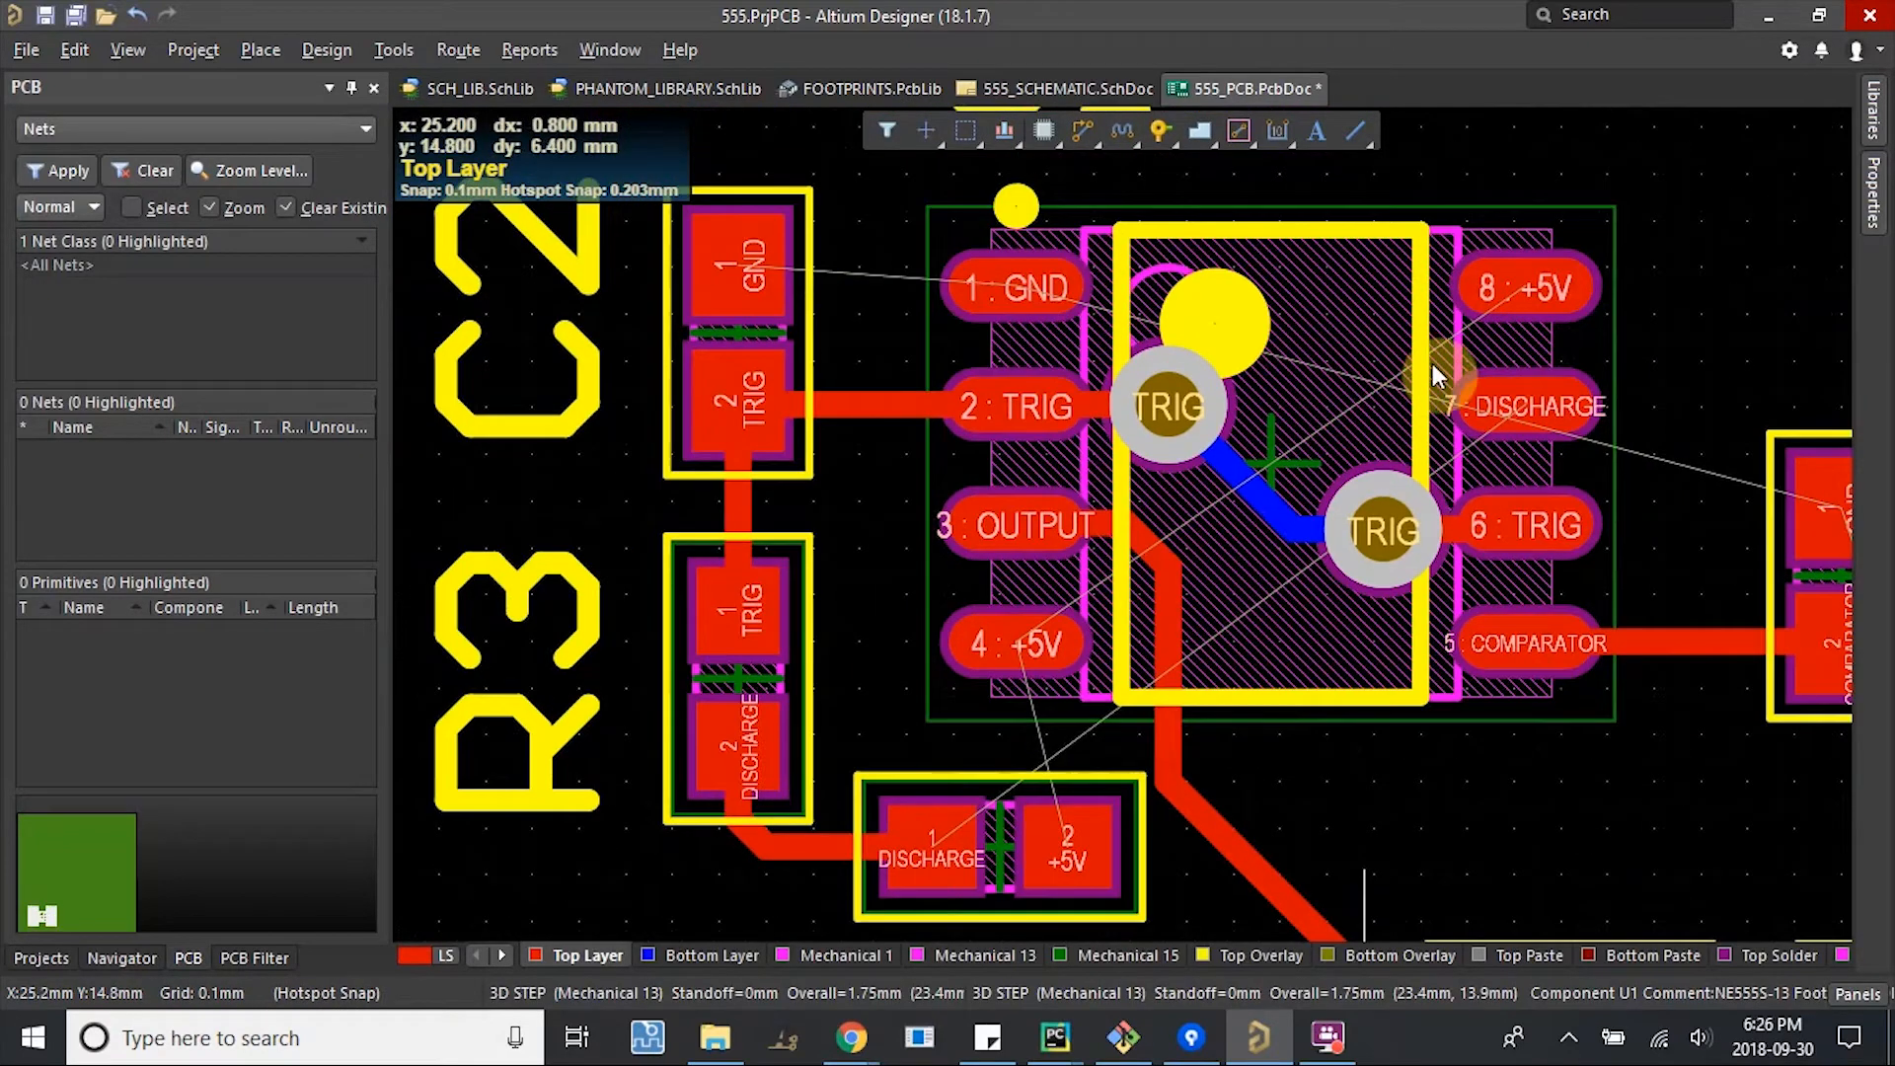
pyautogui.moveTo(1559, 443)
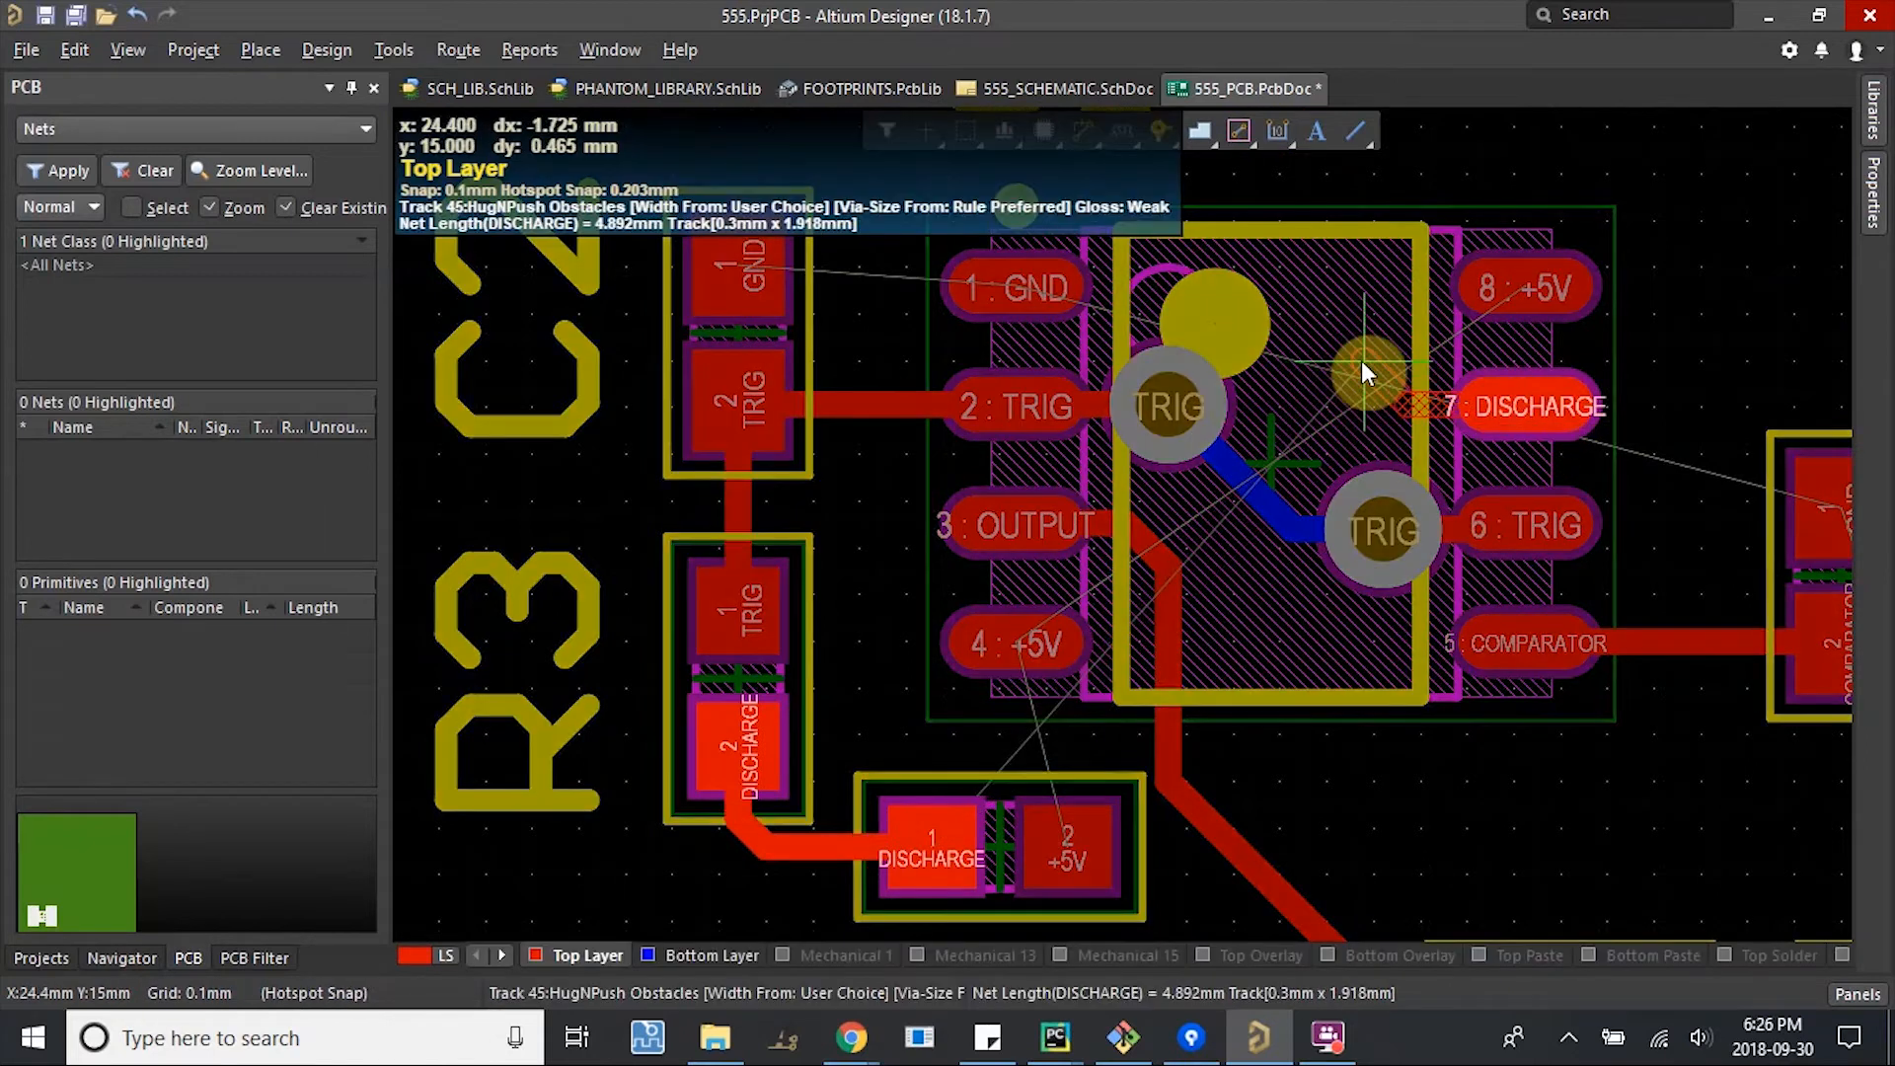
pyautogui.click(1200, 130)
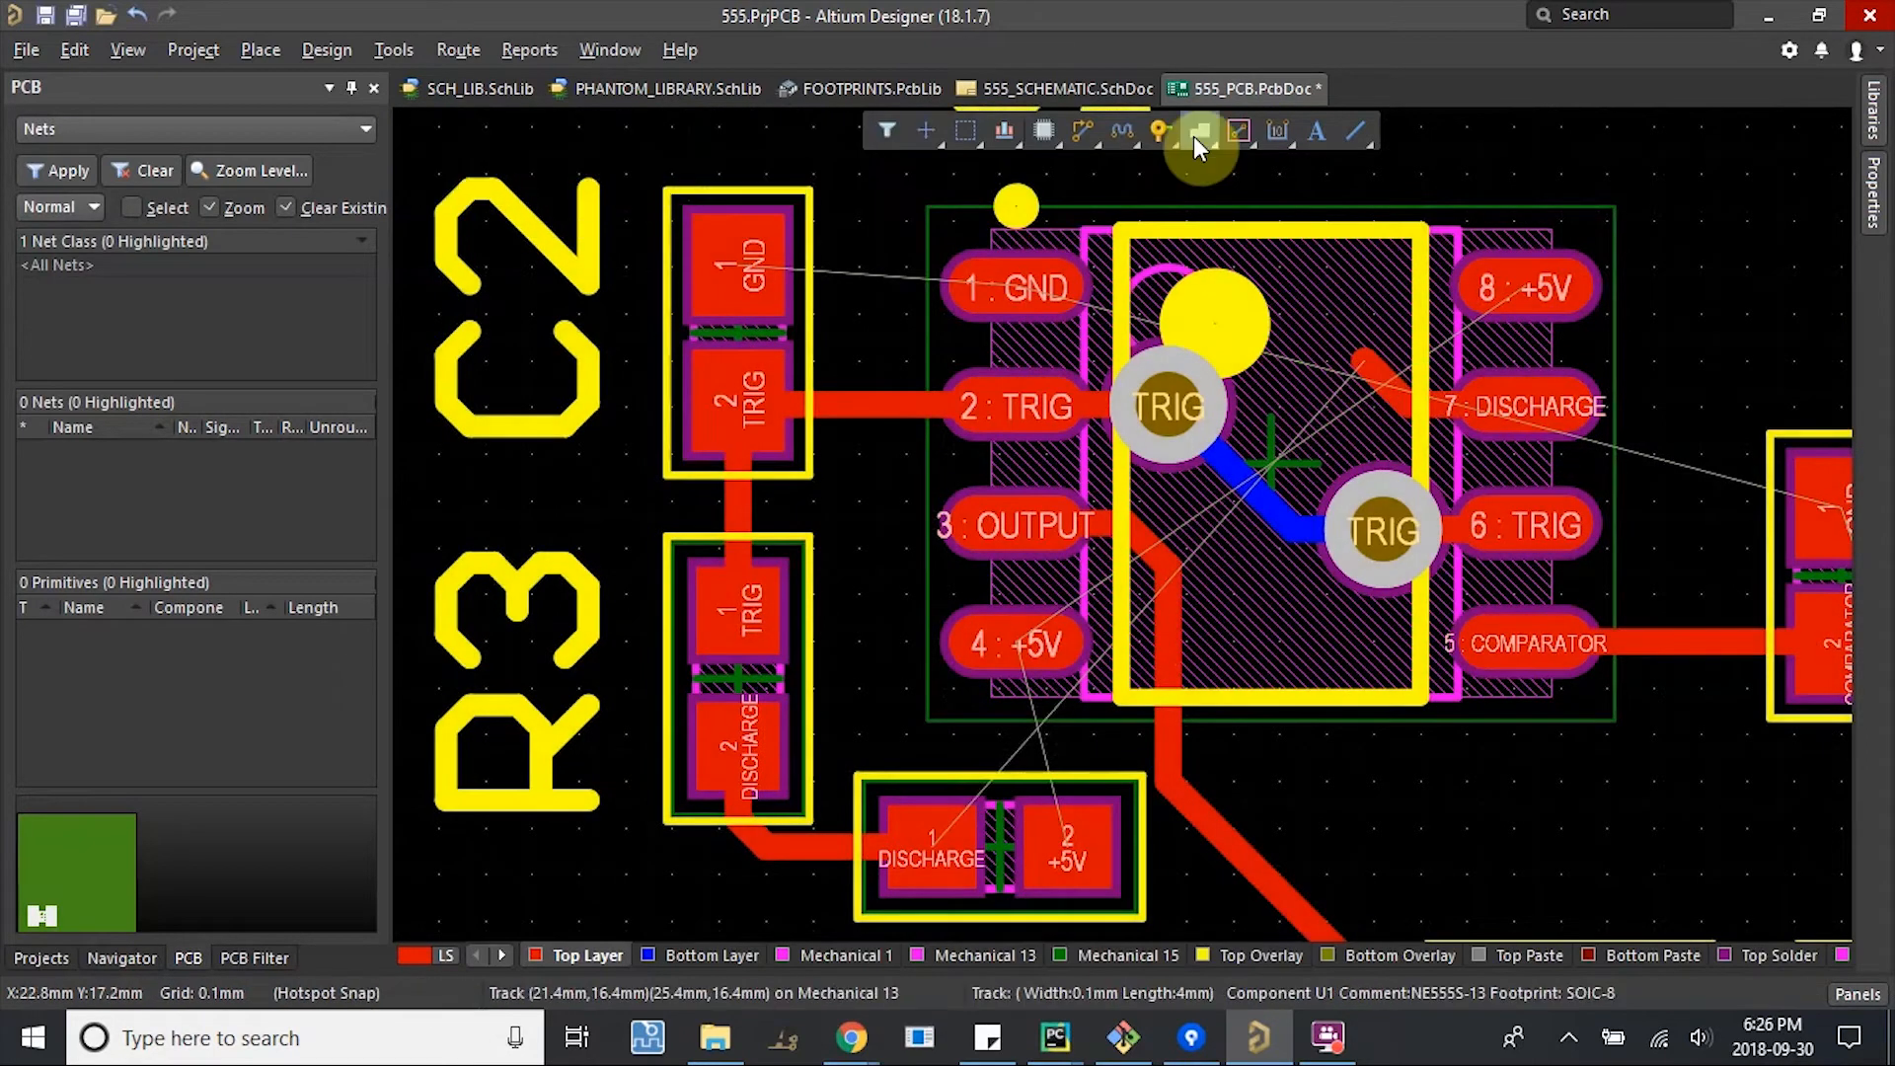
pyautogui.click(1200, 130)
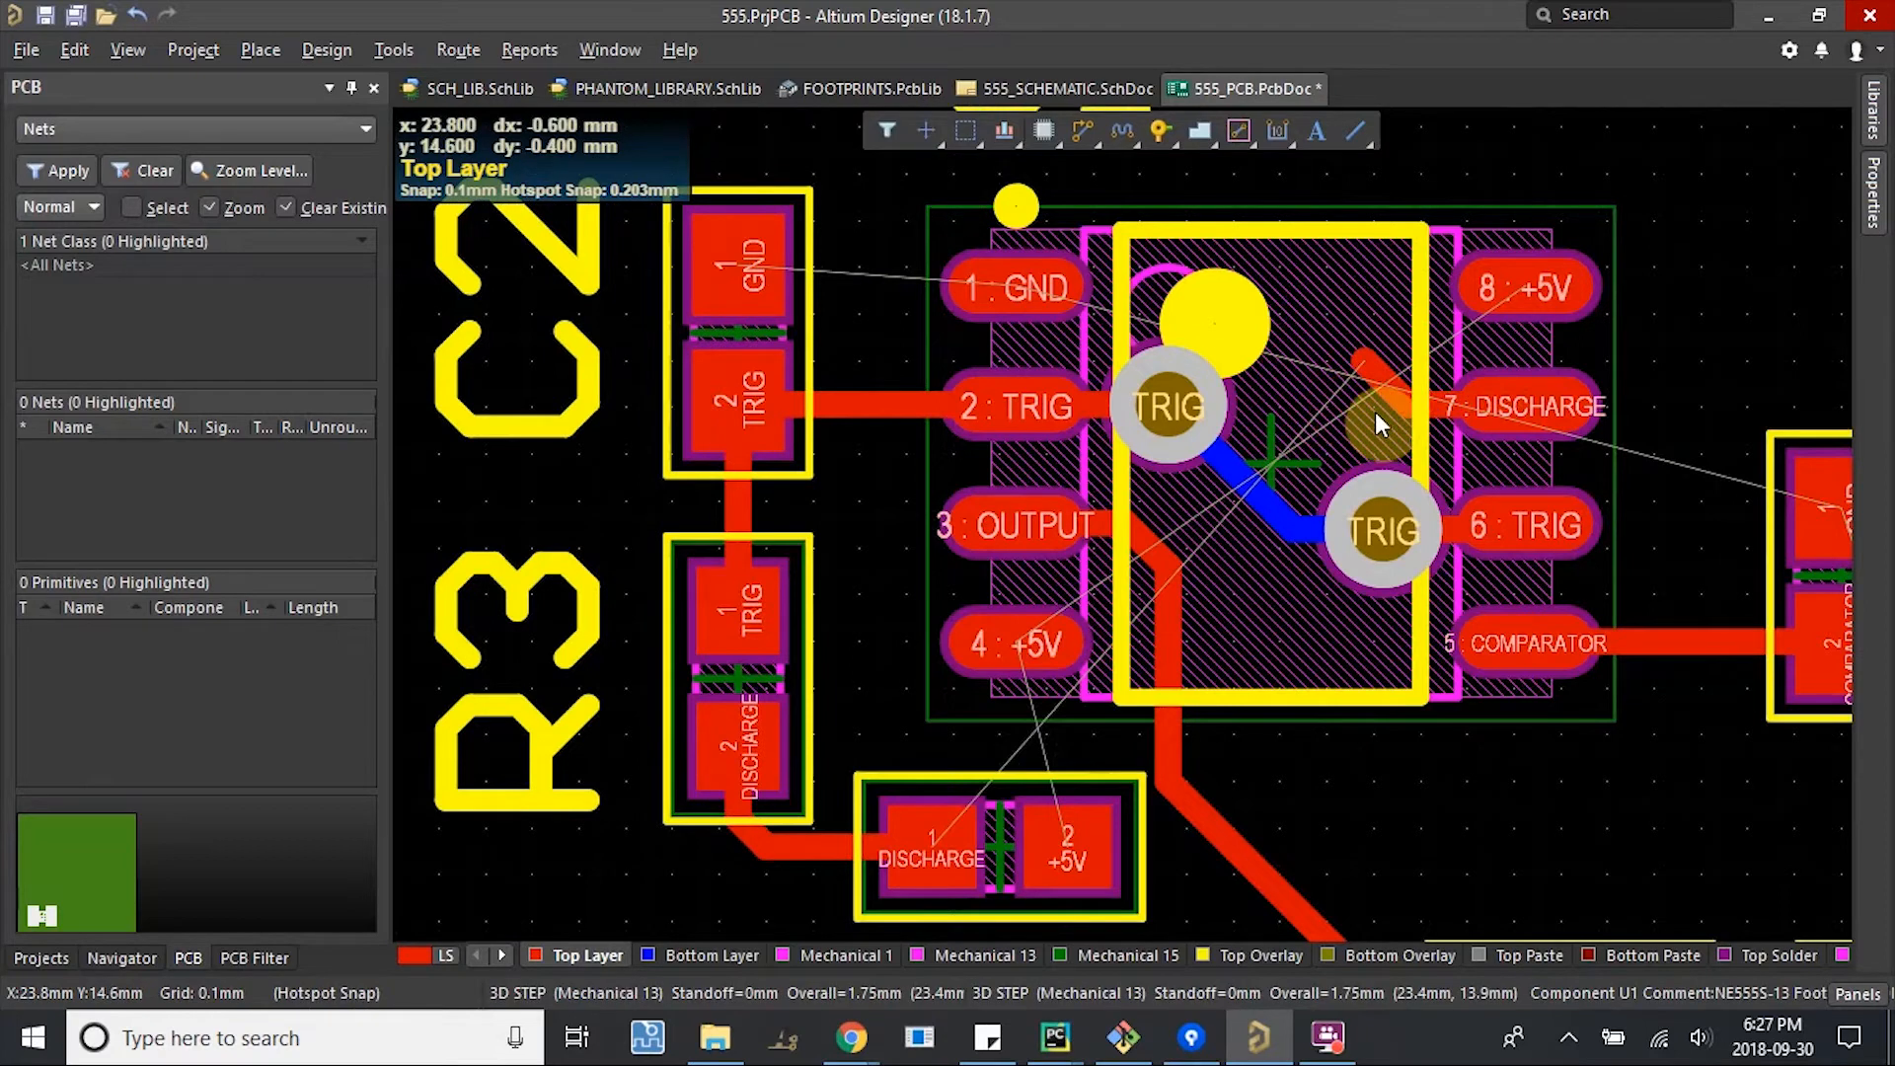
pyautogui.moveTo(1350, 395)
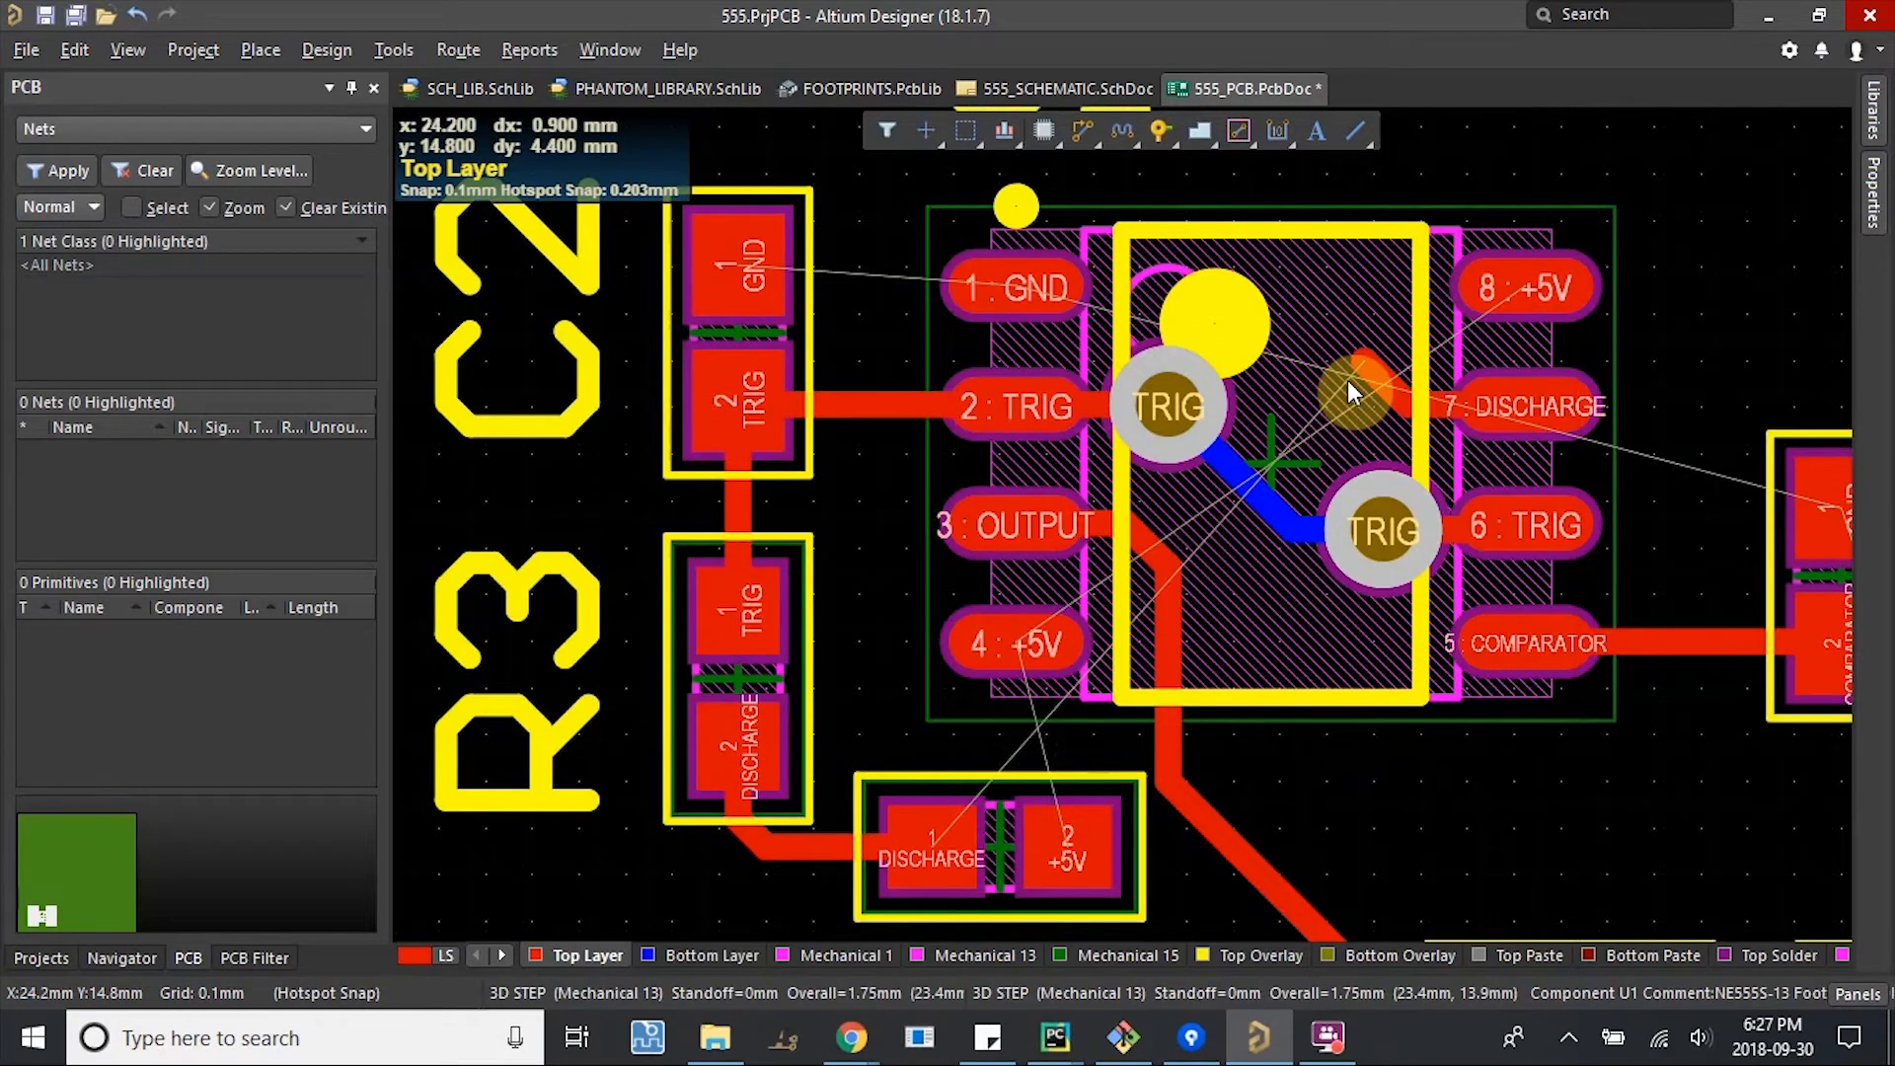
pyautogui.moveTo(1281, 453)
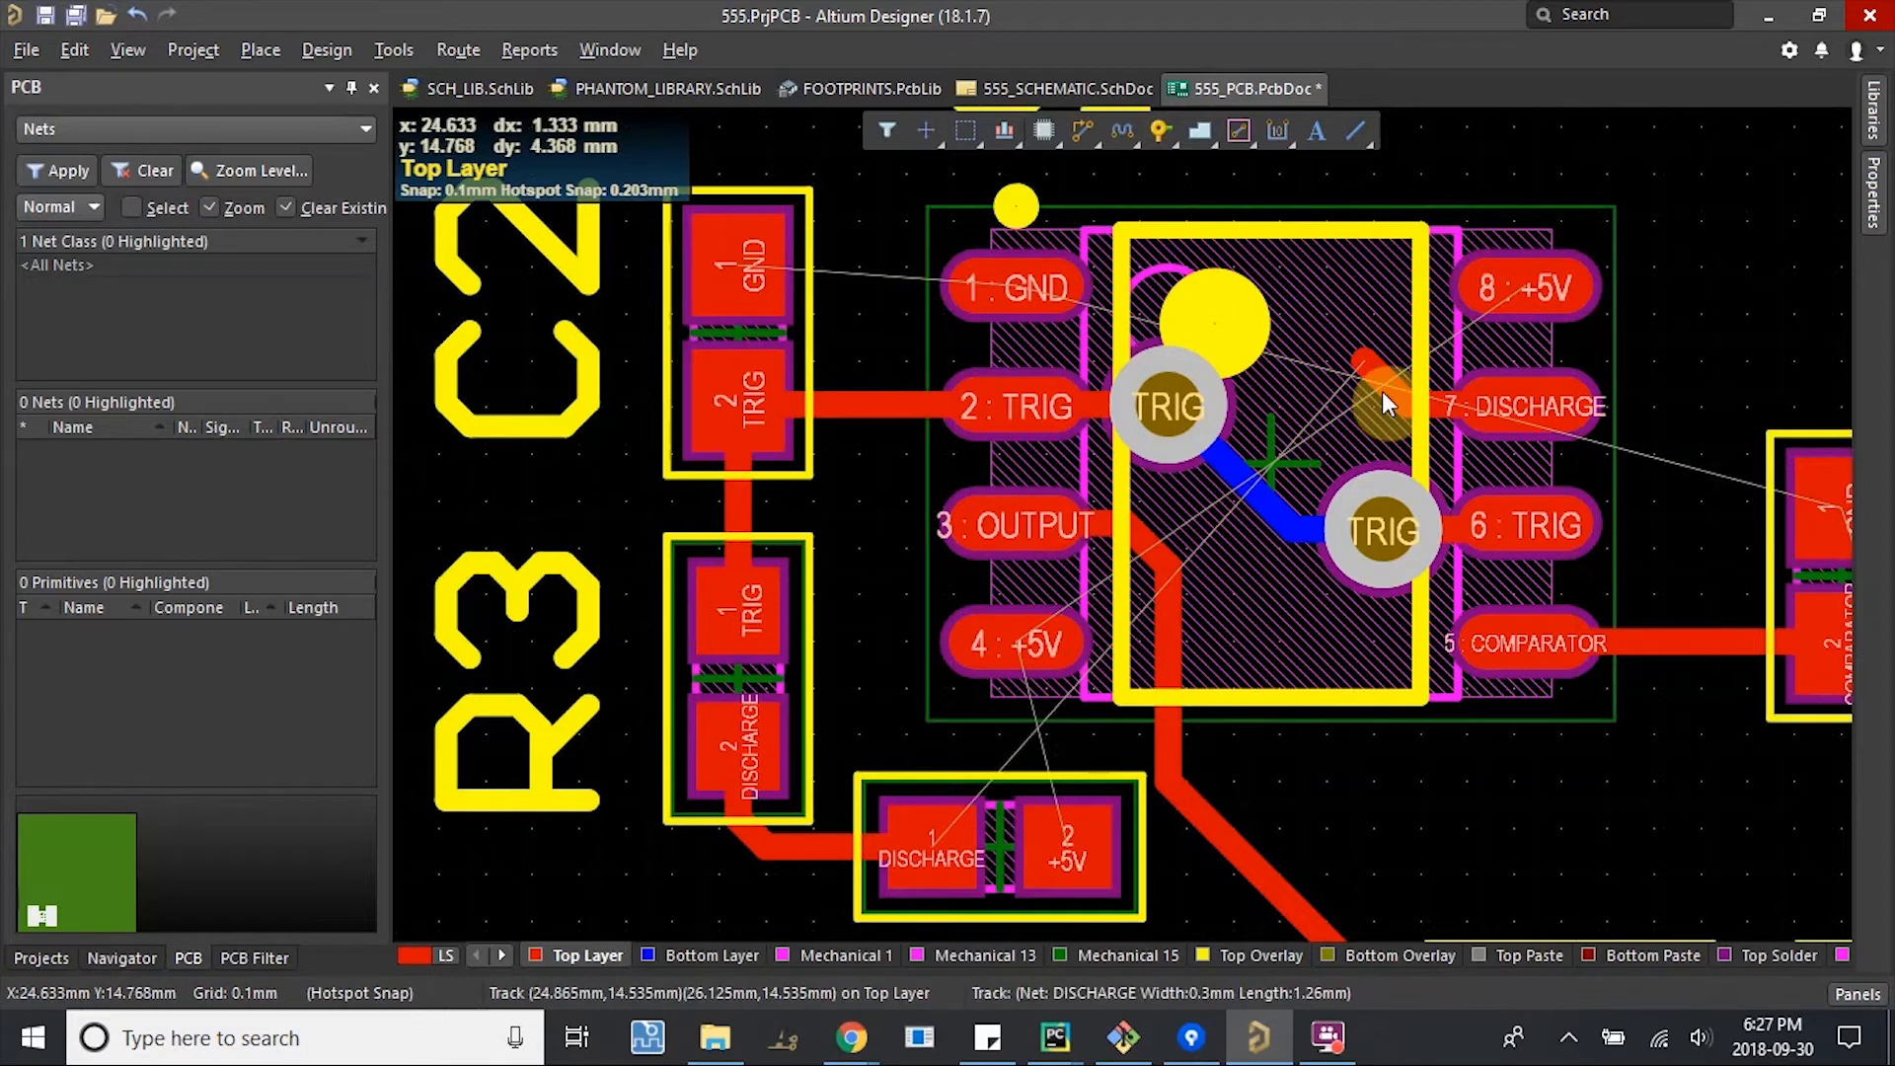
pyautogui.moveTo(1351, 372)
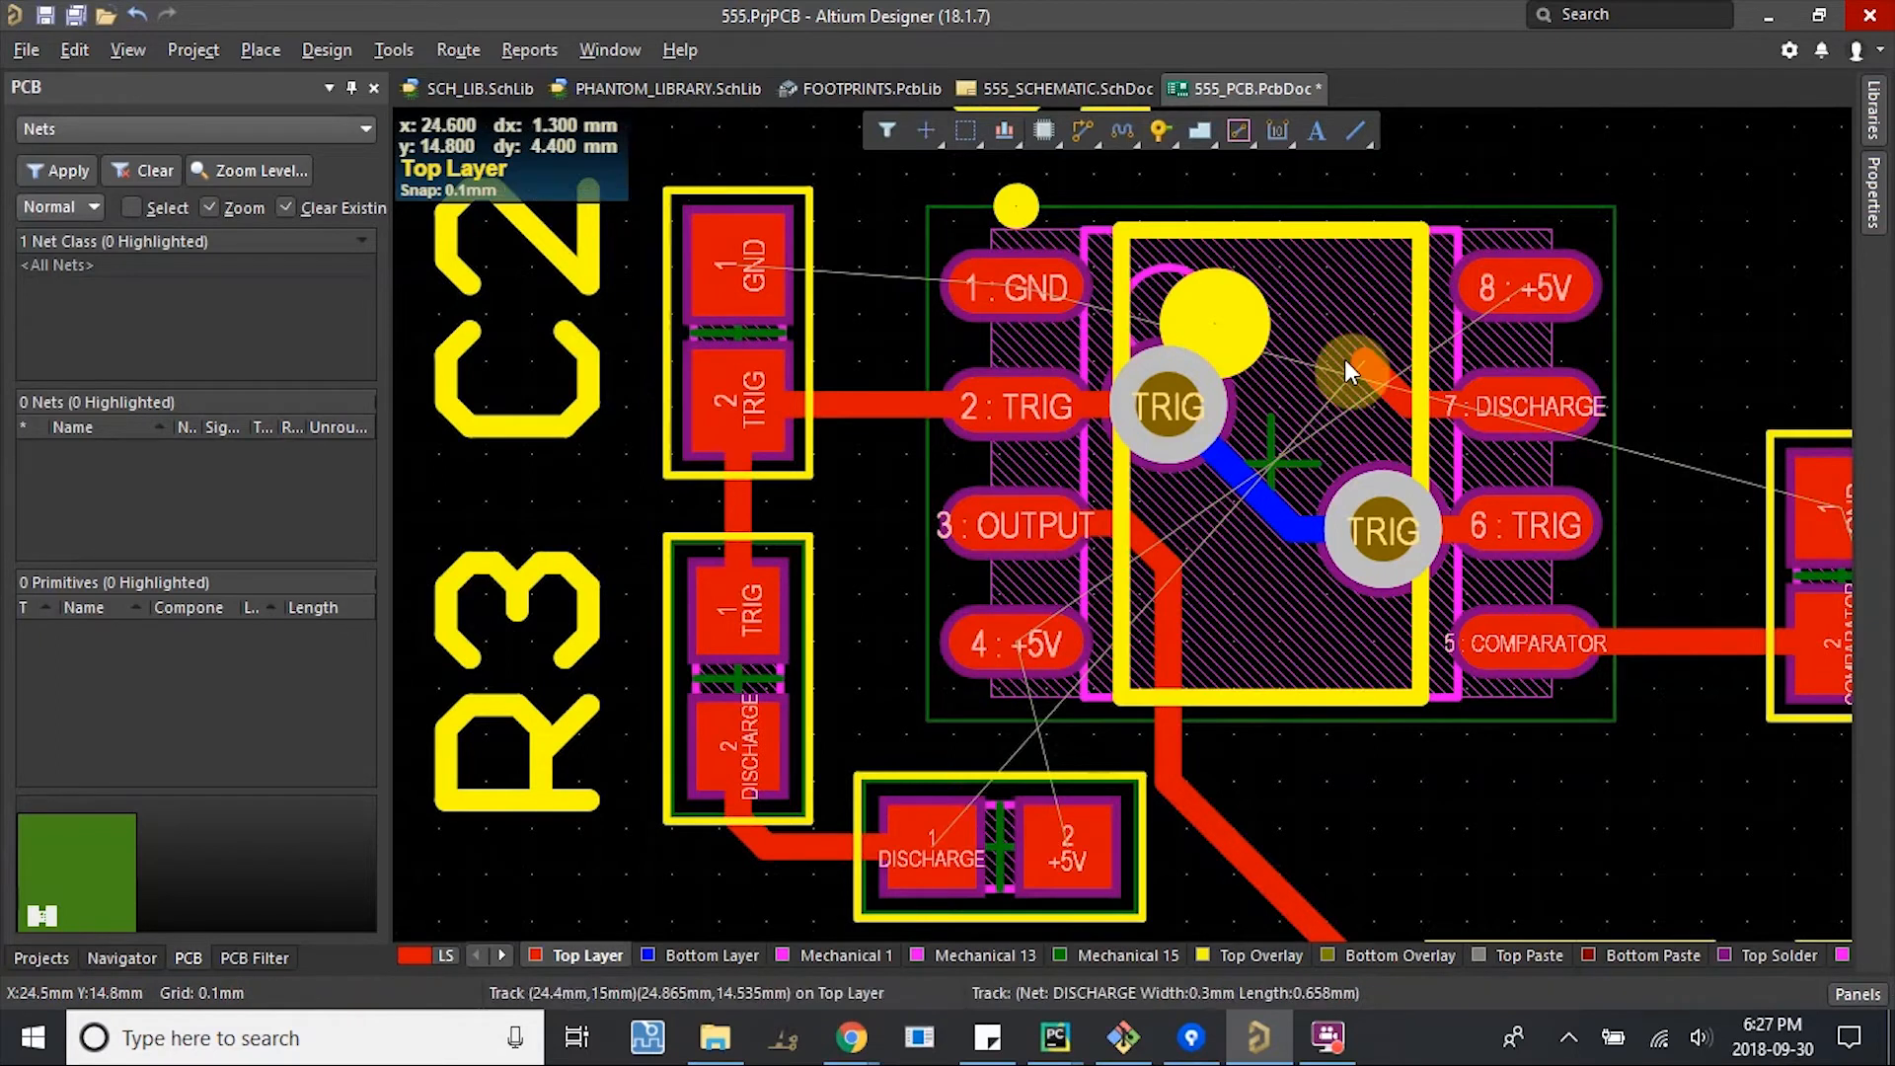
pyautogui.moveTo(1378, 405)
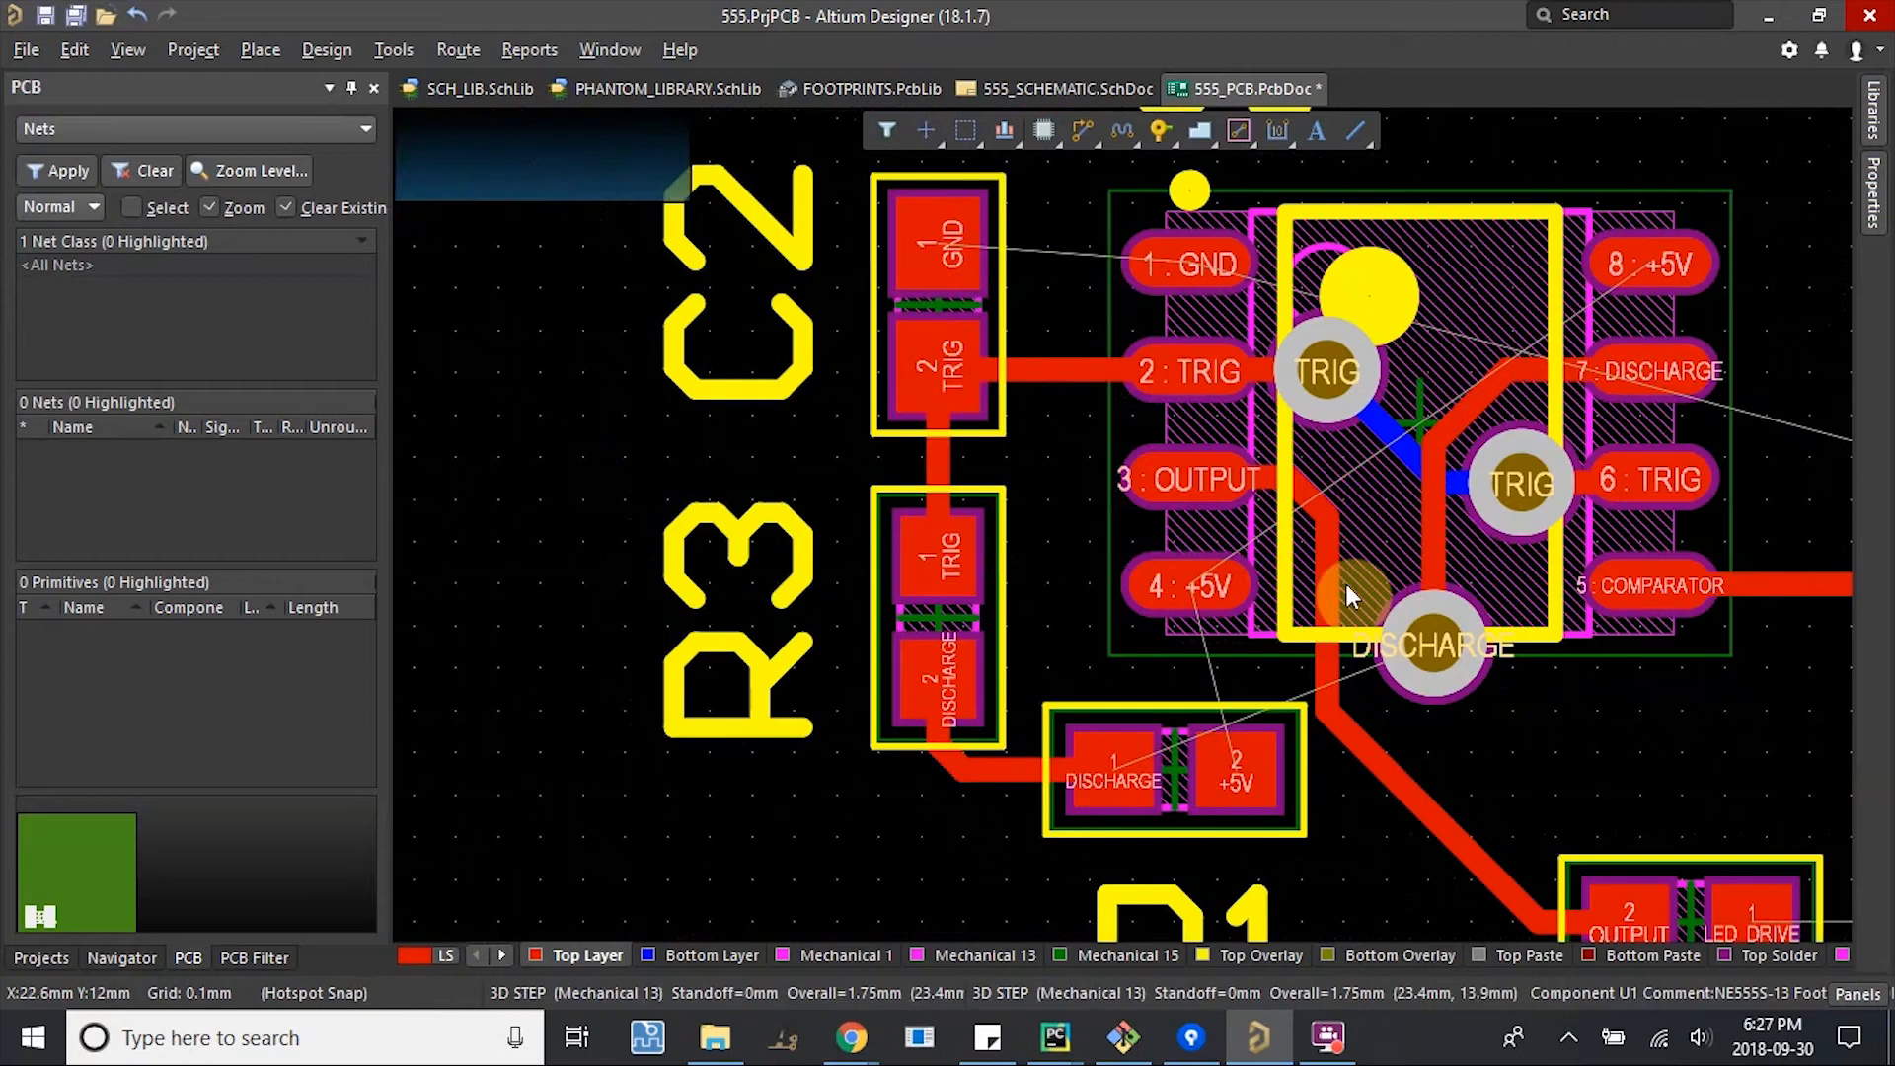
pyautogui.moveTo(1134, 169)
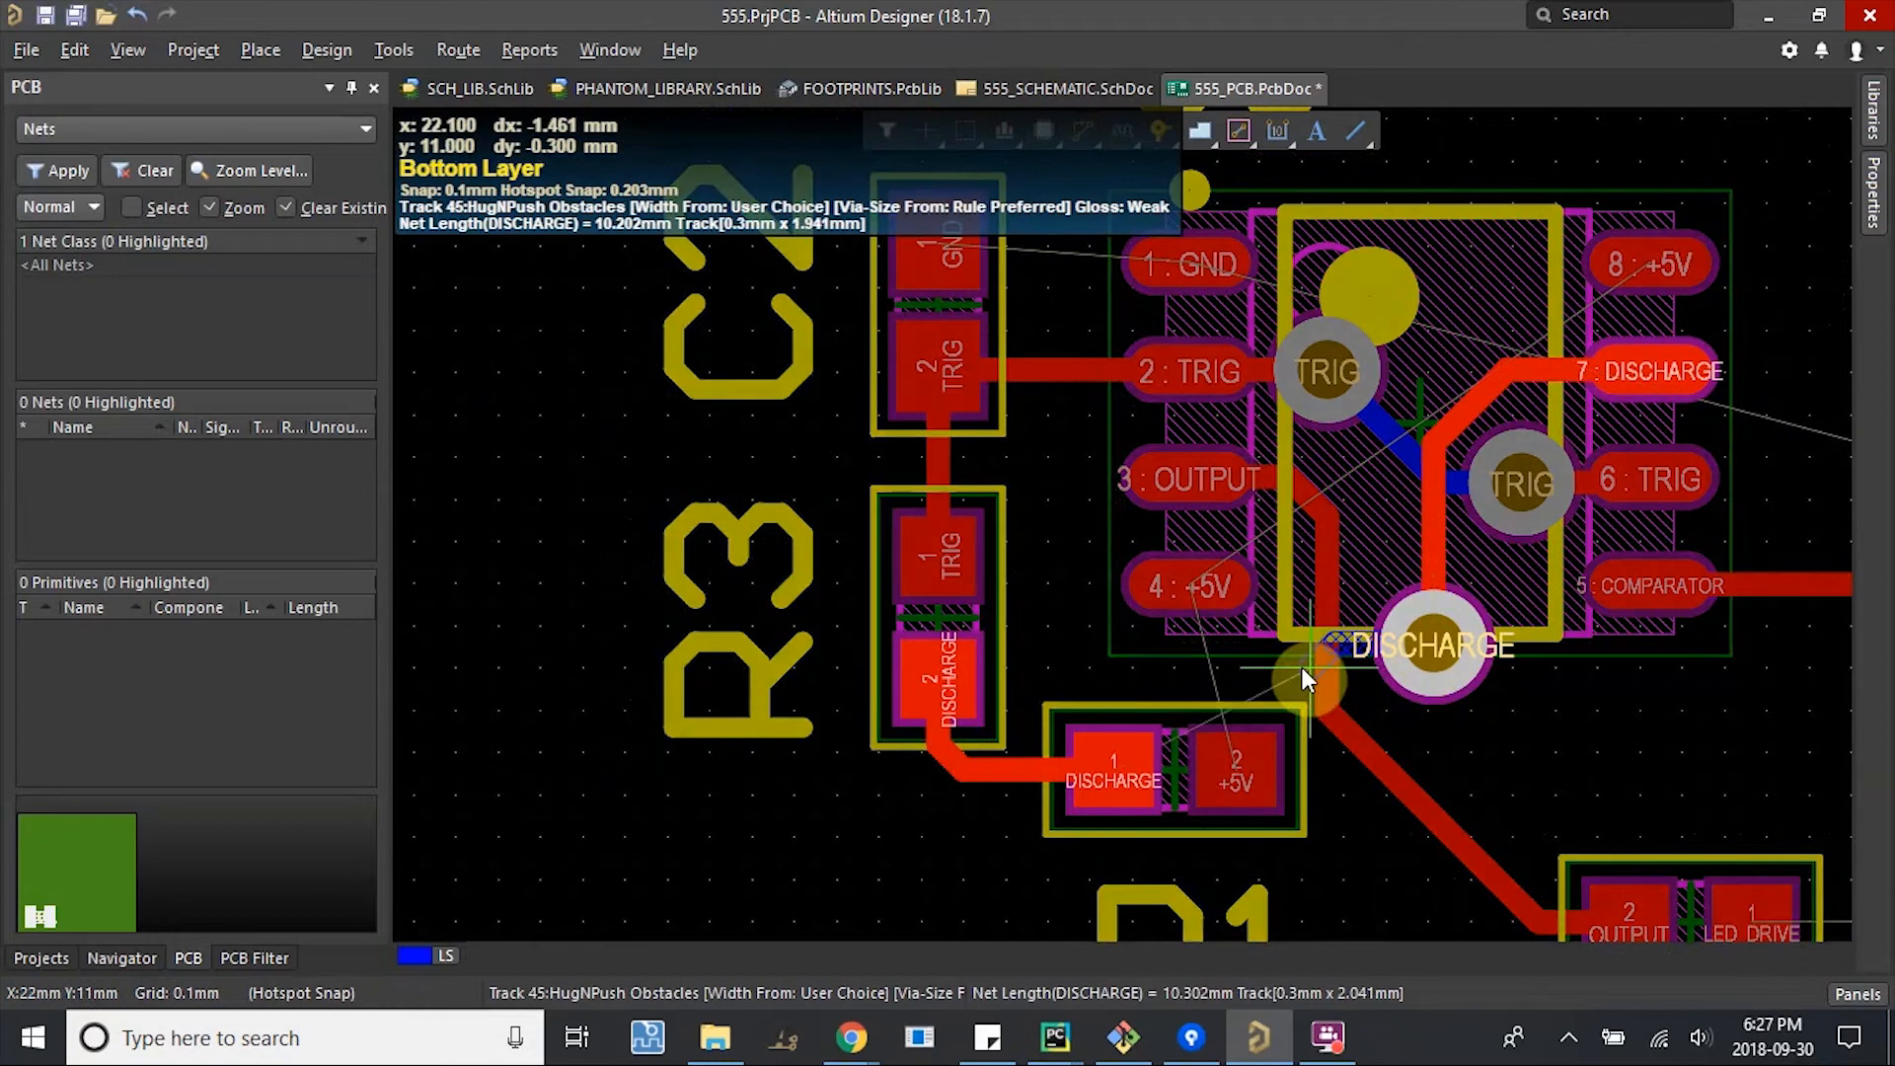
pyautogui.moveTo(1212, 683)
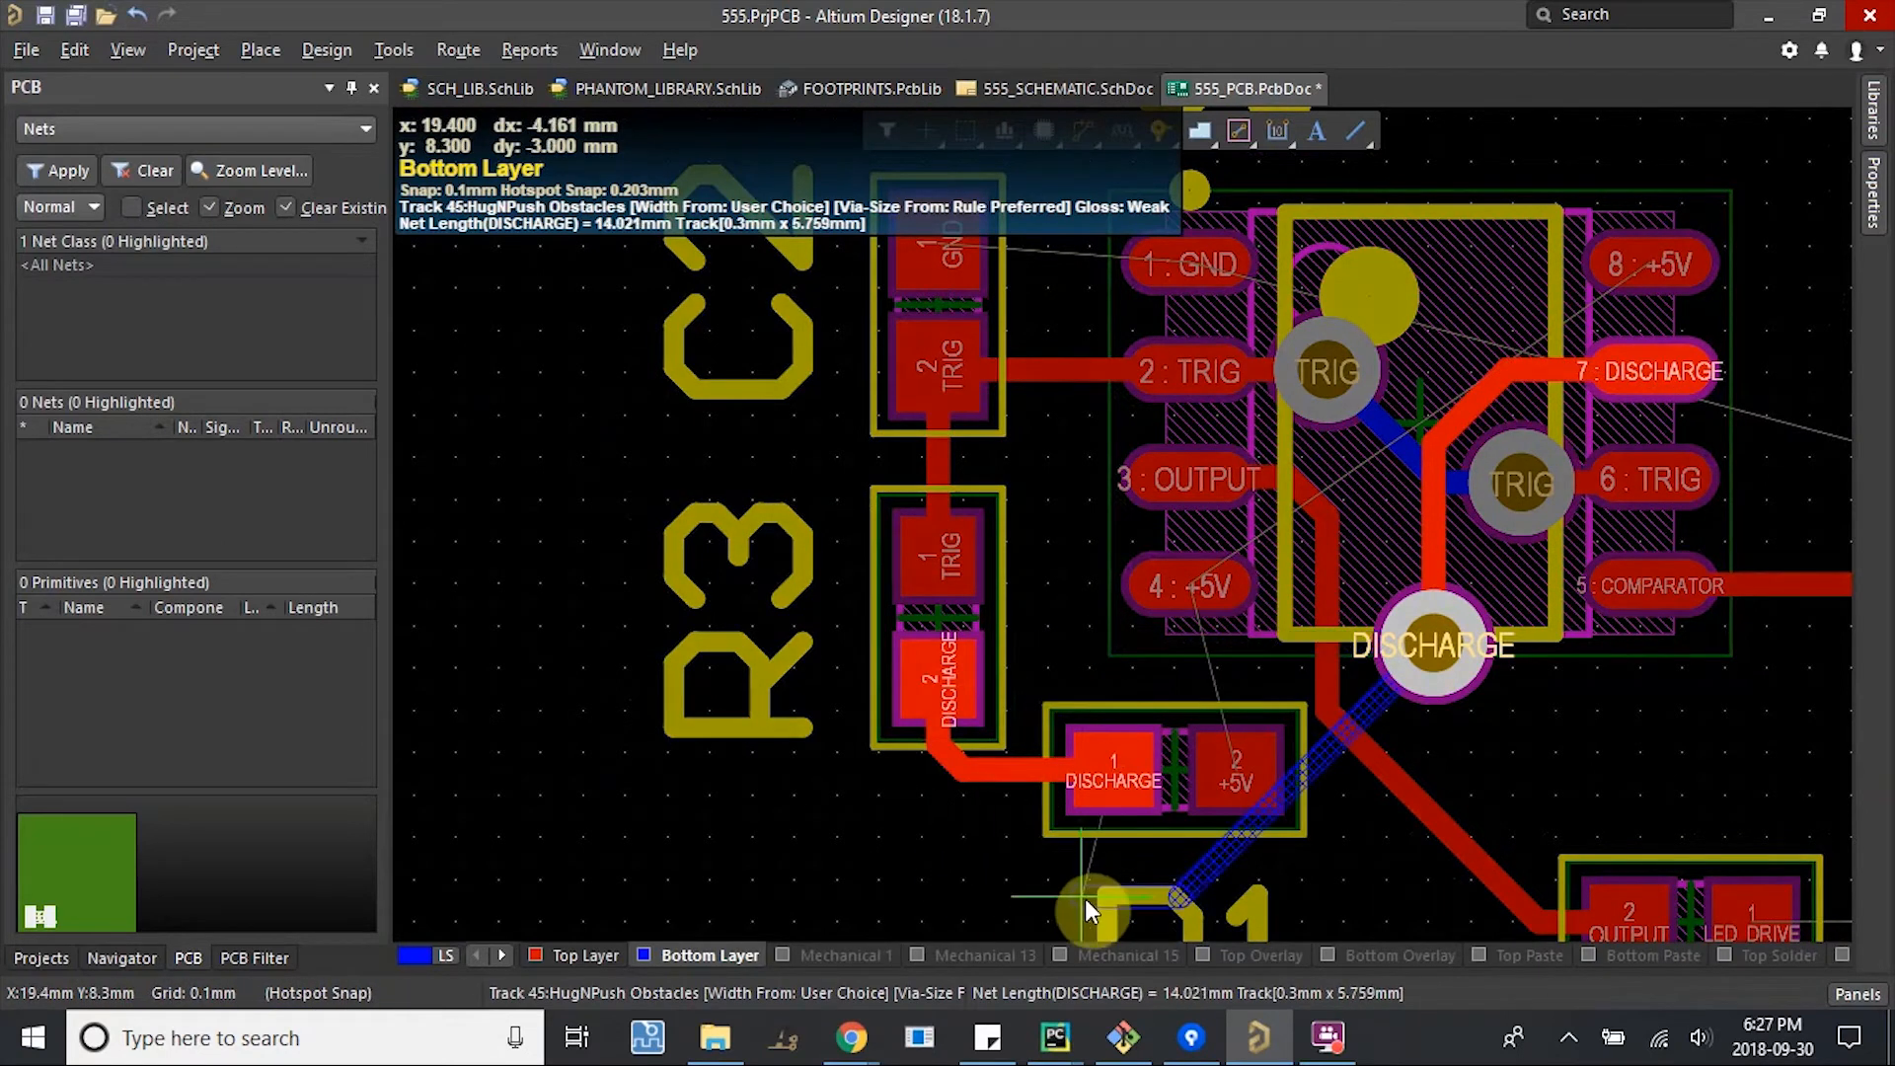
# End the bottom-layer DISCHARGE track at a via below R1.
pyautogui.click(1105, 906)
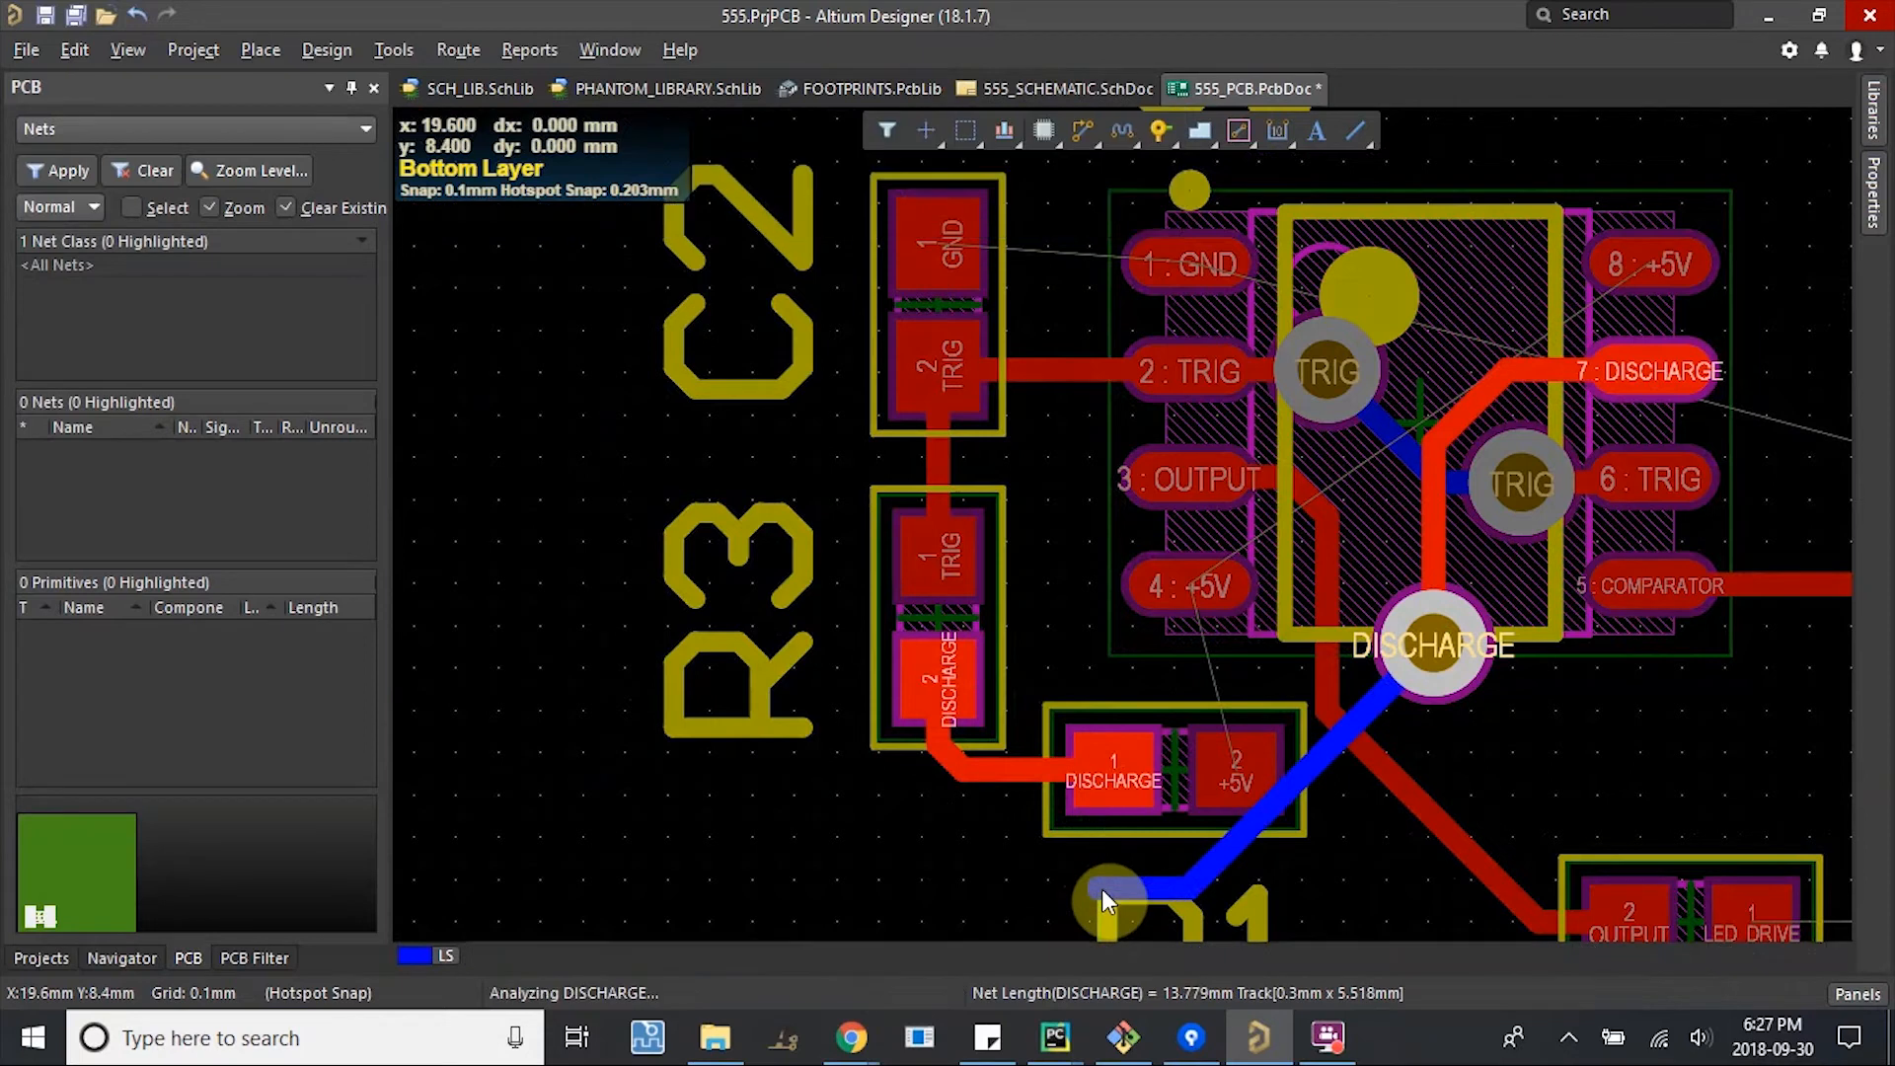
pyautogui.scroll(-3)
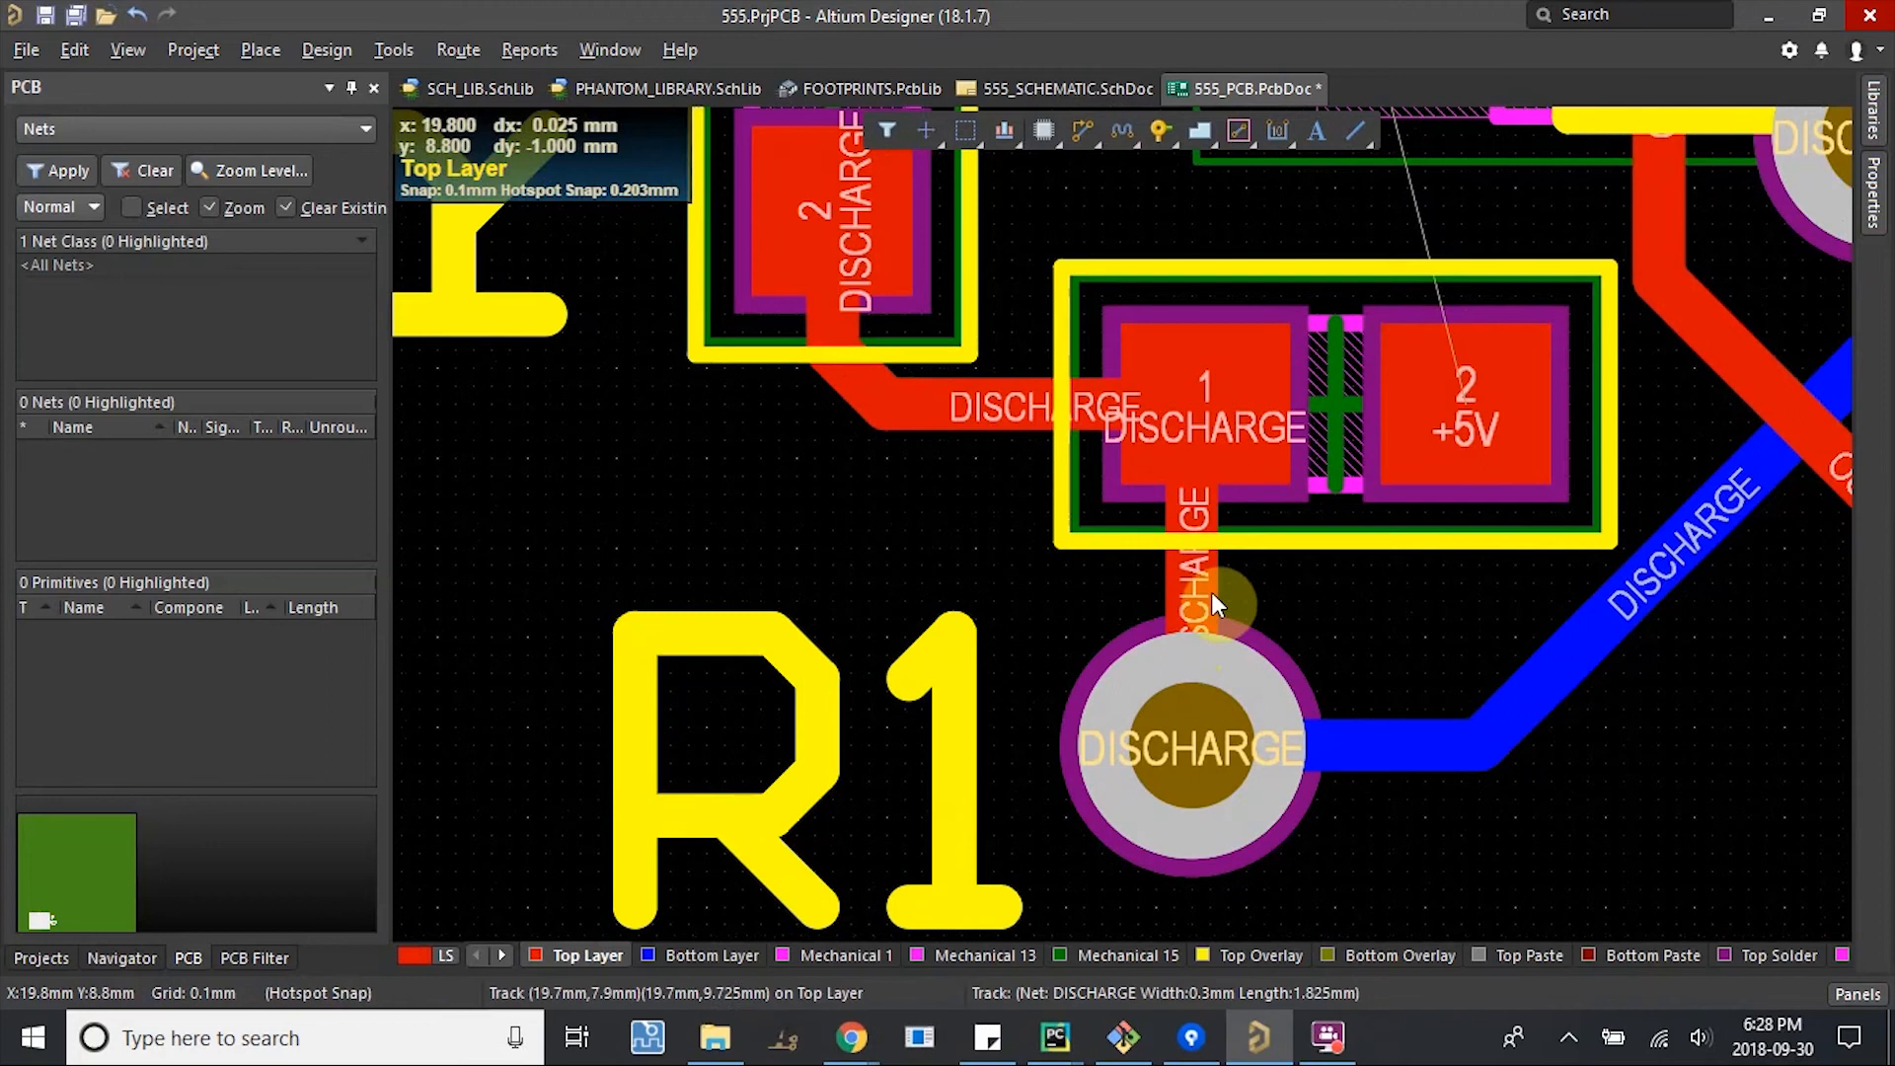
pyautogui.moveTo(1202, 774)
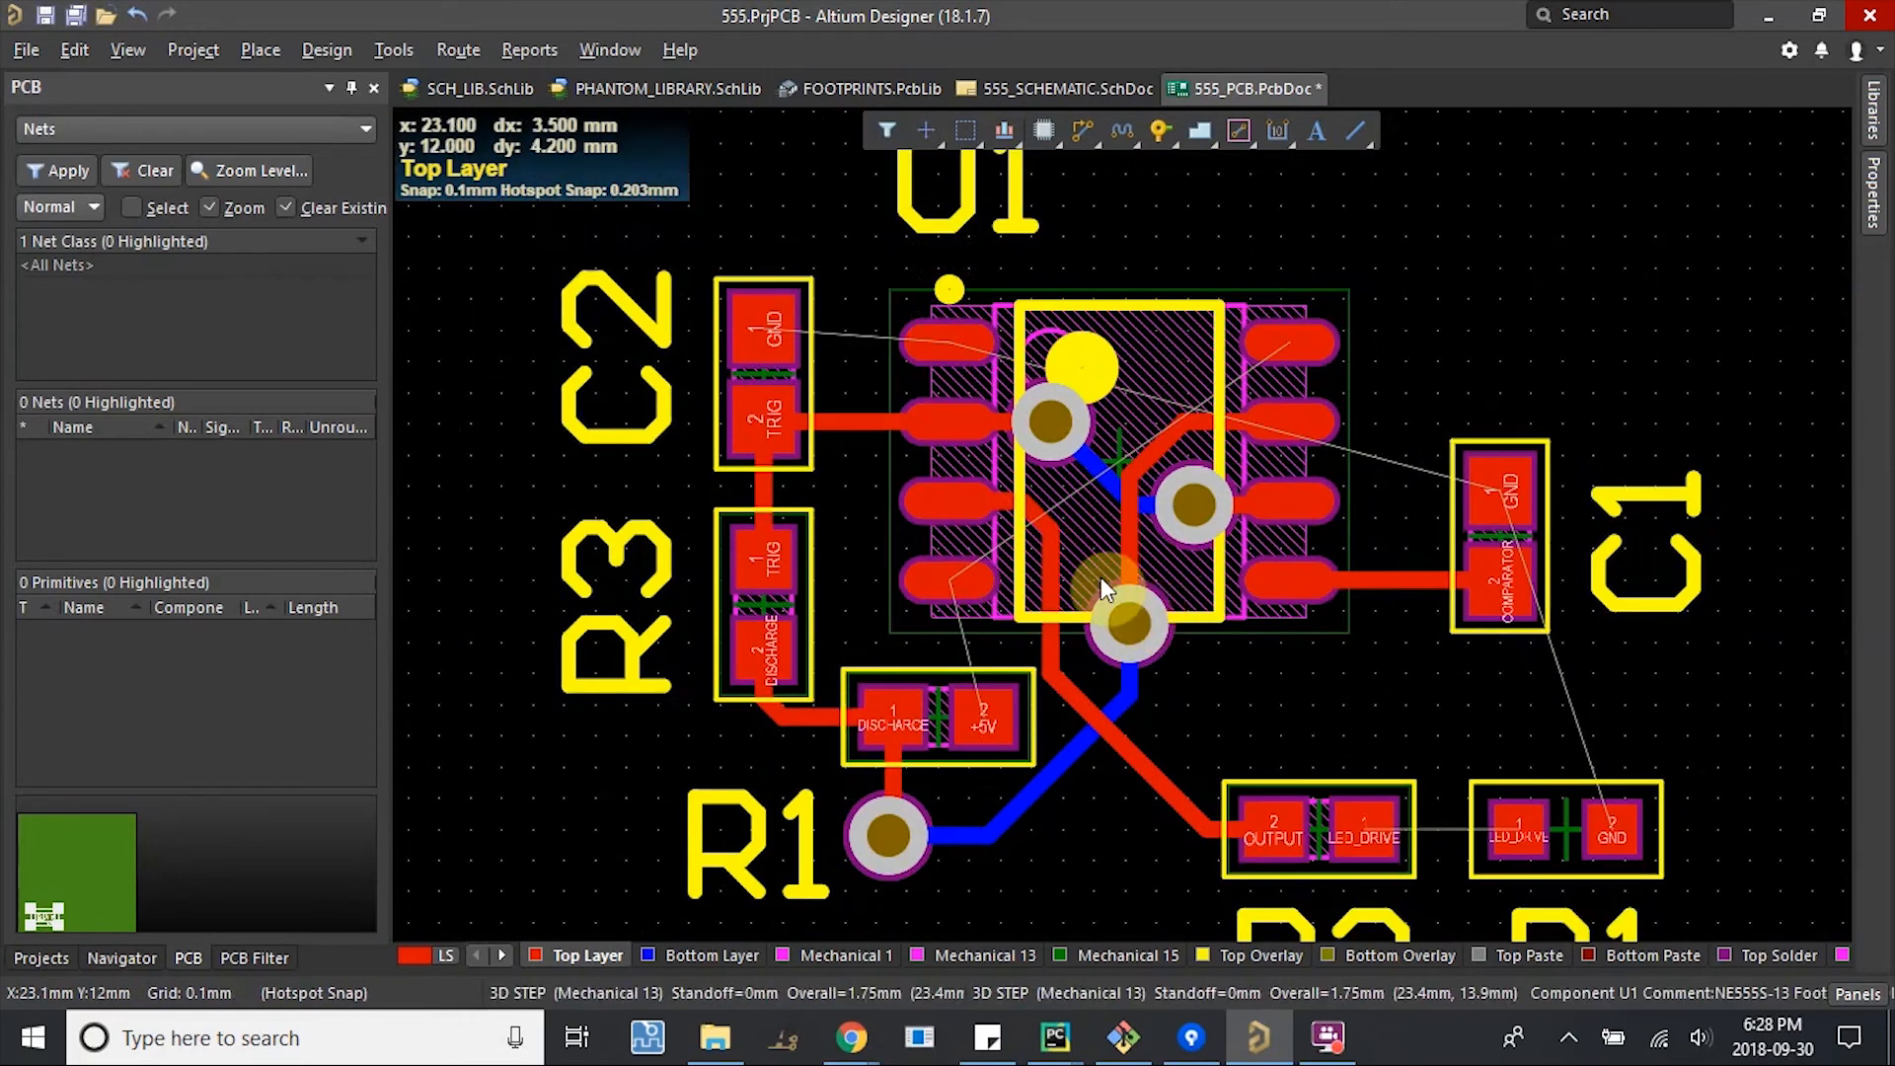
pyautogui.scroll(3)
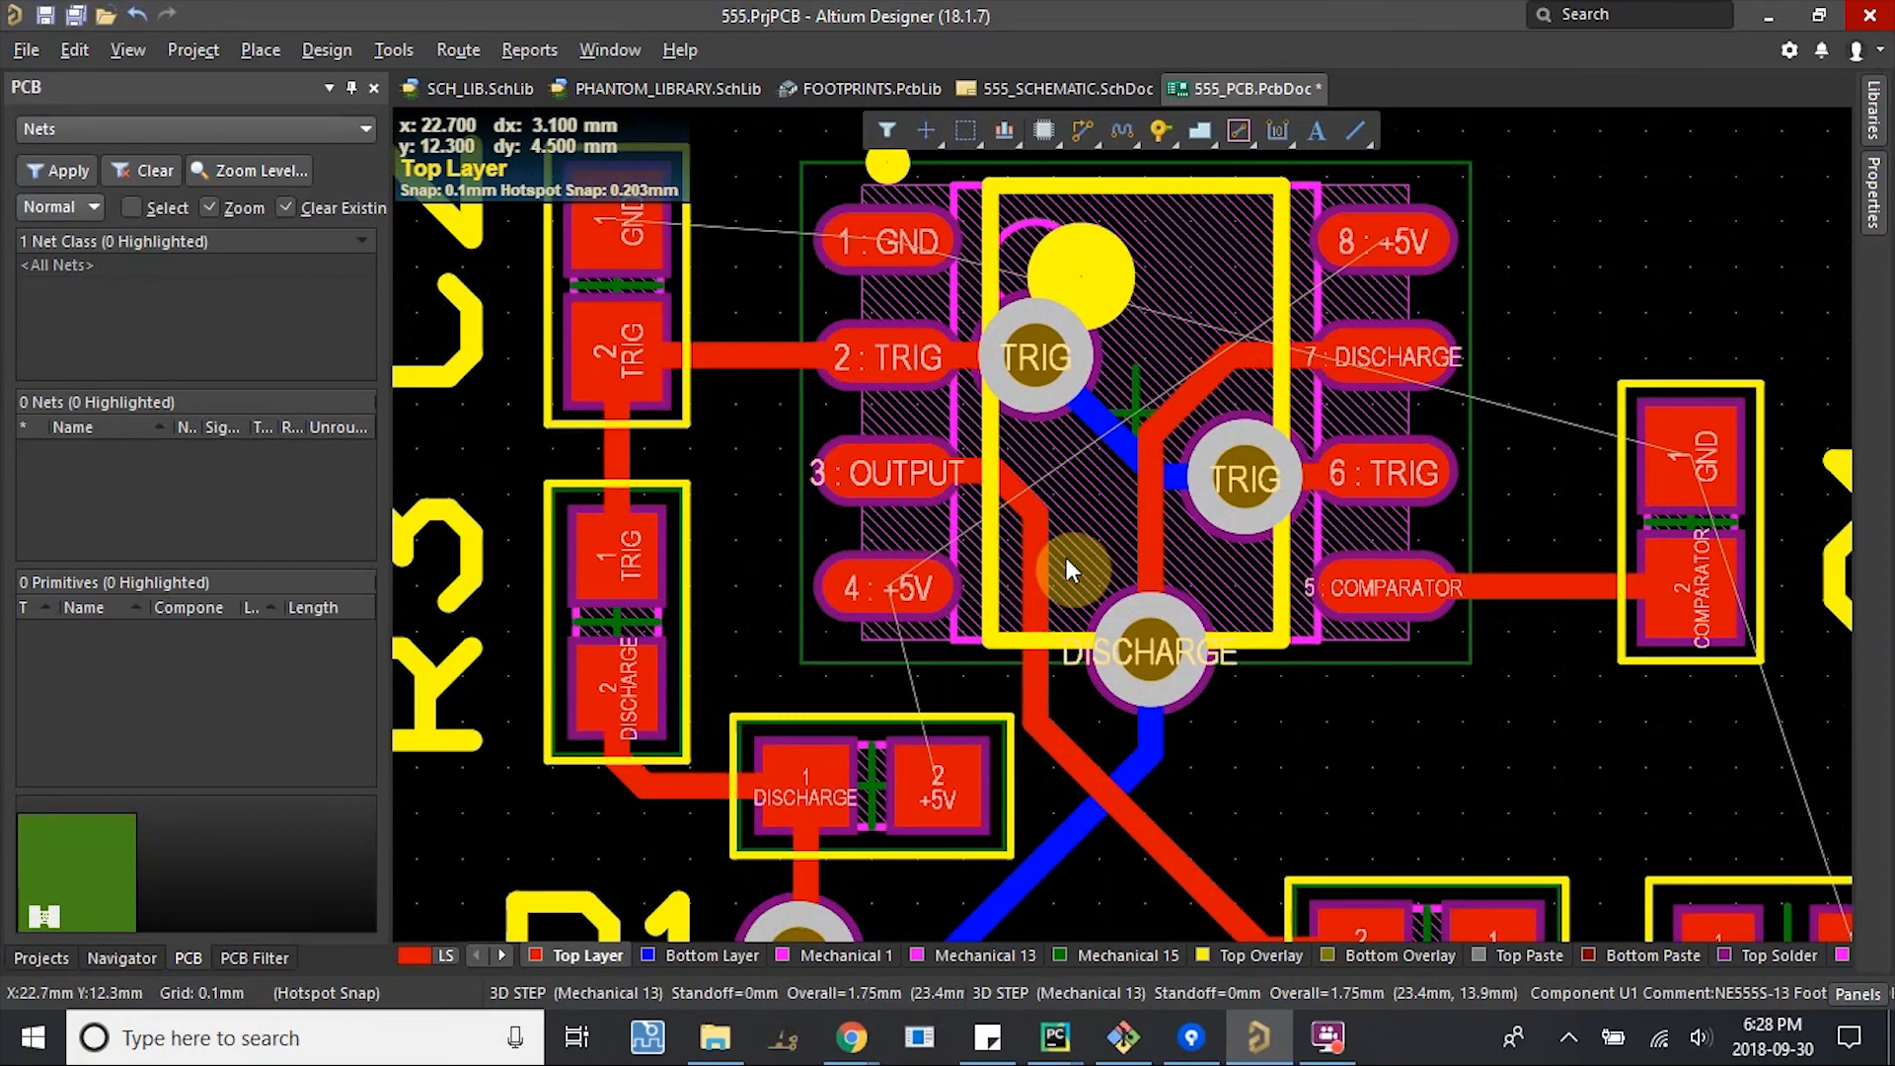
pyautogui.scroll(-3)
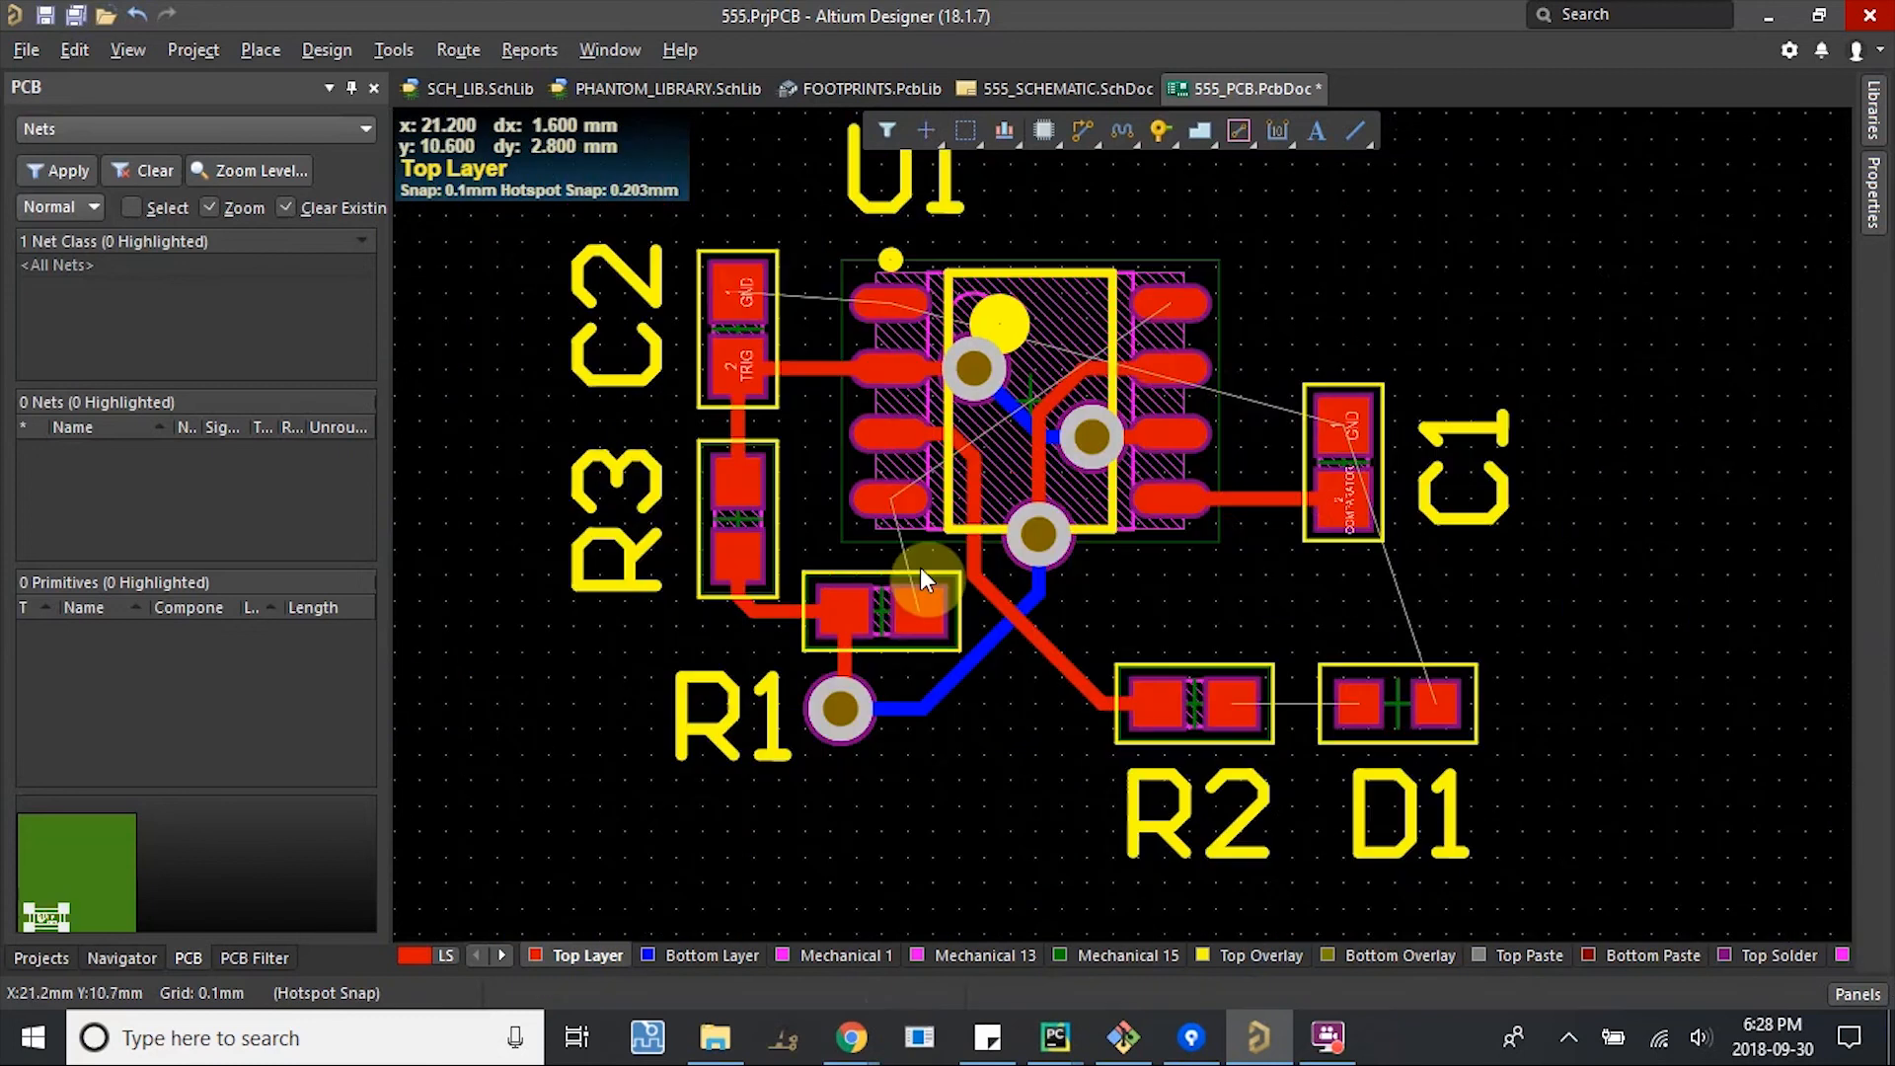